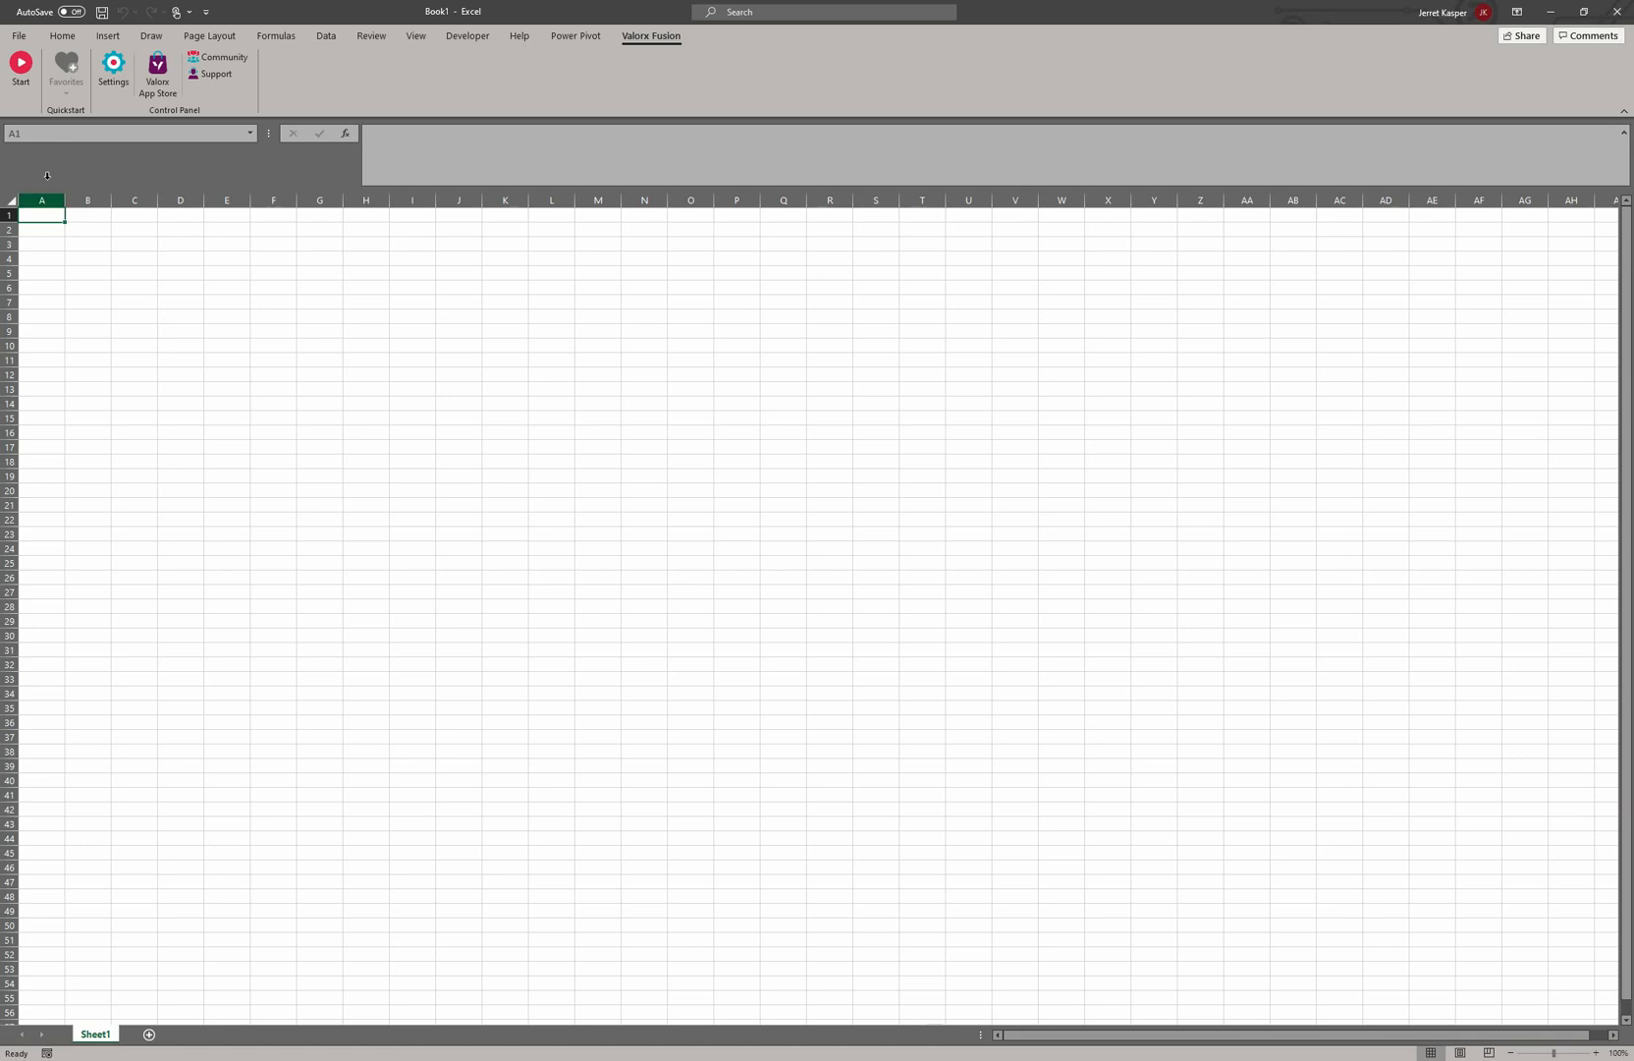
{"action": "mouse_move", "coordinate": [20, 69]}
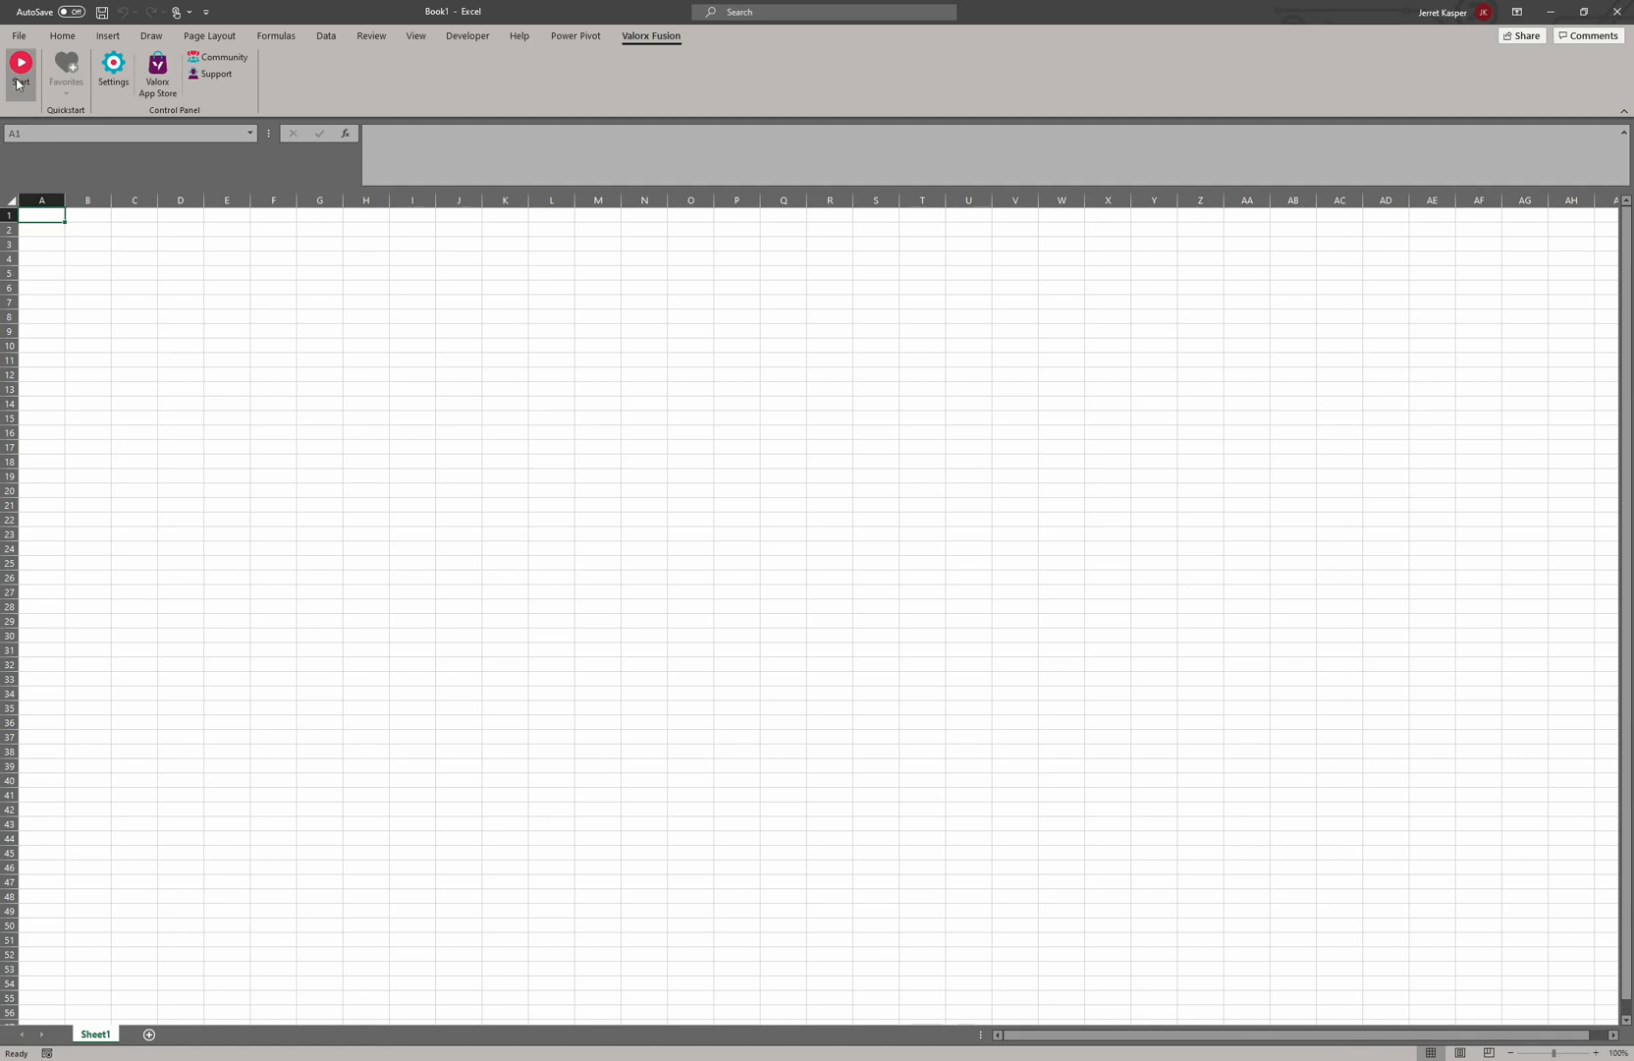
{"action": "left_click", "coordinate": [19, 68]}
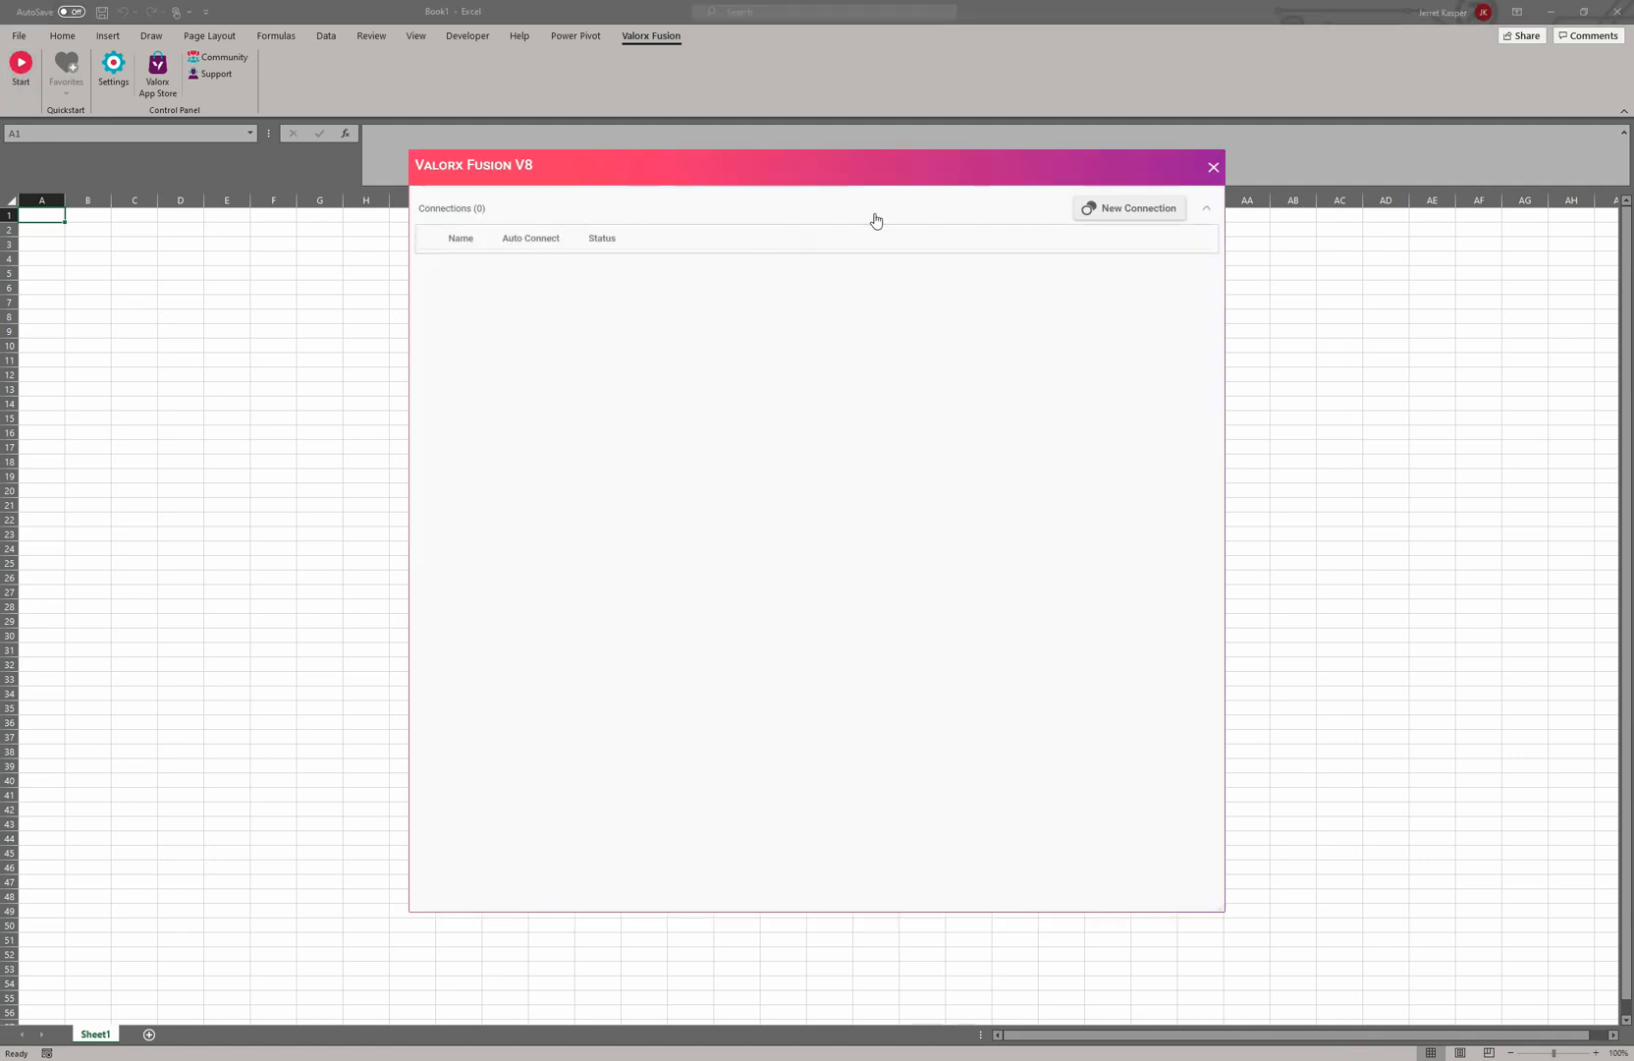
{"action": "mouse_move", "coordinate": [925, 206]}
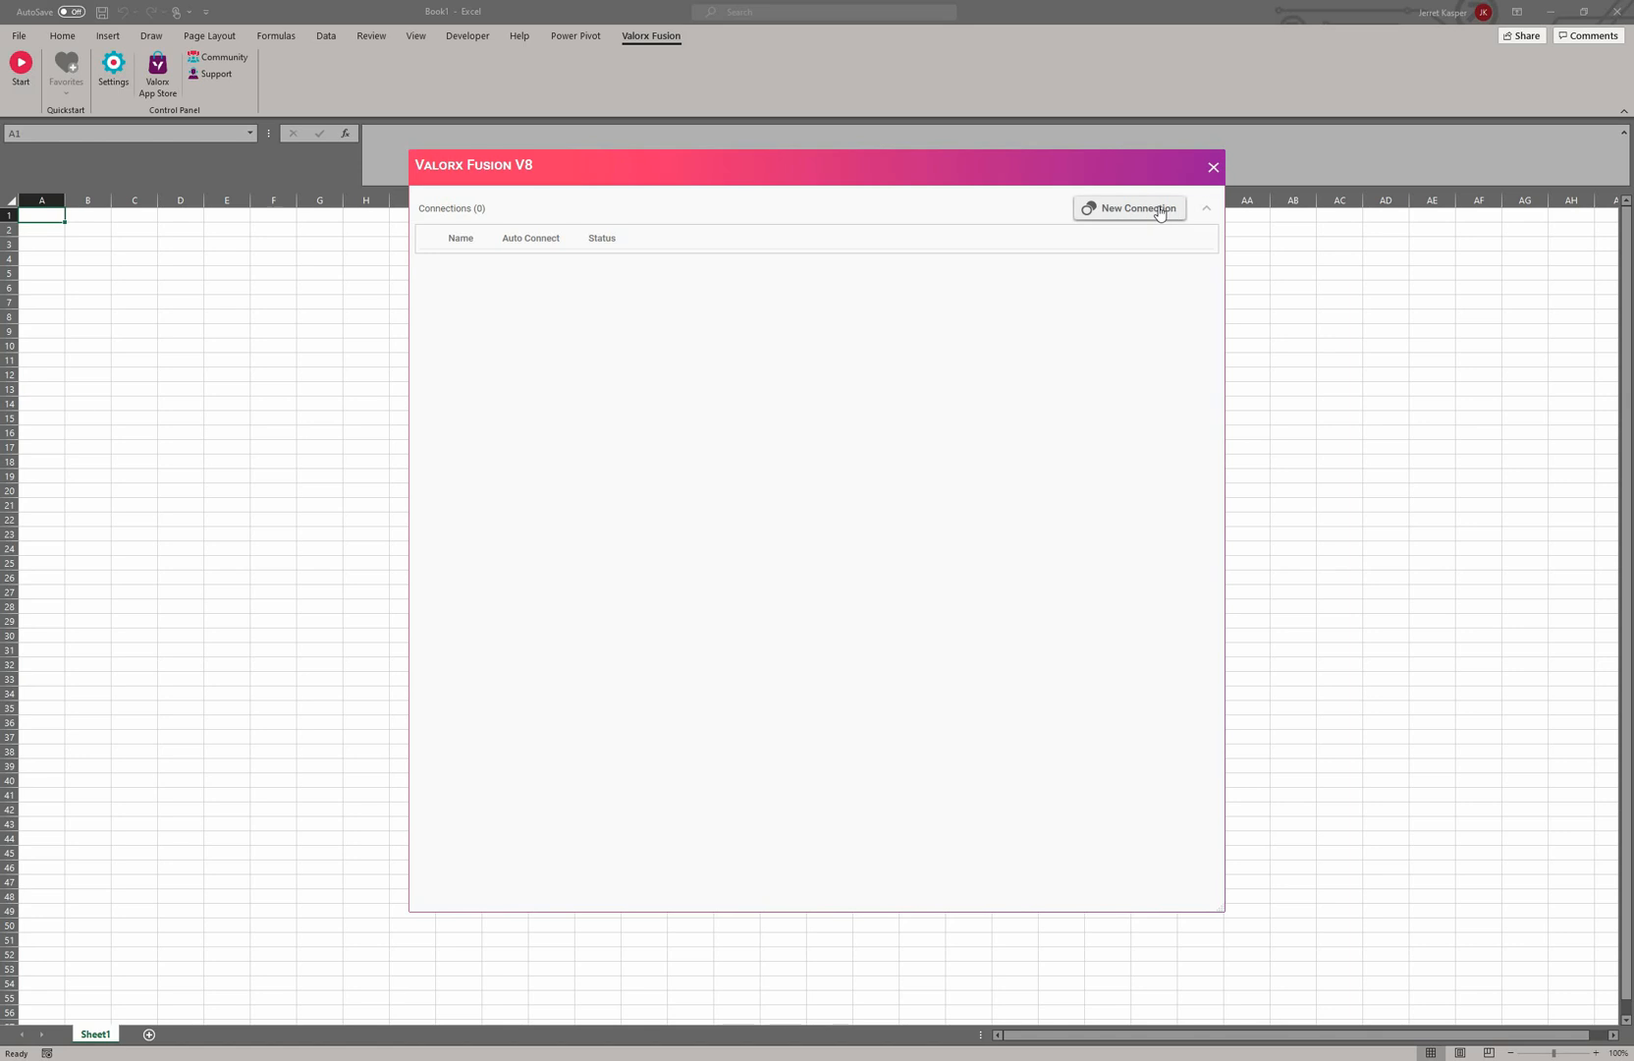
{"action": "left_click", "coordinate": [1131, 207]}
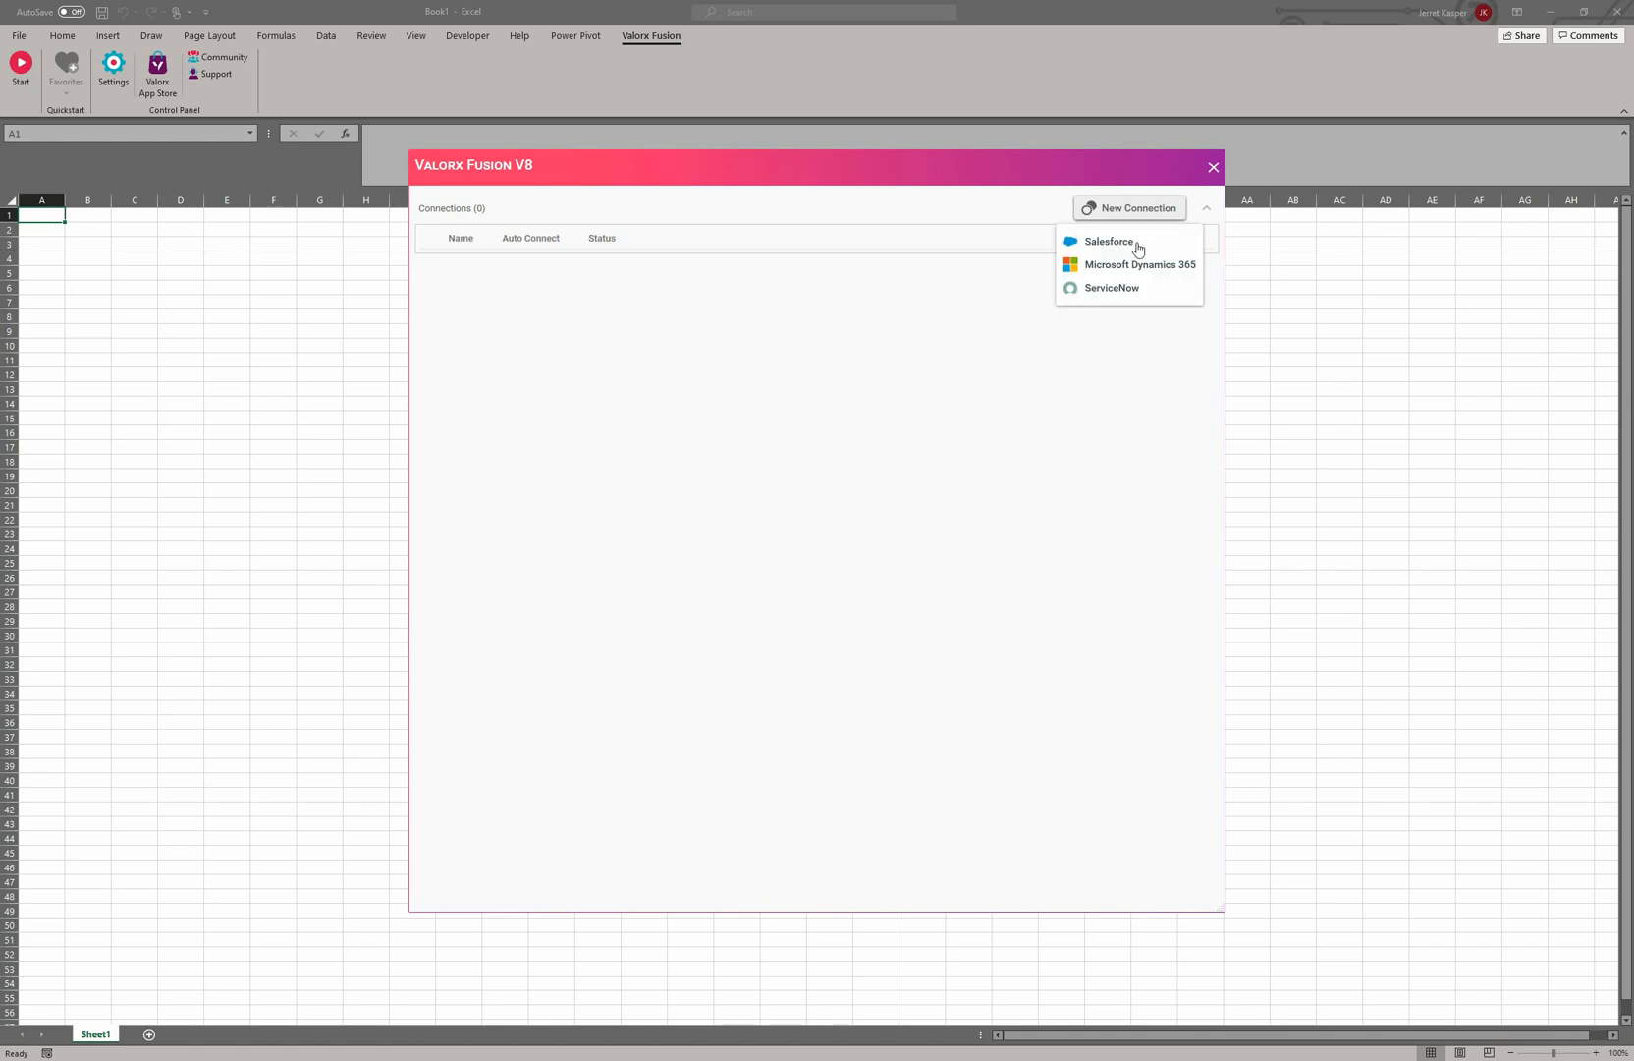
{"action": "left_click", "coordinate": [1107, 241]}
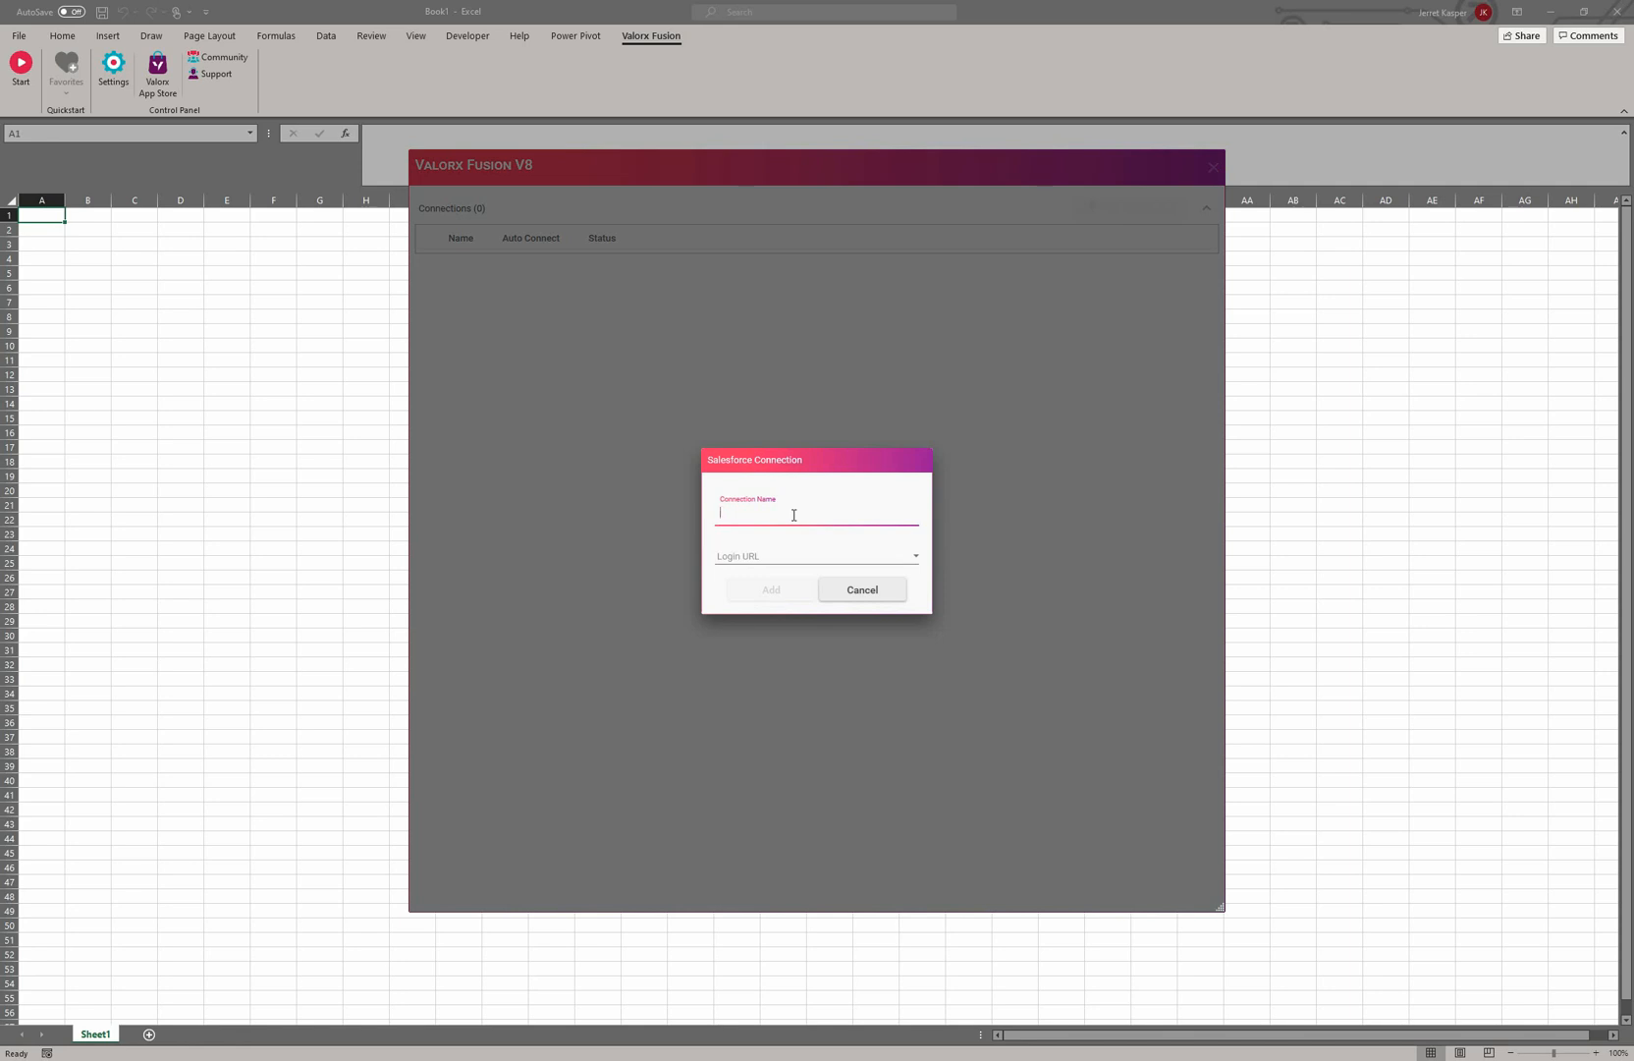
{"action": "type", "text": "Product"}
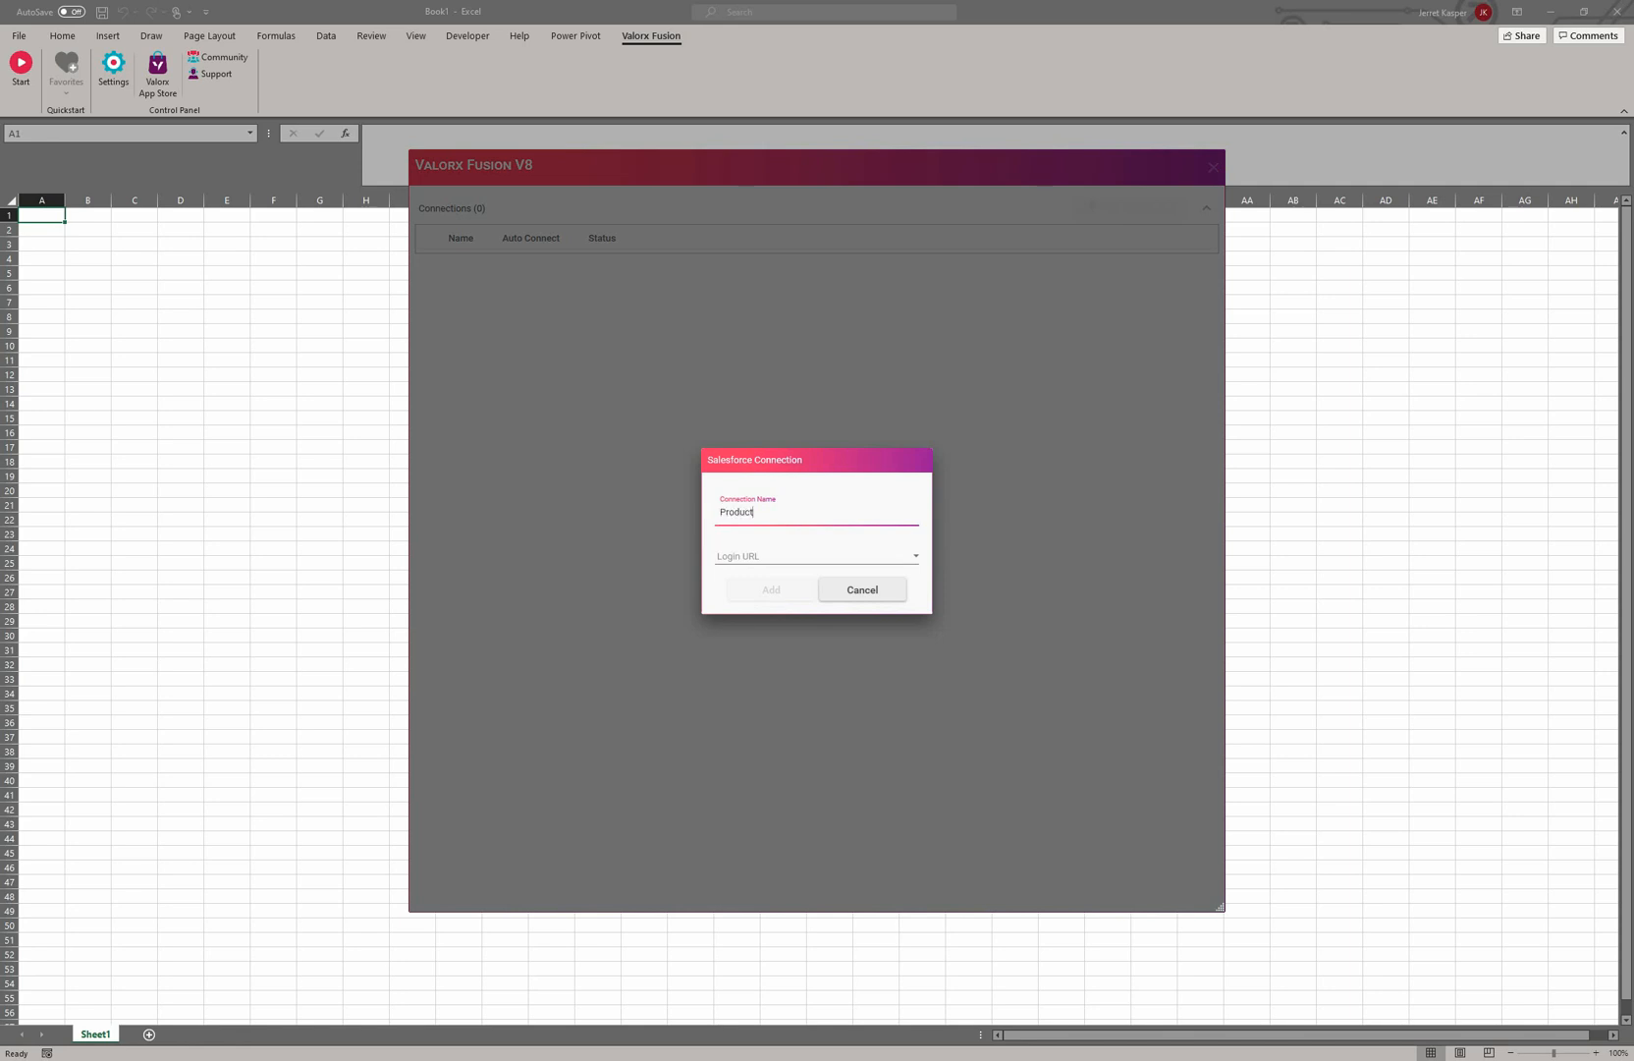
{"action": "left_click", "coordinate": [916, 555]}
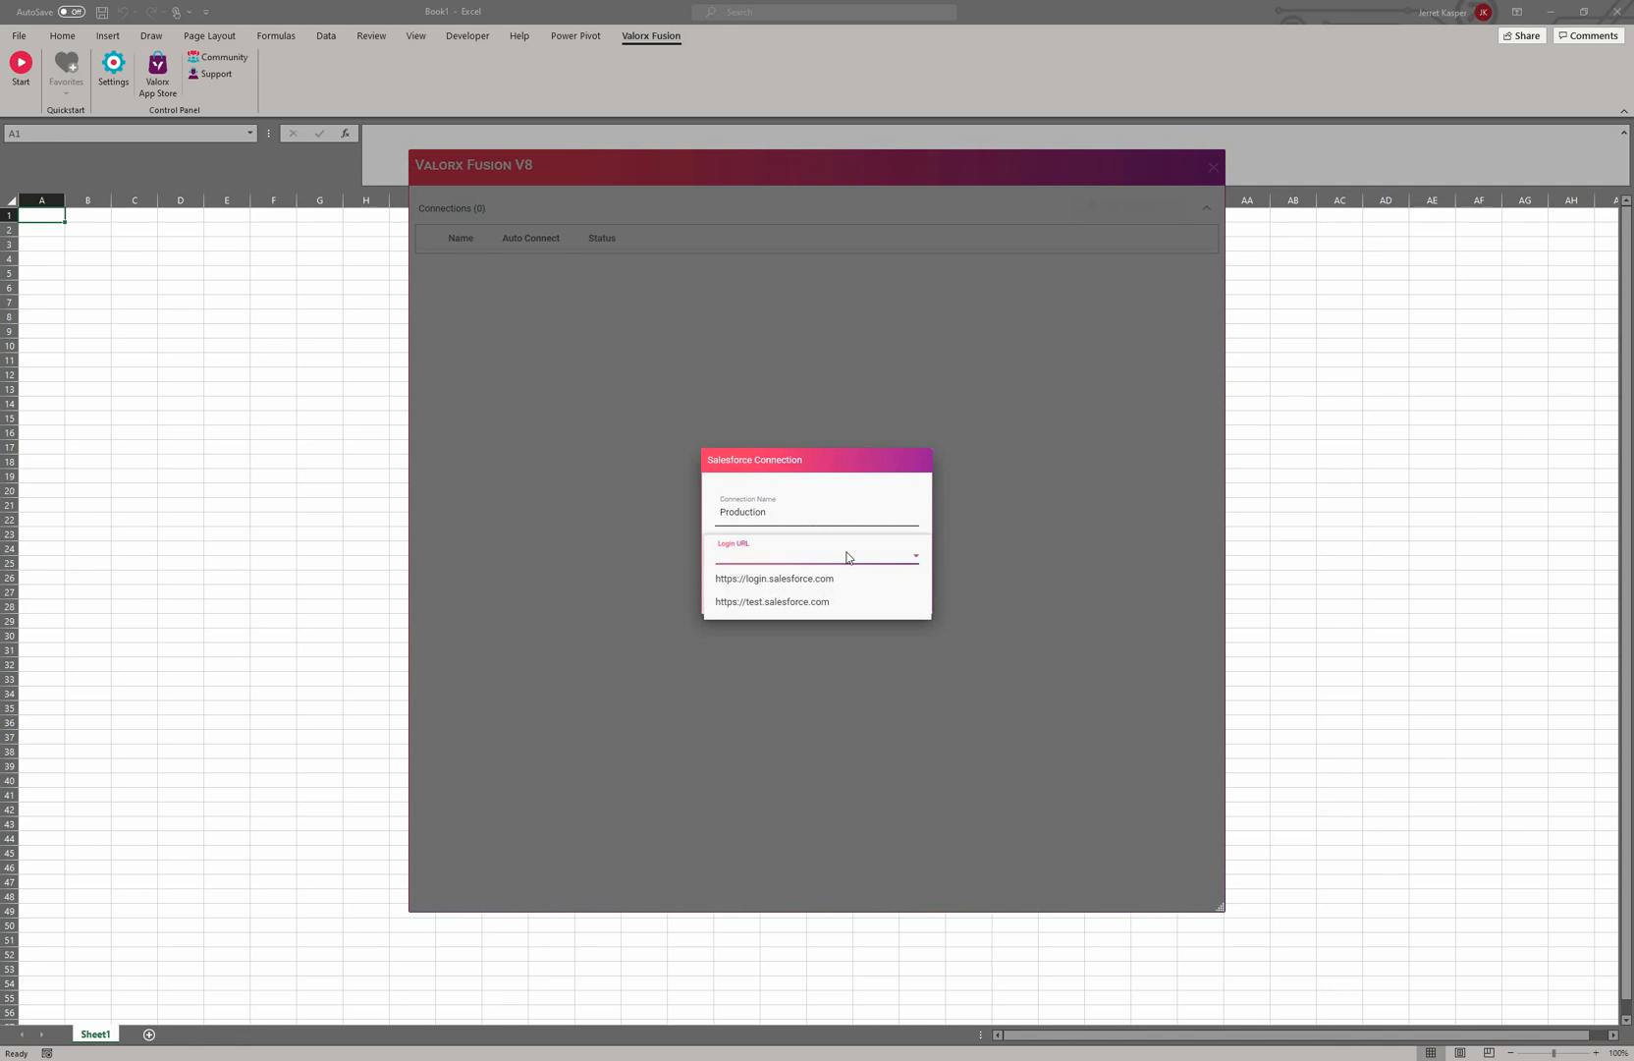
{"action": "mouse_move", "coordinate": [811, 589]}
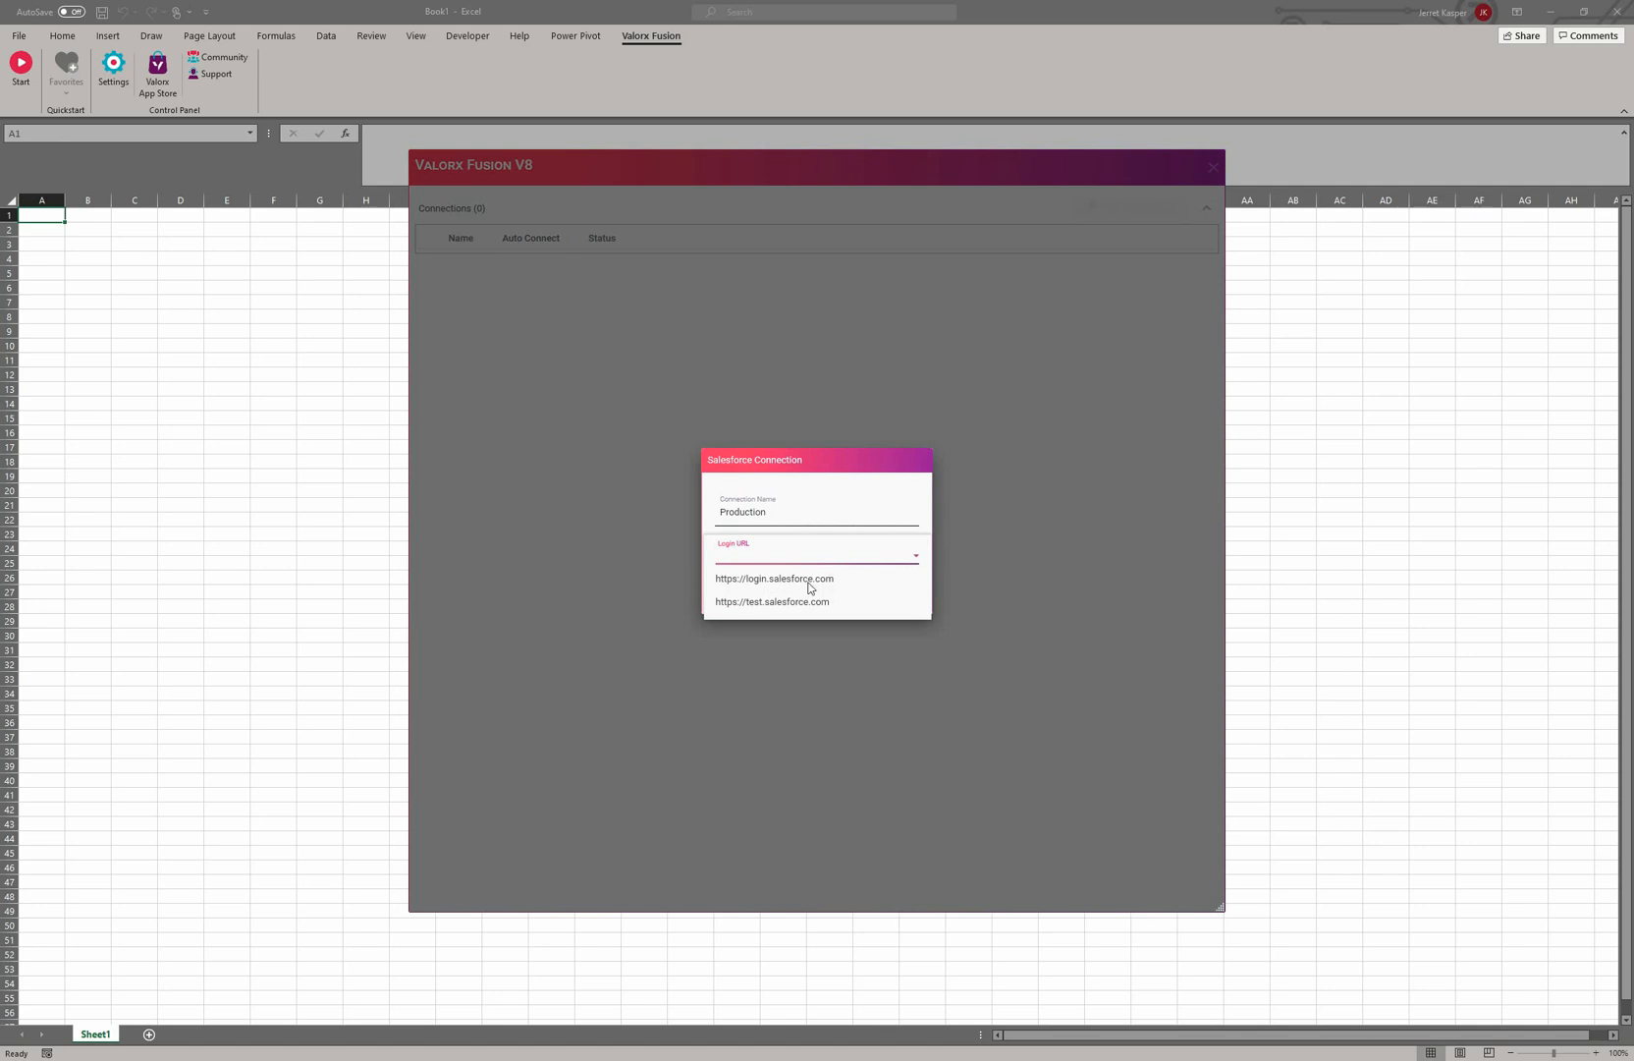
{"action": "left_click", "coordinate": [773, 578]}
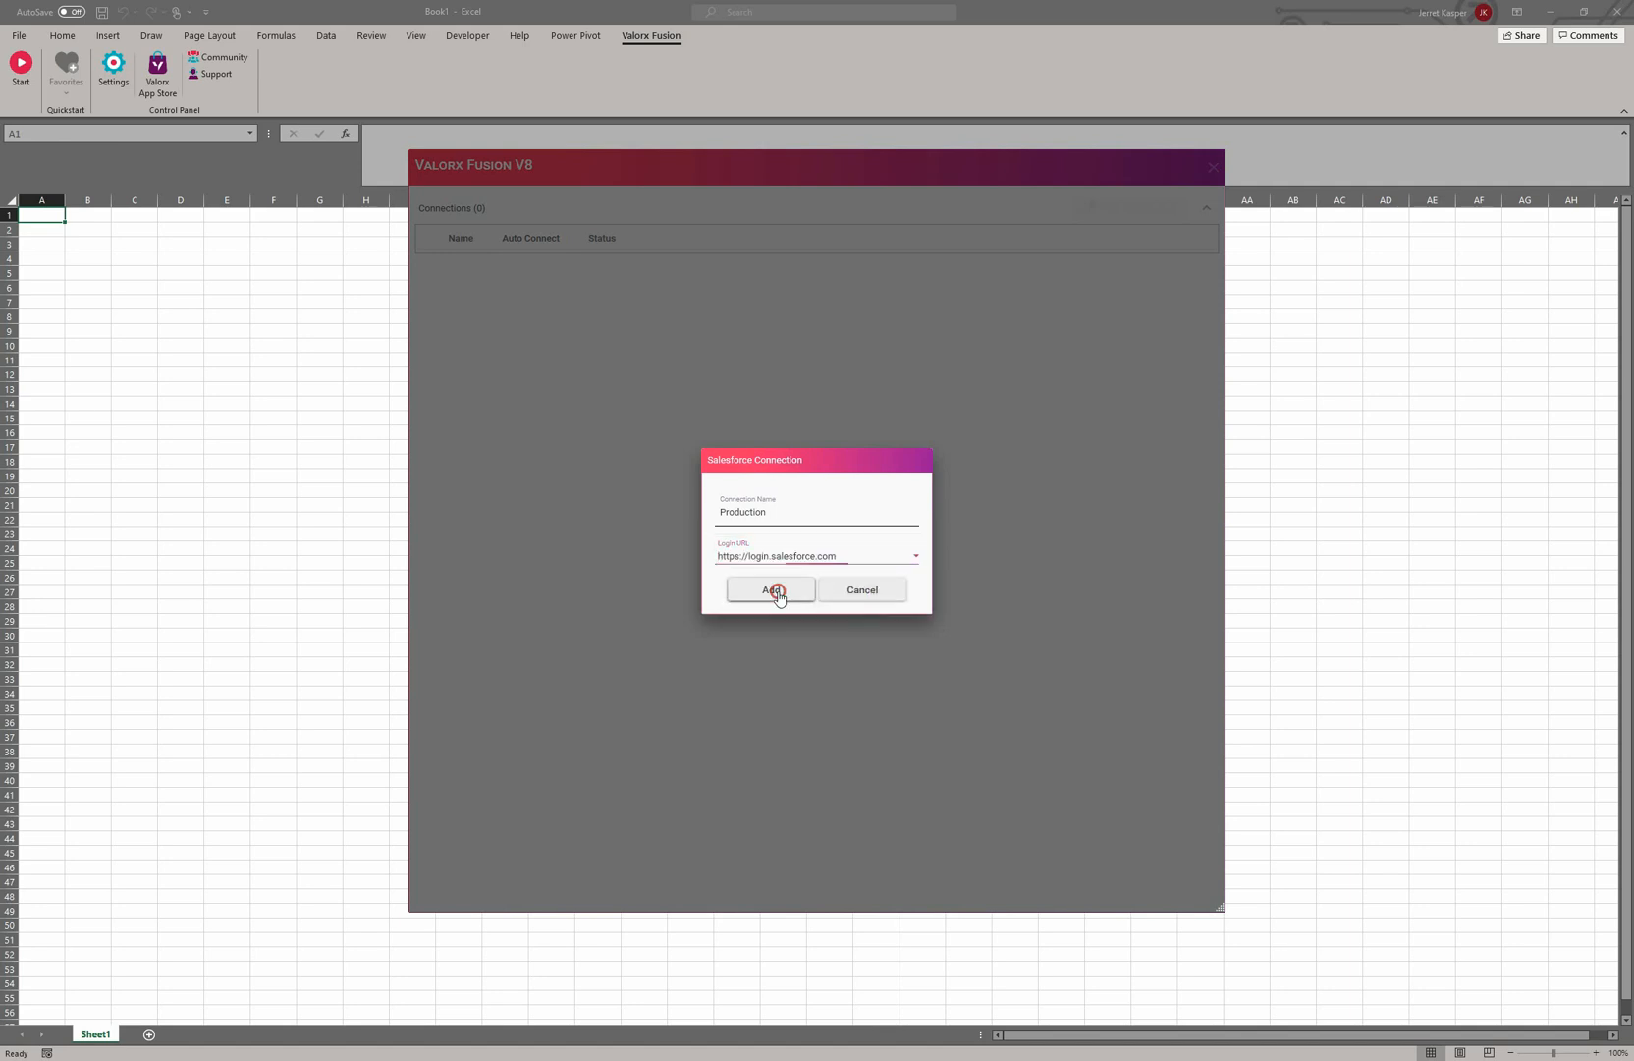
- Add the Production connection, log in with a different username, and verify the code
{"action": "left_click", "coordinate": [770, 589]}
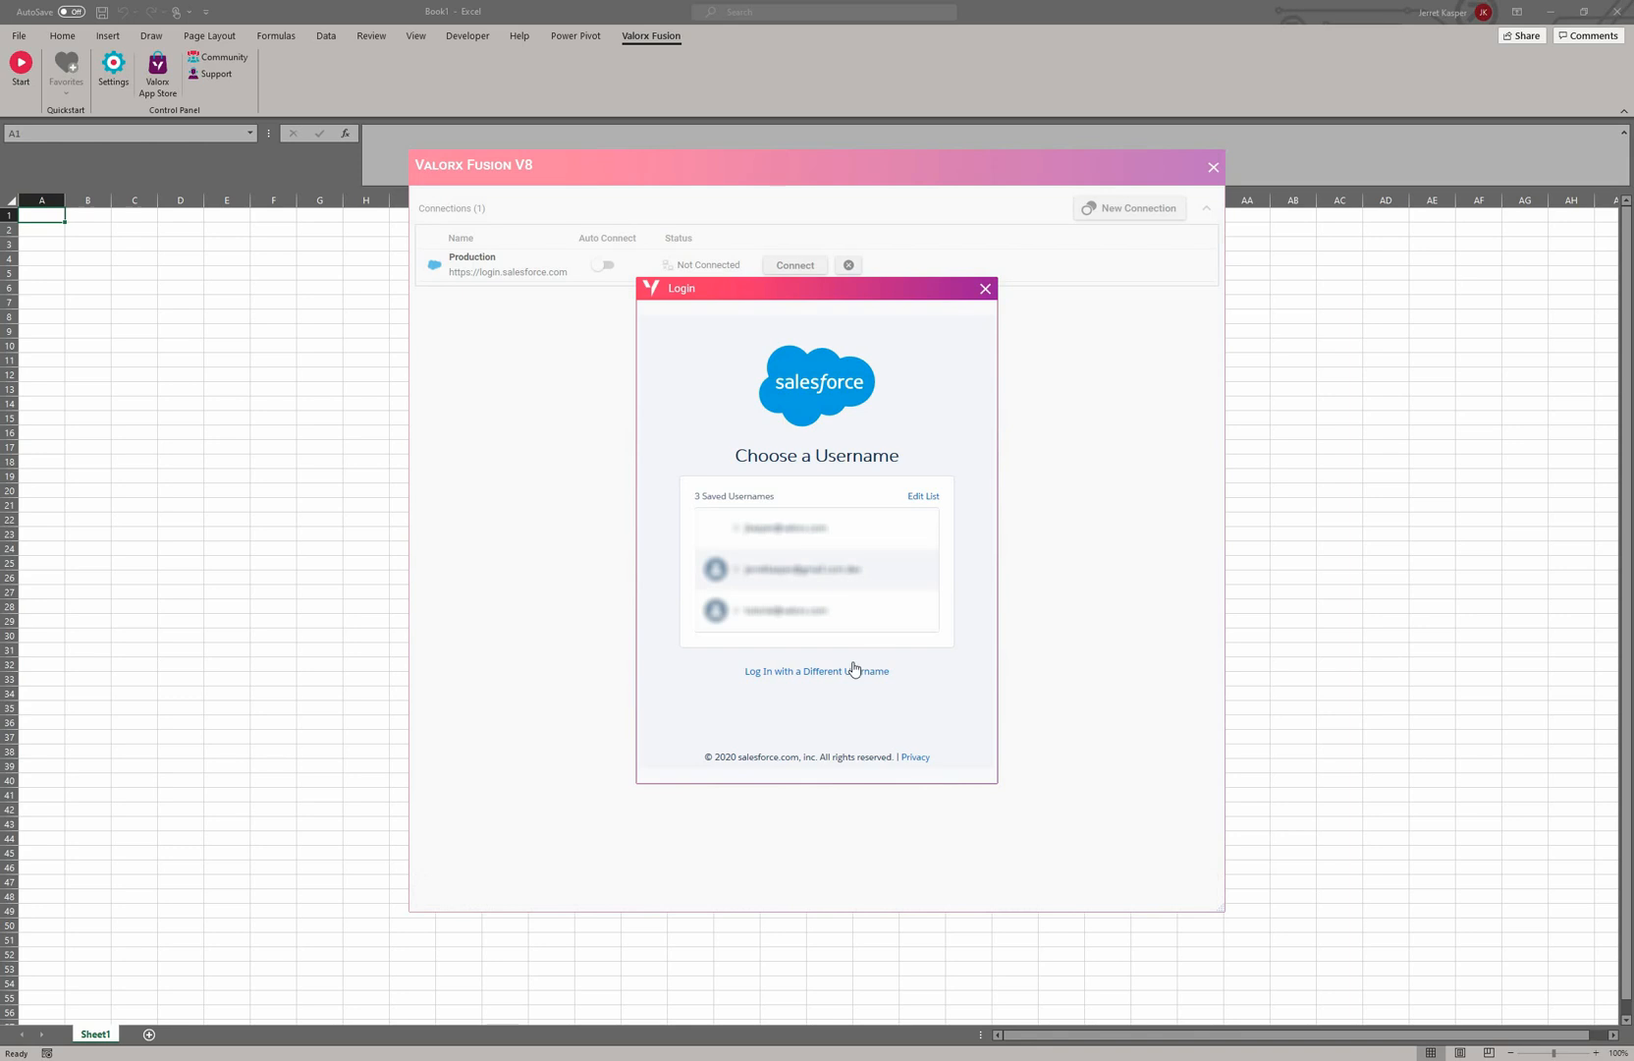
{"action": "left_click", "coordinate": [816, 670]}
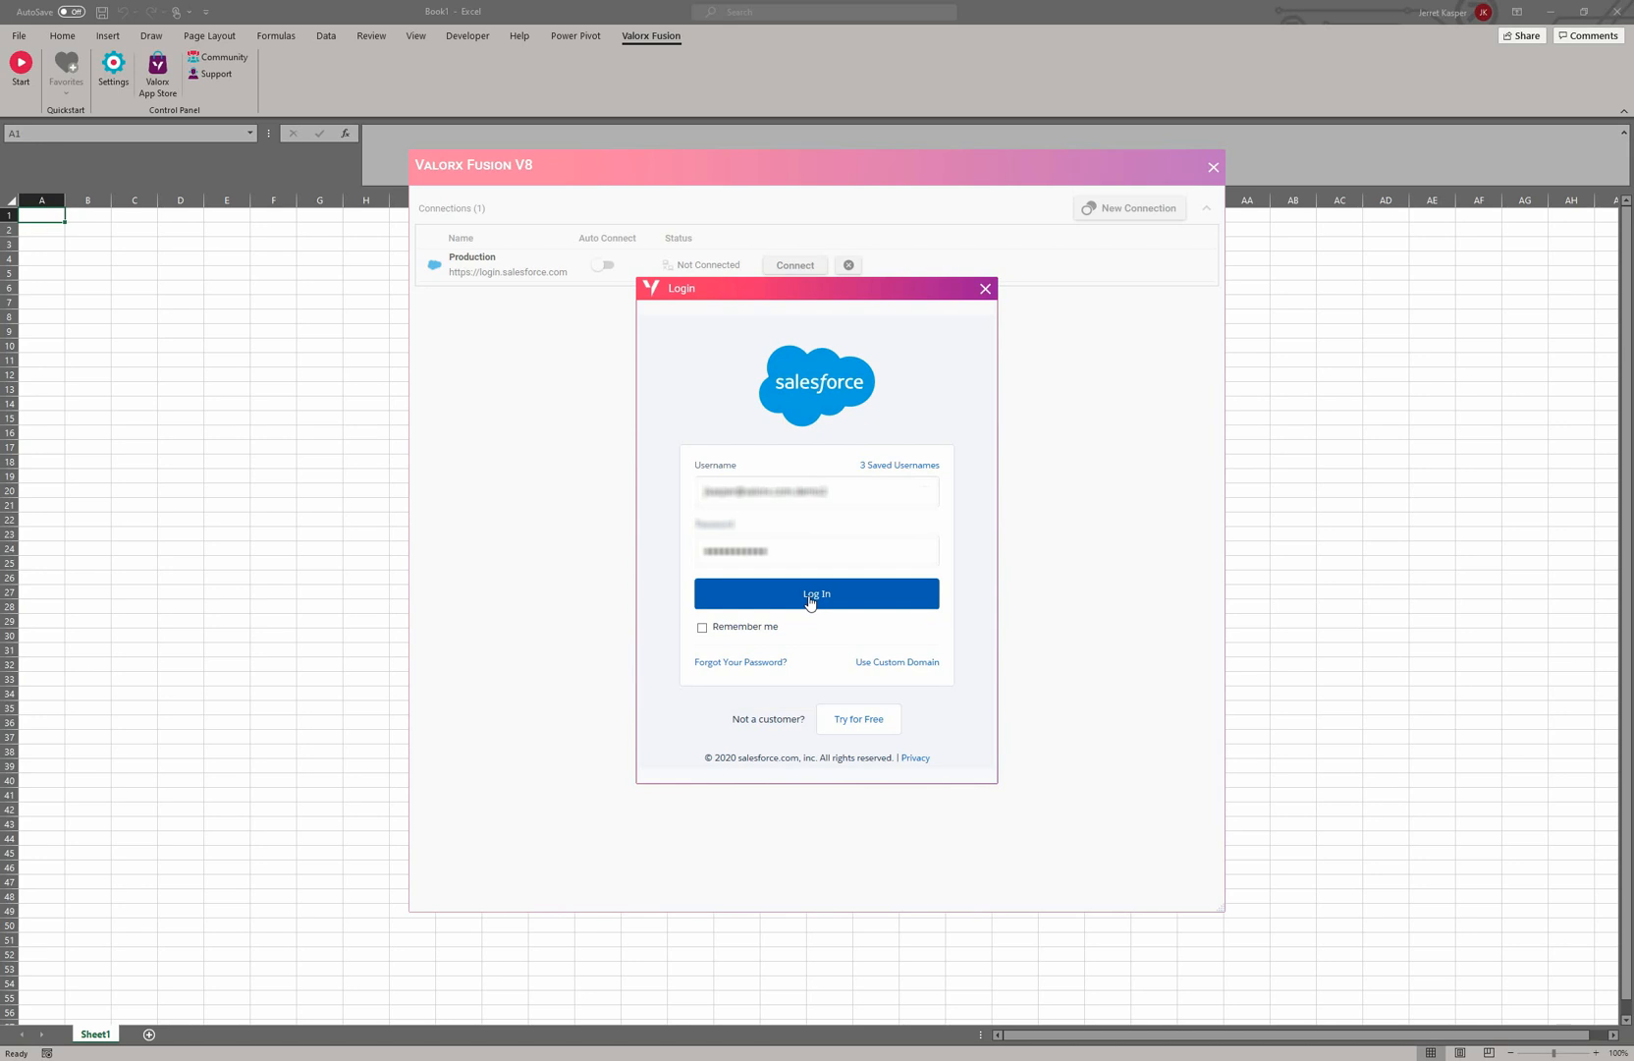
{"action": "left_click", "coordinate": [816, 594]}
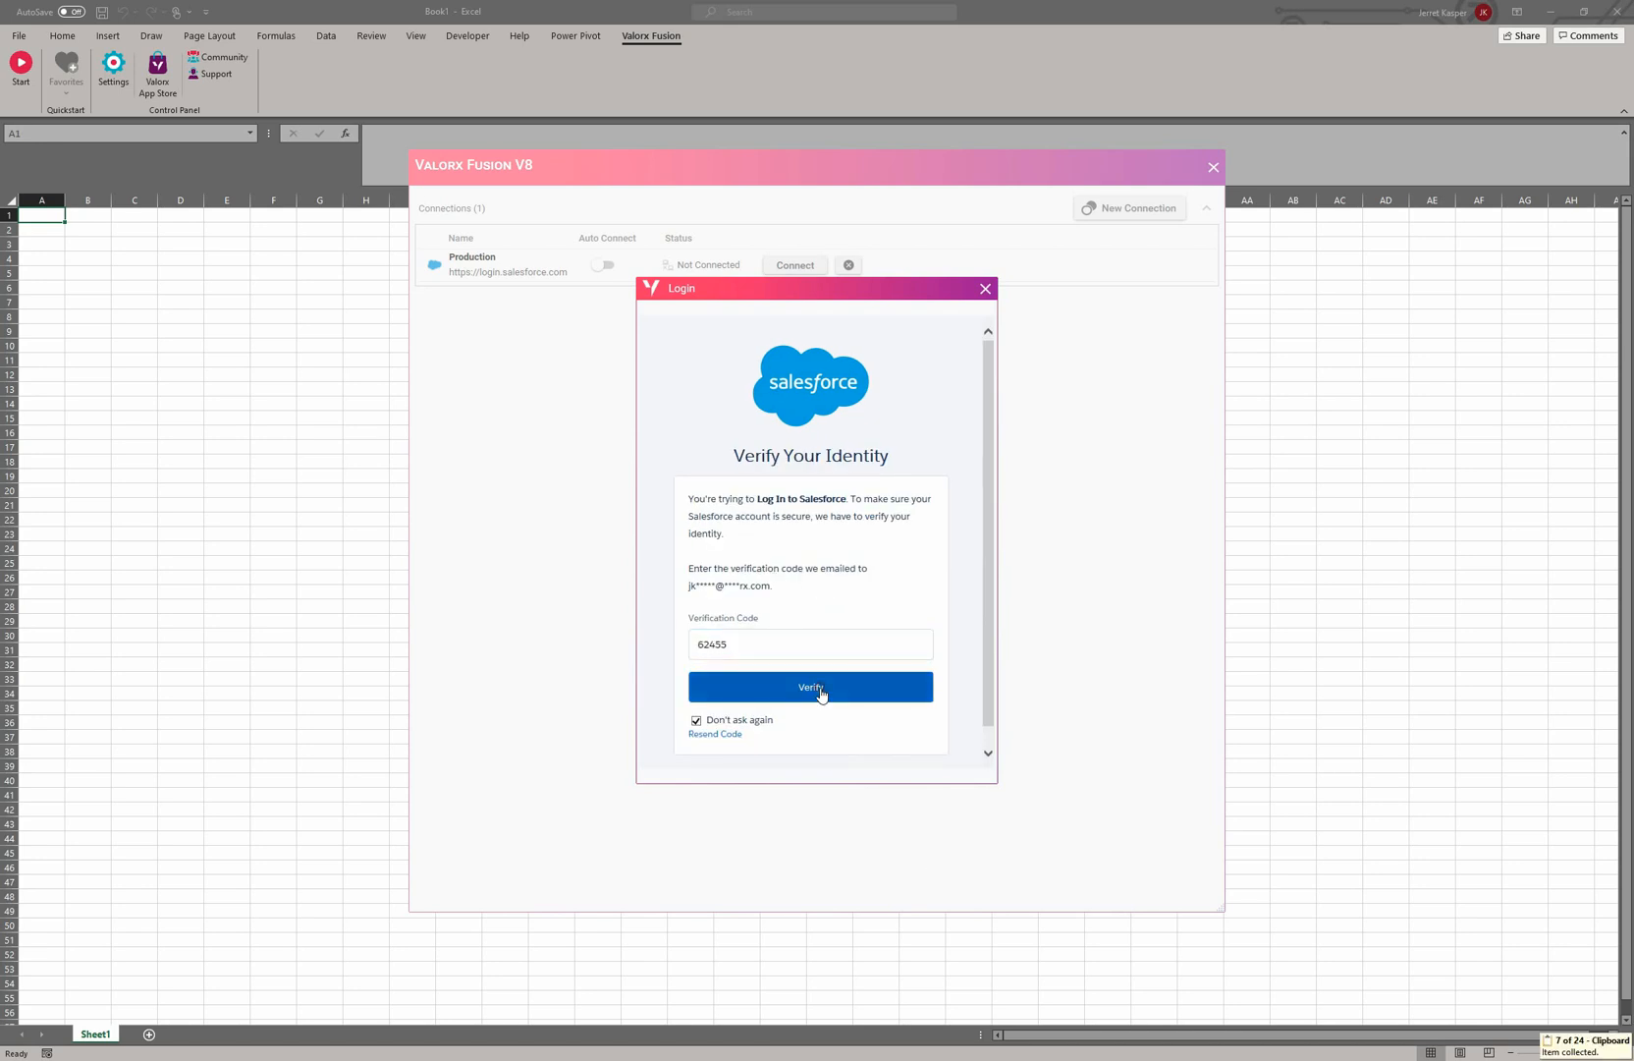
{"action": "left_click", "coordinate": [811, 686]}
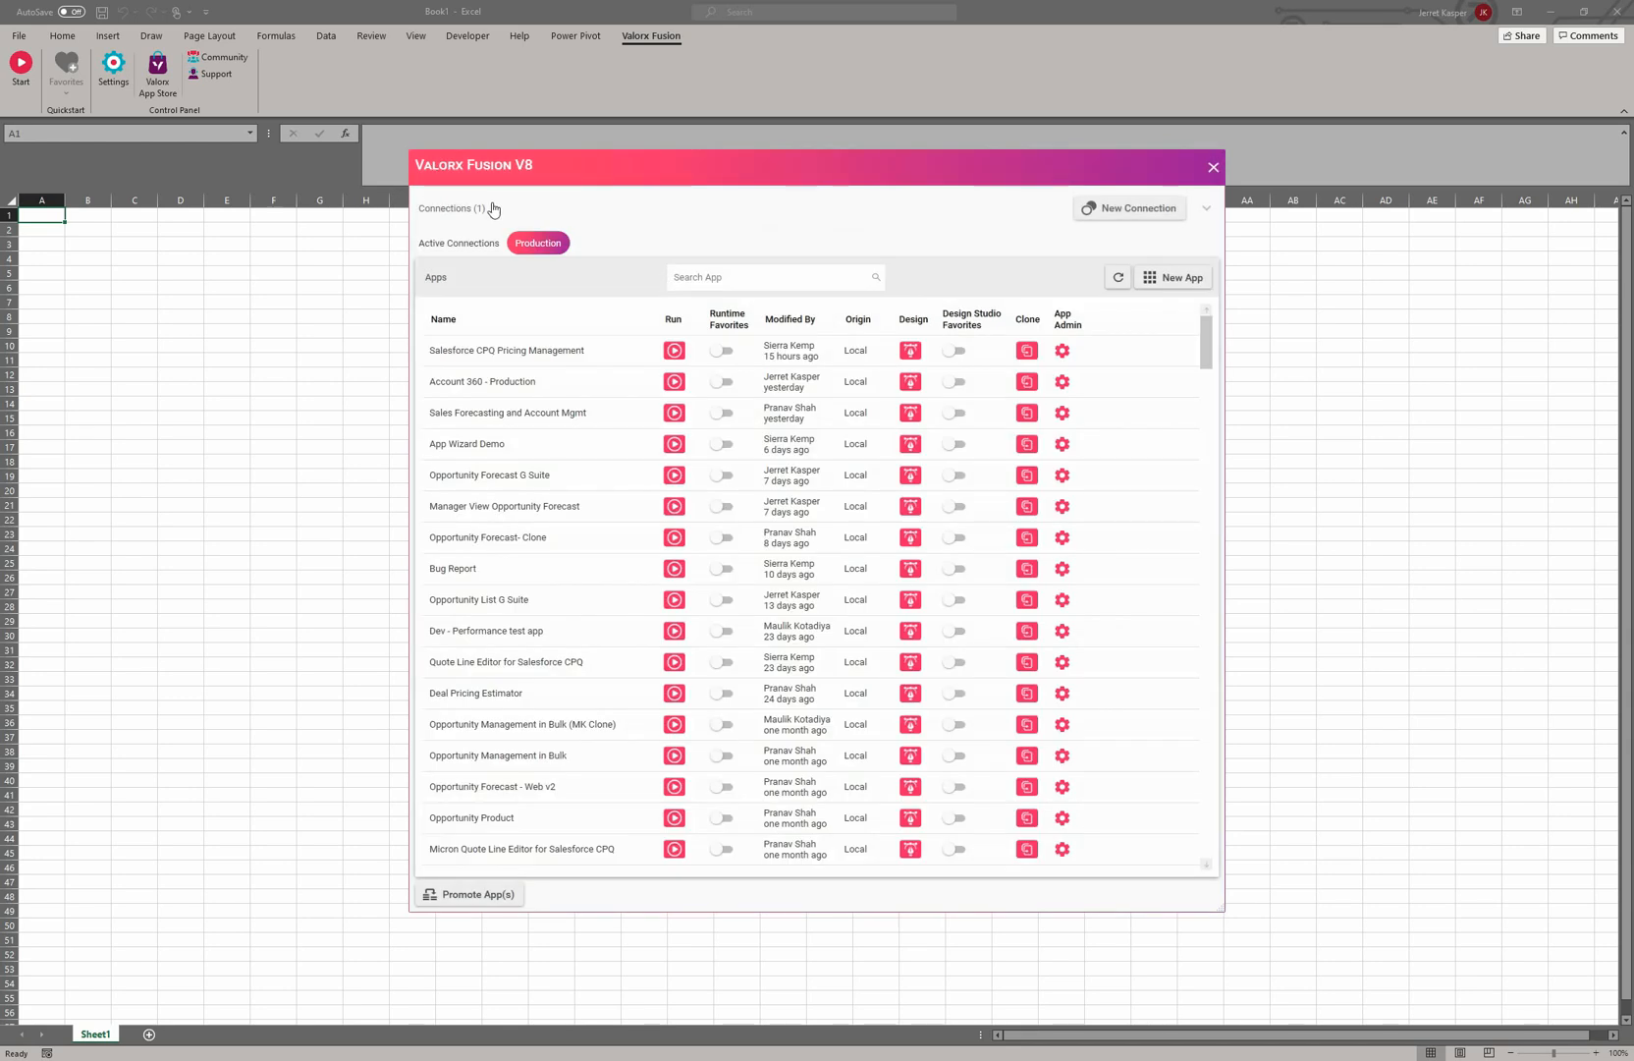
- Expand the connections list and toggle Production's Auto Connect on, then off again
{"action": "left_click", "coordinate": [452, 208]}
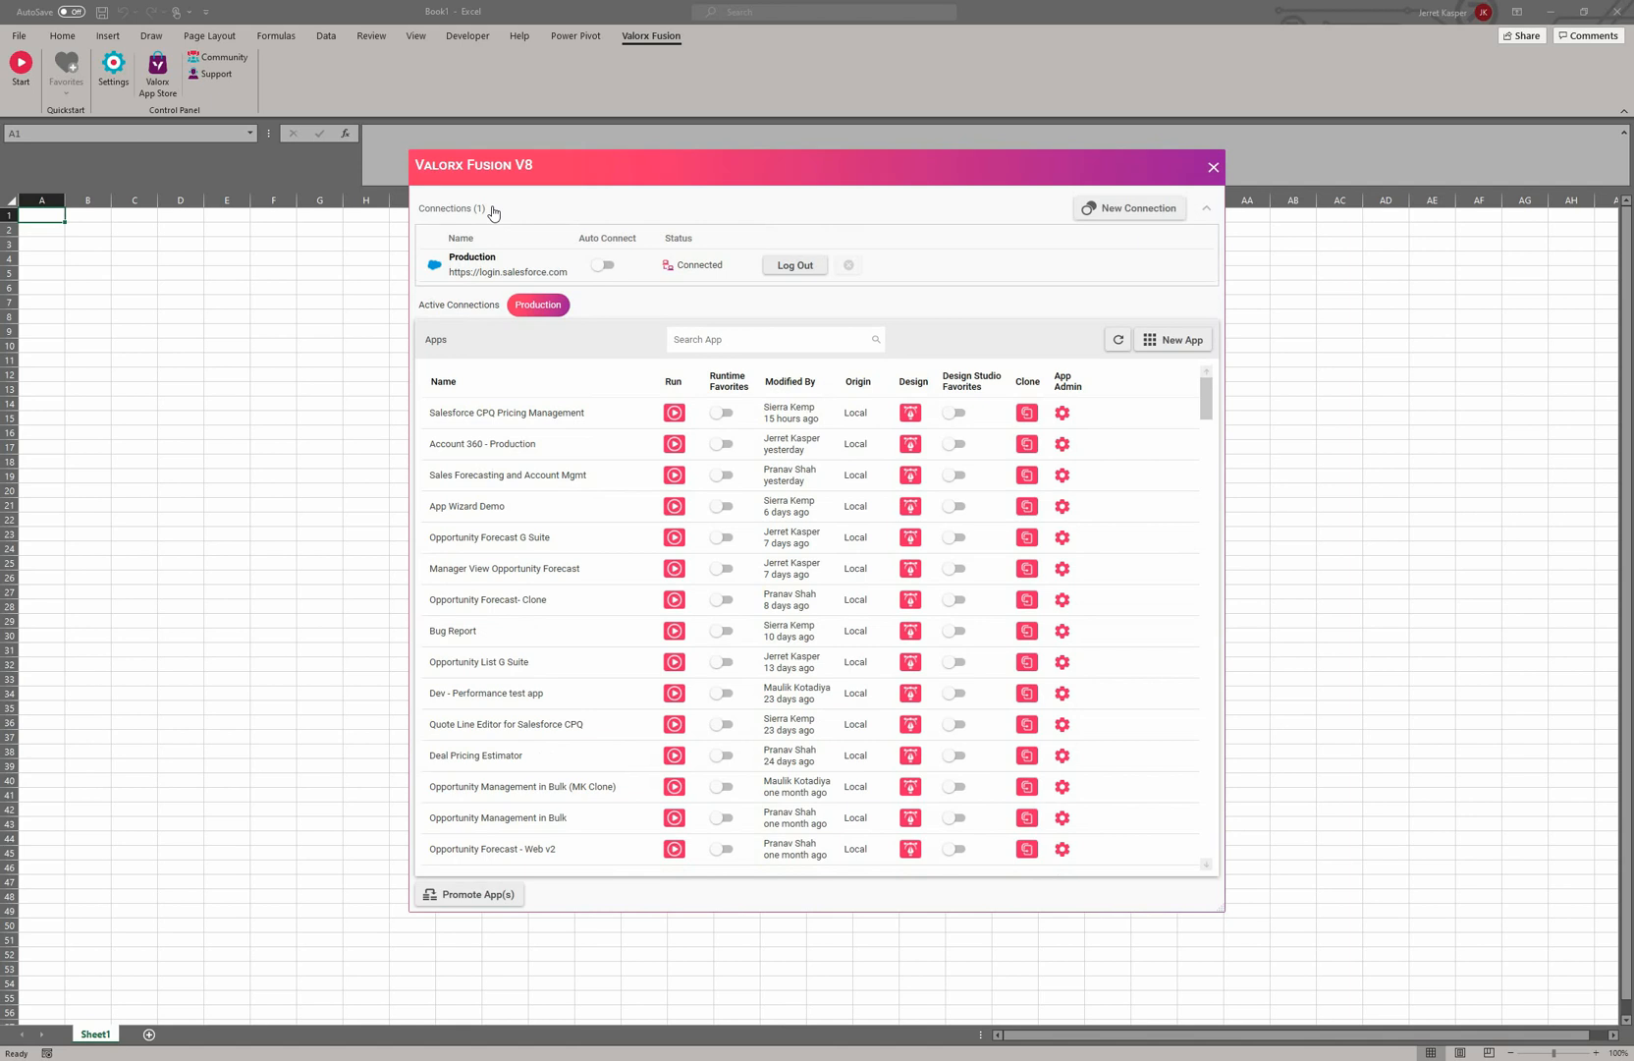
{"action": "mouse_move", "coordinate": [513, 213]}
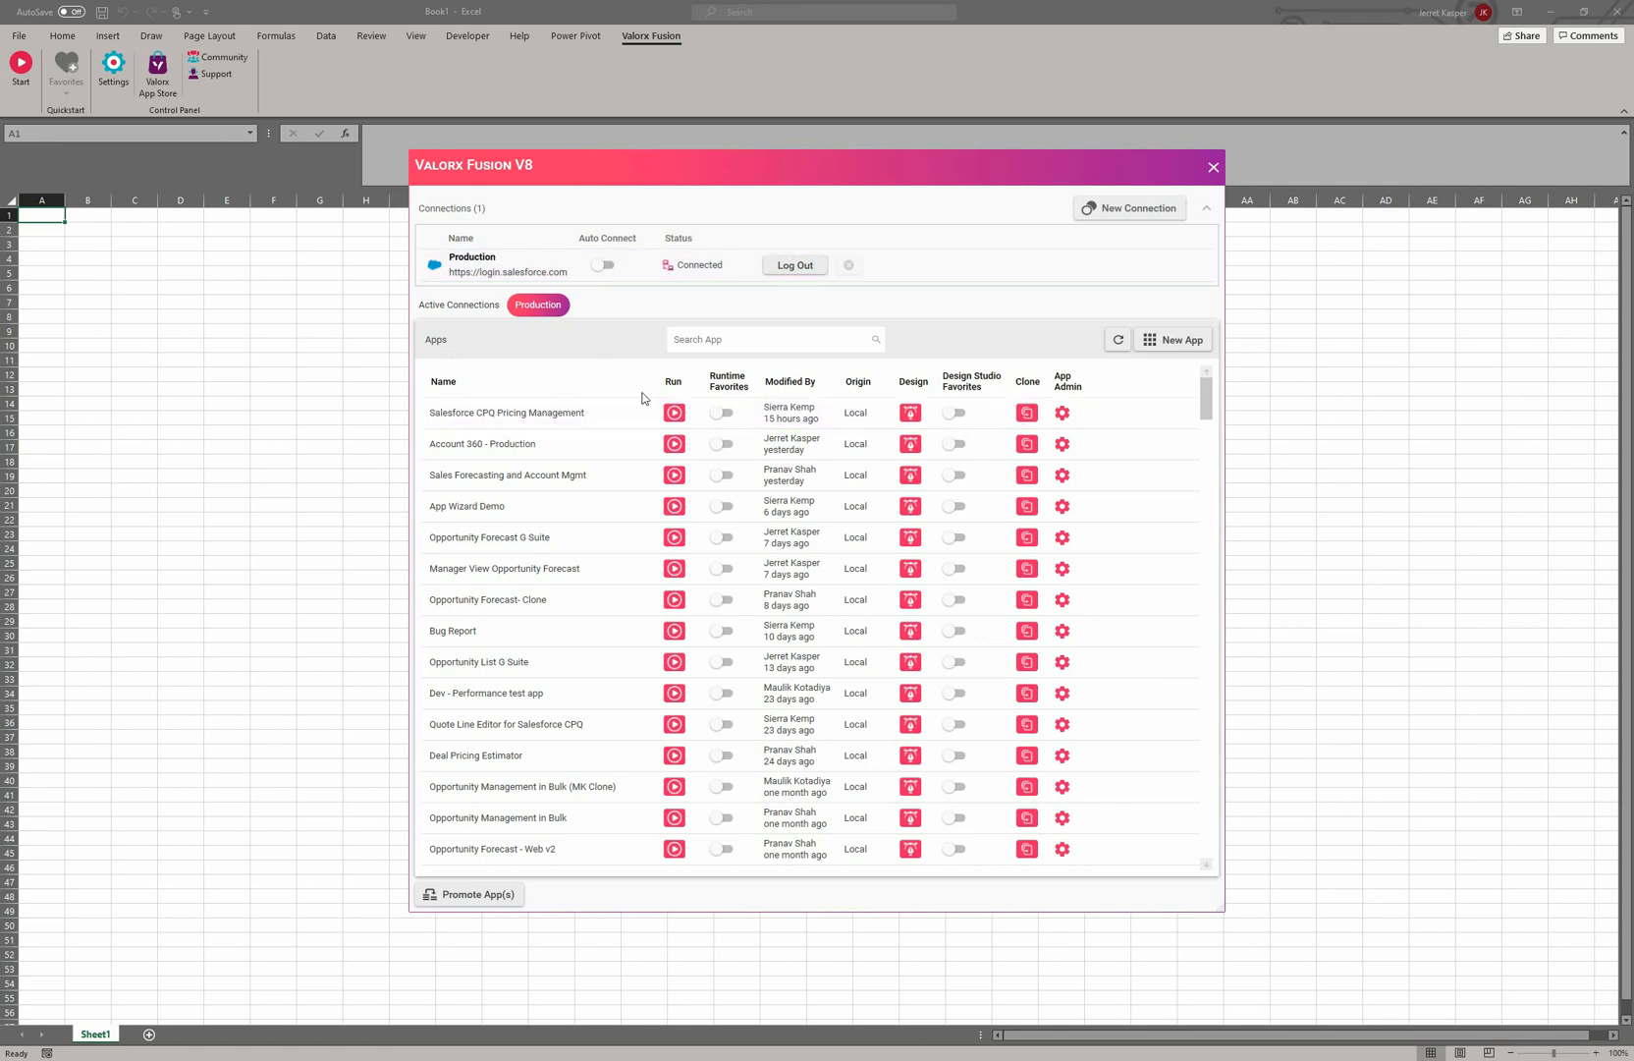
{"action": "mouse_move", "coordinate": [619, 386]}
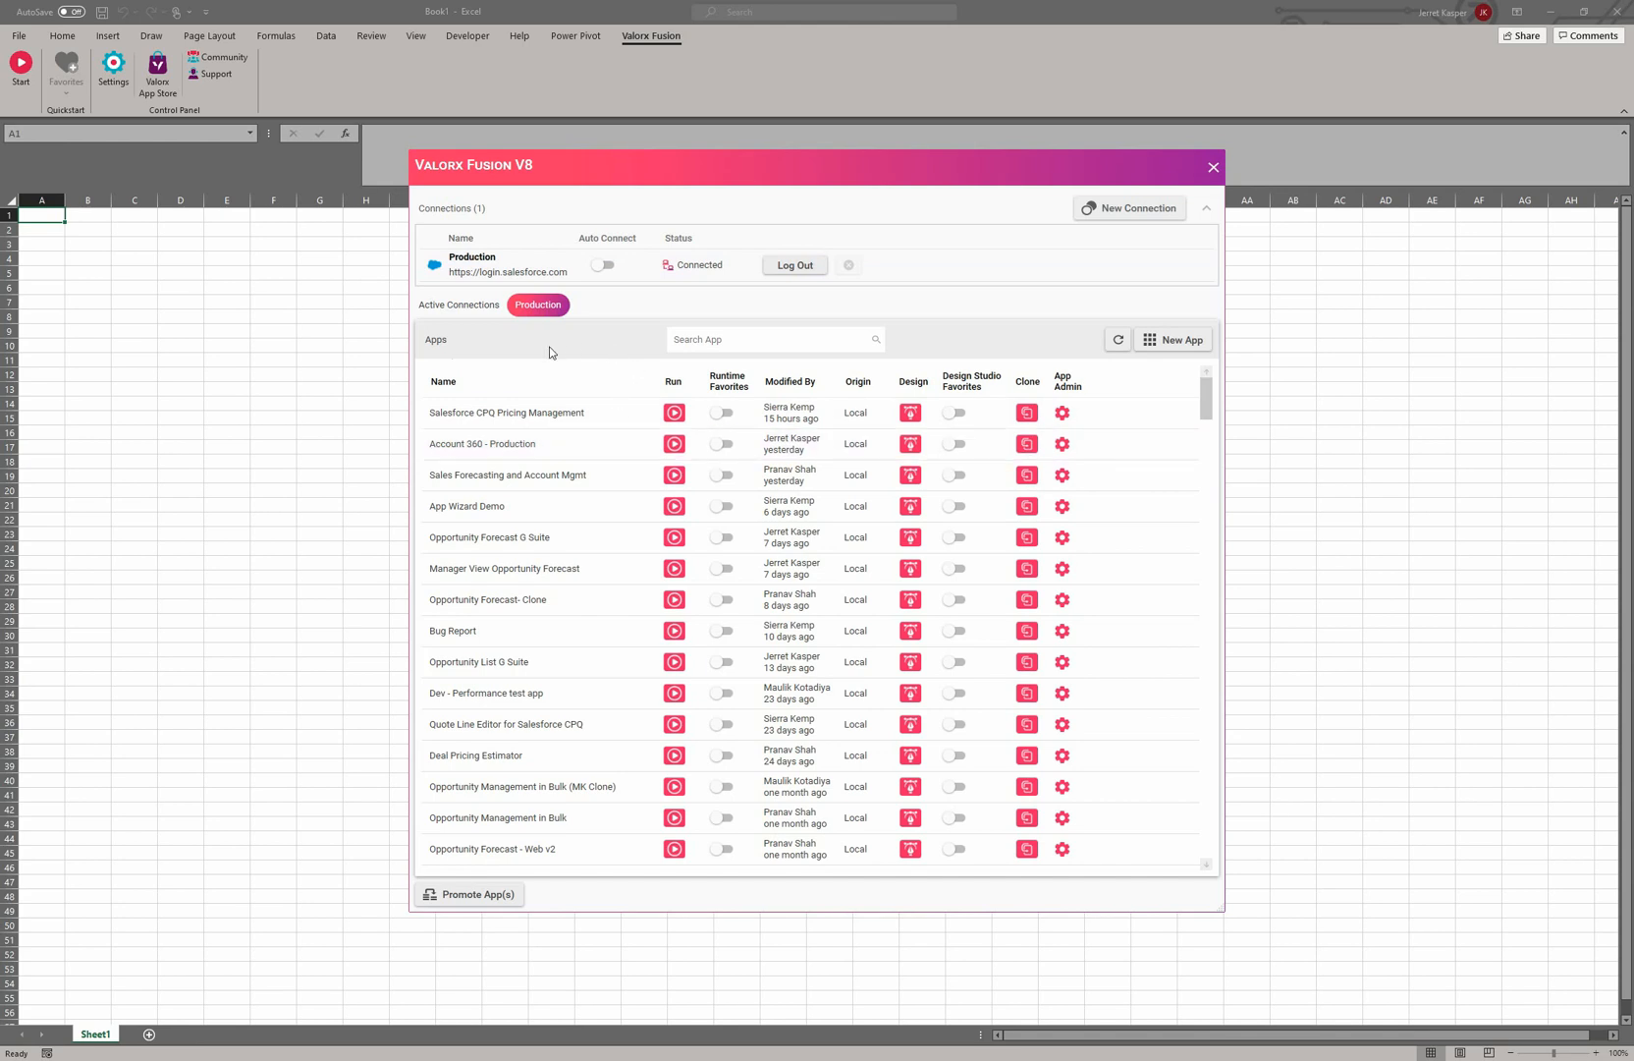
{"action": "mouse_move", "coordinate": [510, 357]}
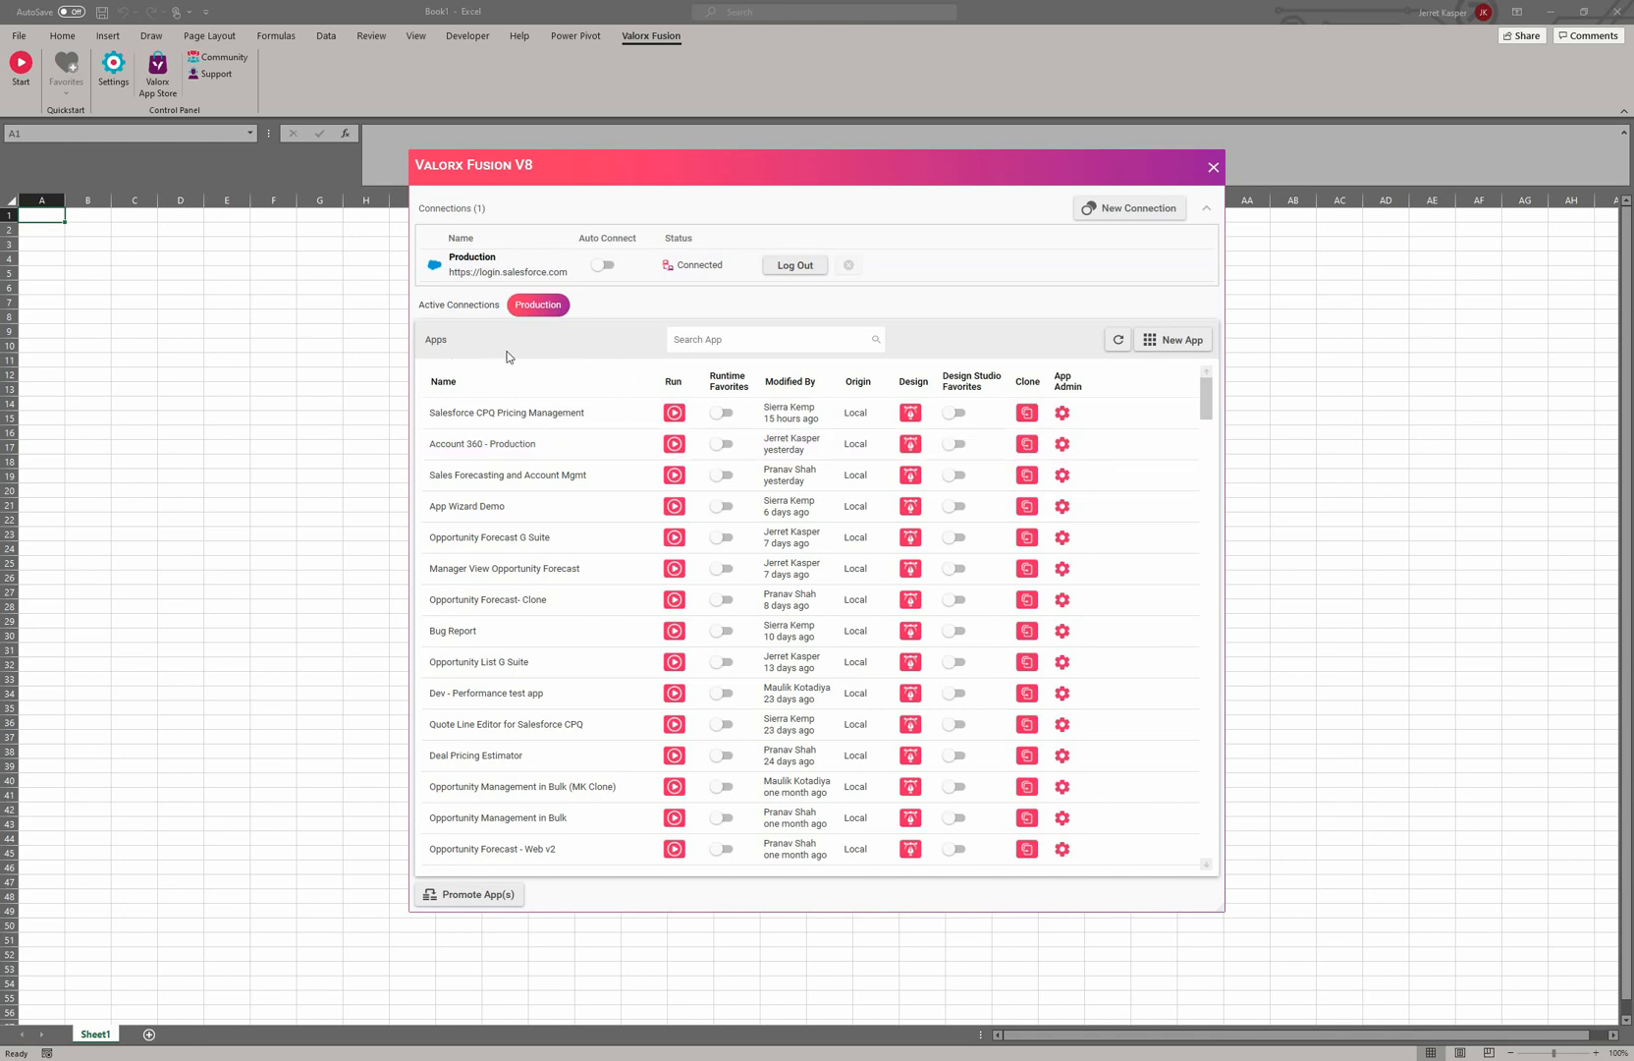
{"action": "mouse_move", "coordinate": [641, 353]}
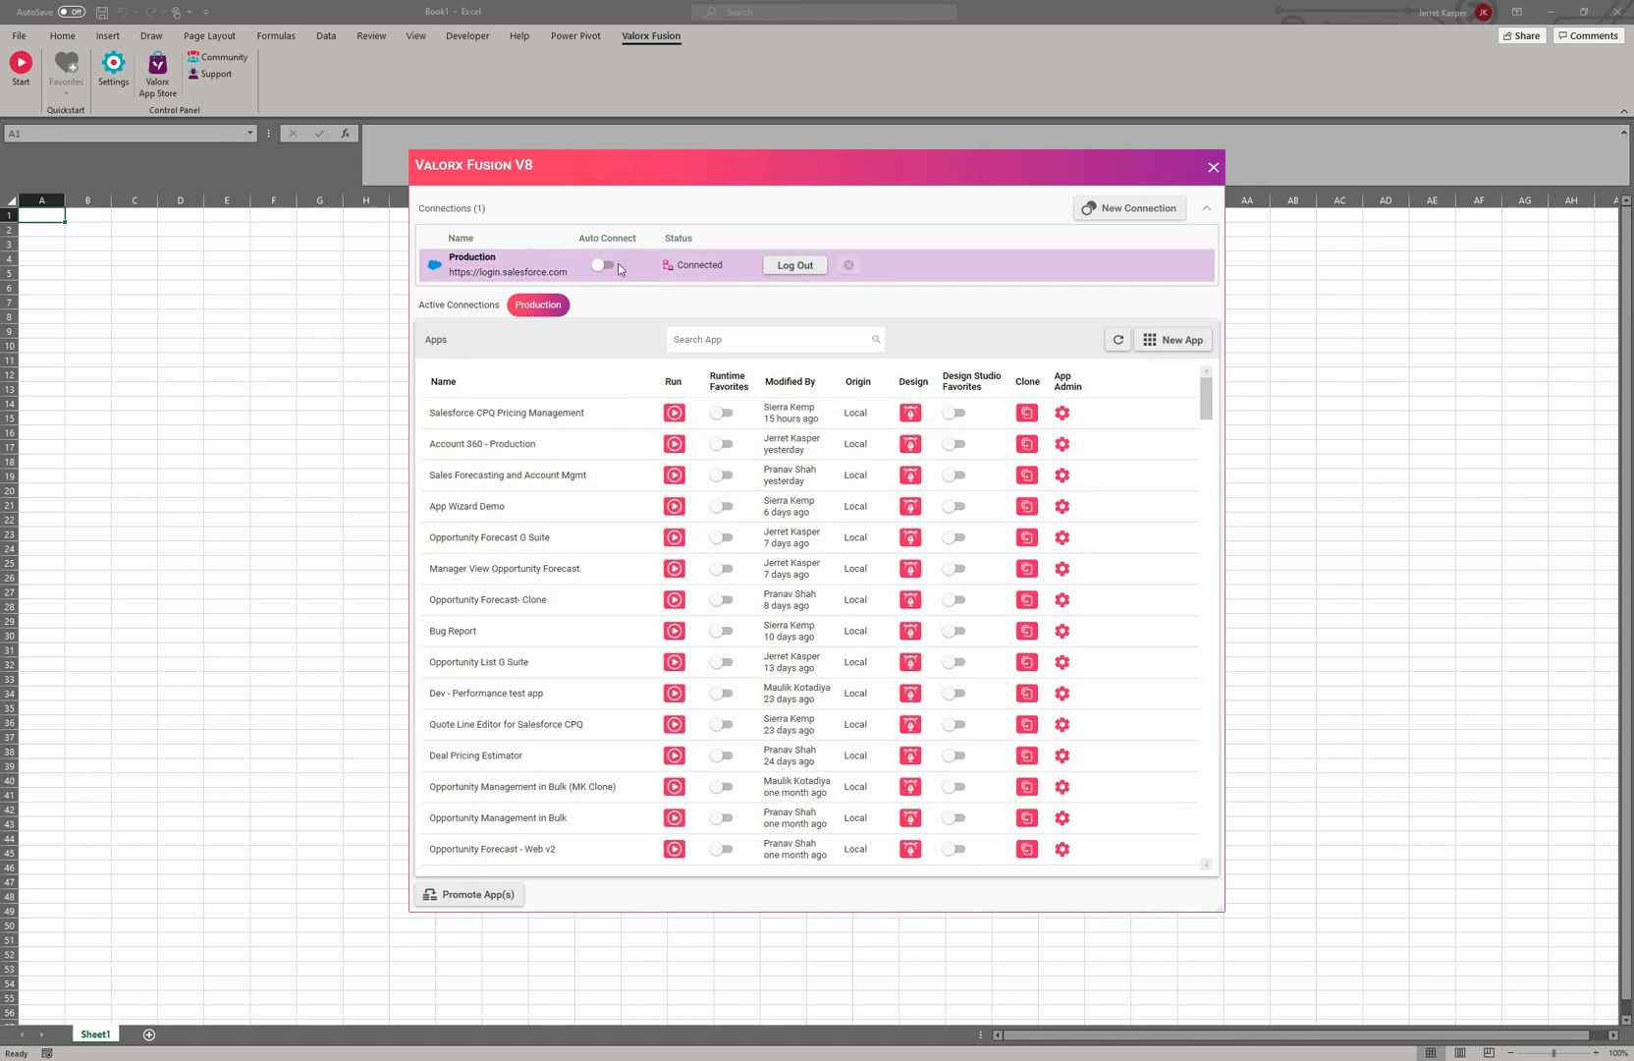
{"action": "left_click", "coordinate": [602, 264]}
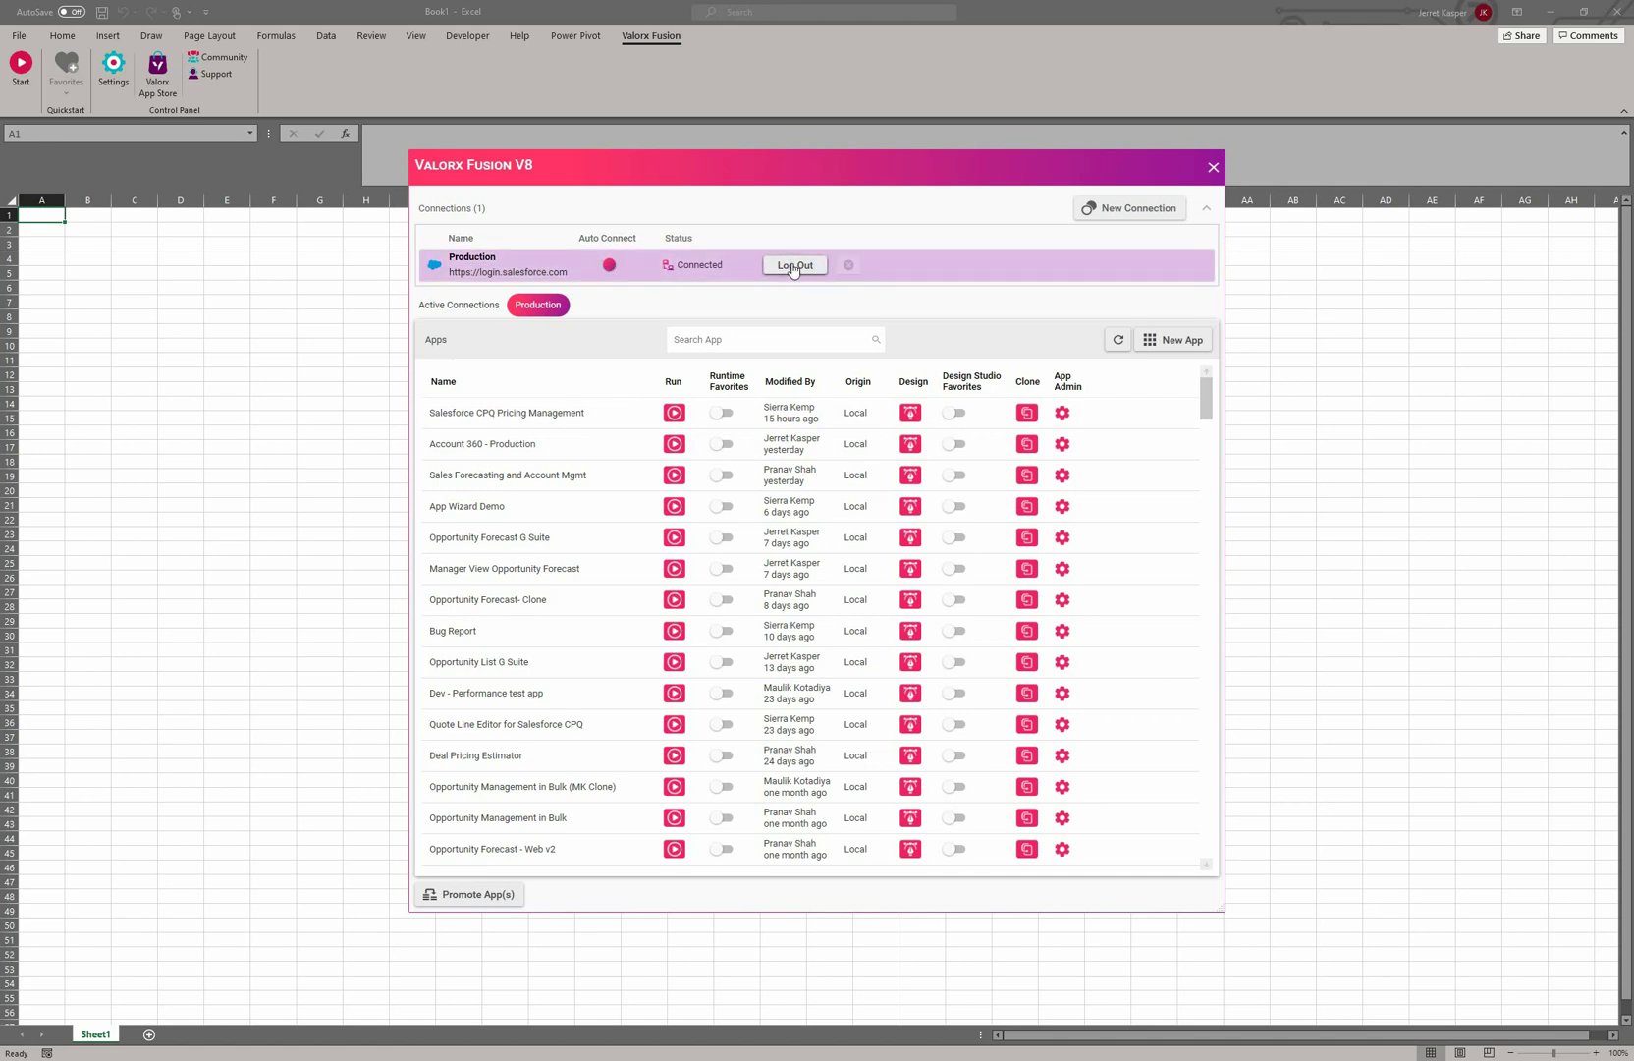
{"action": "left_click", "coordinate": [608, 264]}
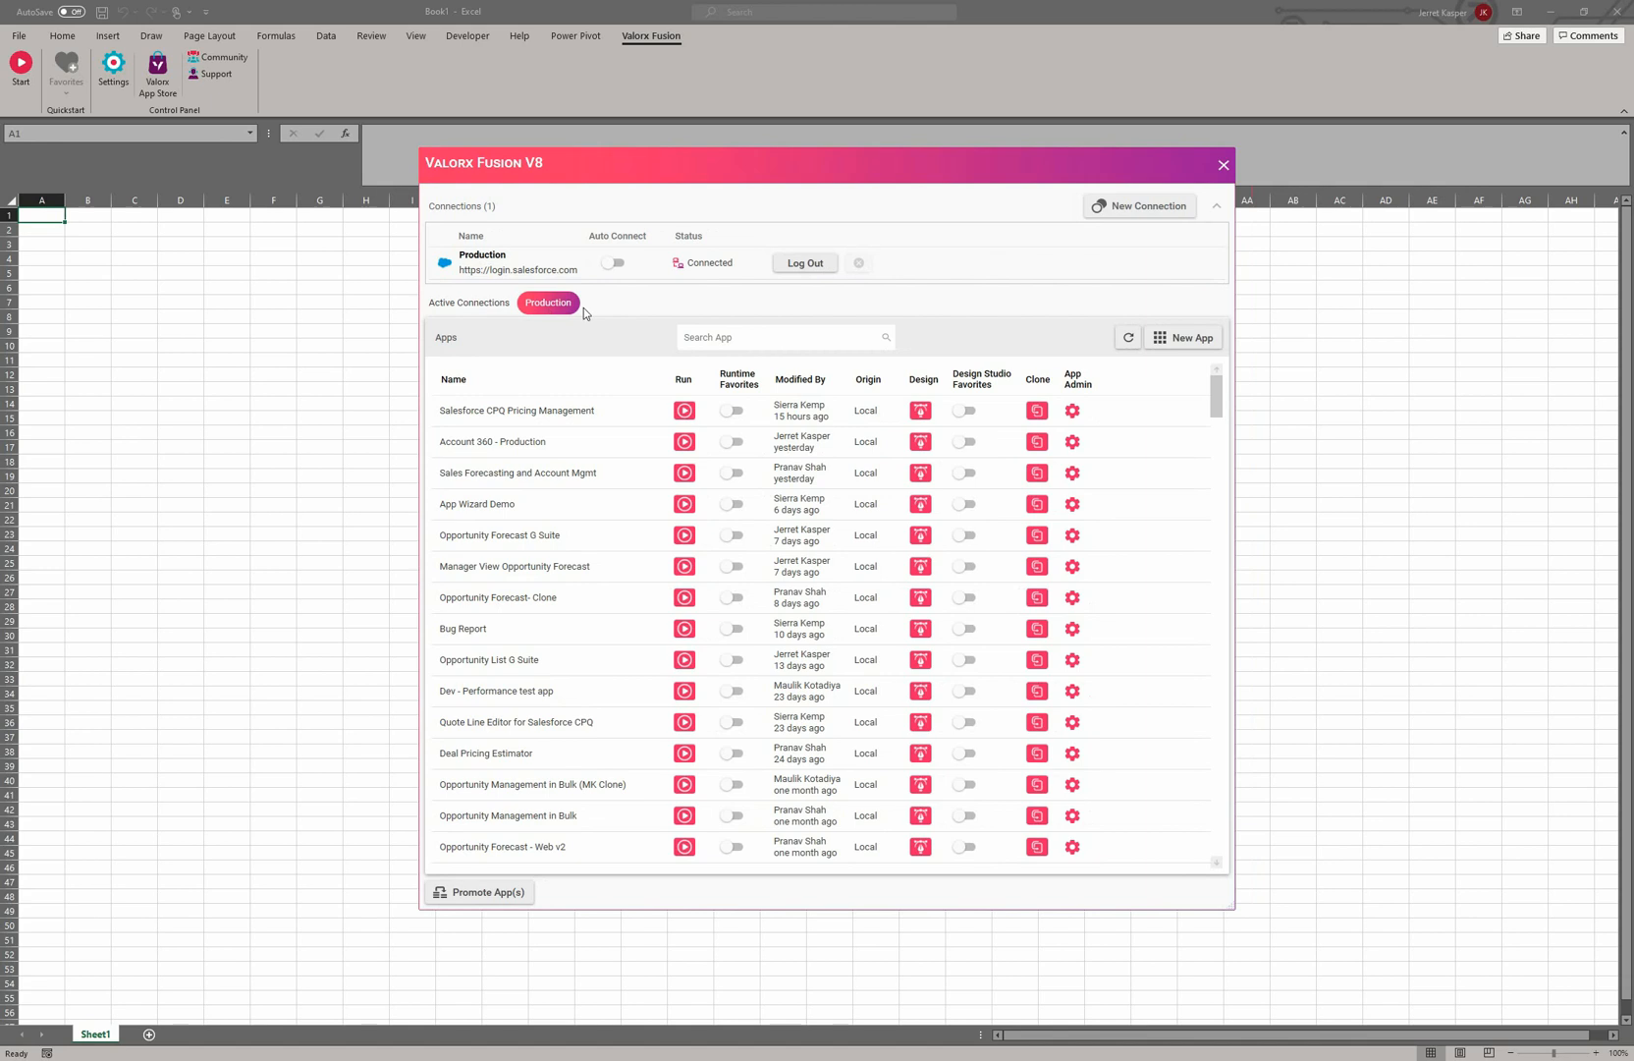
{"action": "mouse_move", "coordinate": [1155, 207]}
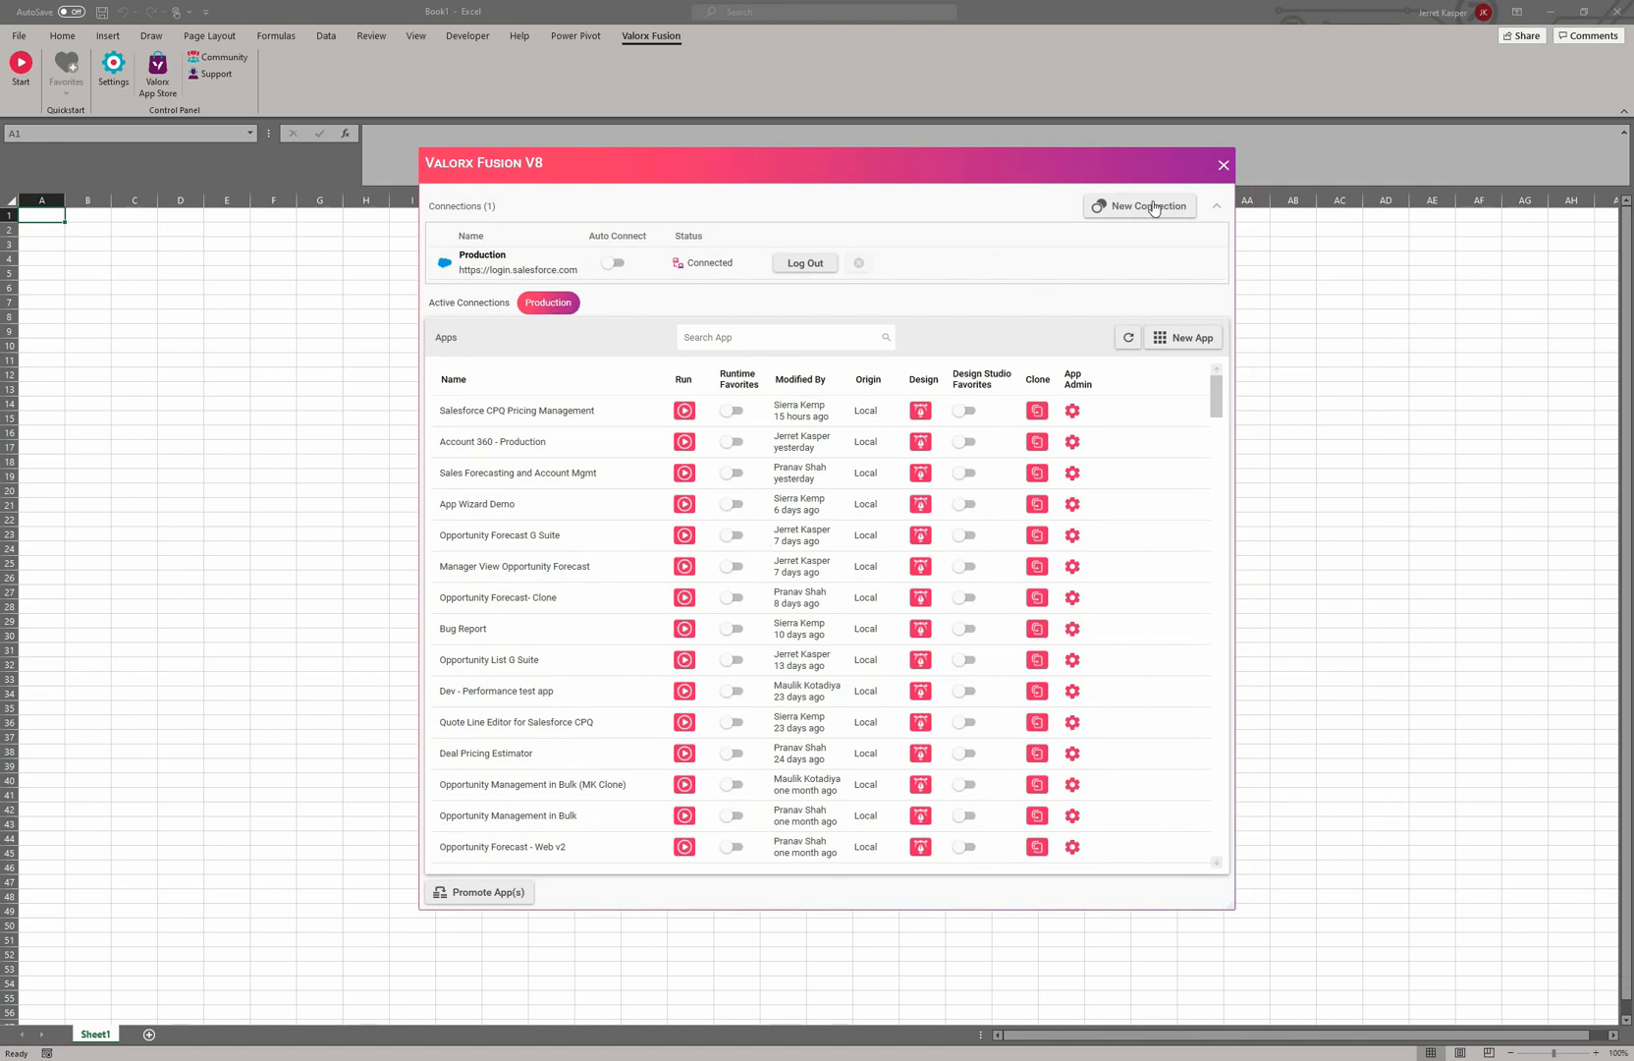
{"action": "left_click", "coordinate": [1140, 206]}
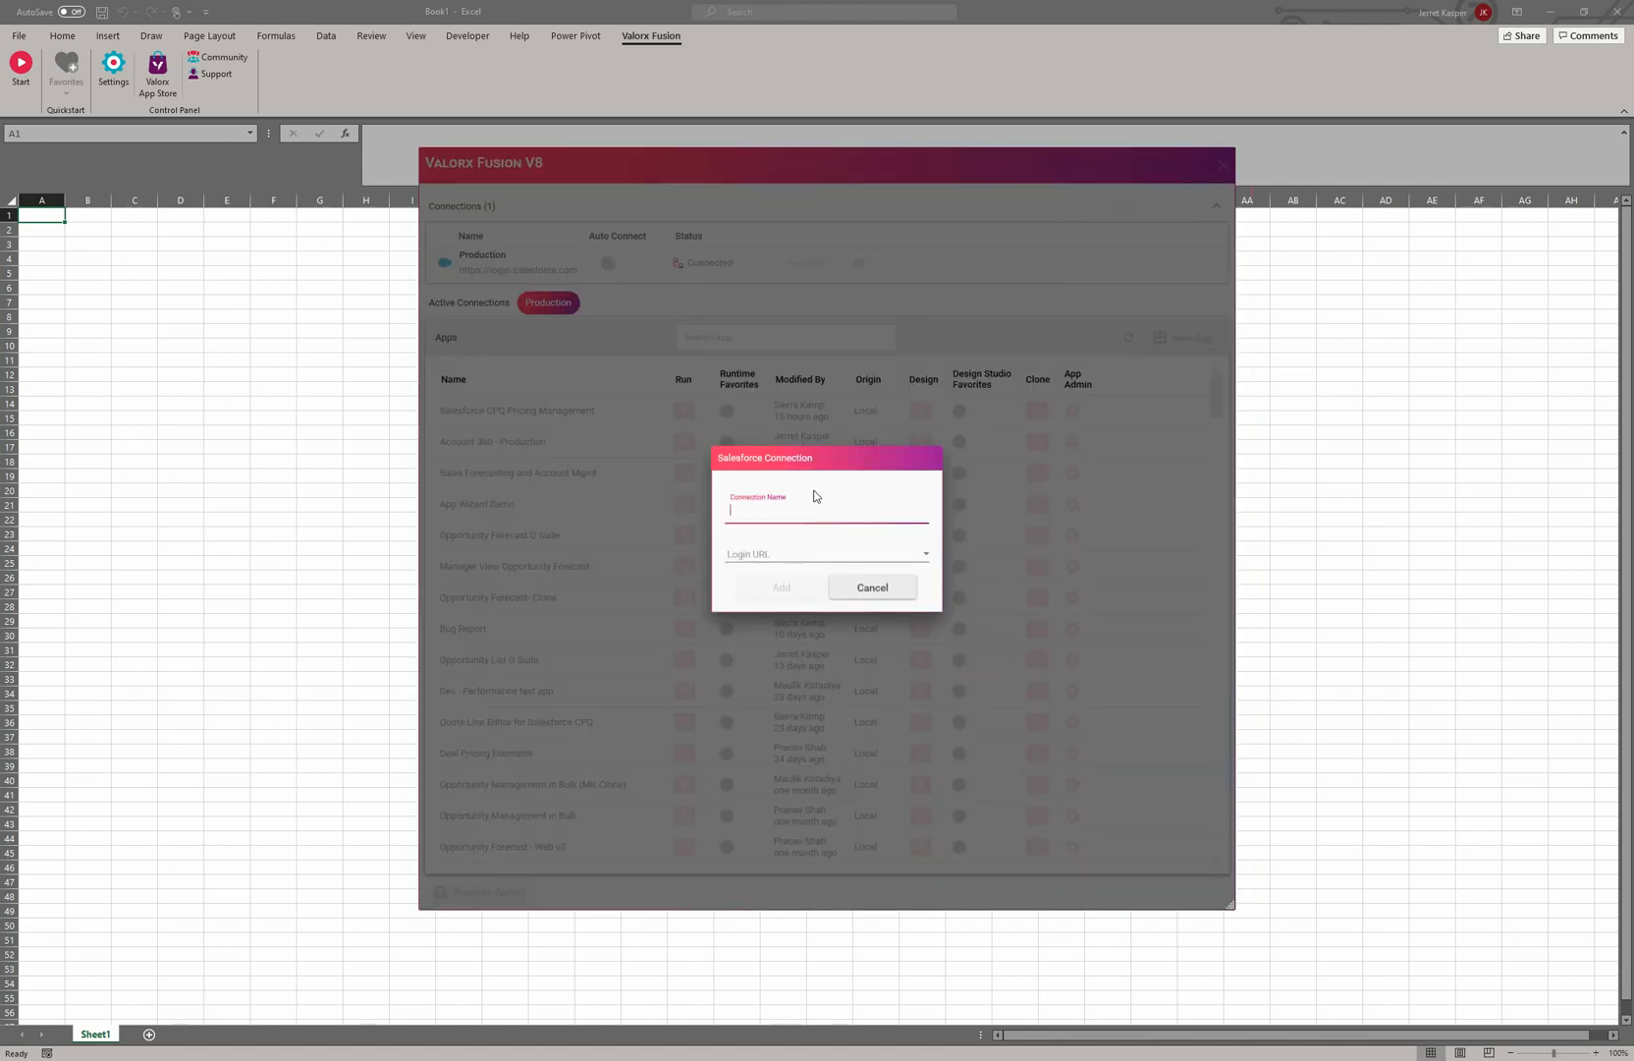
{"action": "type", "text": "Demo Enivo"}
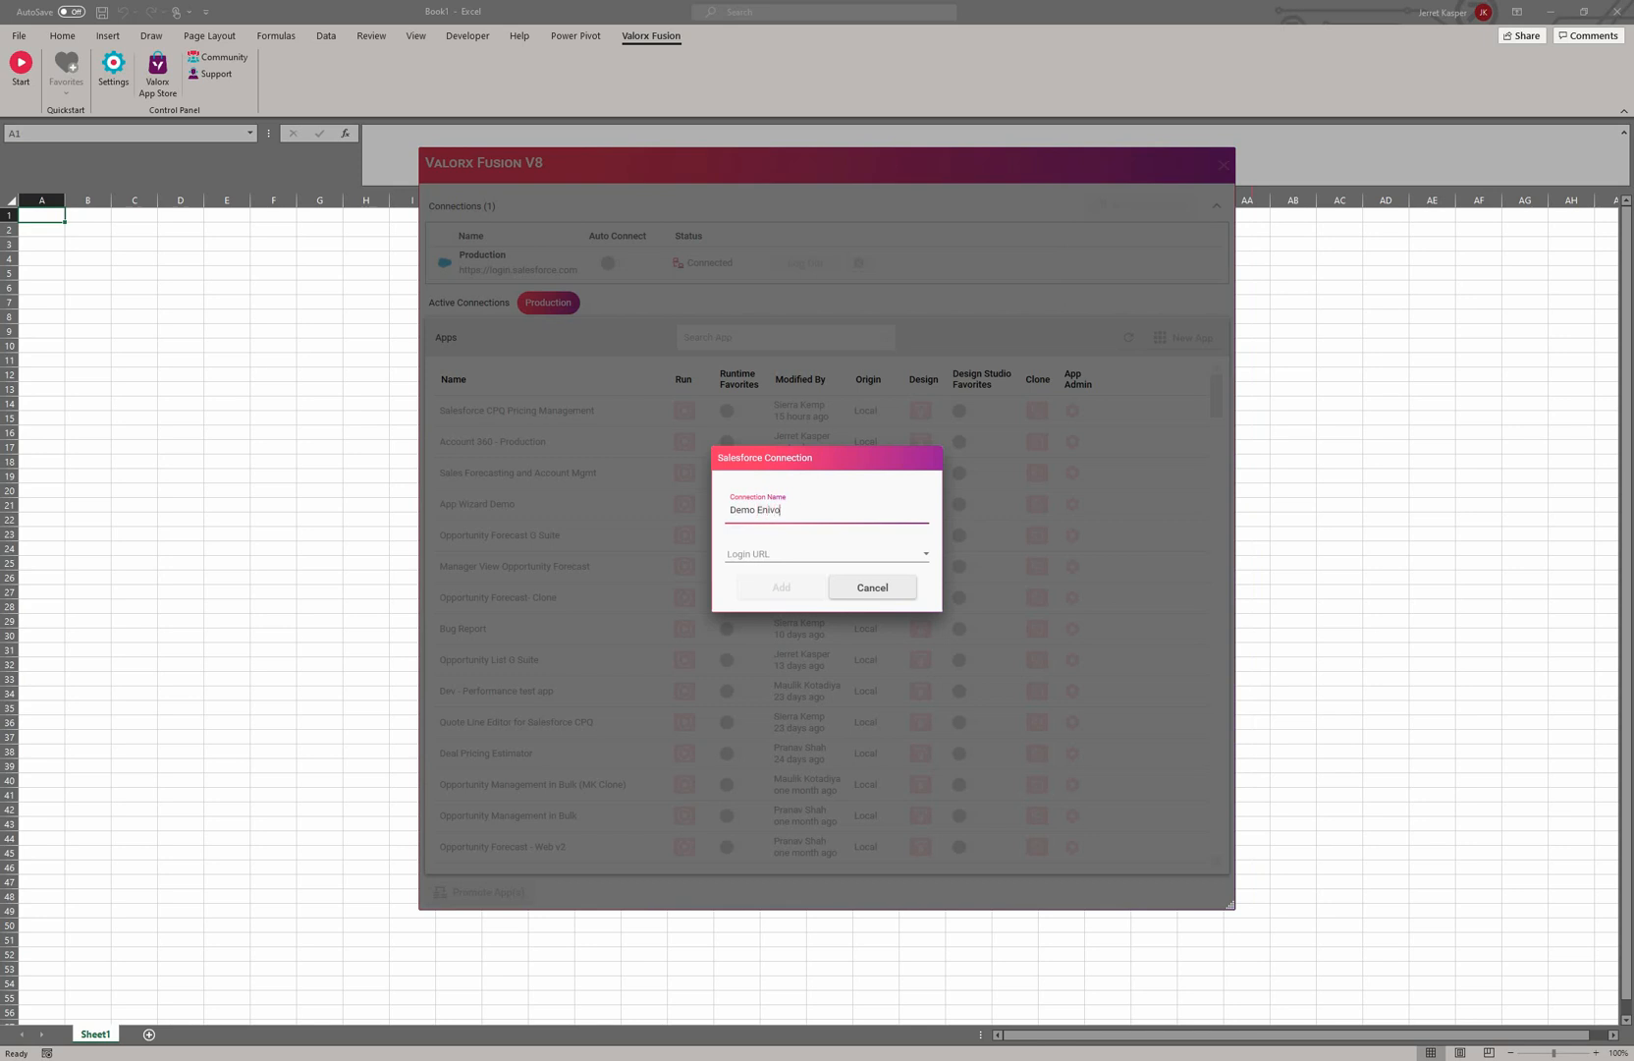
{"action": "type", "text": "rment"}
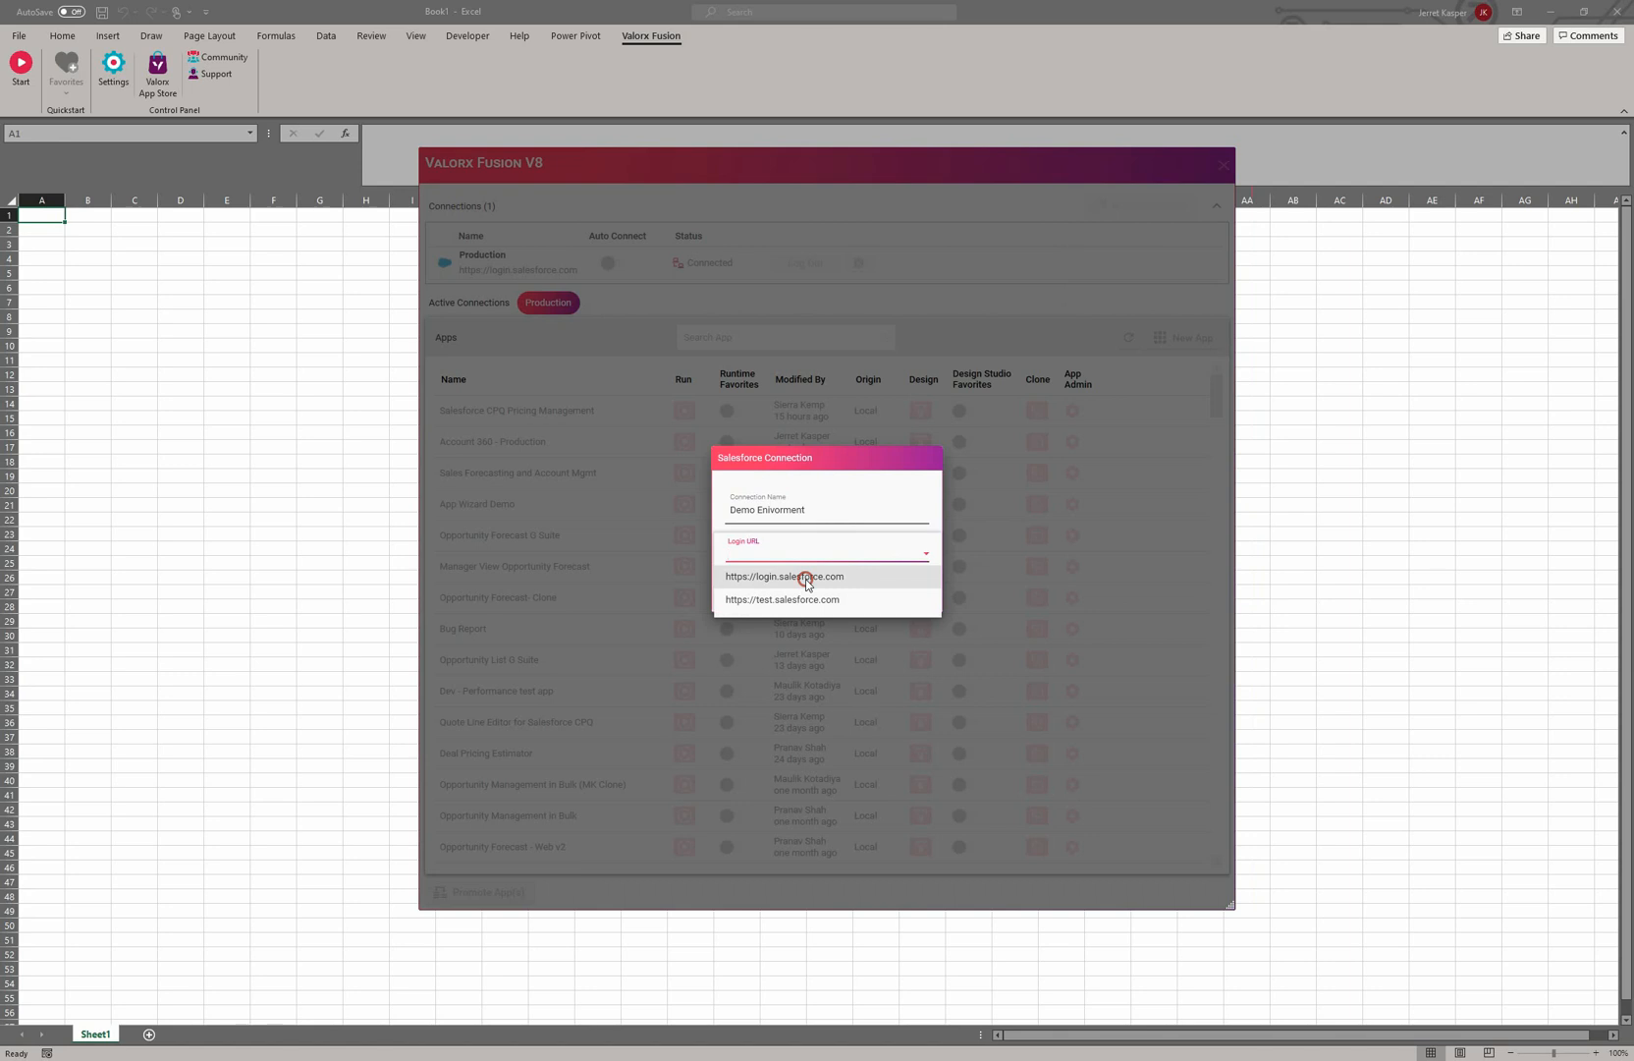
{"action": "left_click", "coordinate": [783, 576]}
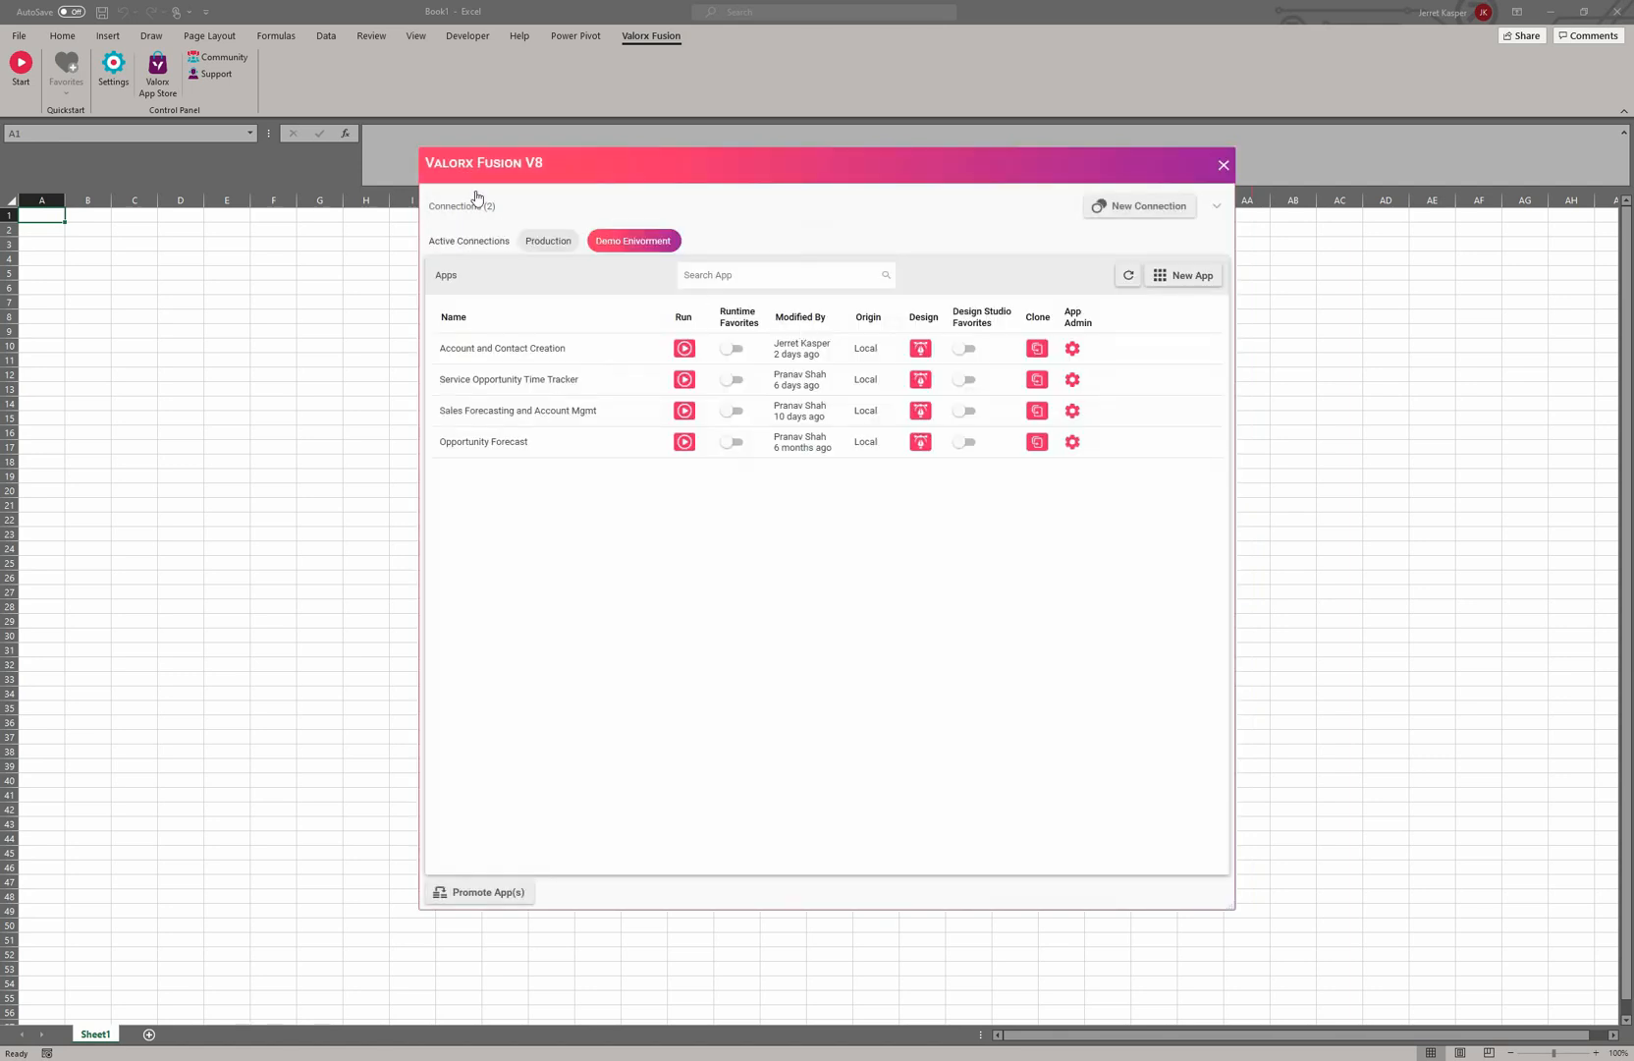
{"action": "left_click", "coordinate": [1214, 206]}
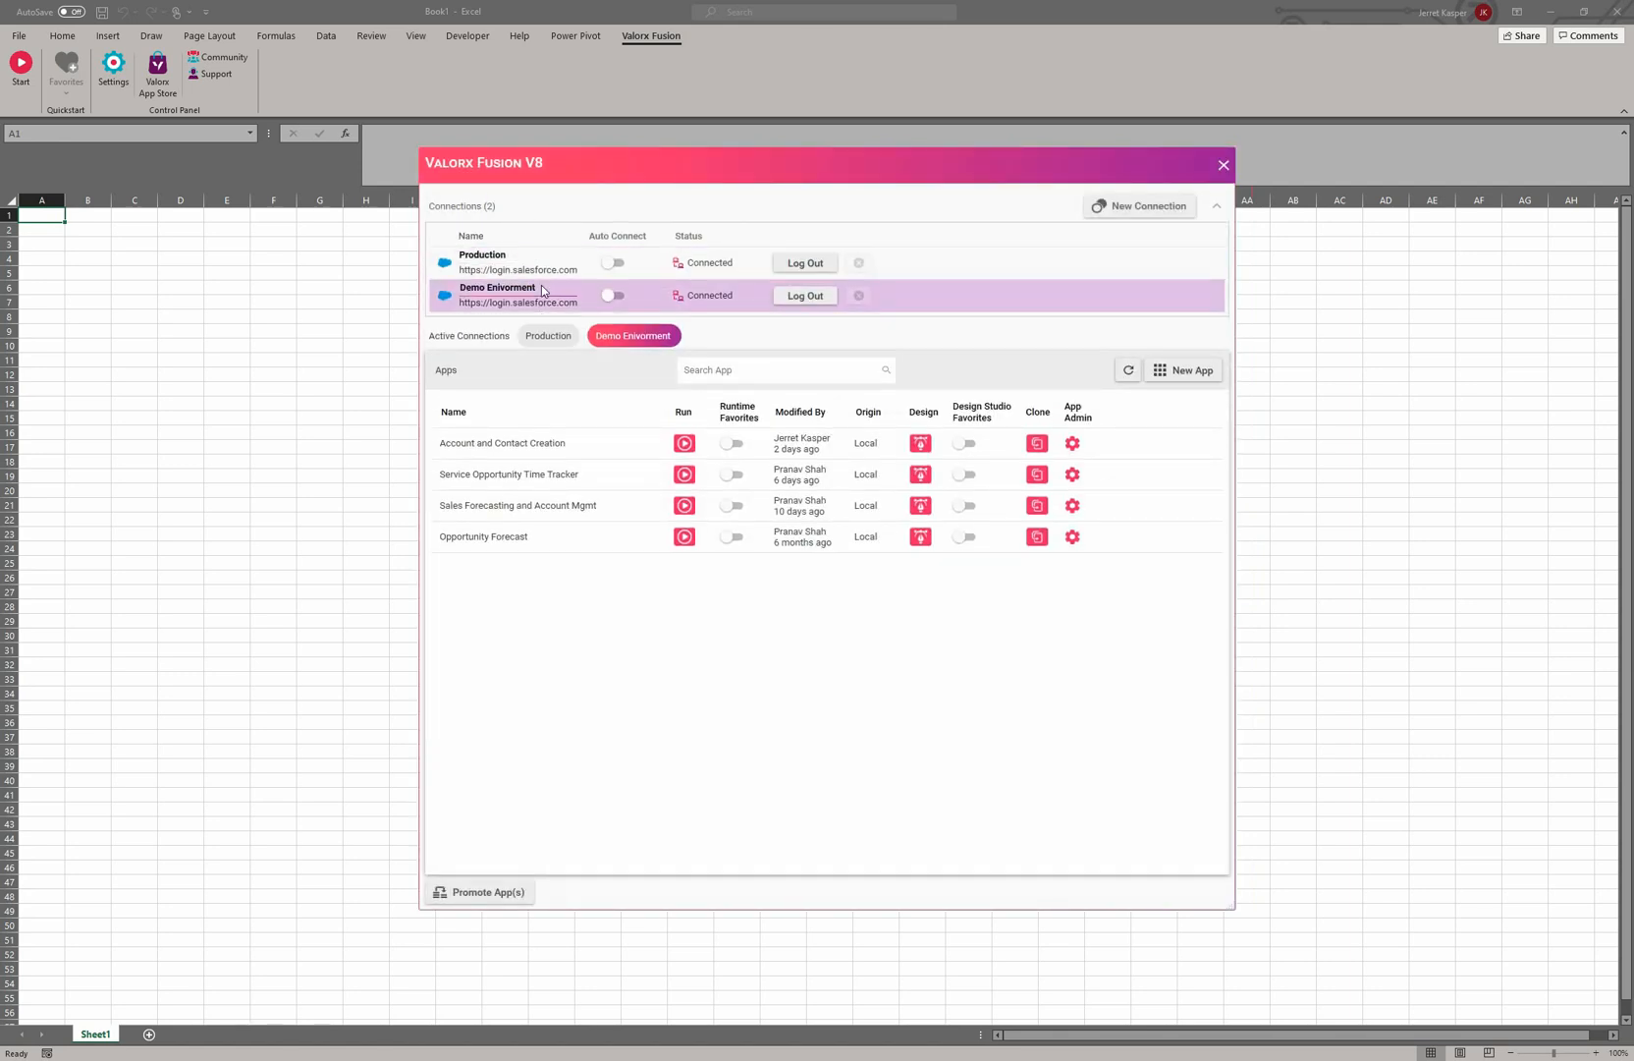
{"action": "mouse_move", "coordinate": [556, 343]}
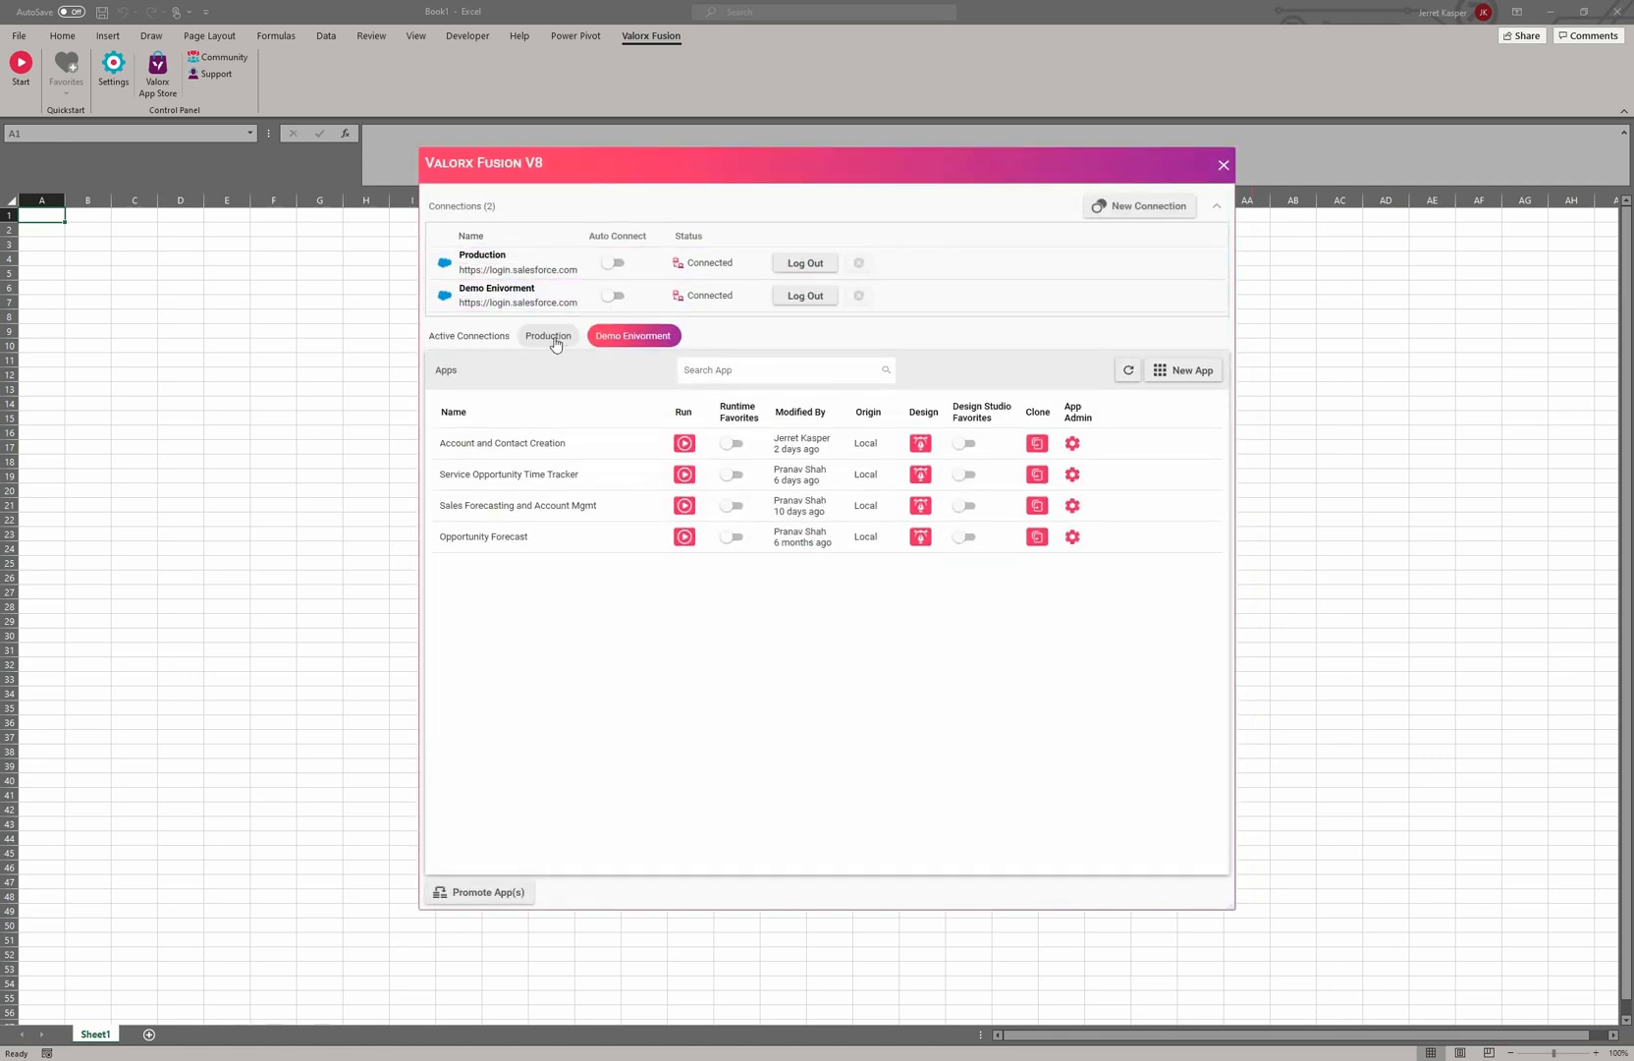
{"action": "left_click", "coordinate": [547, 335]}
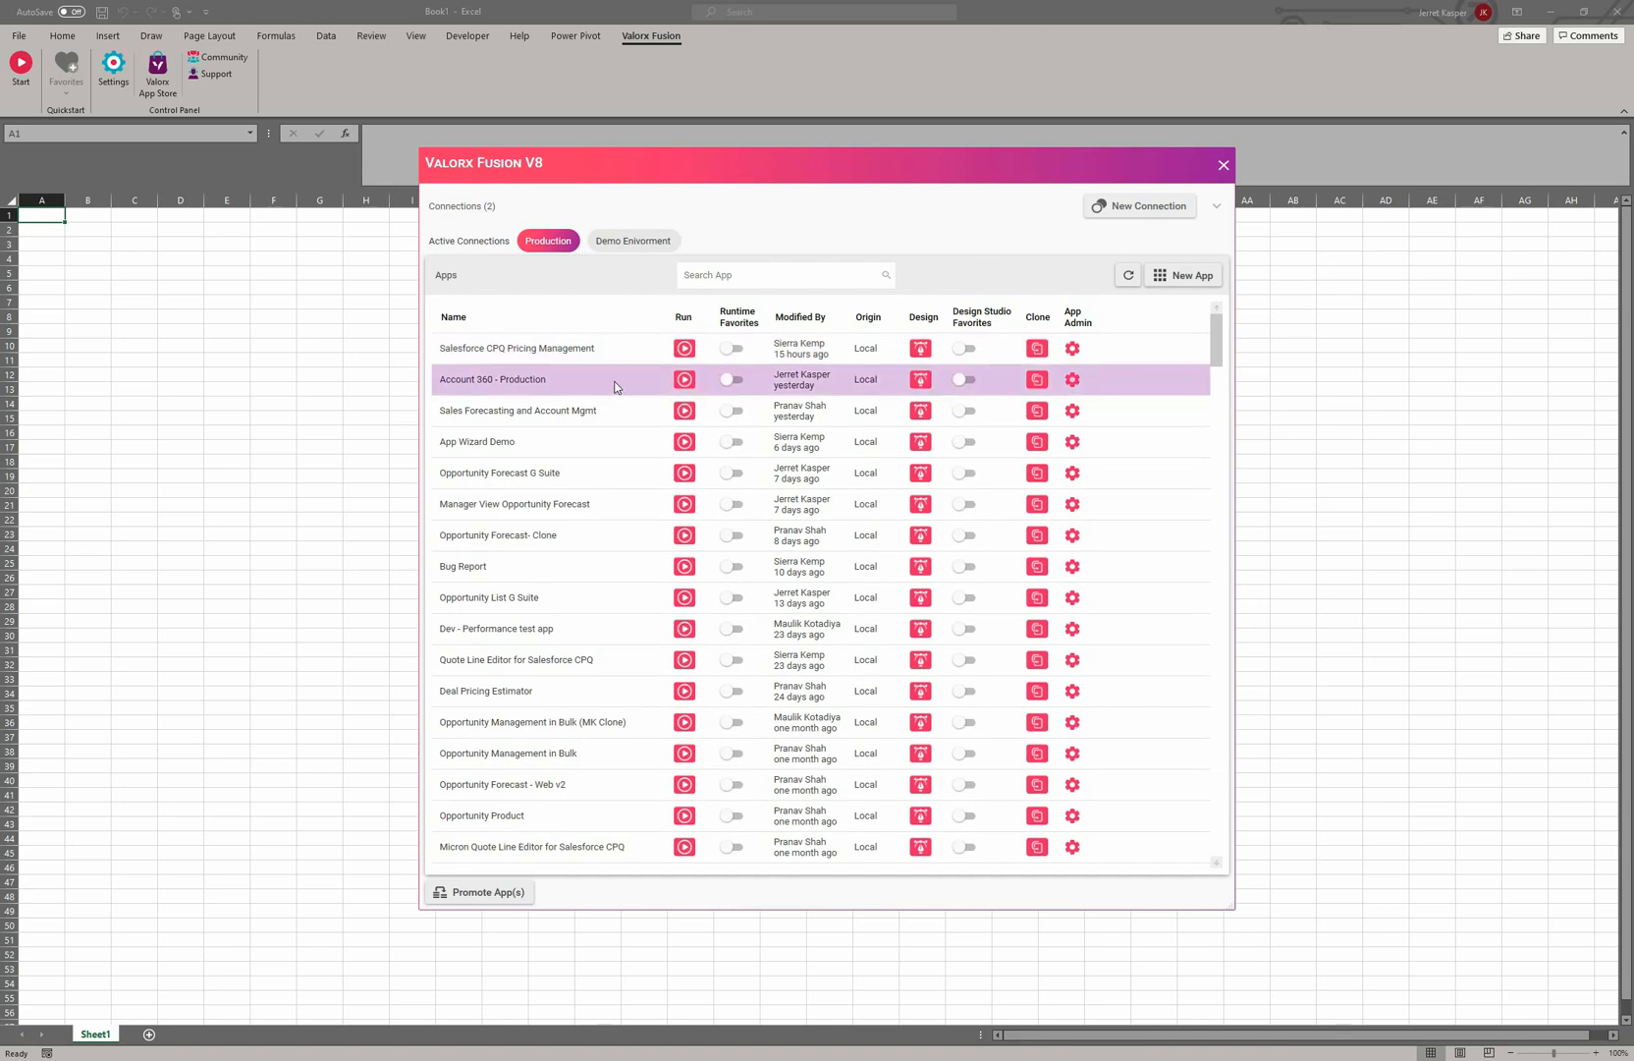
{"action": "mouse_move", "coordinate": [619, 247]}
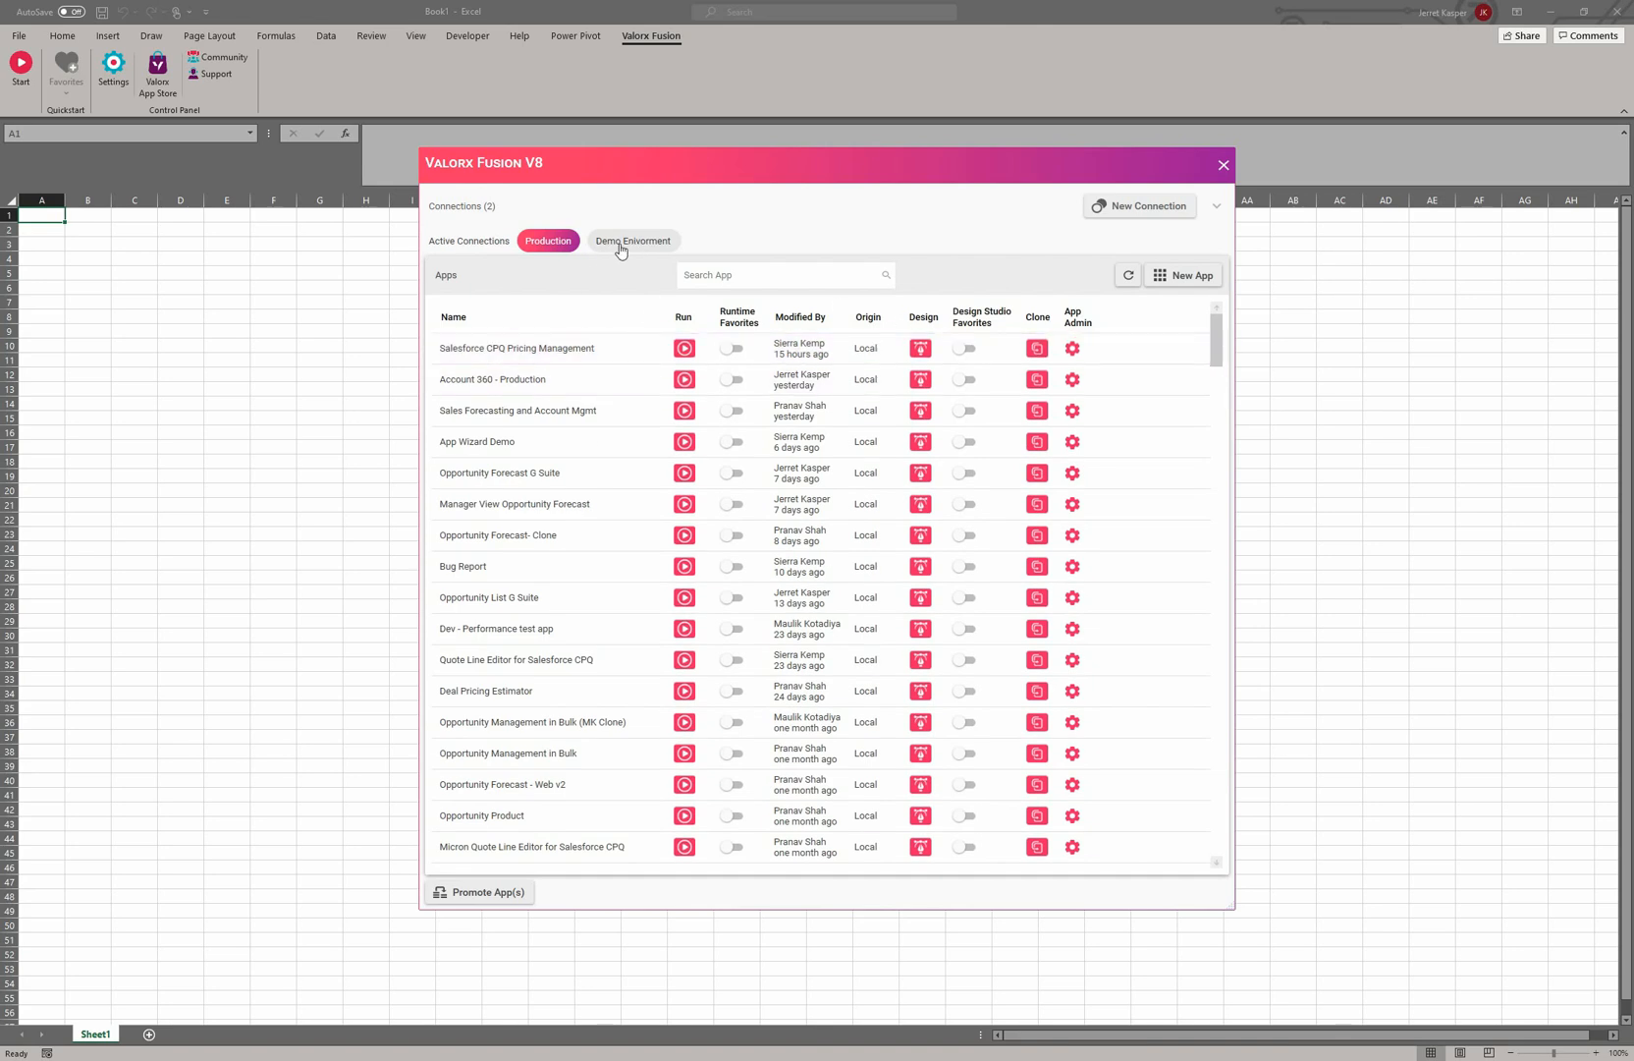
{"action": "left_click", "coordinate": [632, 240]}
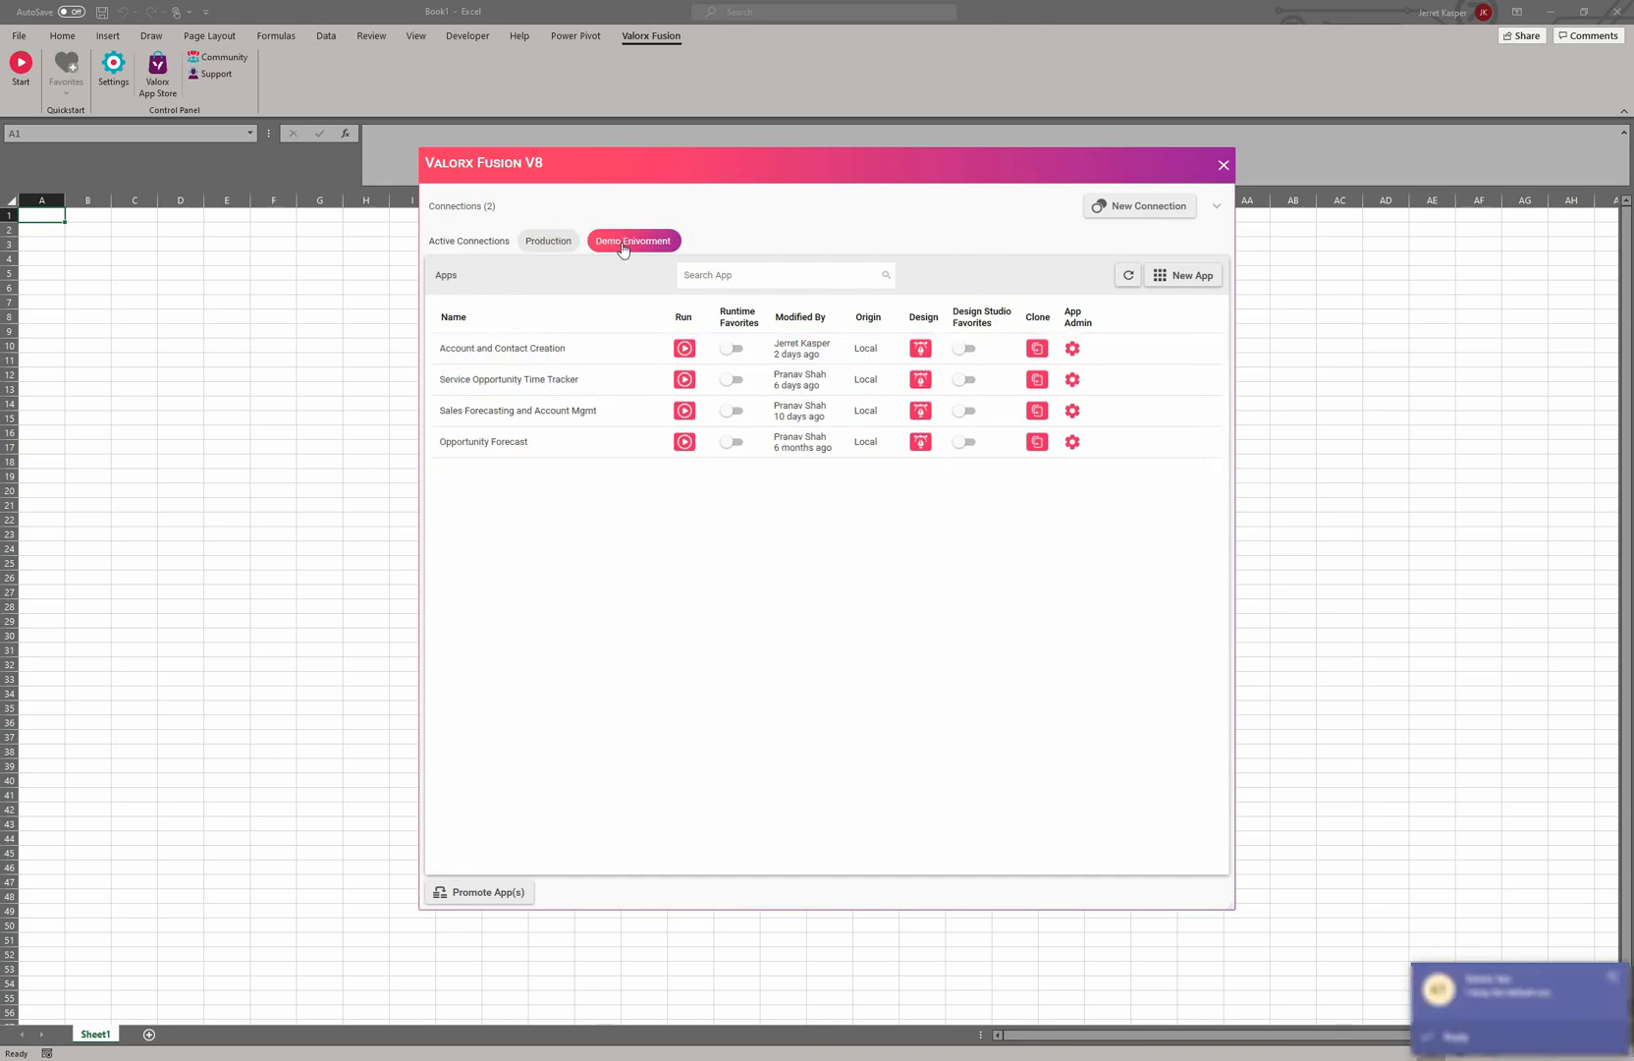
{"action": "left_click", "coordinate": [547, 241]}
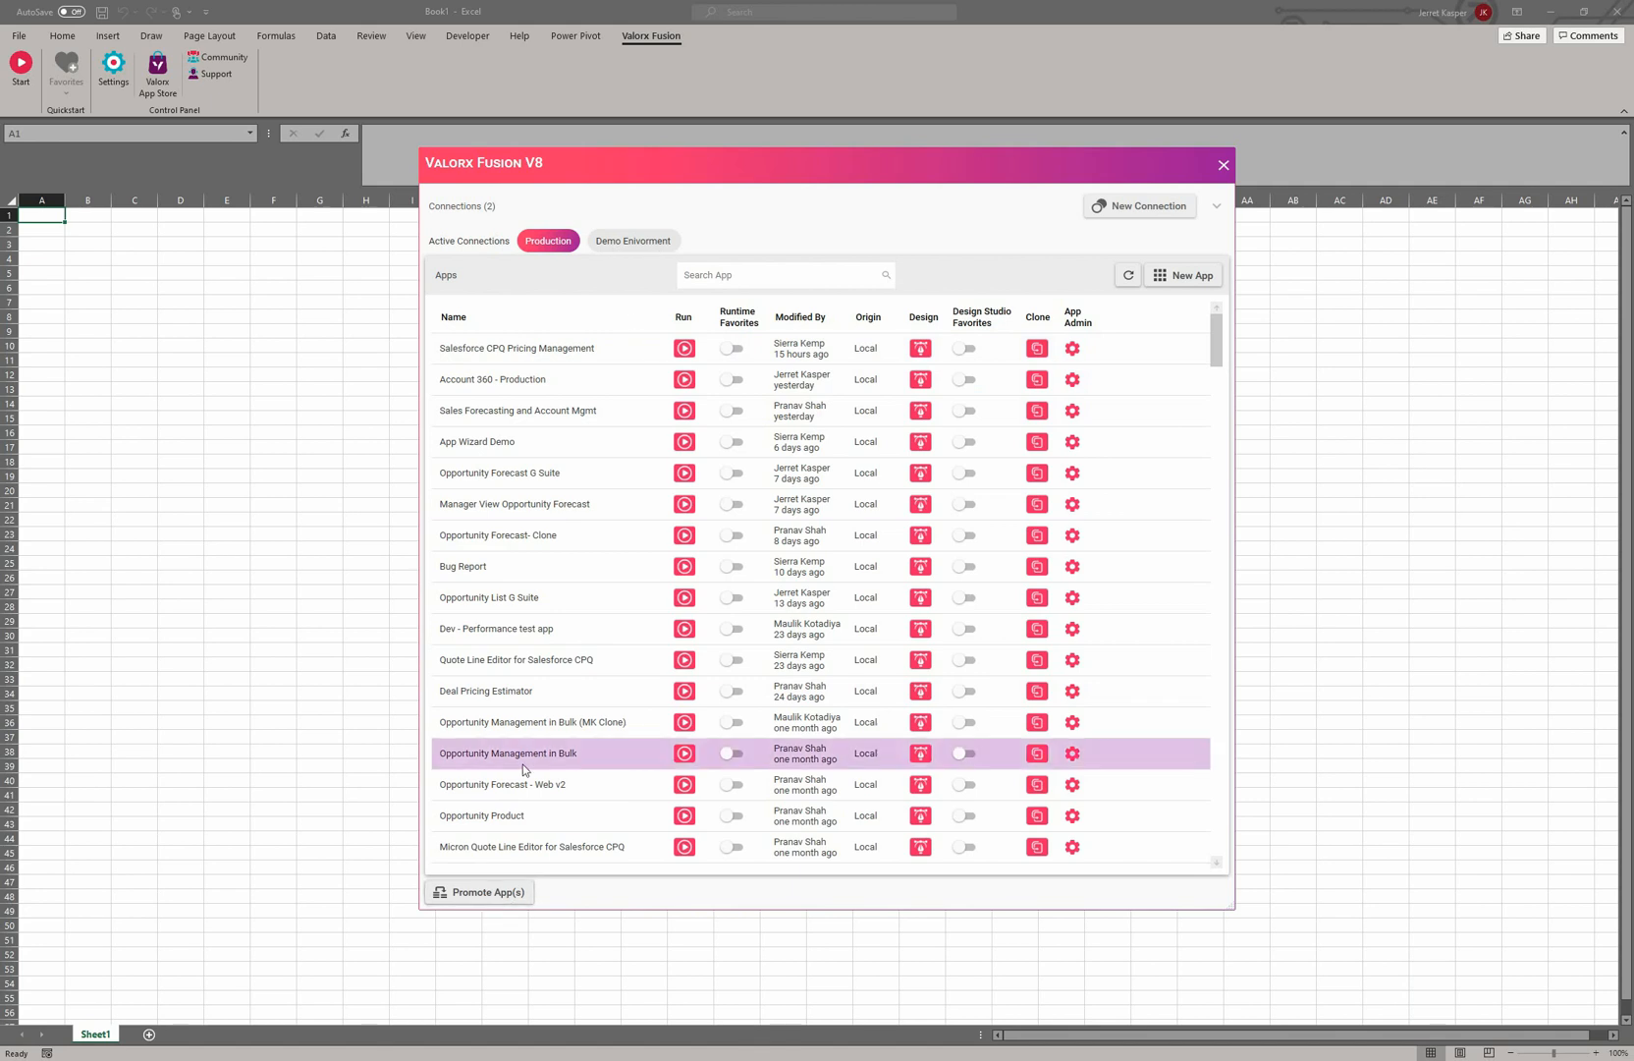
{"action": "left_click", "coordinate": [478, 890]}
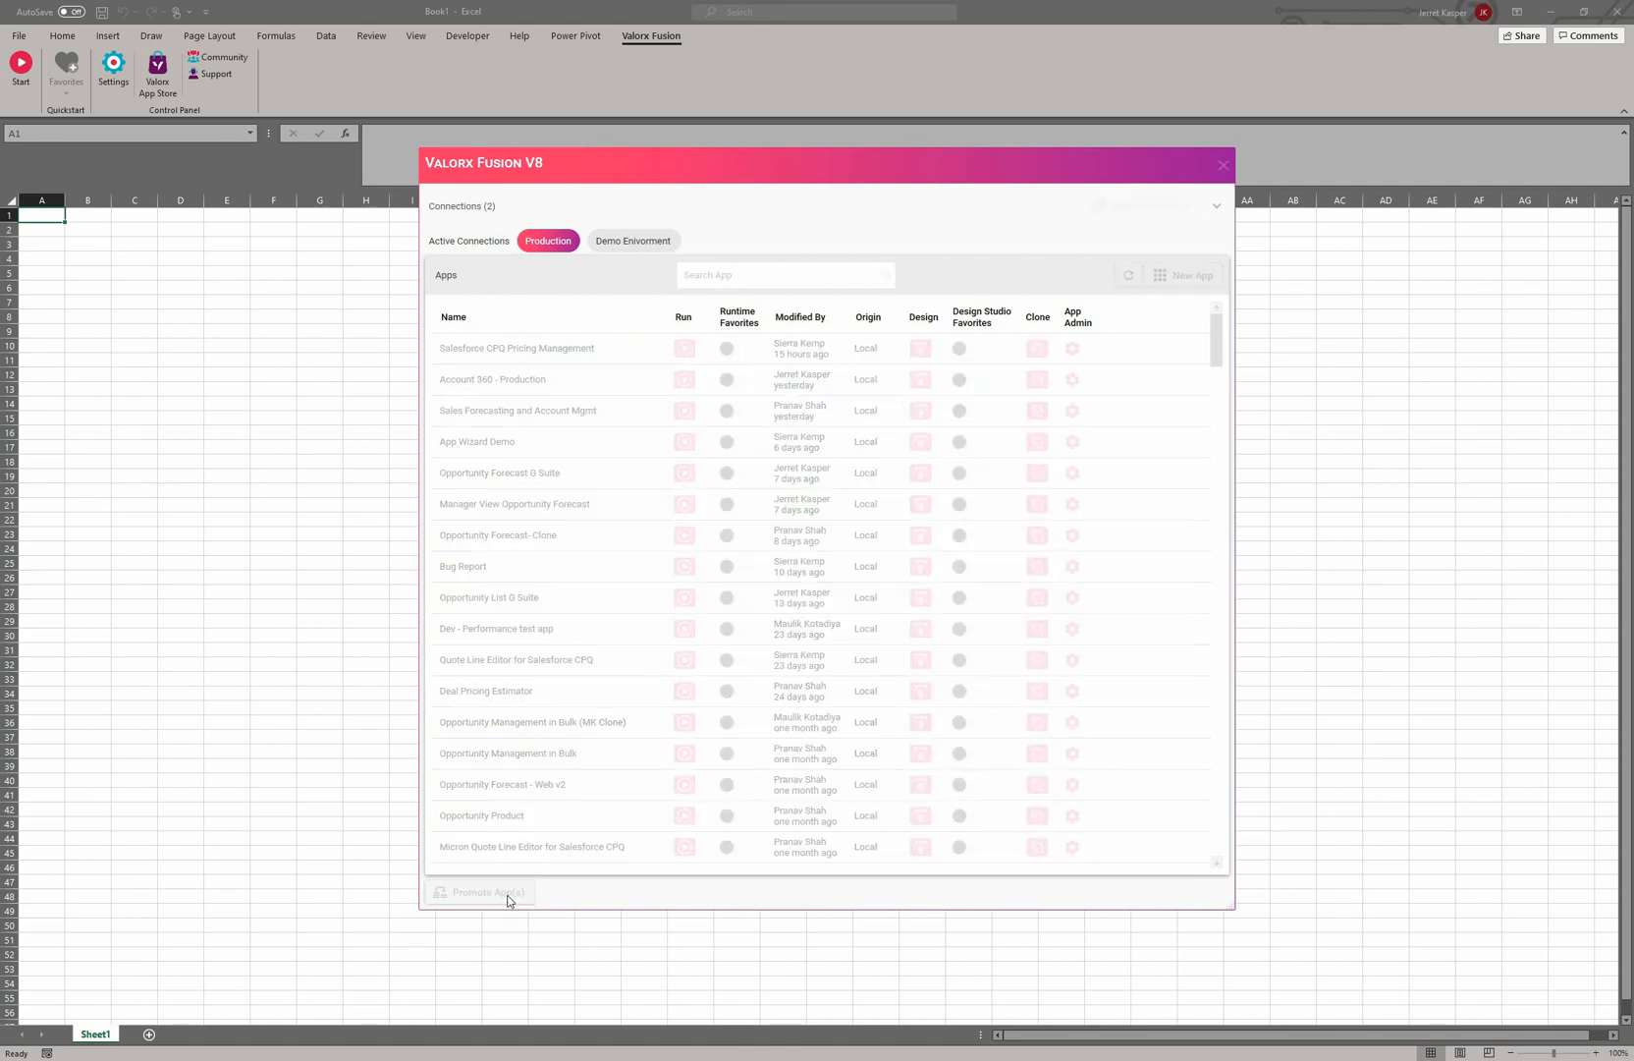
{"action": "left_click", "coordinate": [486, 890]}
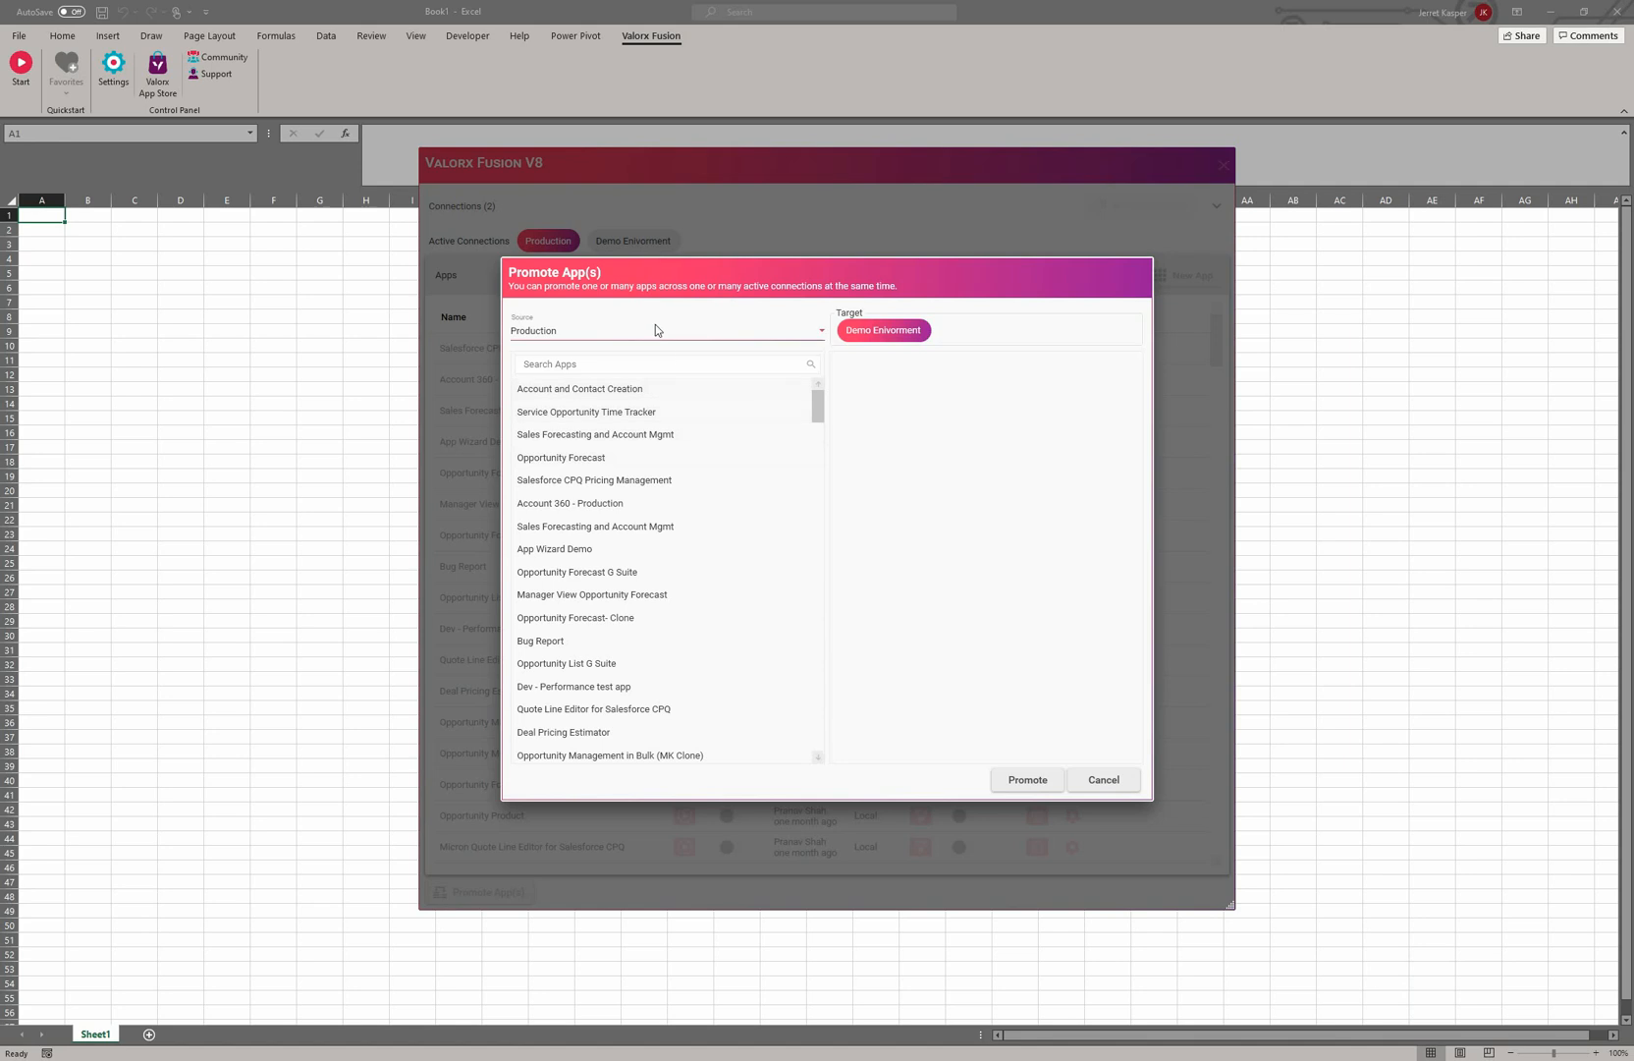
{"action": "mouse_move", "coordinate": [574, 331]}
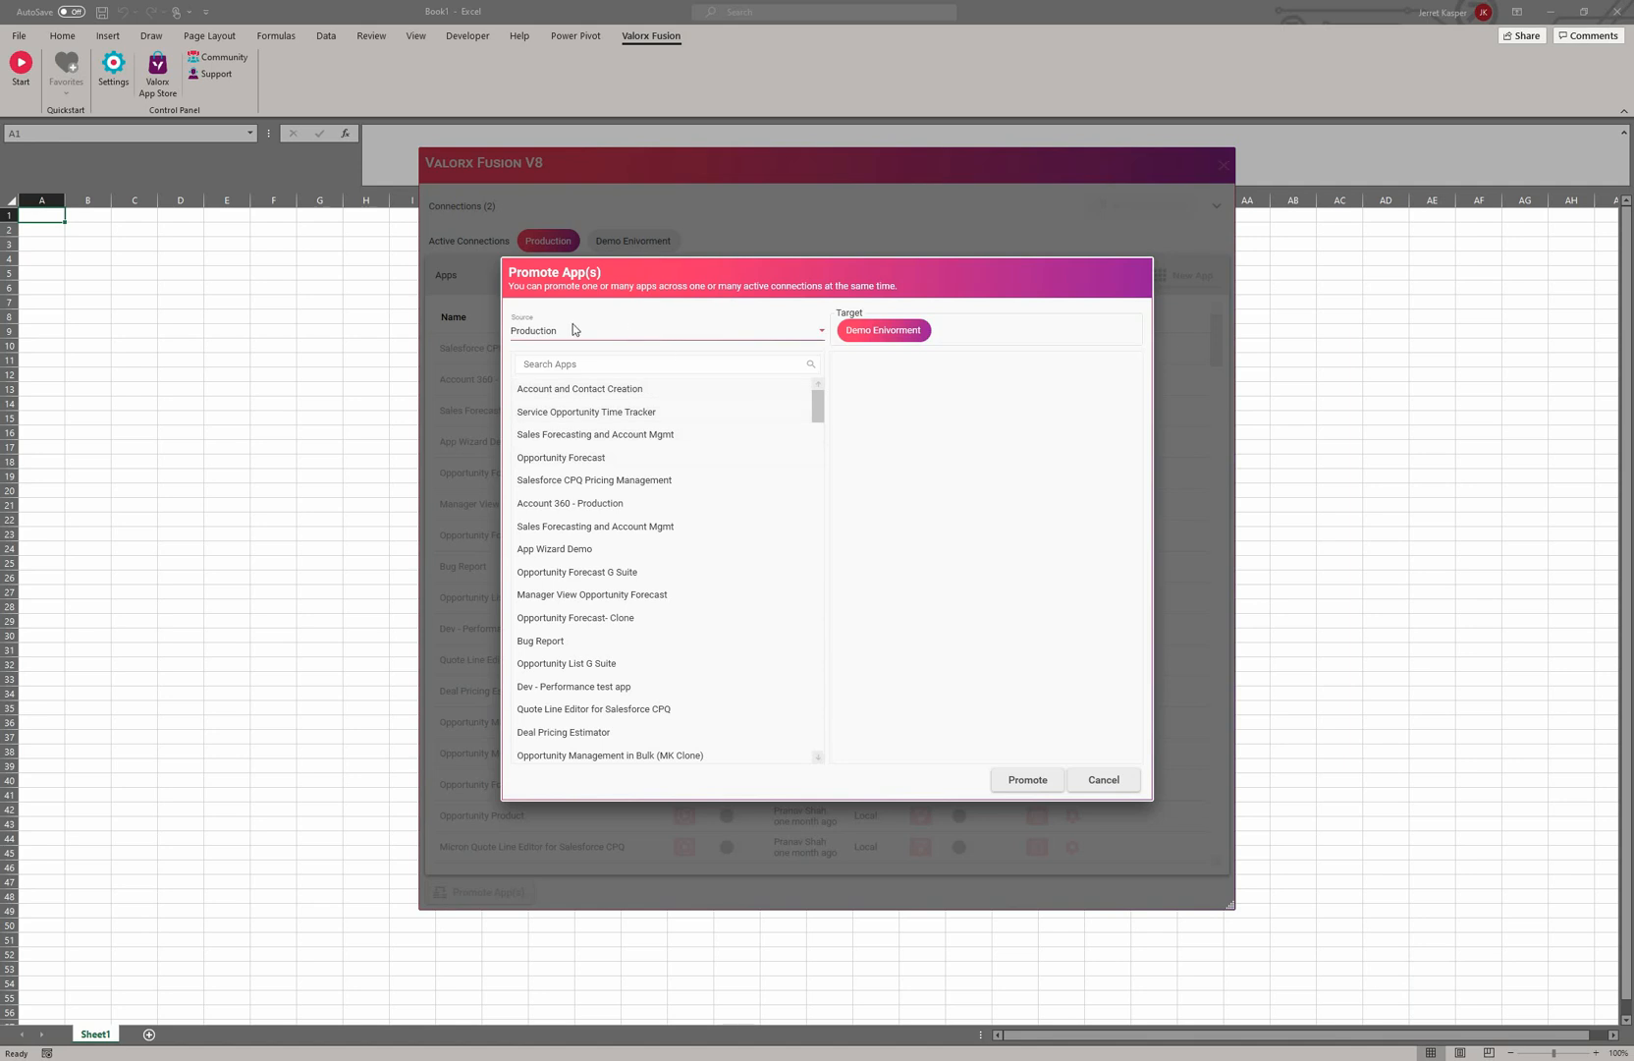
{"action": "mouse_move", "coordinate": [783, 337]}
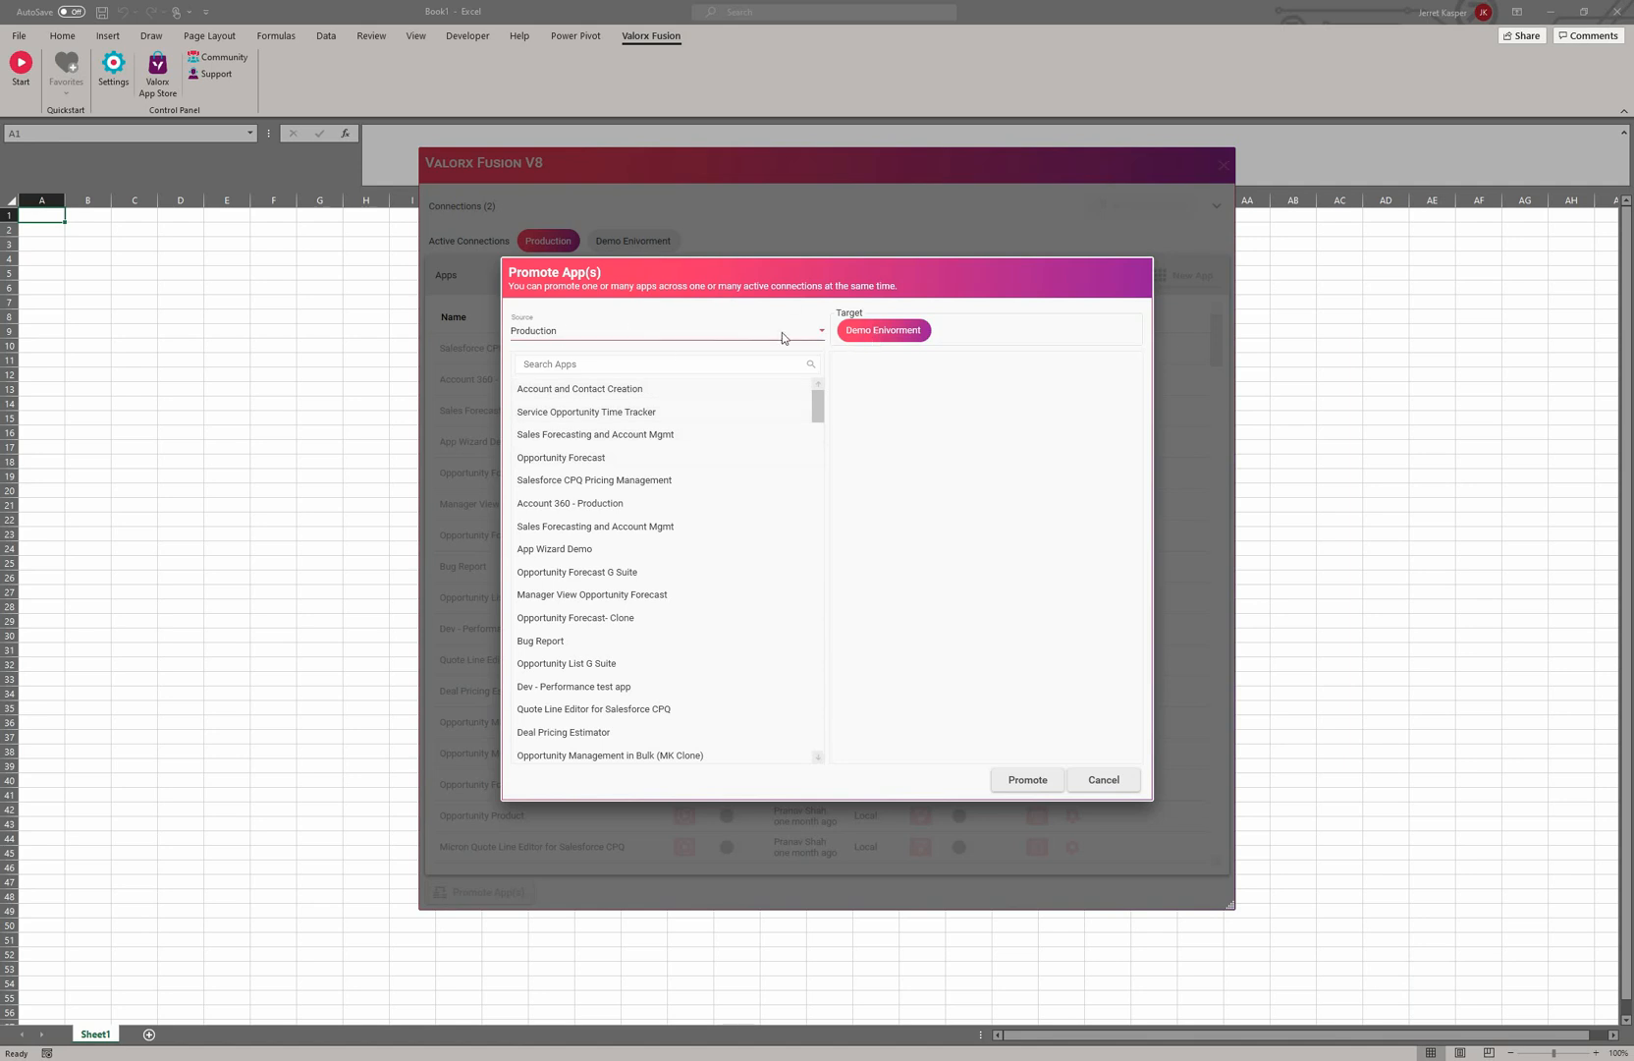
{"action": "left_click", "coordinate": [821, 330]}
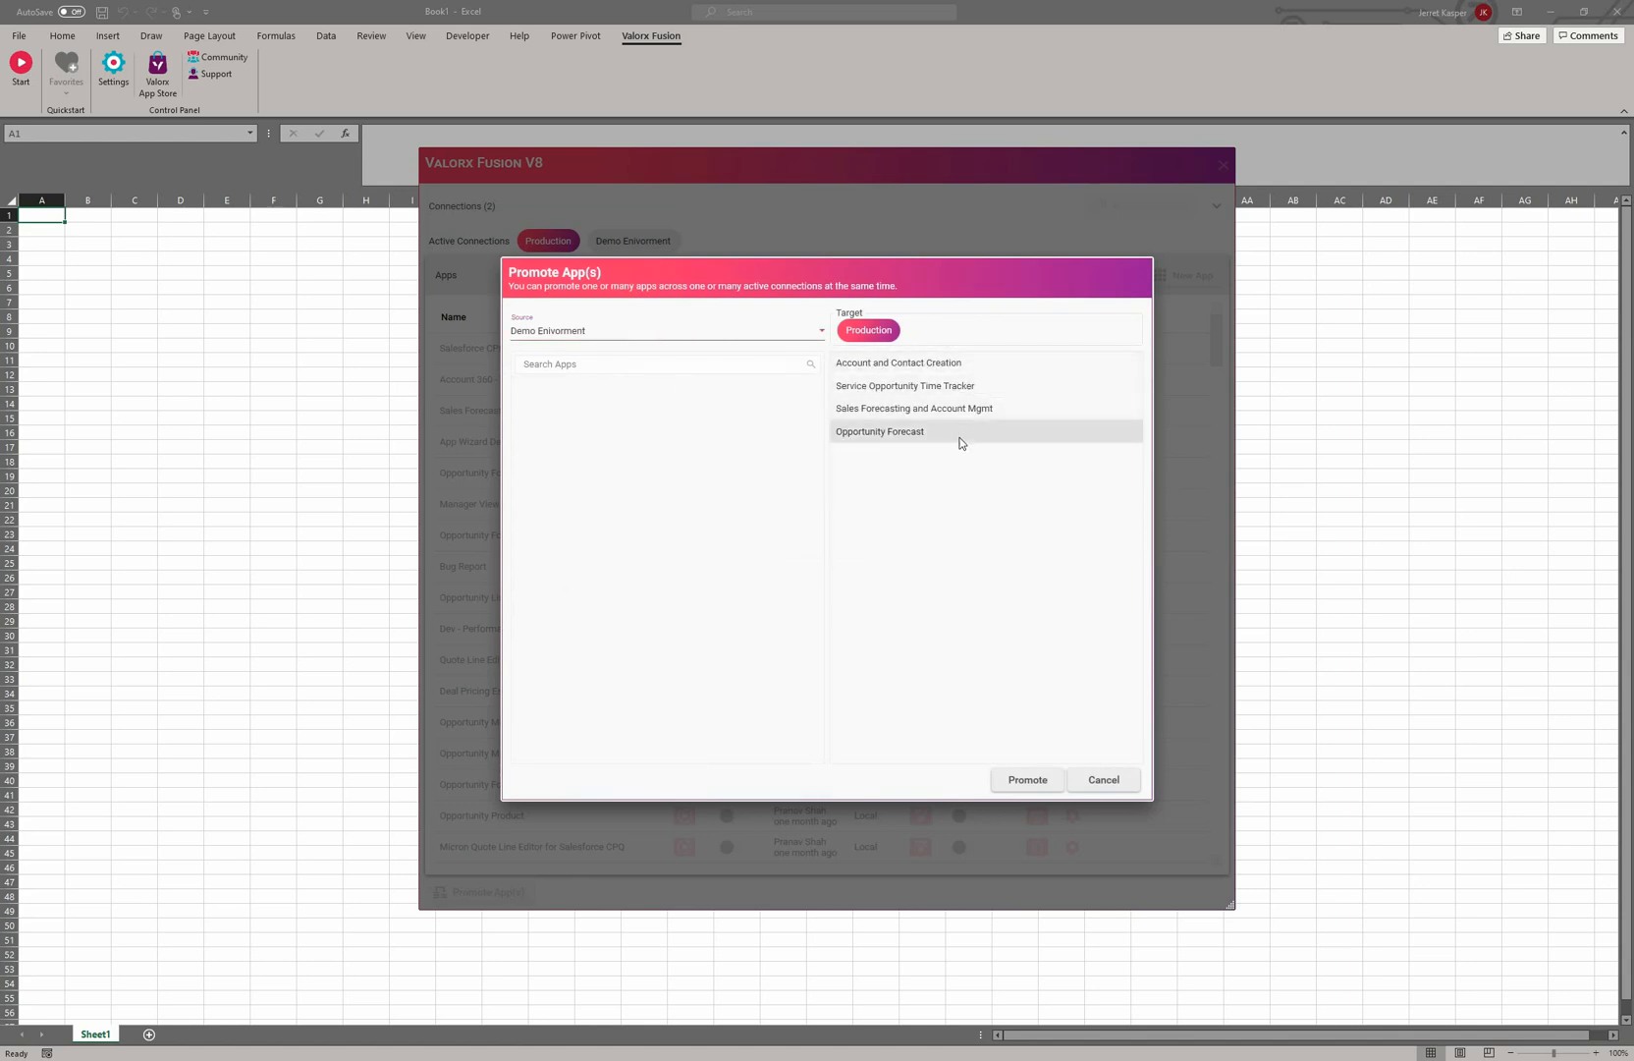
{"action": "mouse_move", "coordinate": [727, 359]}
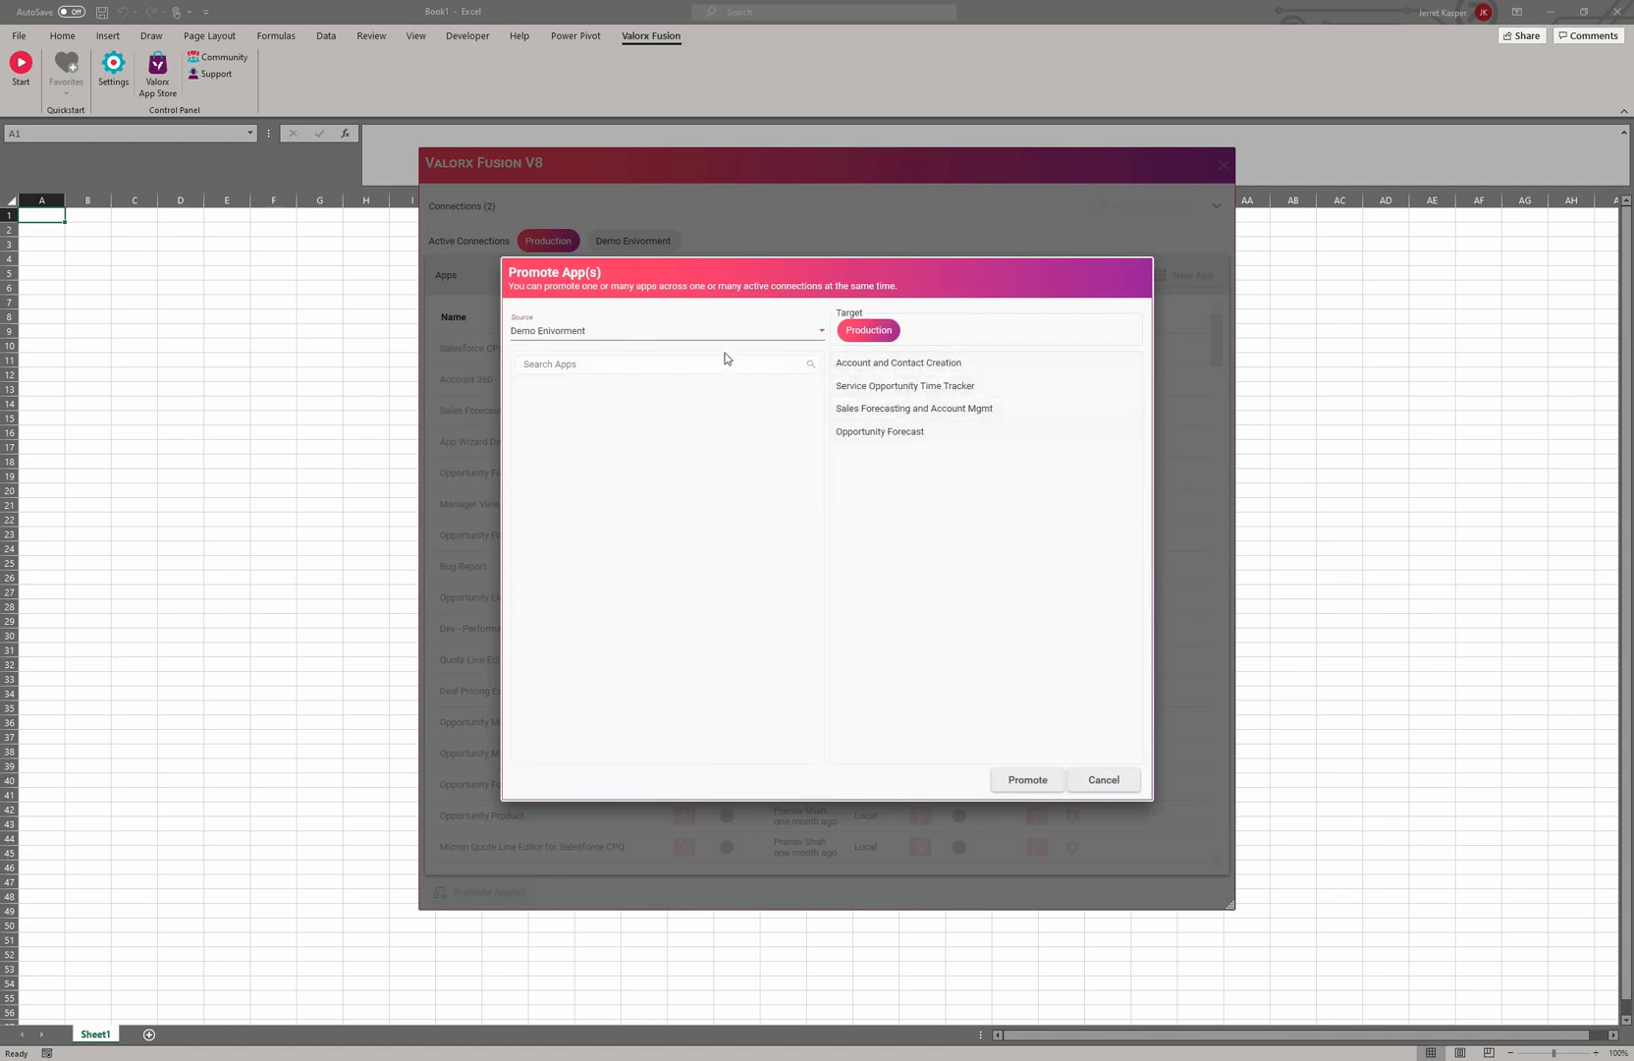
{"action": "mouse_move", "coordinate": [916, 328]}
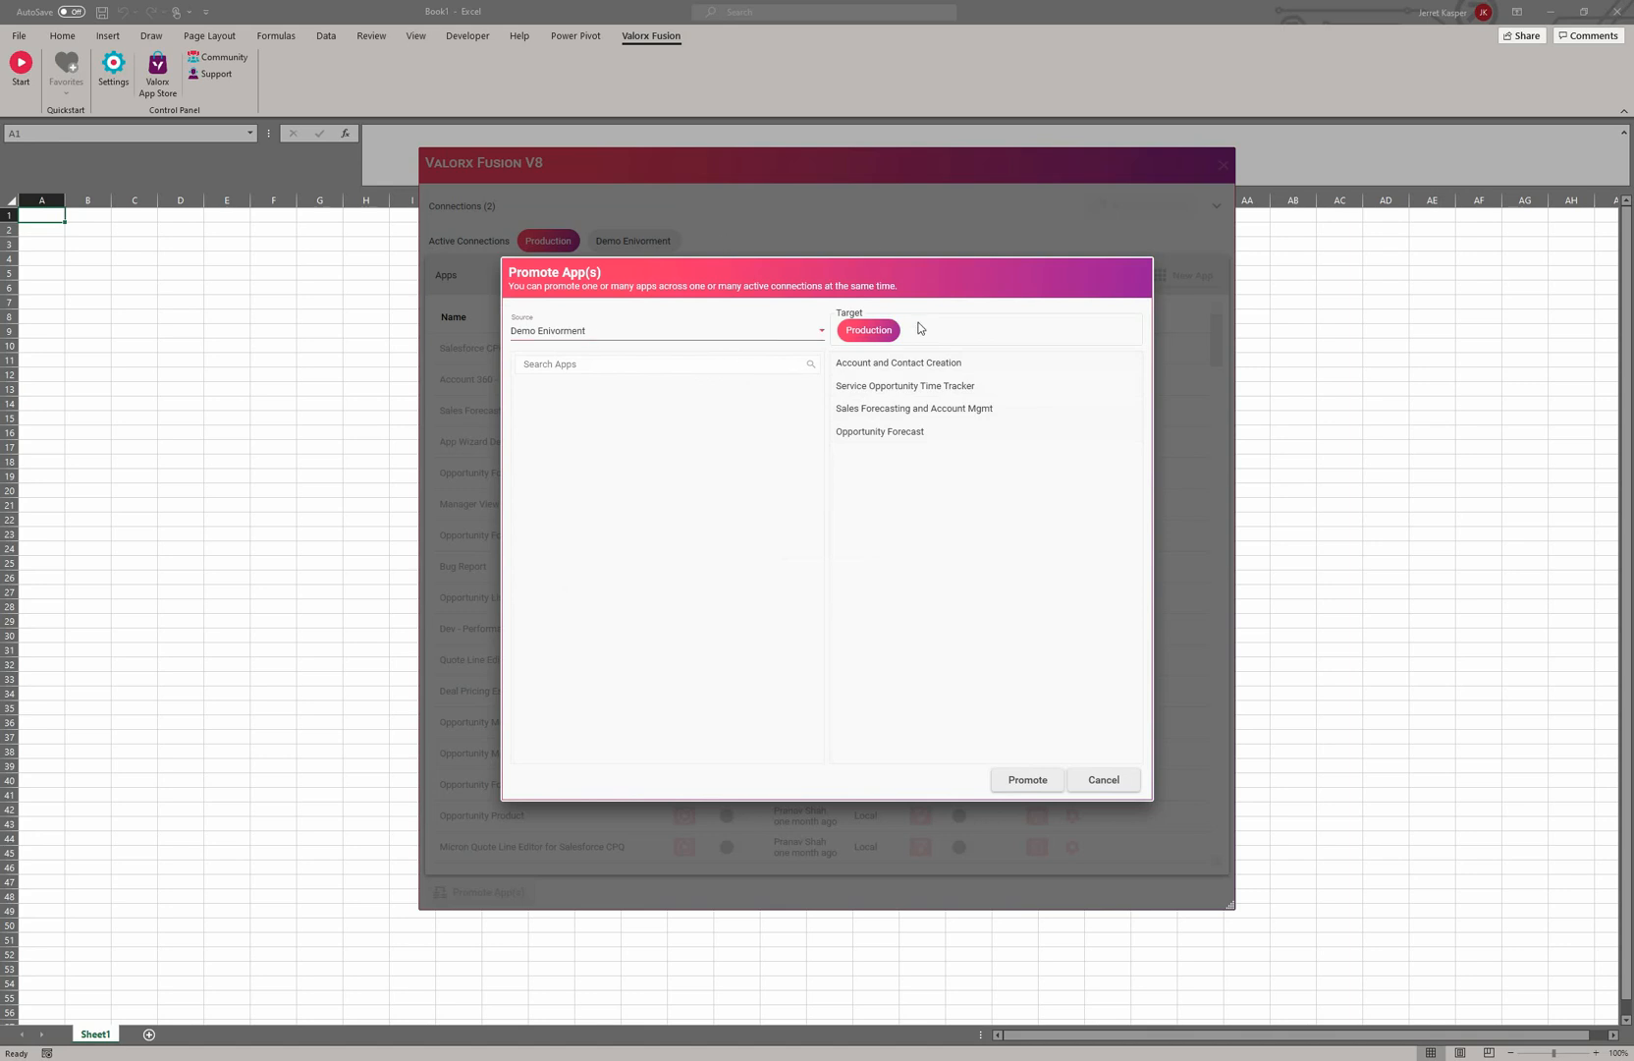
{"action": "mouse_move", "coordinate": [1026, 779]}
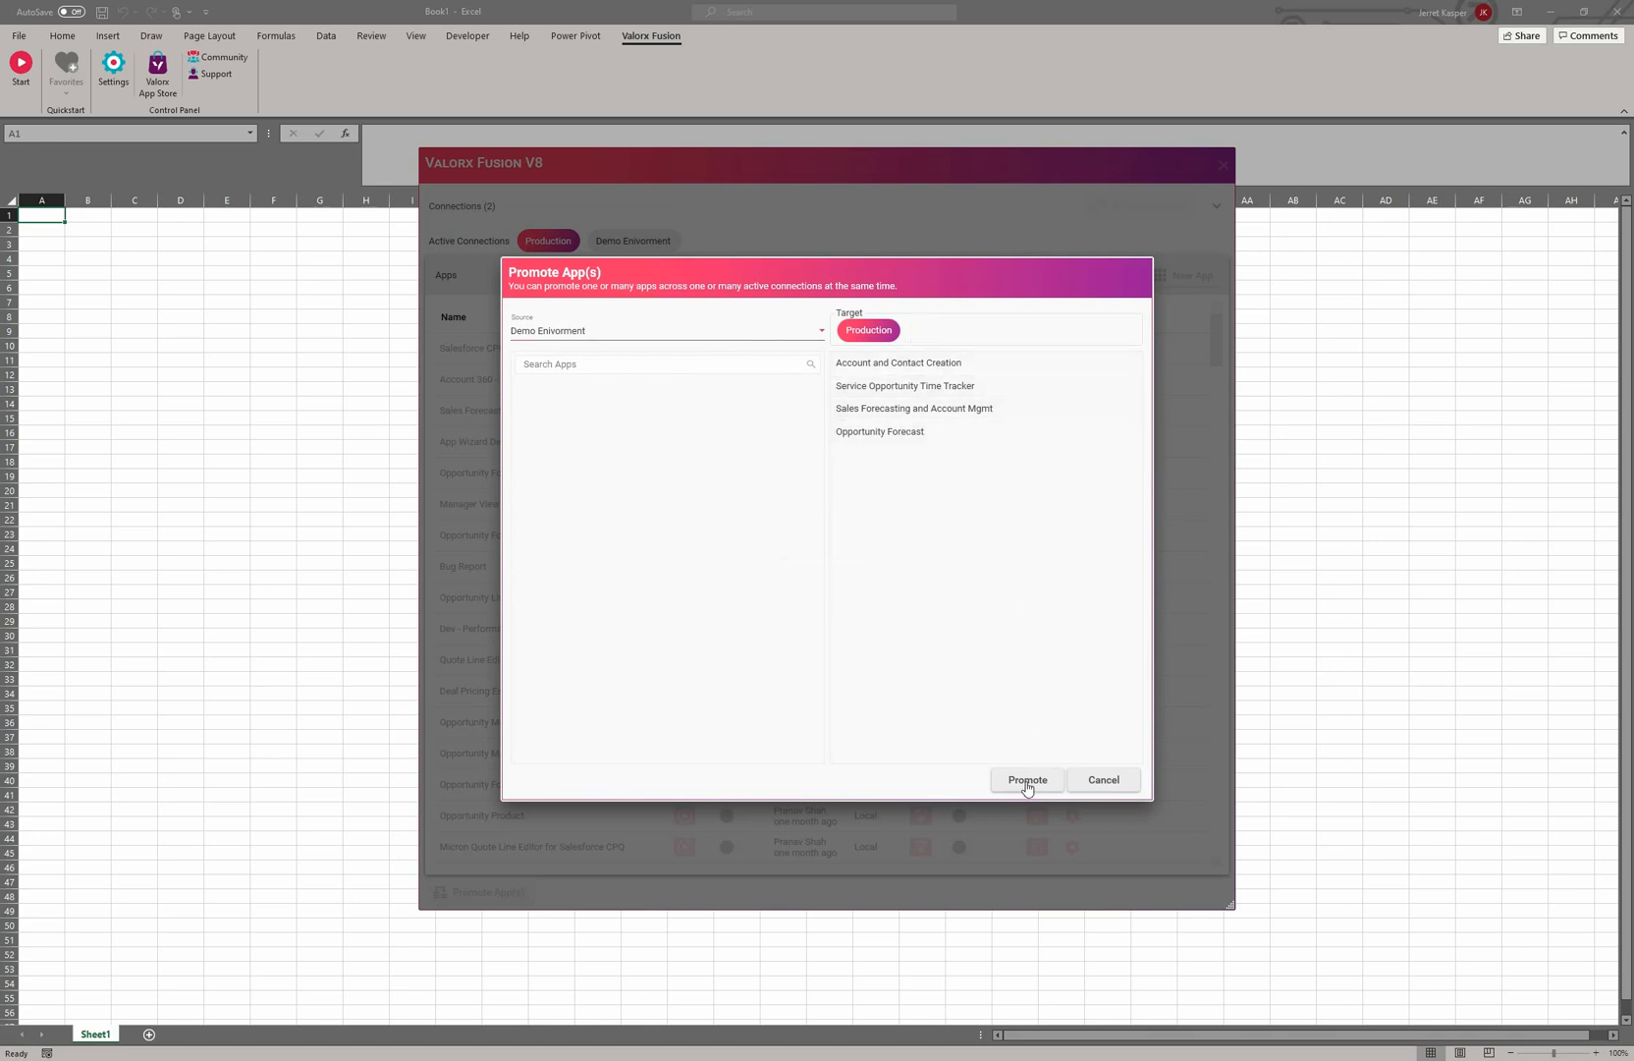
{"action": "mouse_move", "coordinate": [934, 451]}
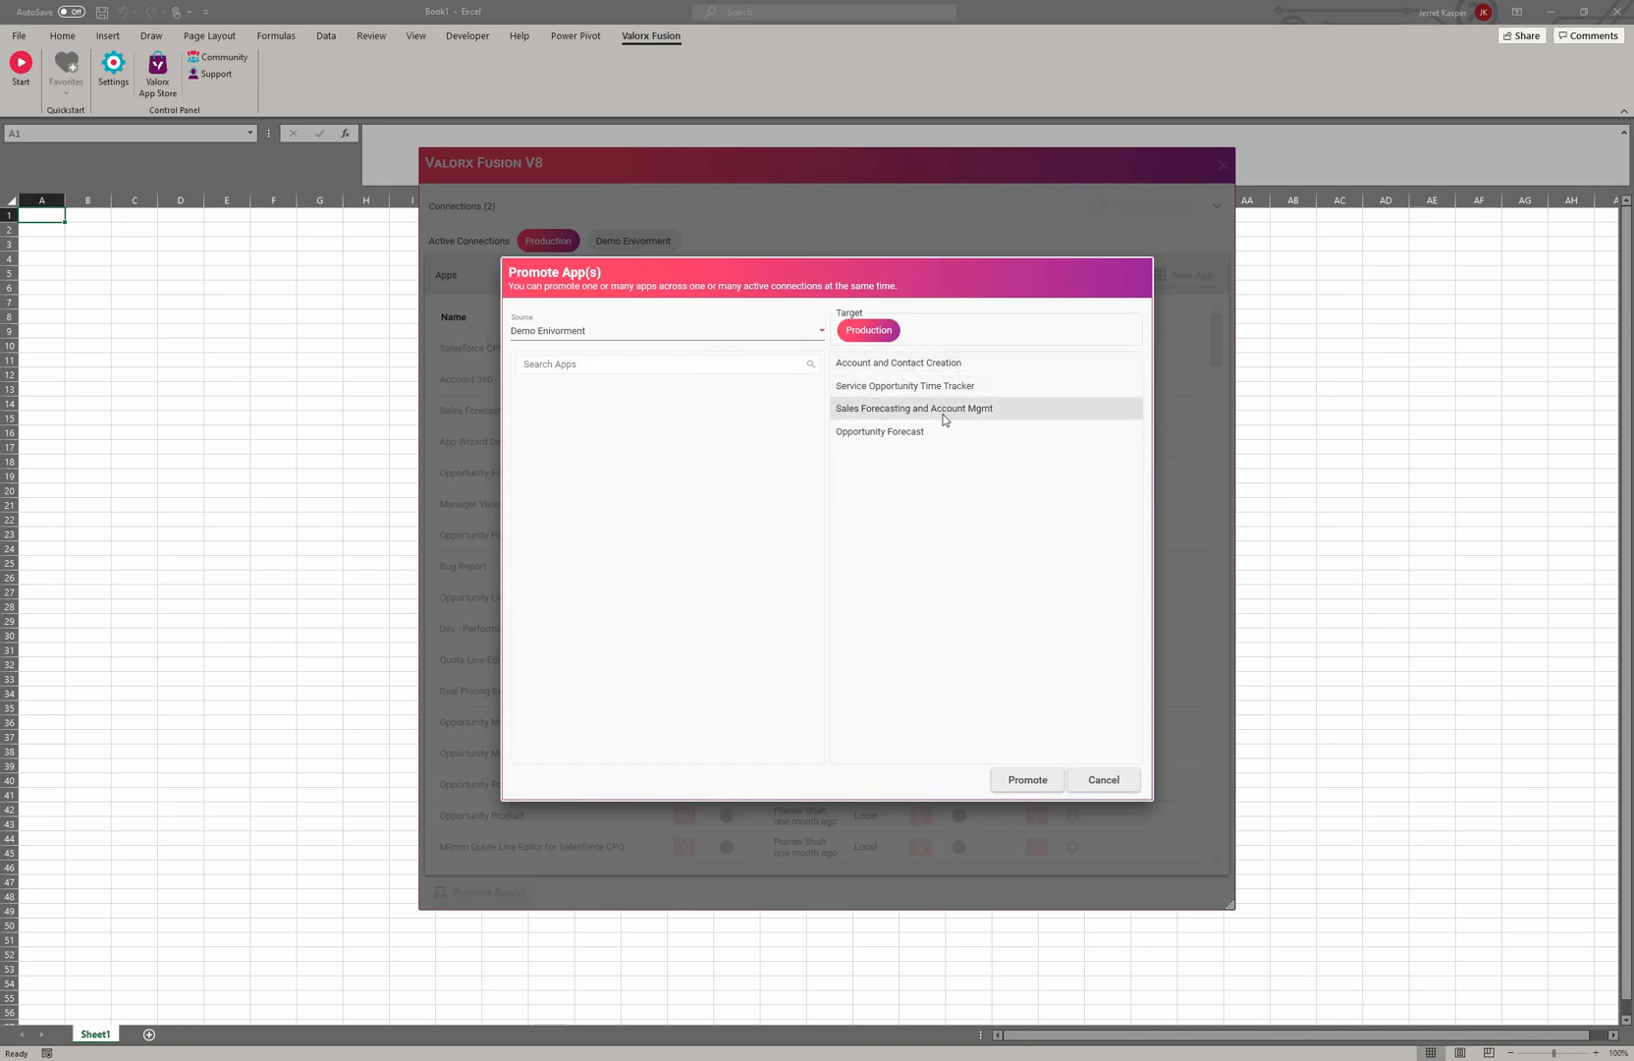
{"action": "left_click", "coordinate": [1101, 780]}
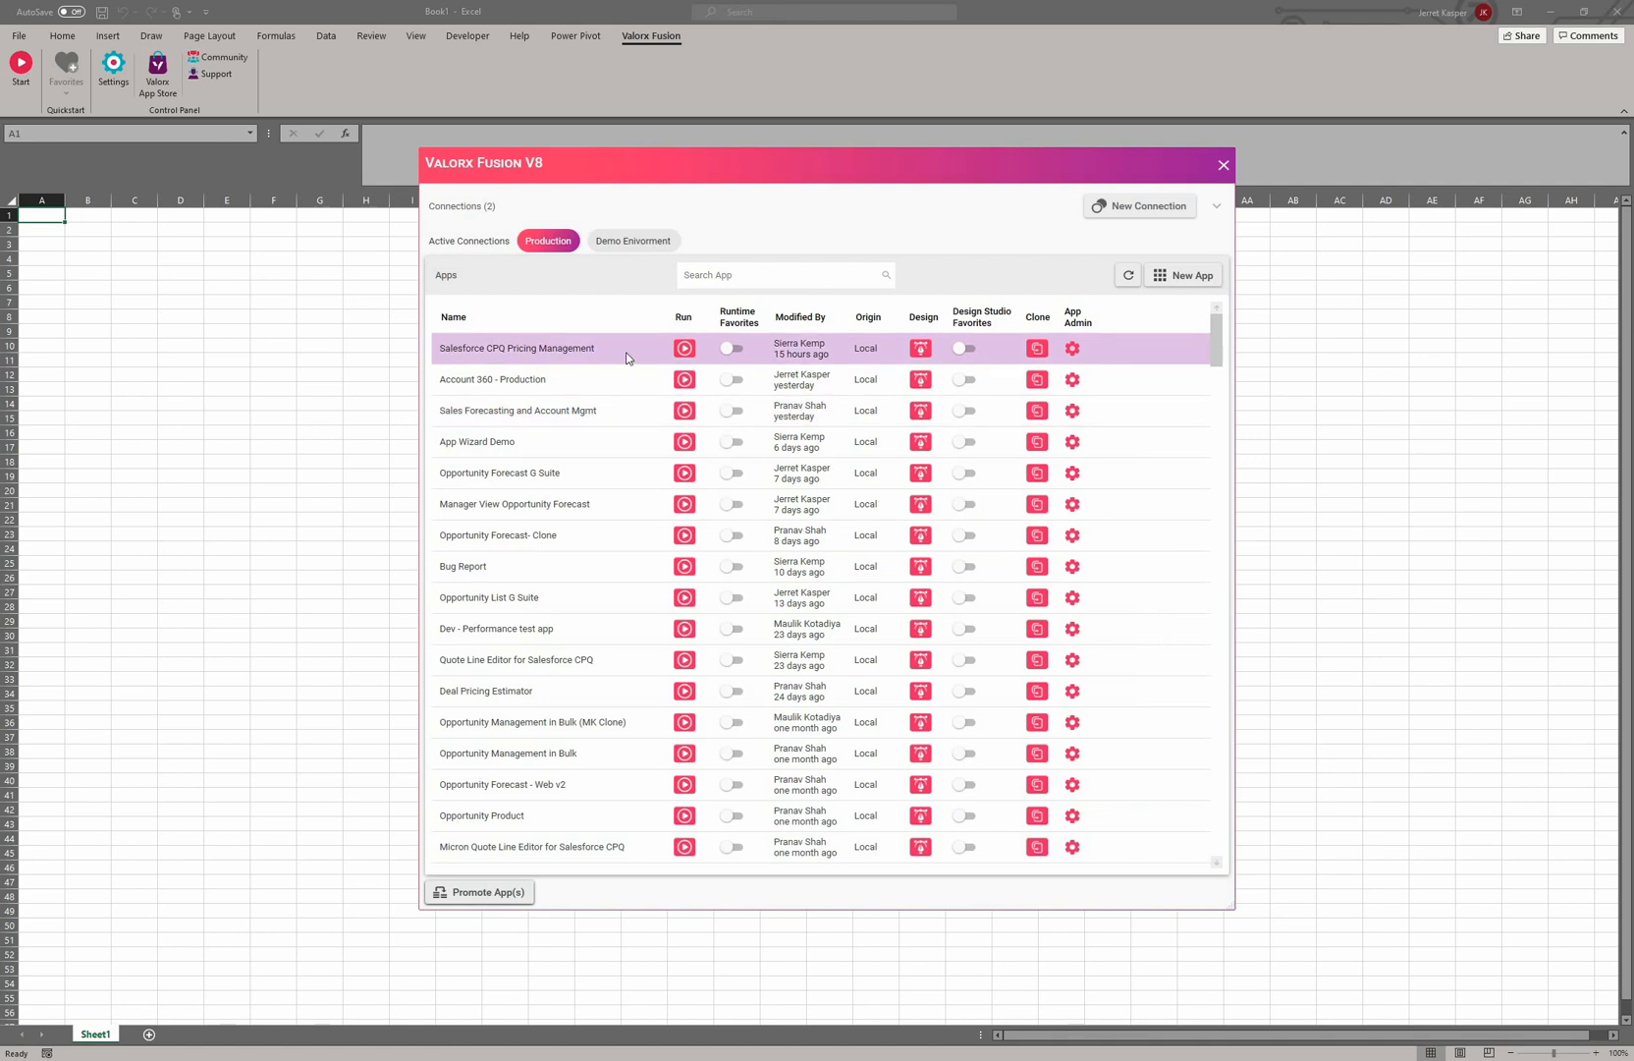
{"action": "mouse_move", "coordinate": [634, 347]}
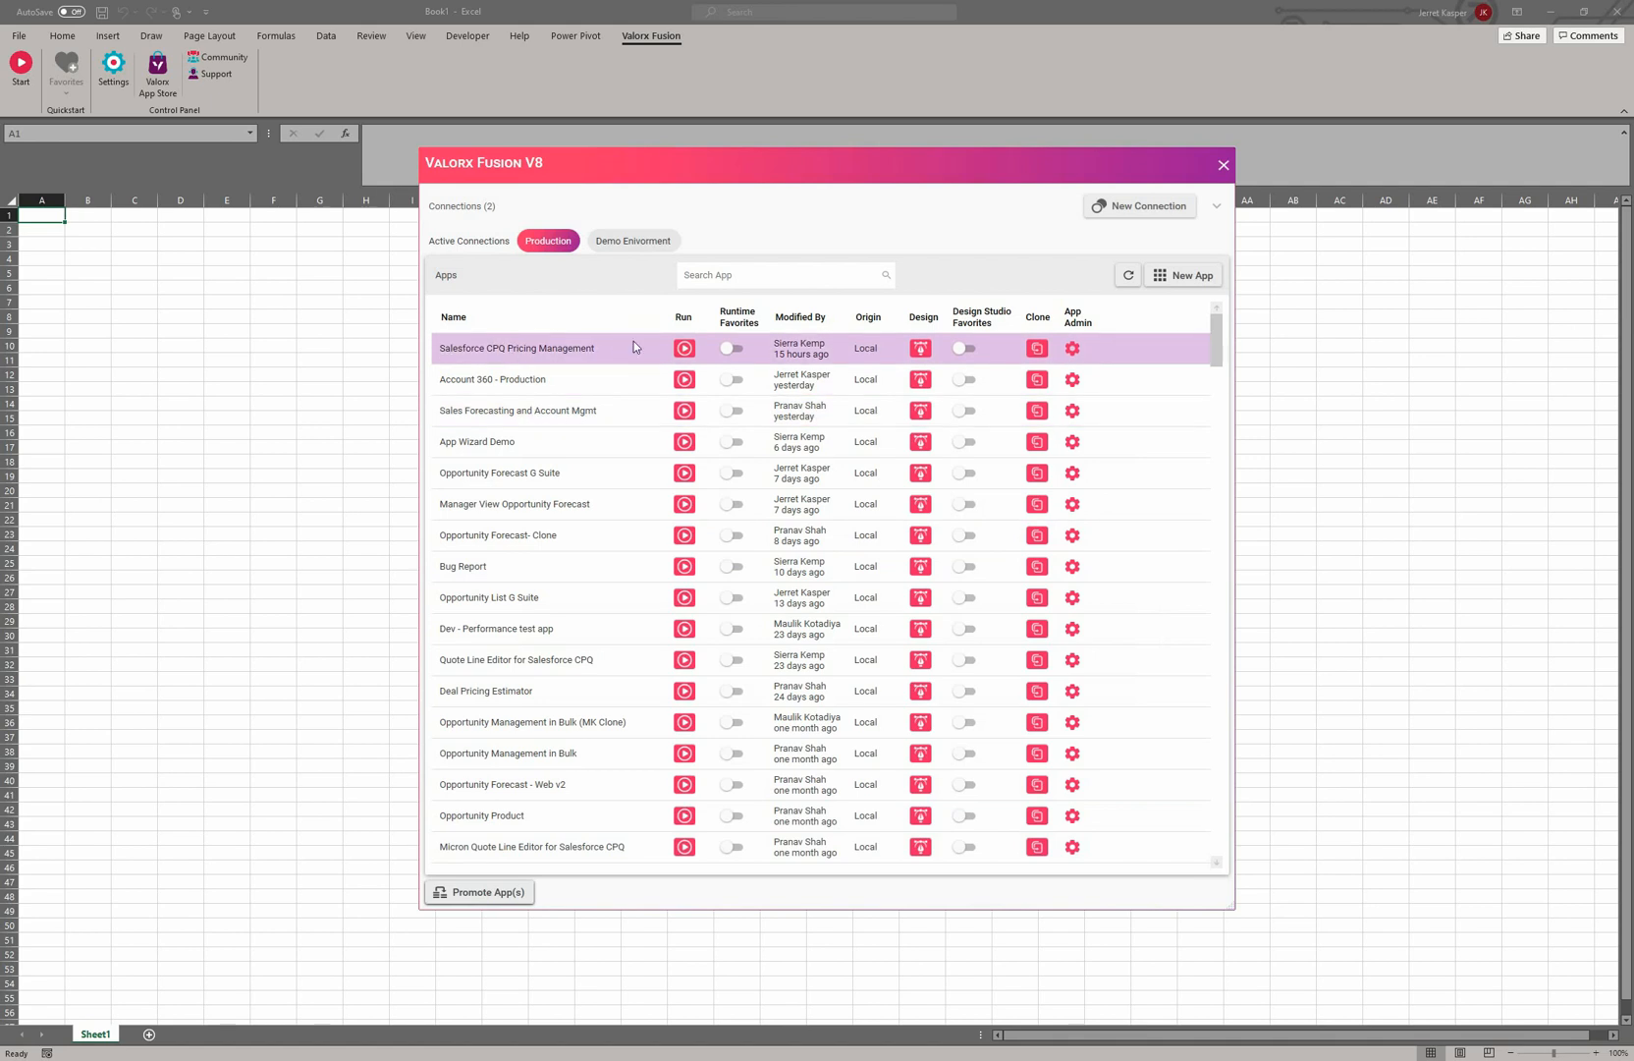
{"action": "mouse_move", "coordinate": [684, 347]}
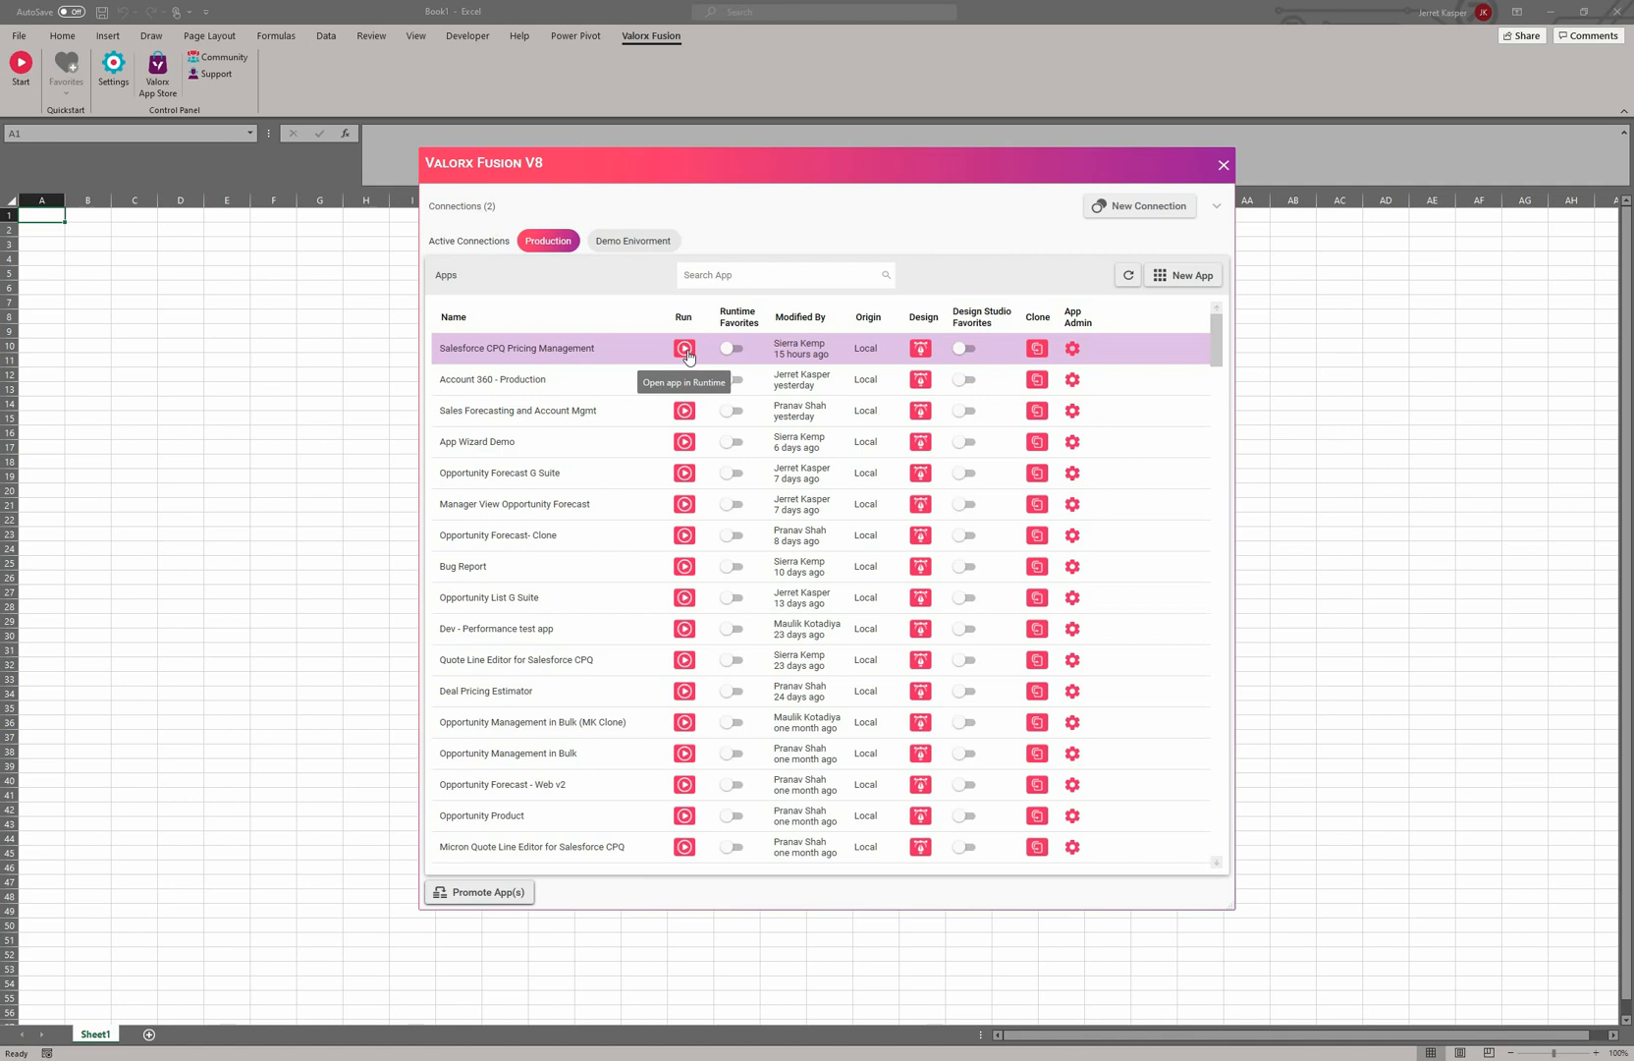
{"action": "mouse_move", "coordinate": [700, 349]}
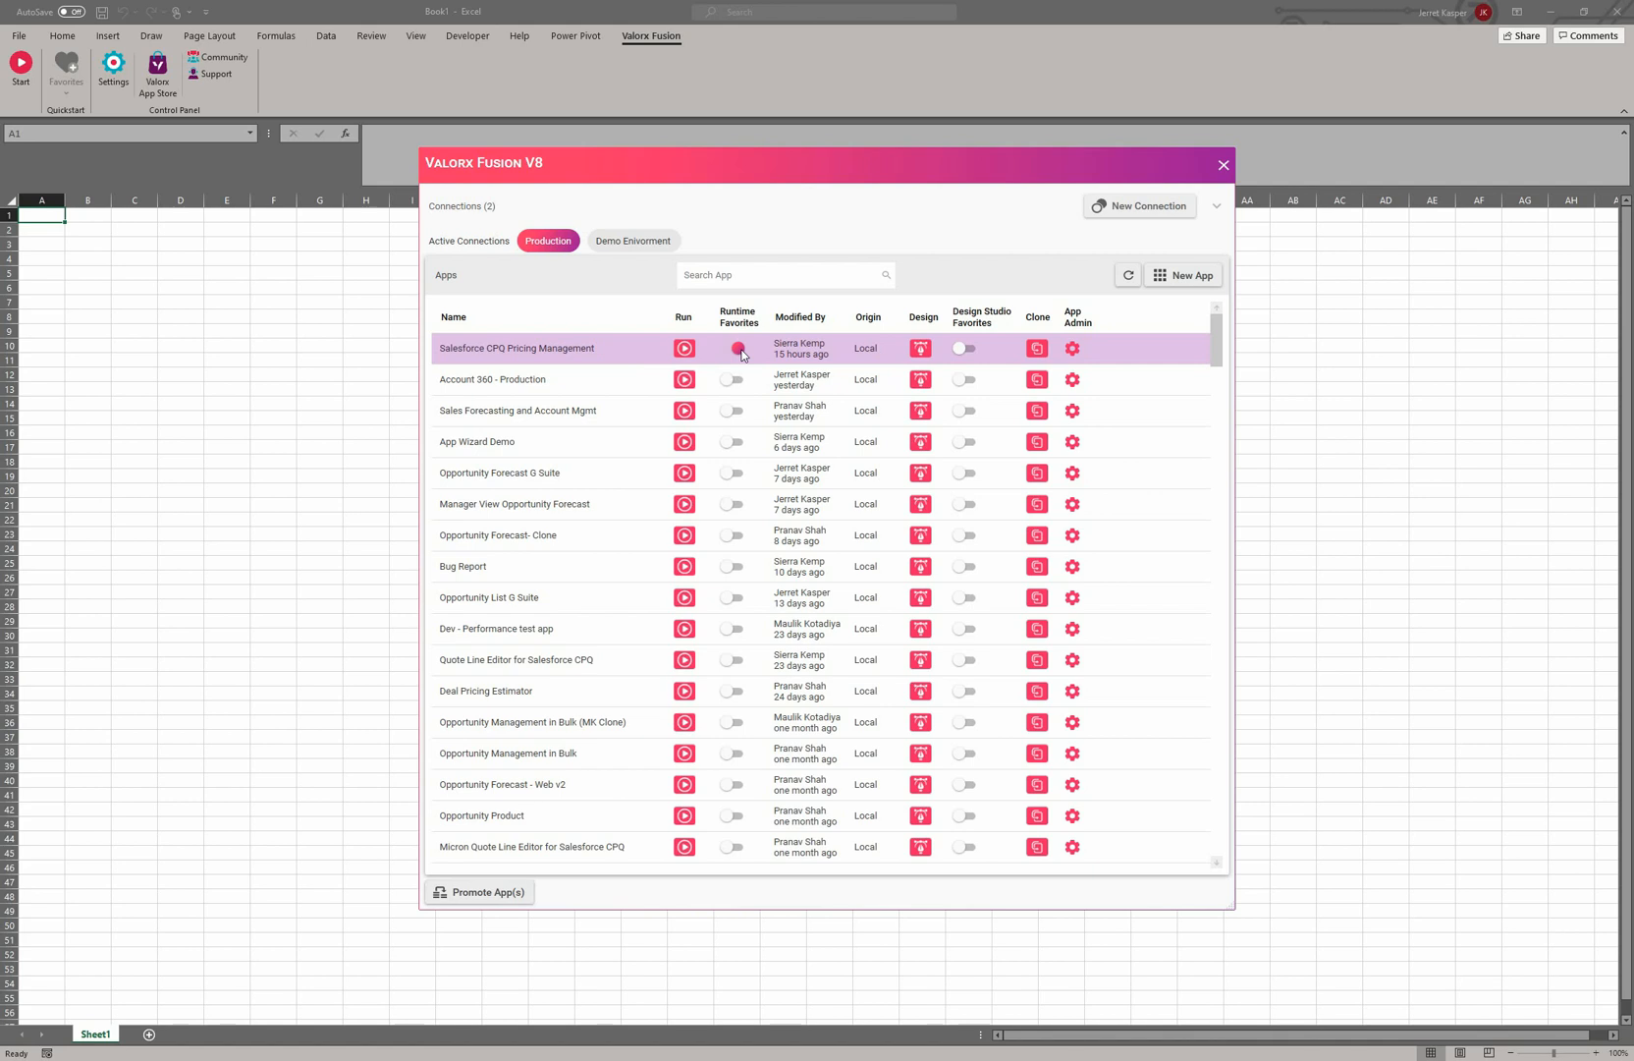
- Turn on Runtime Favorites for Salesforce CPQ Pricing Management and Account 360 - Production
{"action": "left_click", "coordinate": [738, 348]}
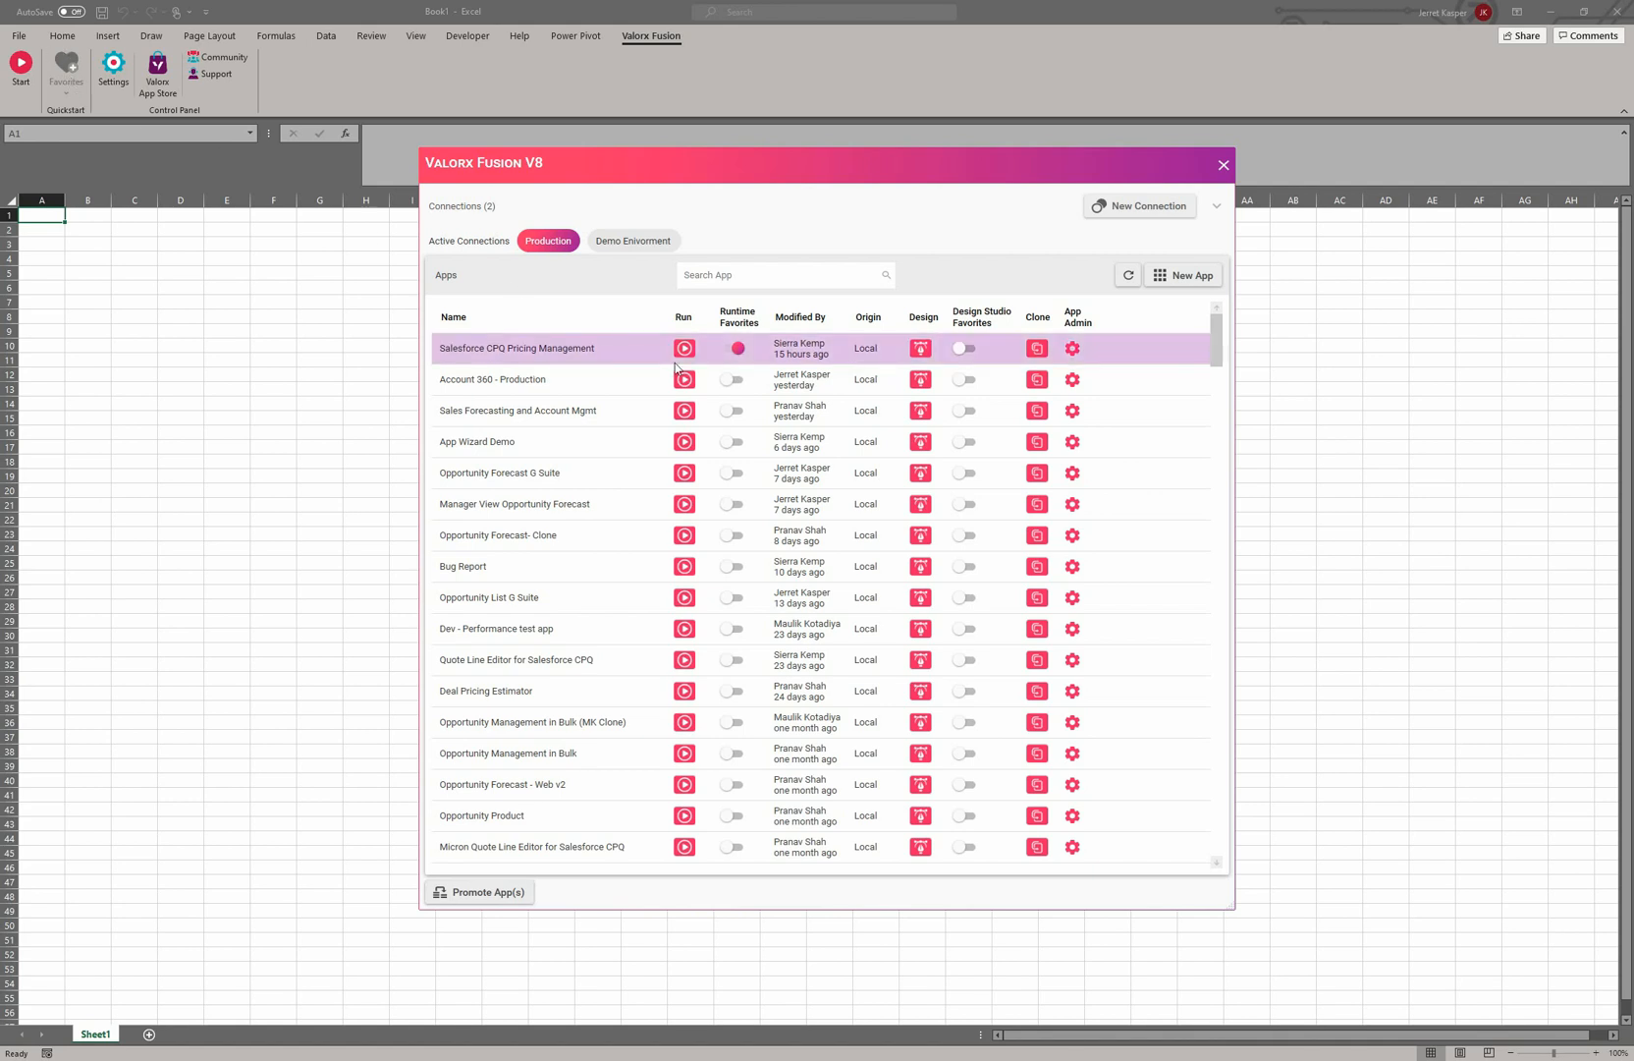
{"action": "left_click", "coordinate": [732, 378]}
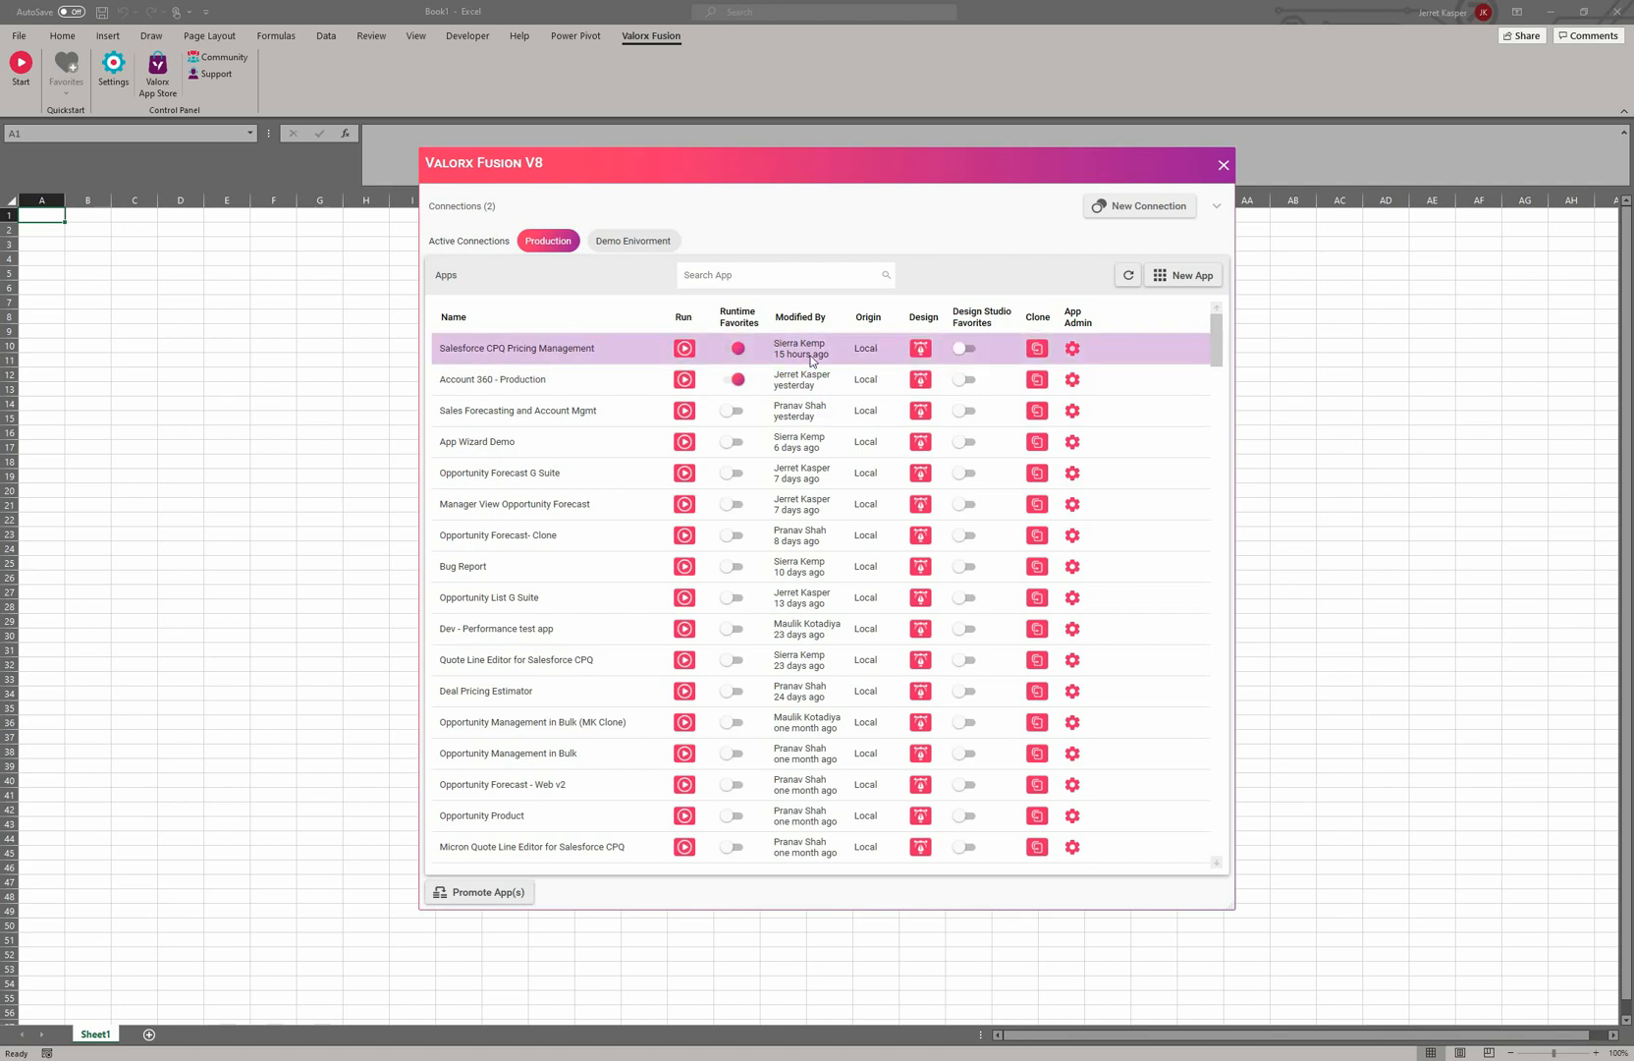
{"action": "mouse_move", "coordinate": [822, 359]}
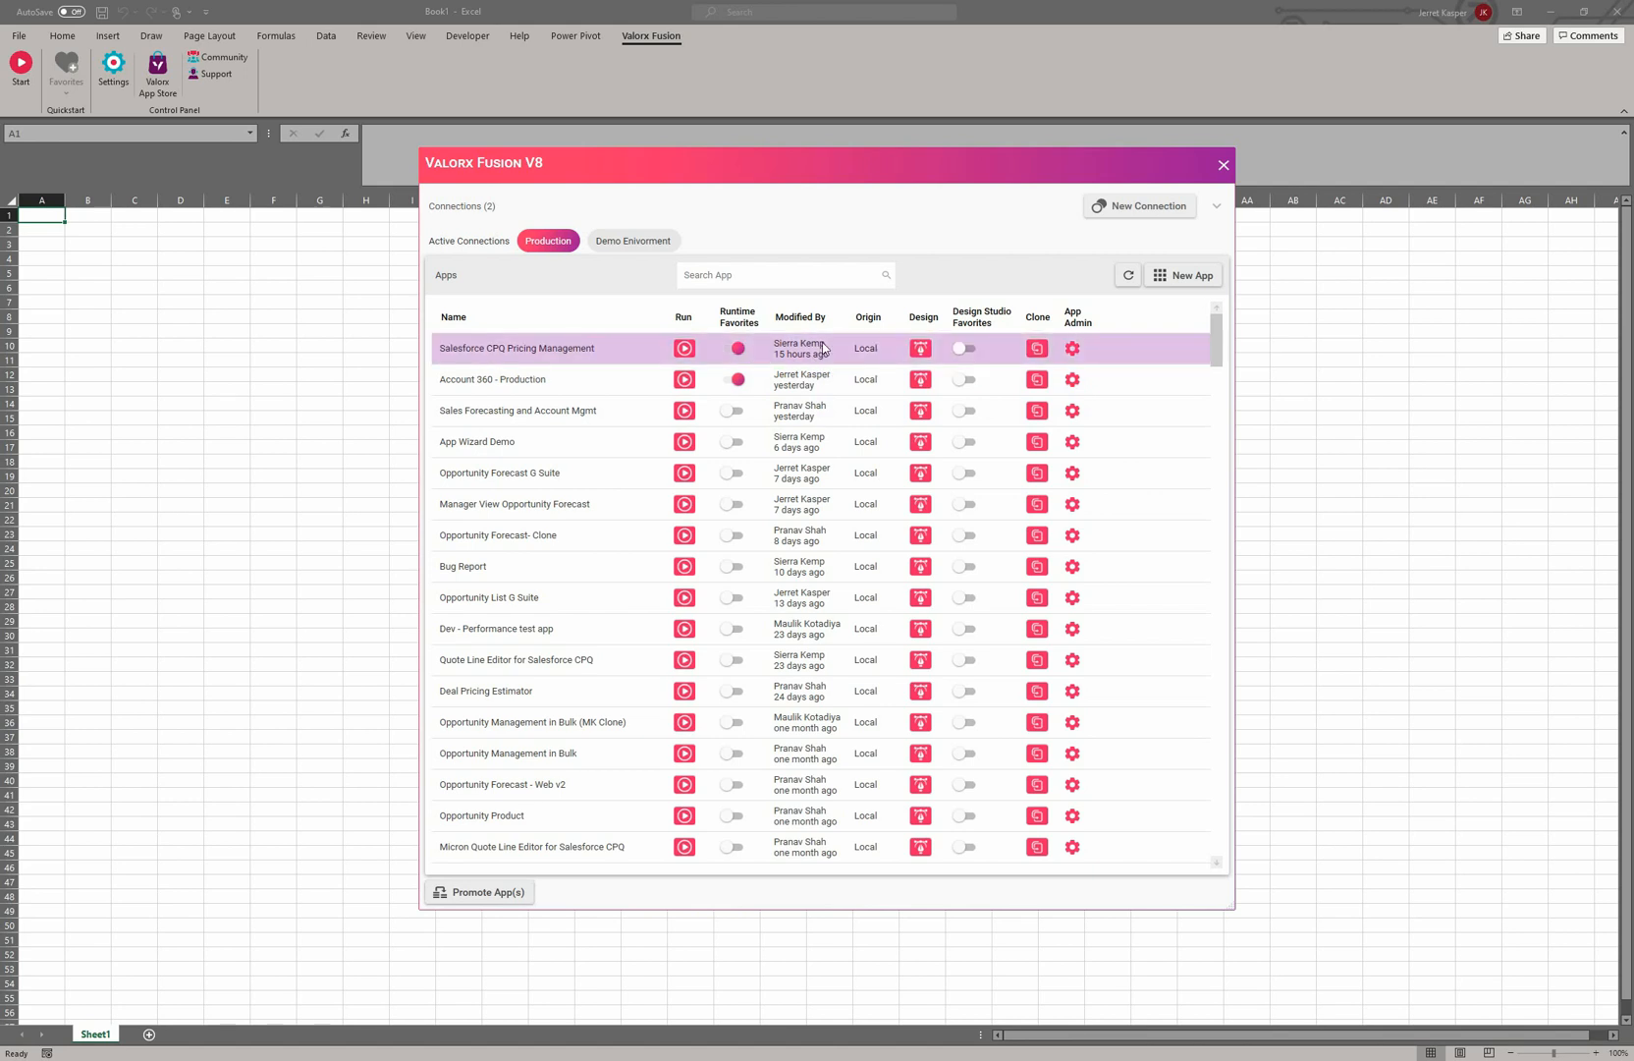
{"action": "mouse_move", "coordinate": [893, 364]}
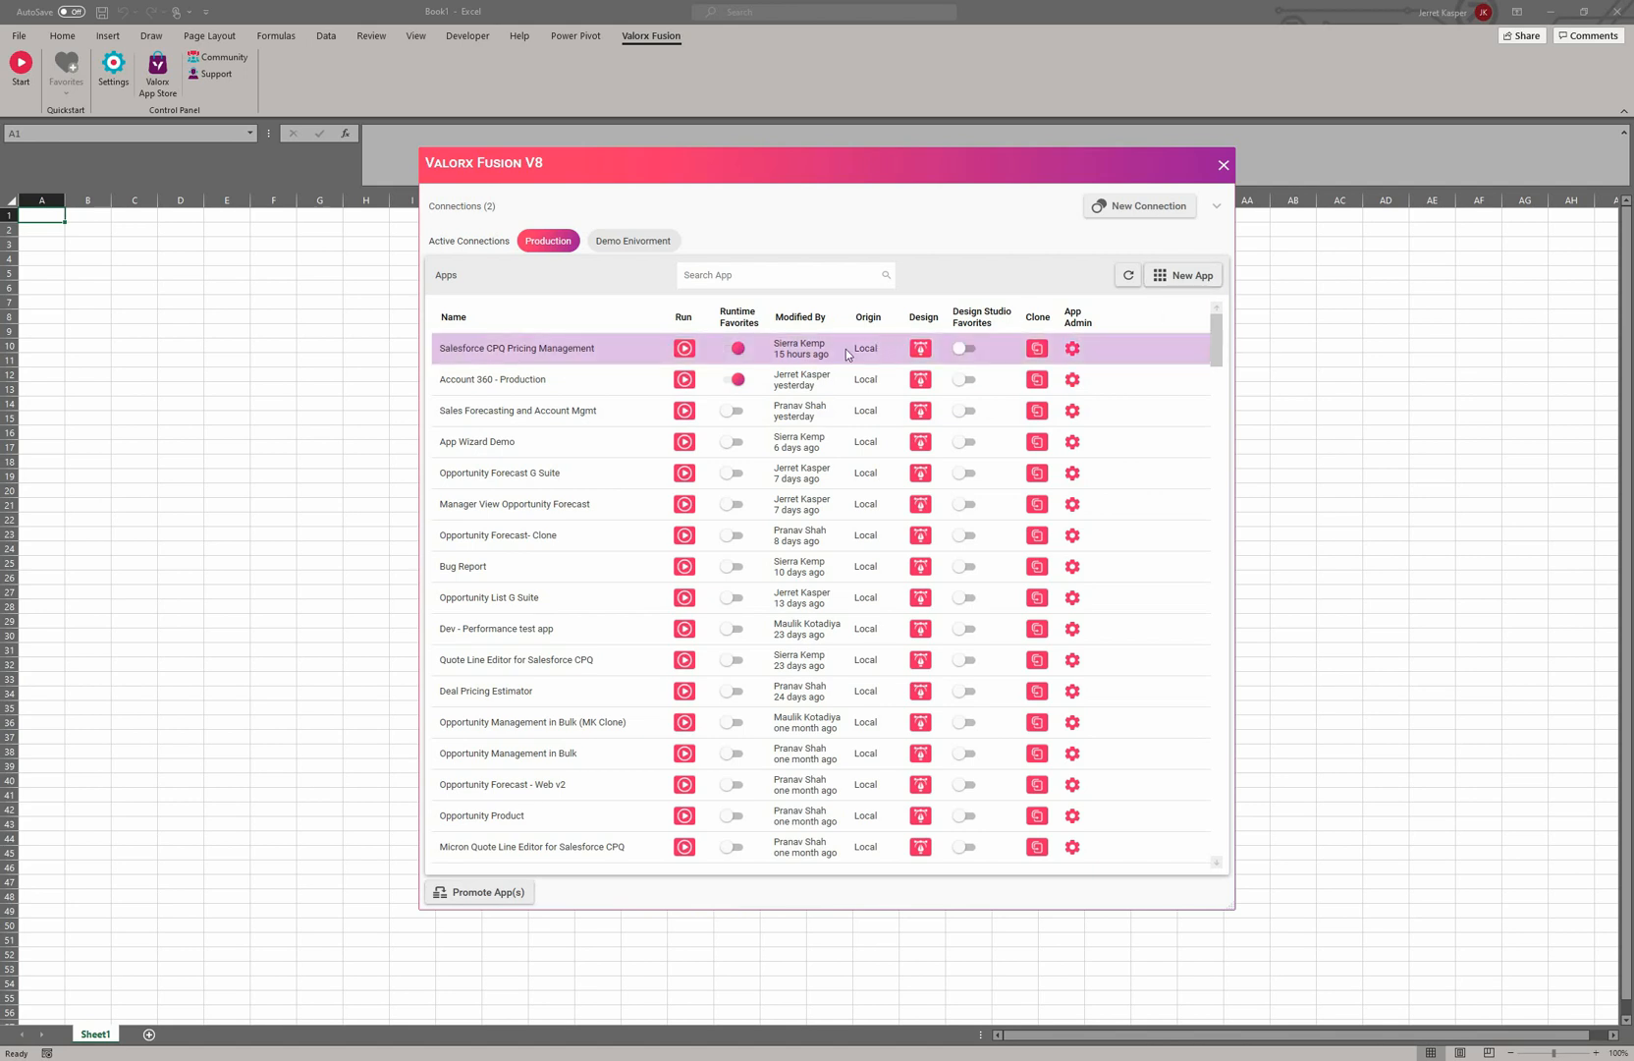
{"action": "mouse_move", "coordinate": [871, 356]}
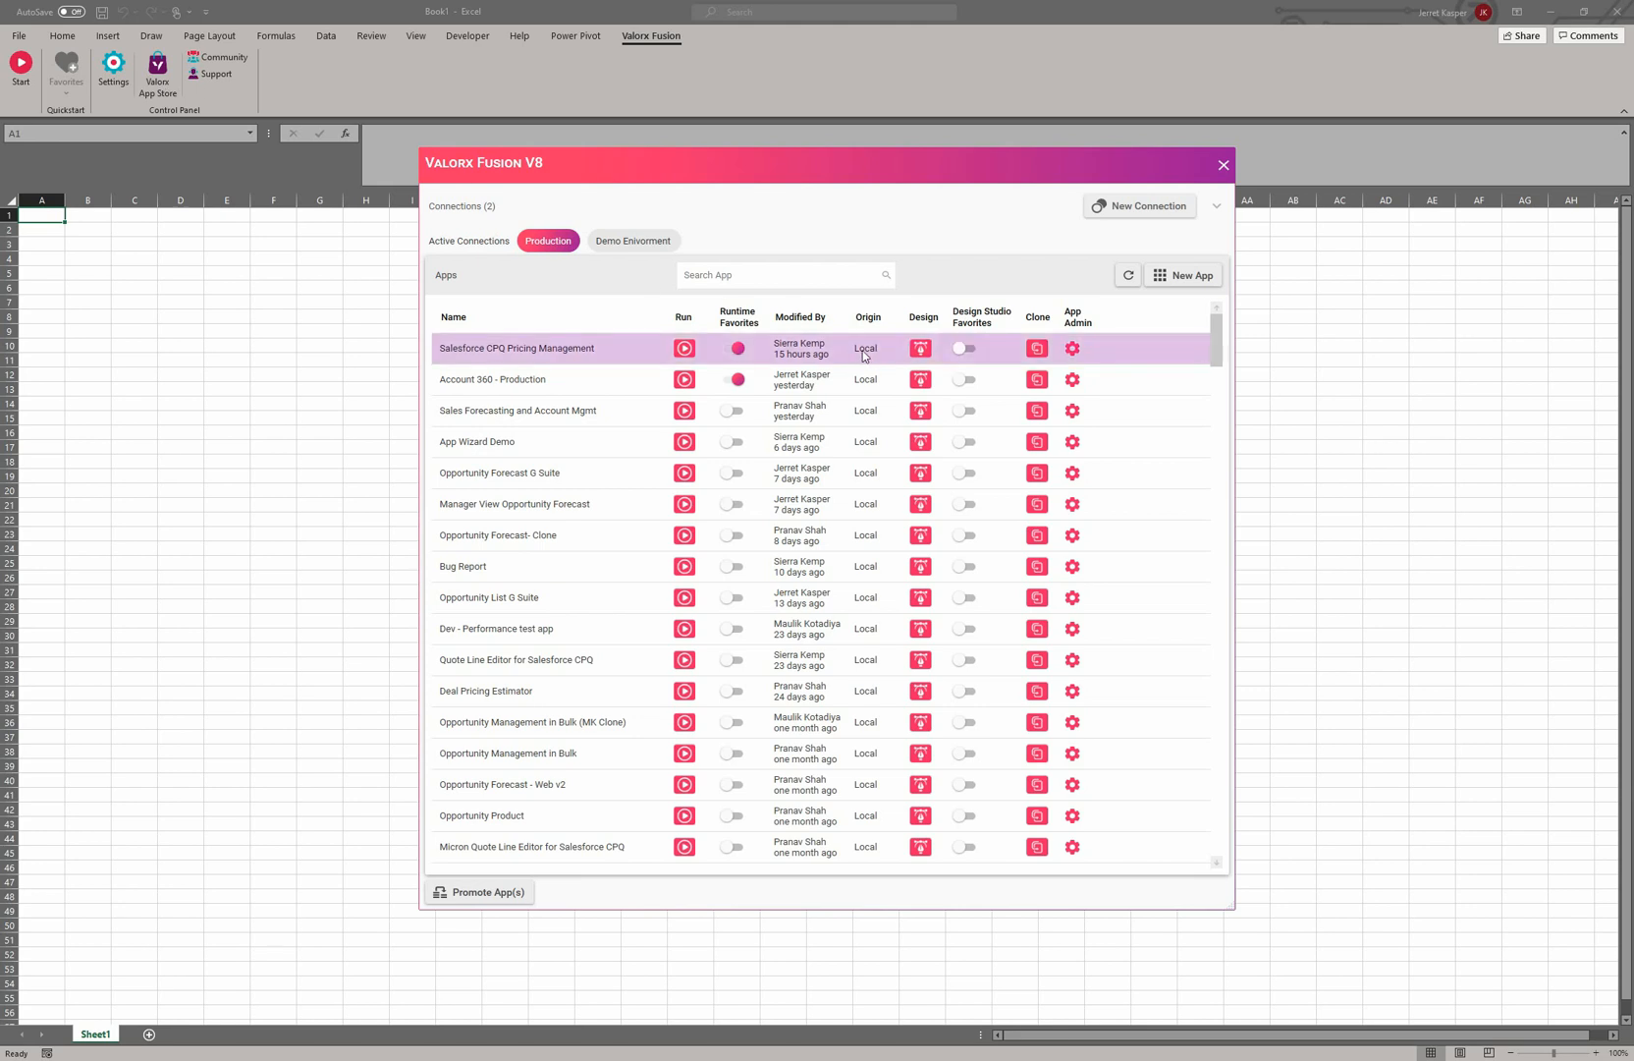
{"action": "mouse_move", "coordinate": [920, 348]}
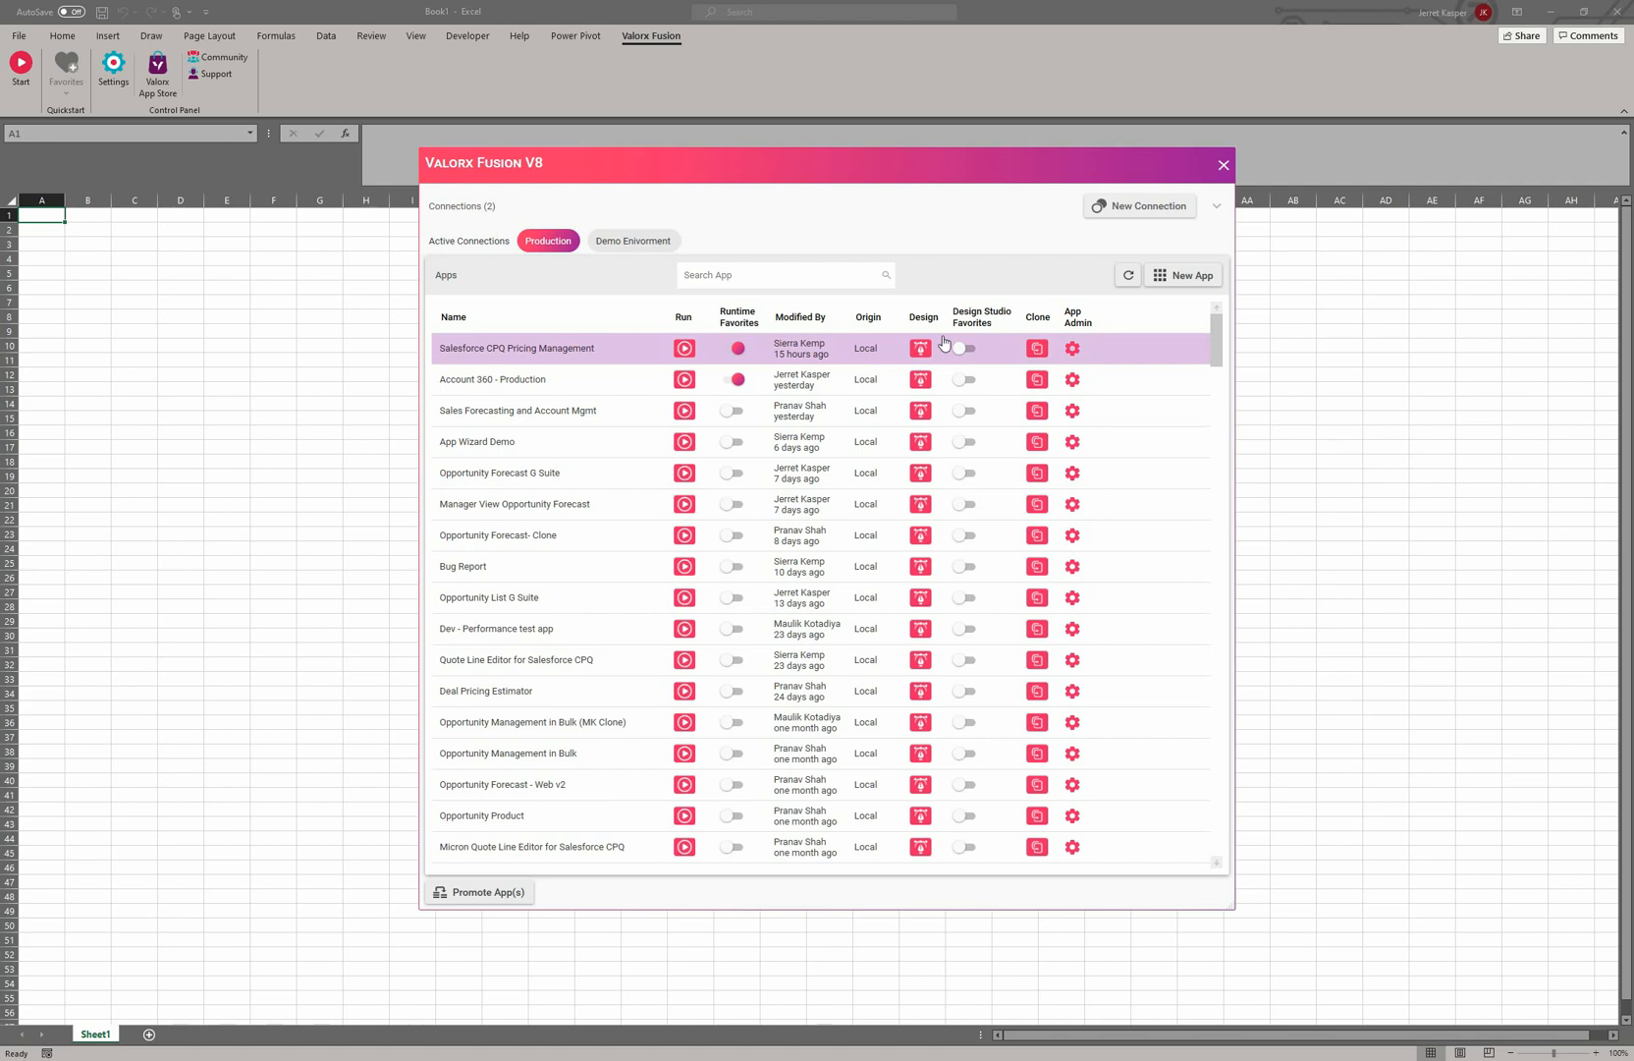
{"action": "mouse_move", "coordinate": [960, 348]}
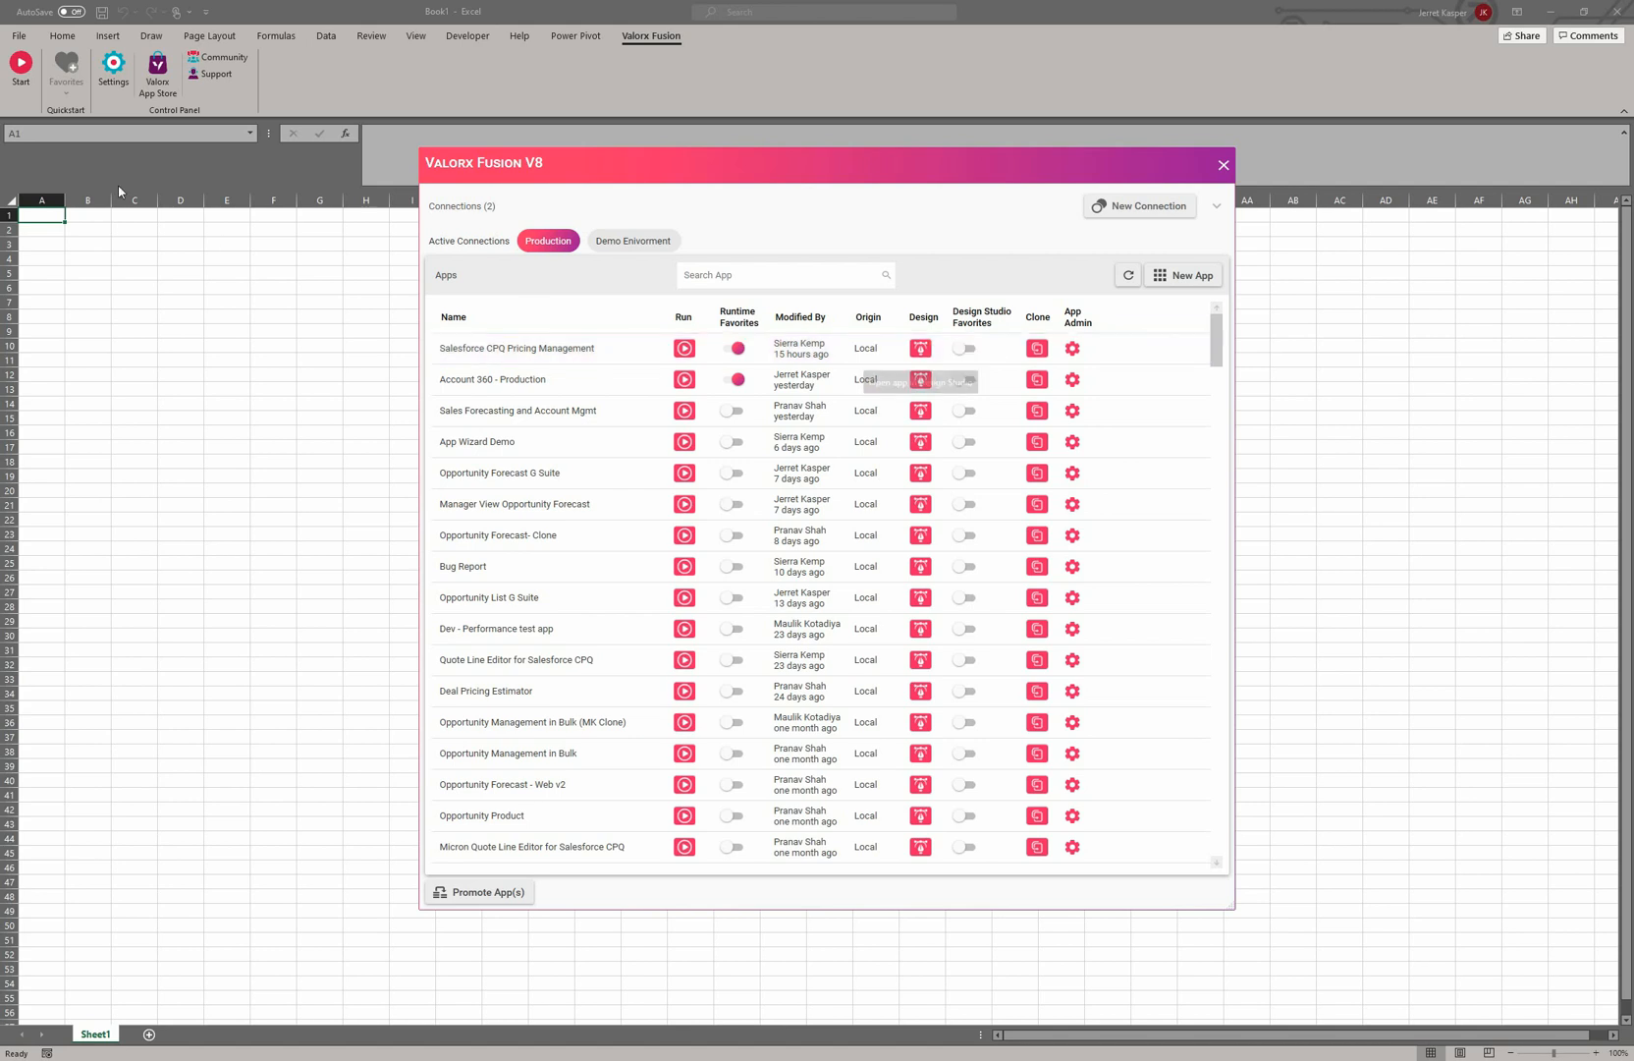
{"action": "mouse_move", "coordinate": [74, 88]}
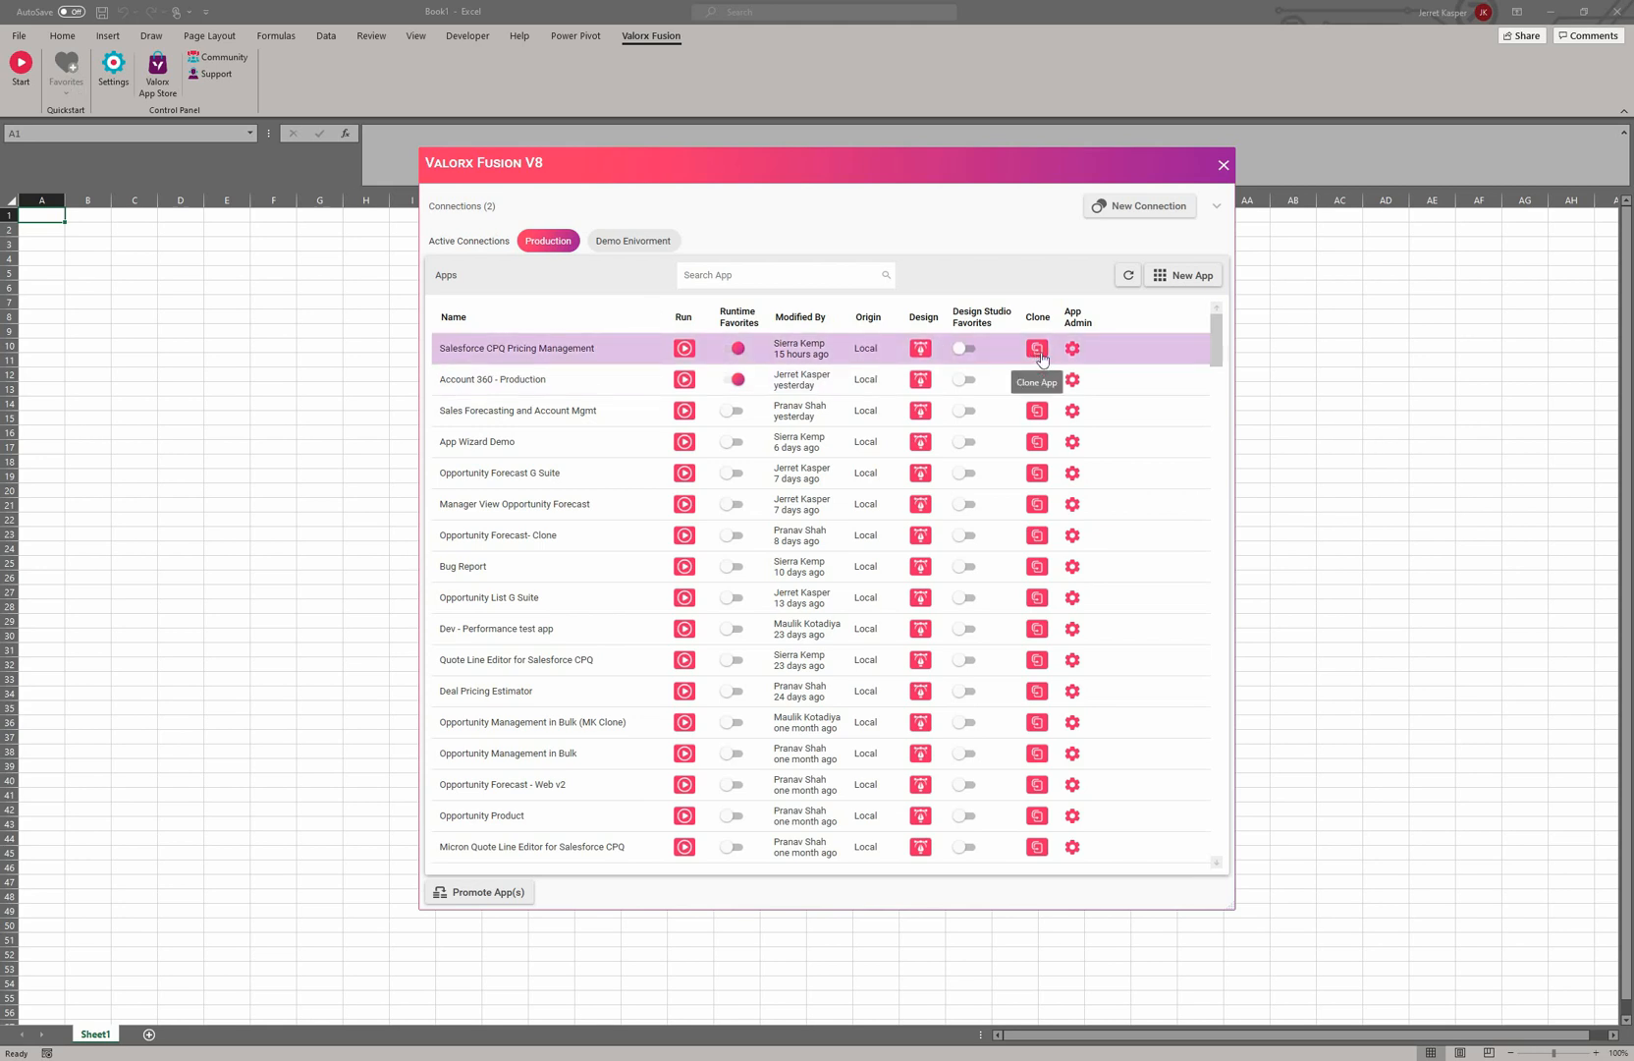
{"action": "mouse_move", "coordinate": [1017, 364]}
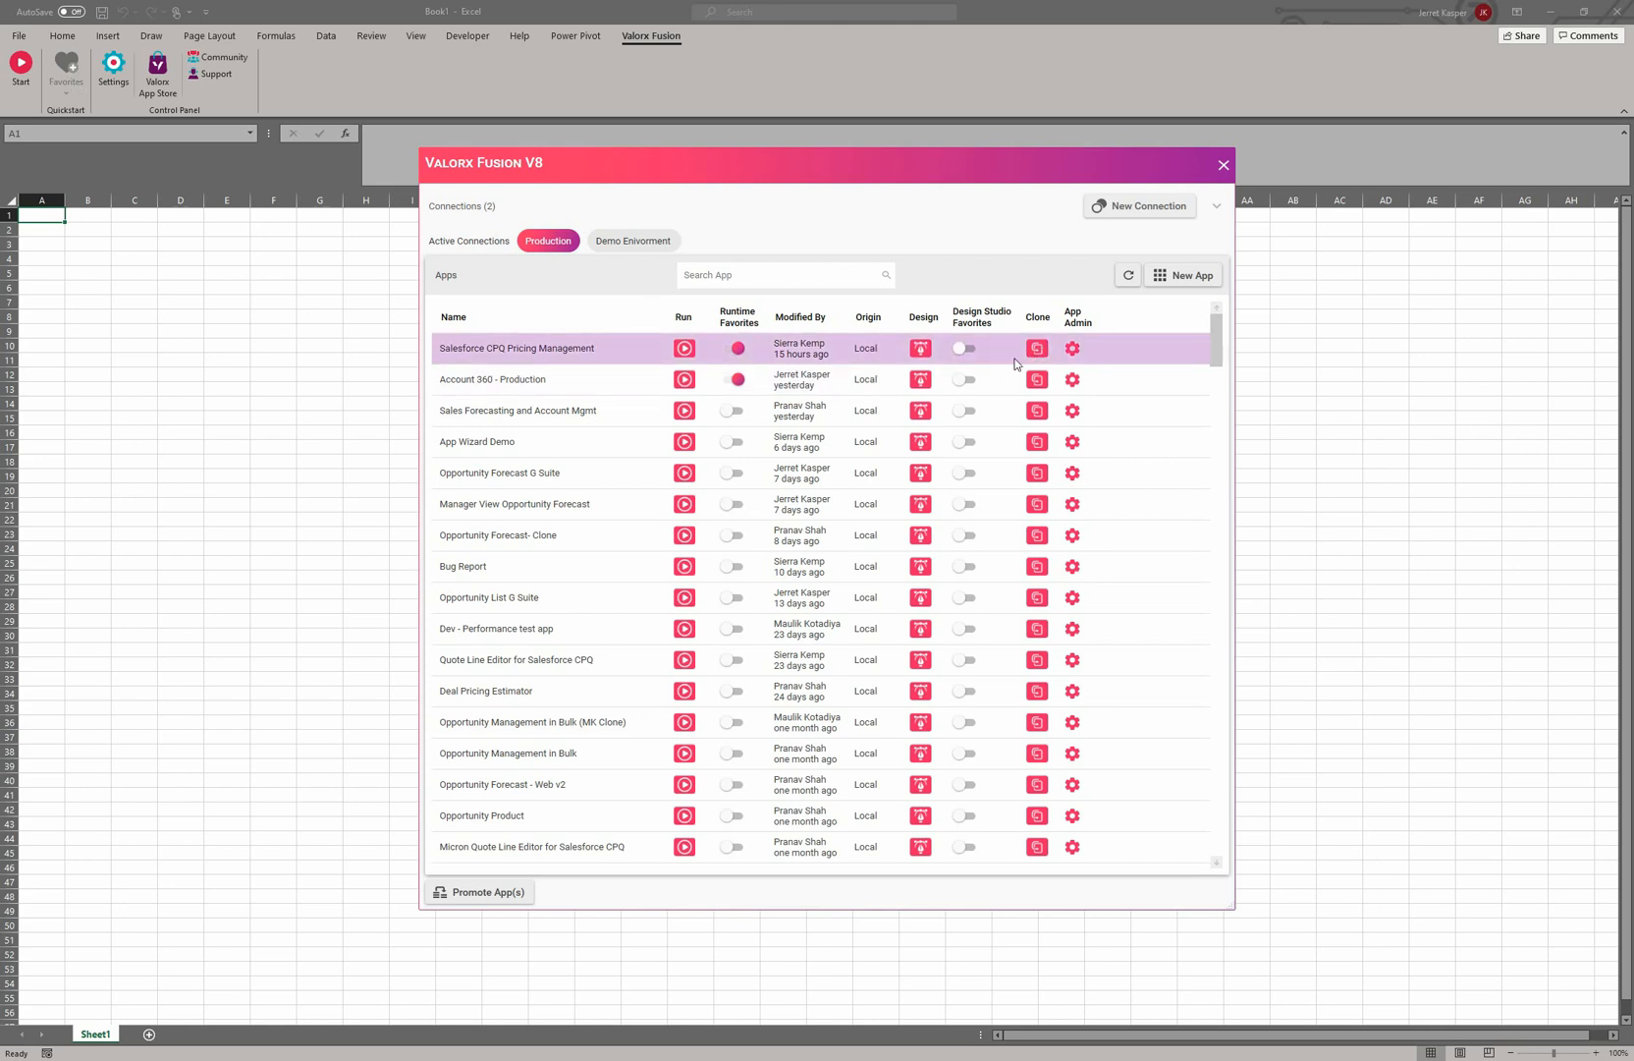
{"action": "mouse_move", "coordinate": [1038, 348]}
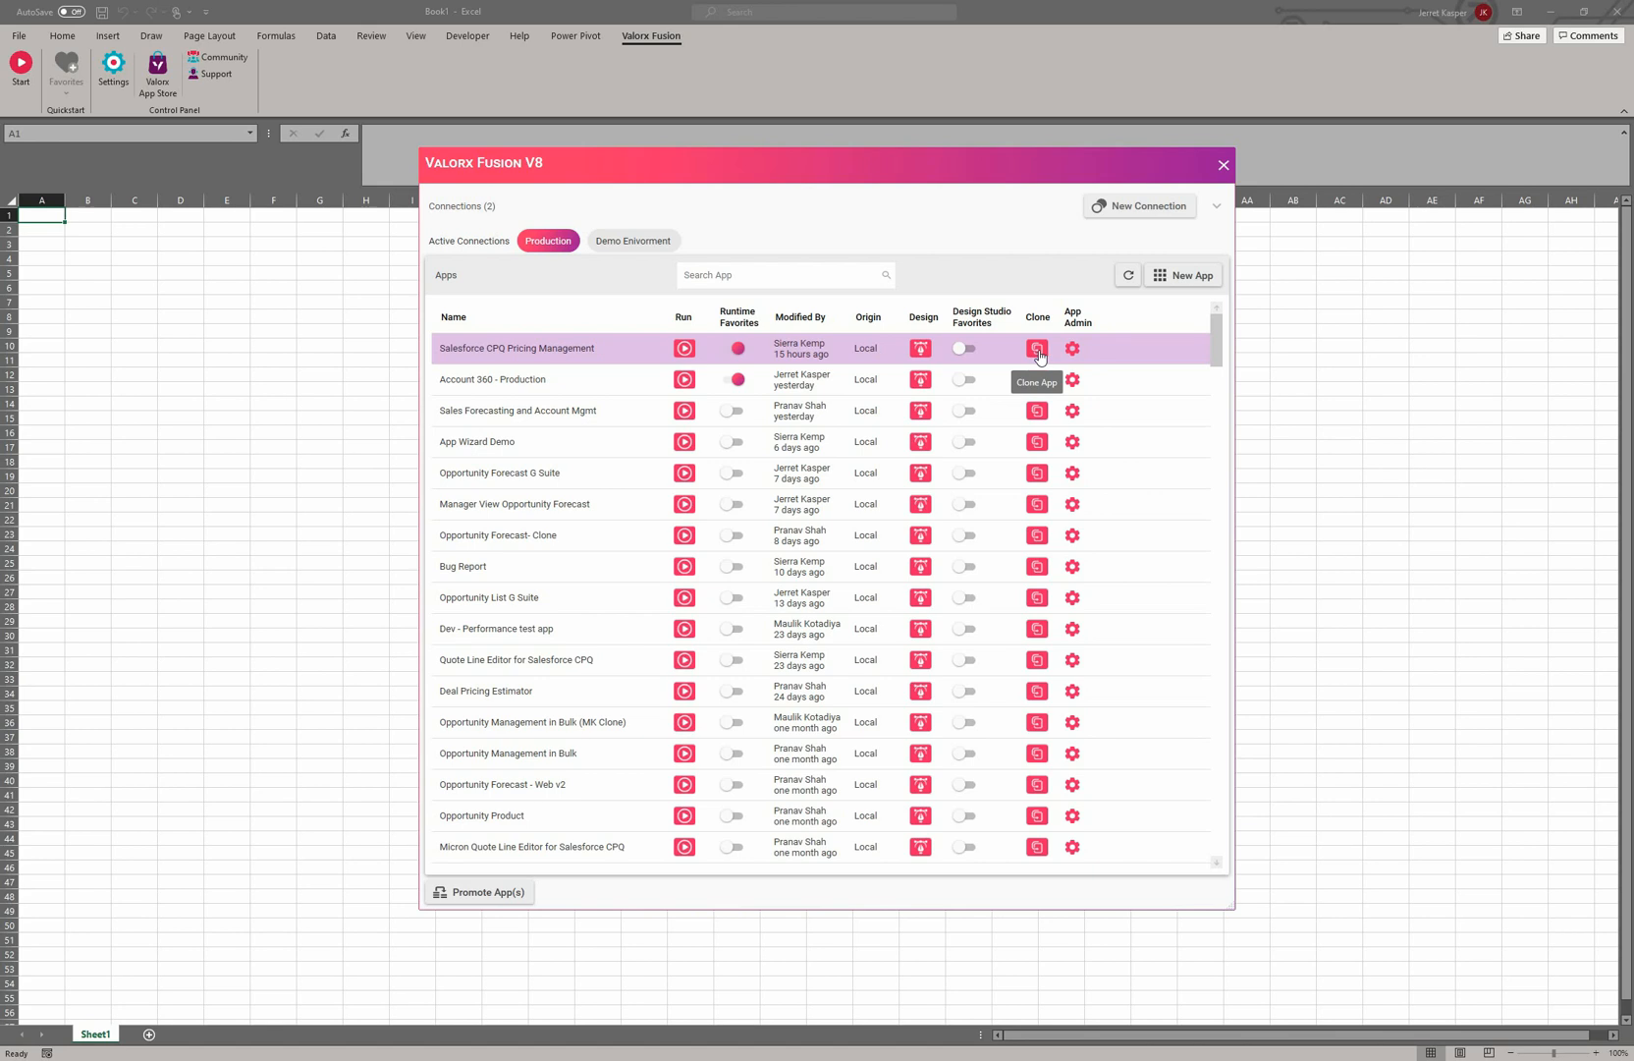
{"action": "mouse_move", "coordinate": [980, 342]}
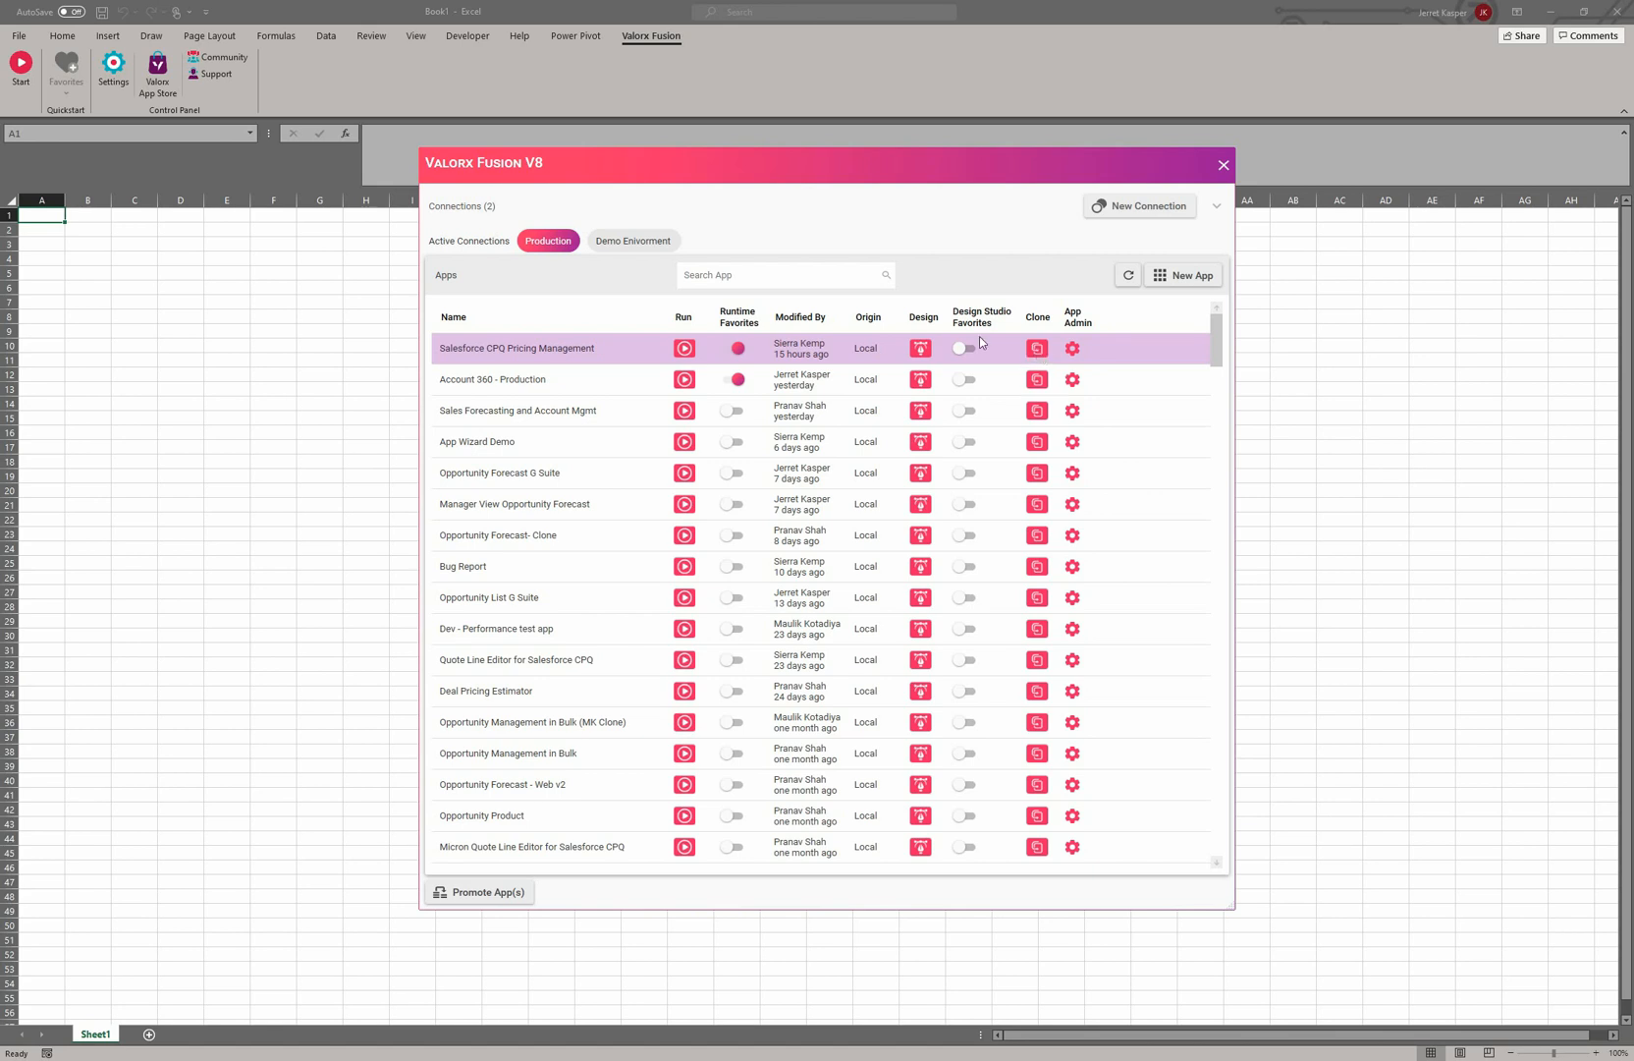
{"action": "mouse_move", "coordinate": [920, 347]}
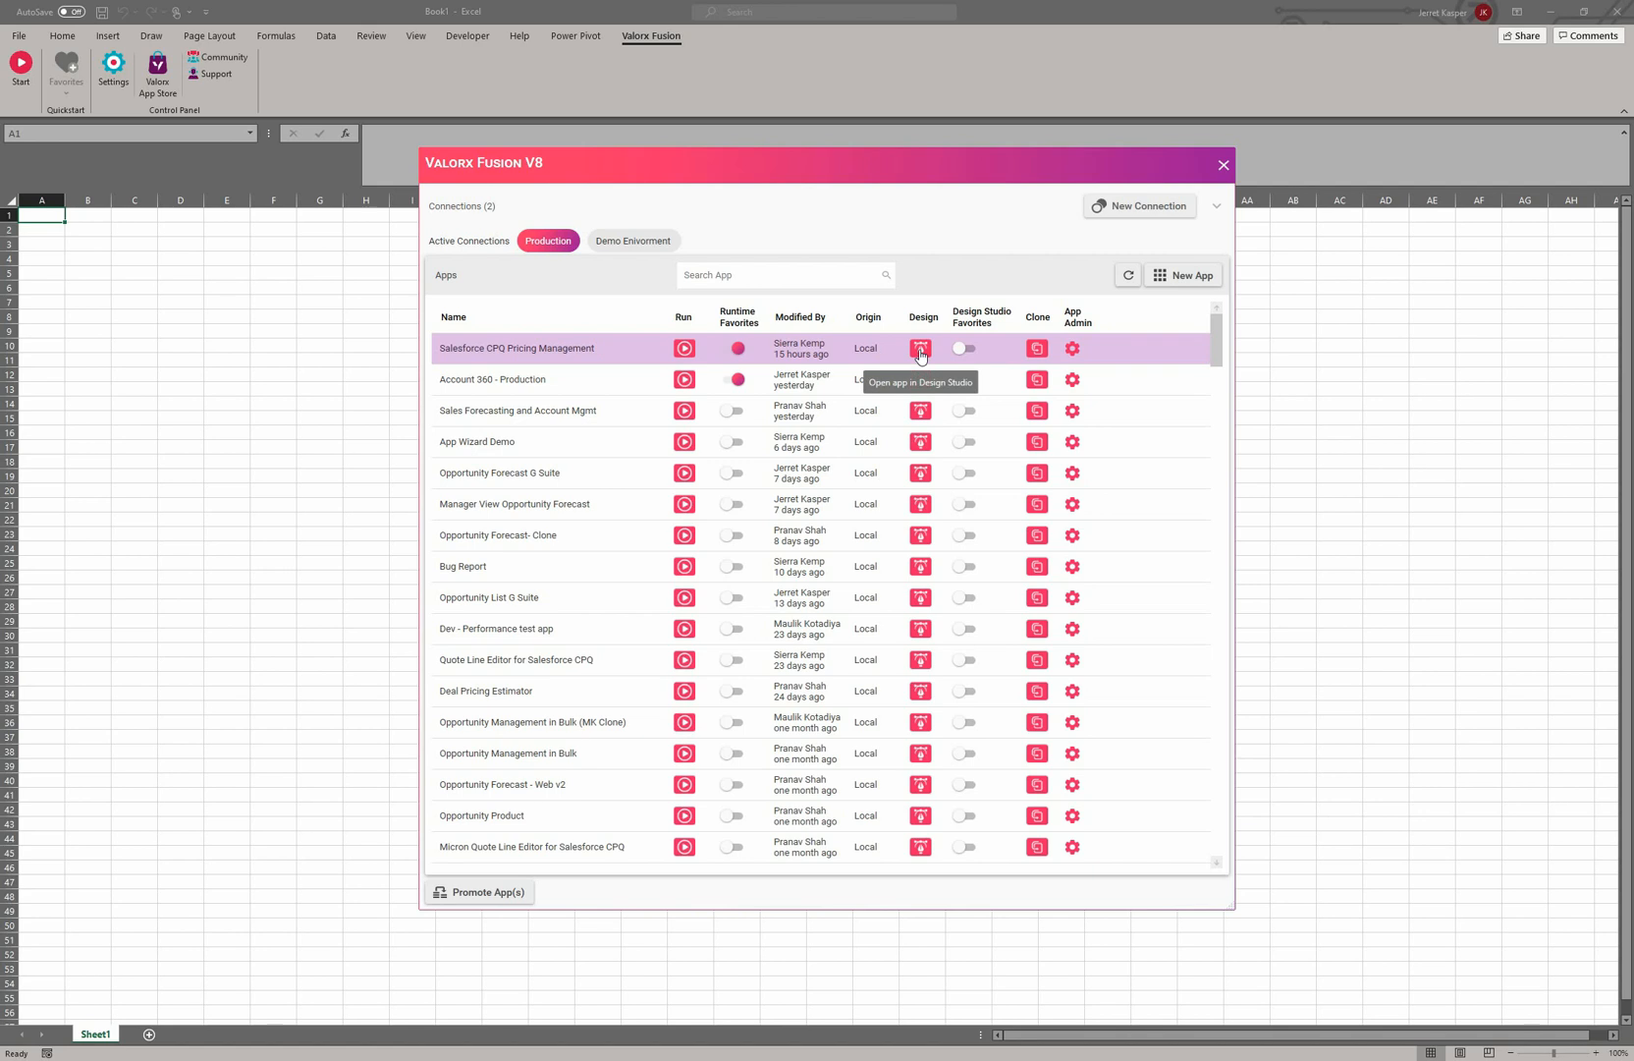
{"action": "mouse_move", "coordinate": [1072, 349]}
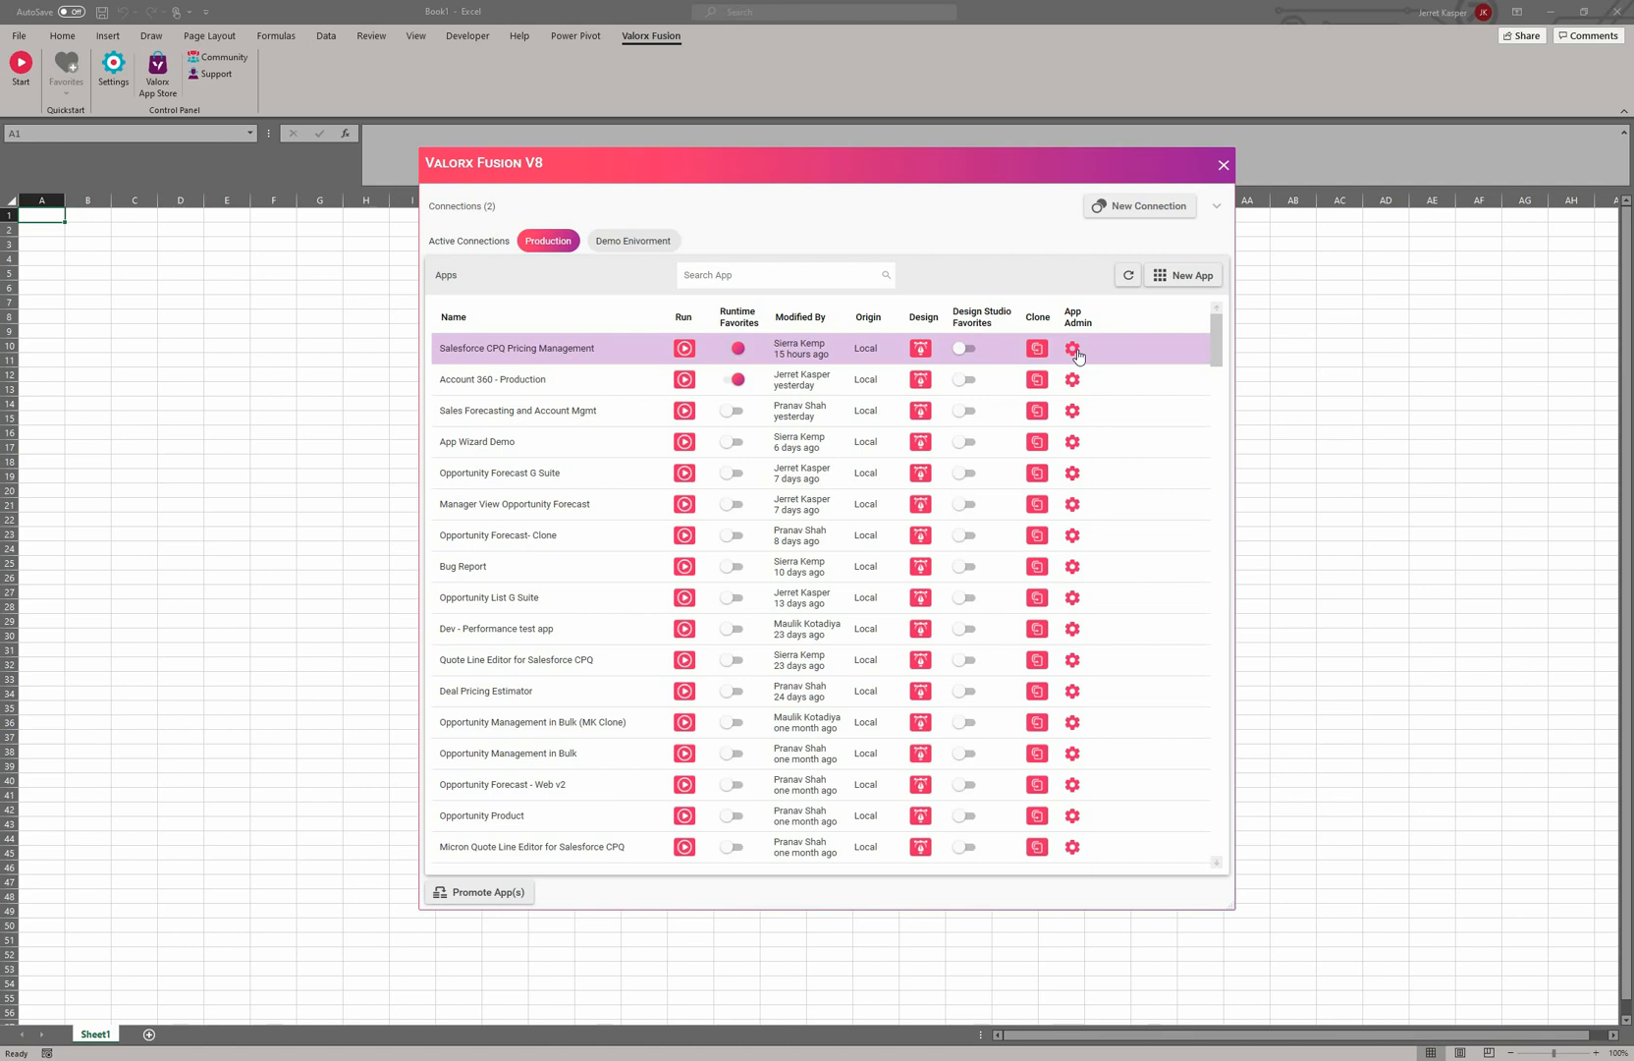
- Open App Details for Salesforce CPQ Pricing Management, leaving the app name unchanged
{"action": "left_click", "coordinate": [1072, 347]}
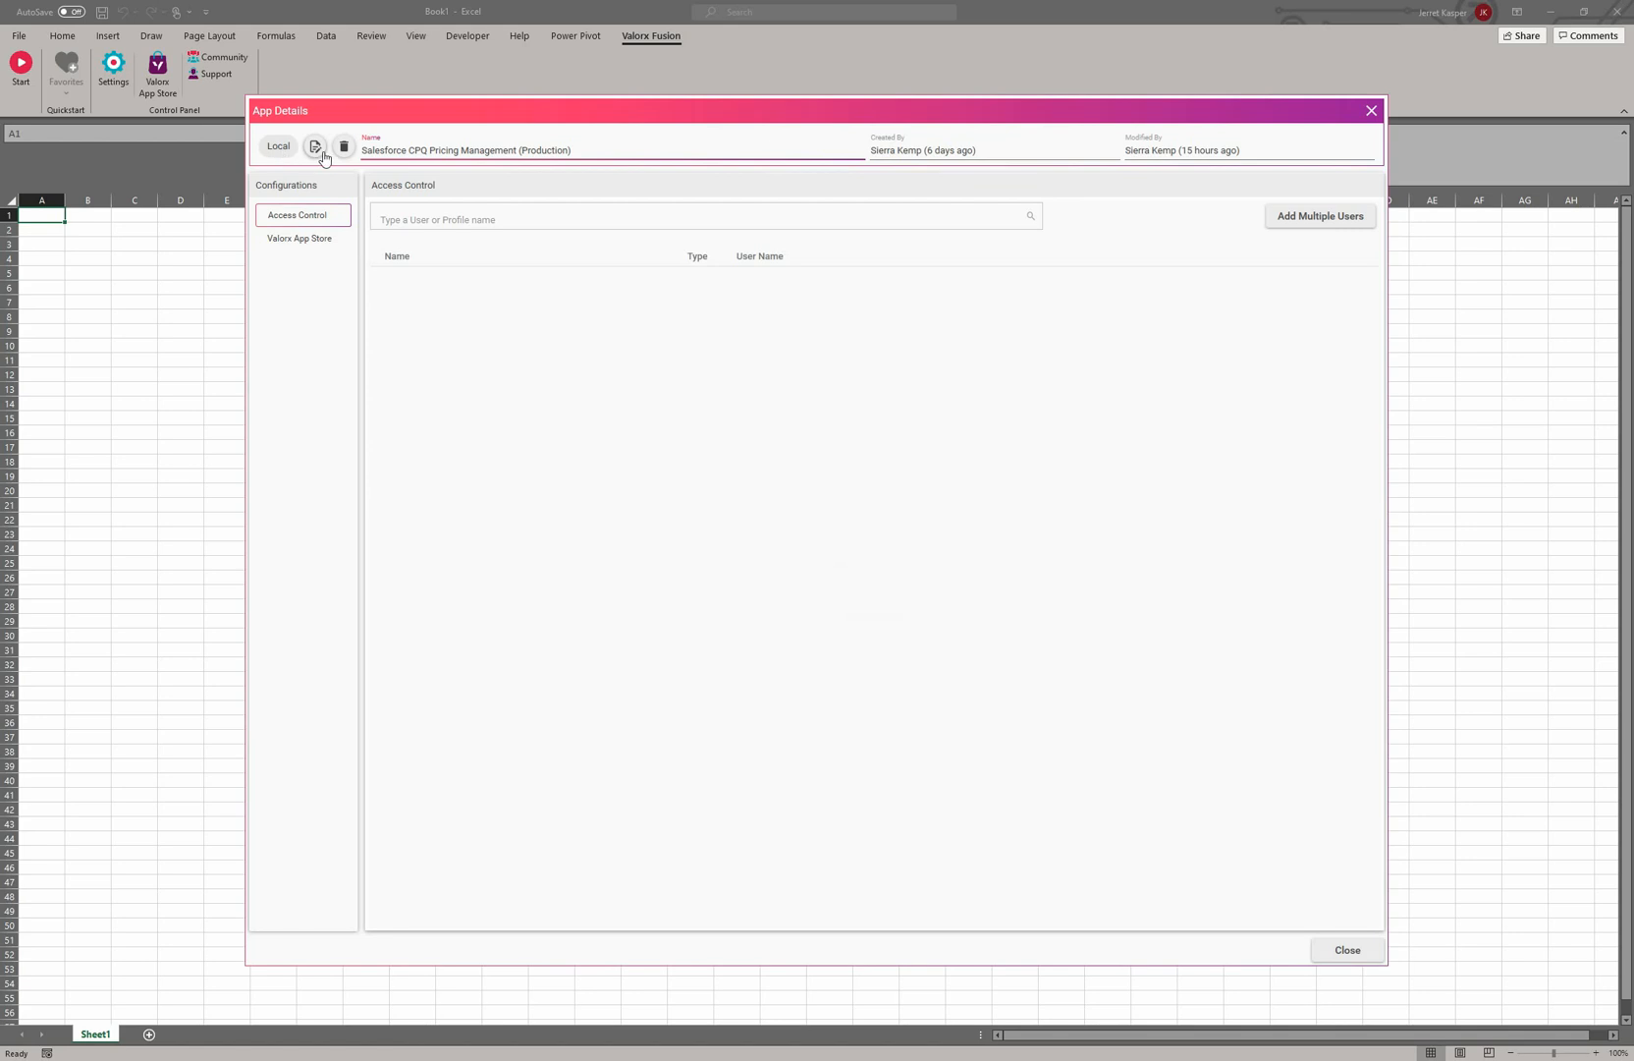
{"action": "mouse_move", "coordinate": [314, 146]}
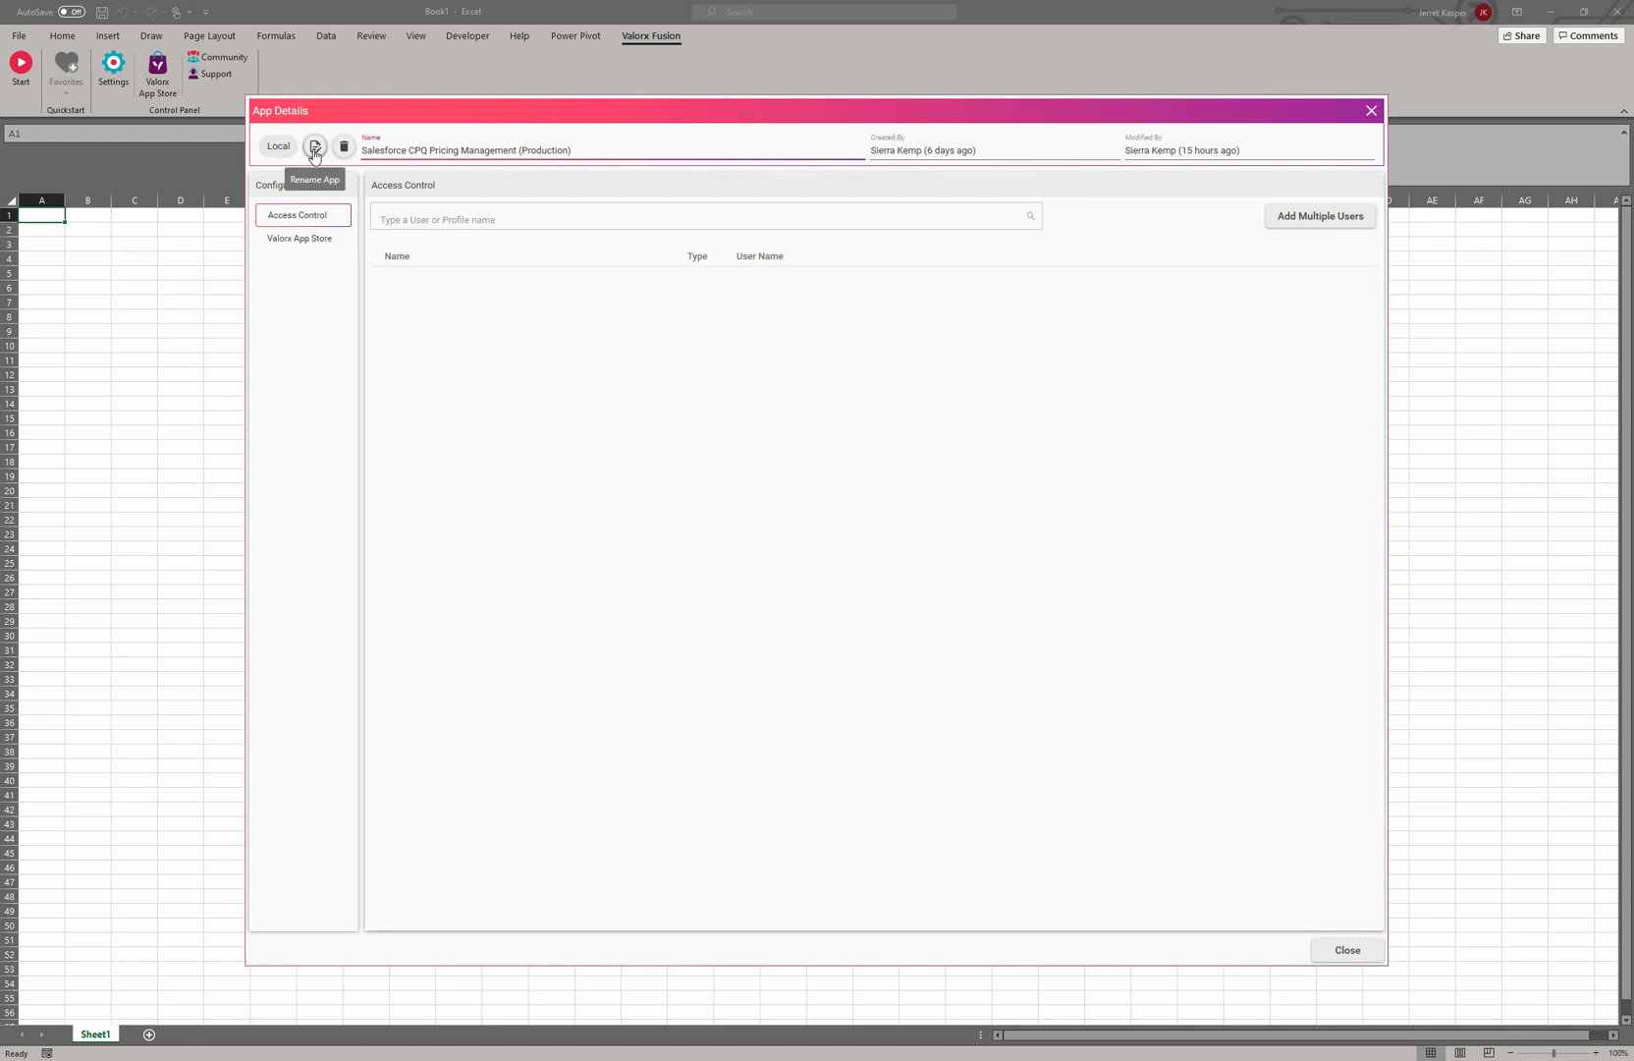
{"action": "left_click", "coordinate": [315, 146]}
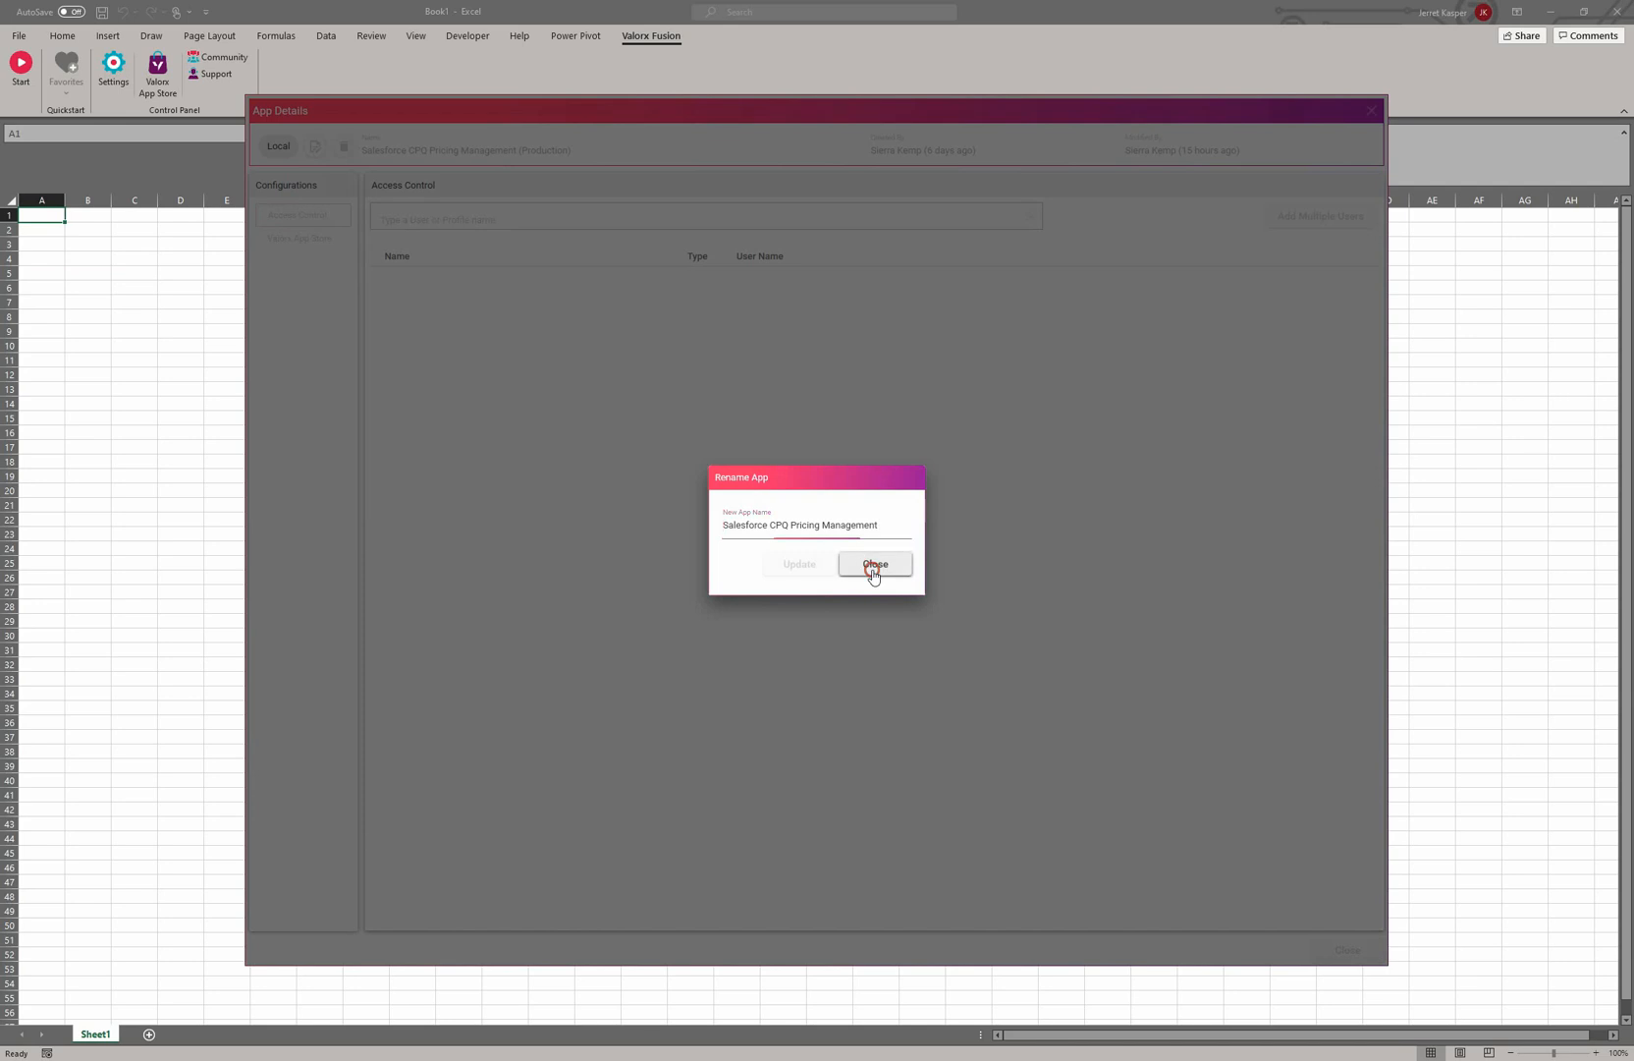
{"action": "left_click", "coordinate": [873, 564]}
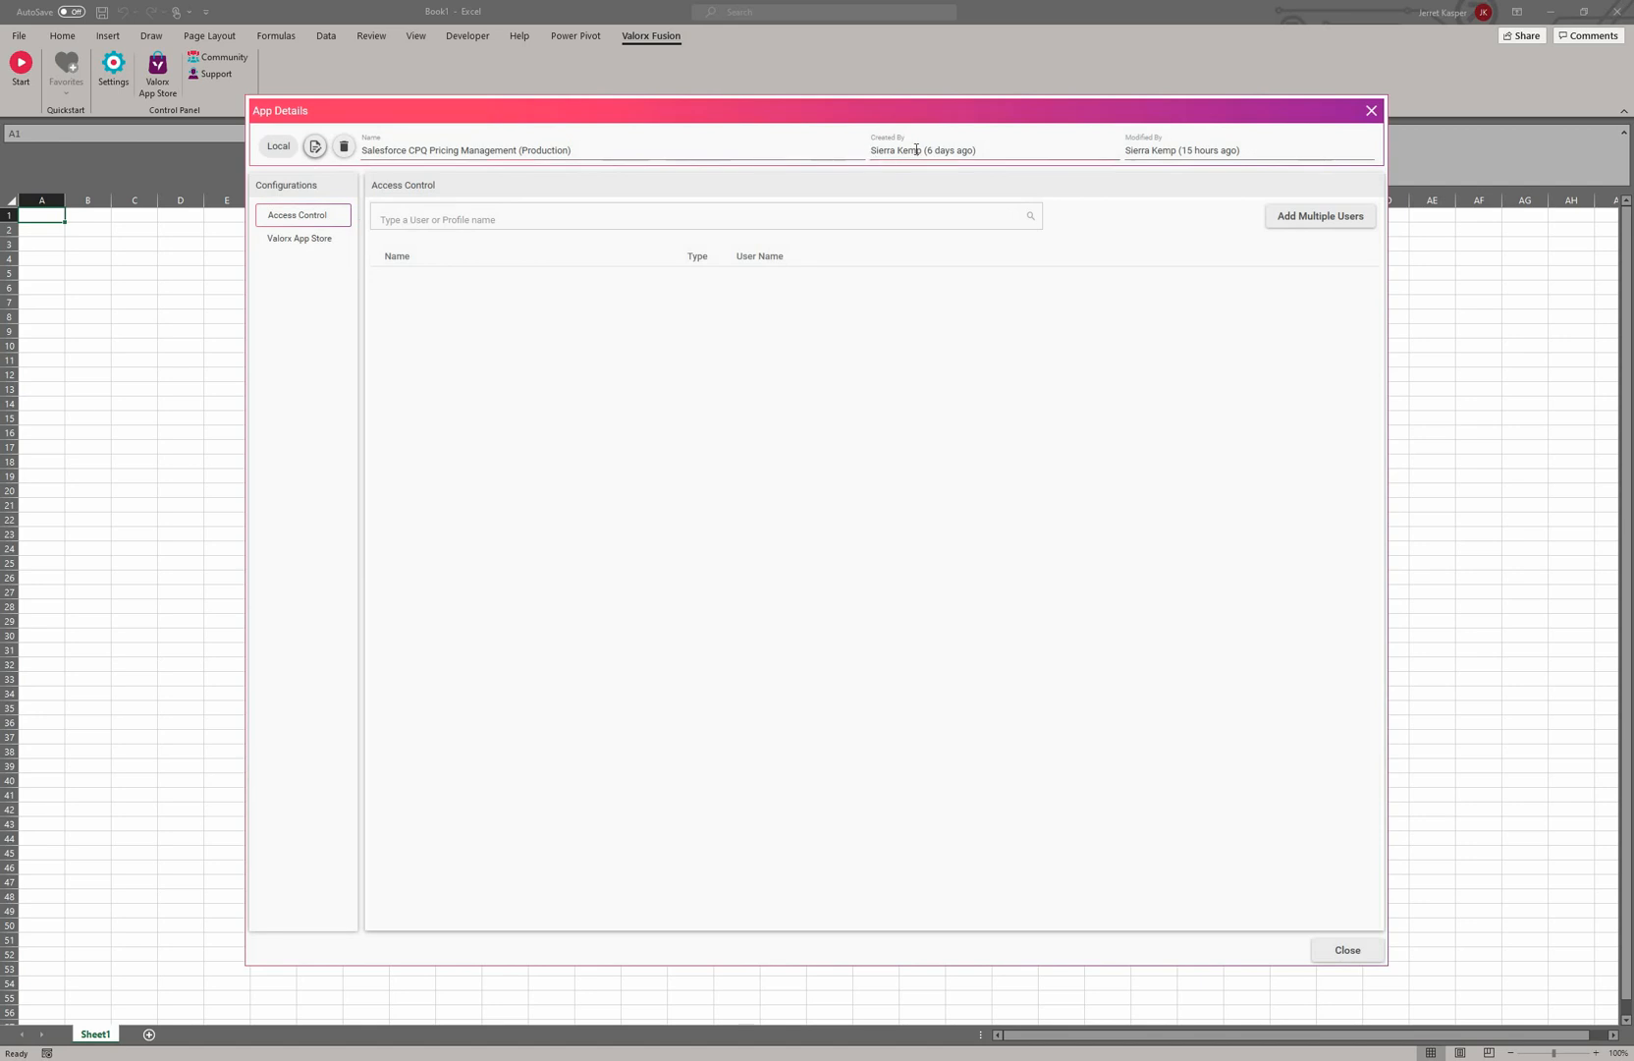
{"action": "mouse_move", "coordinate": [1175, 152]}
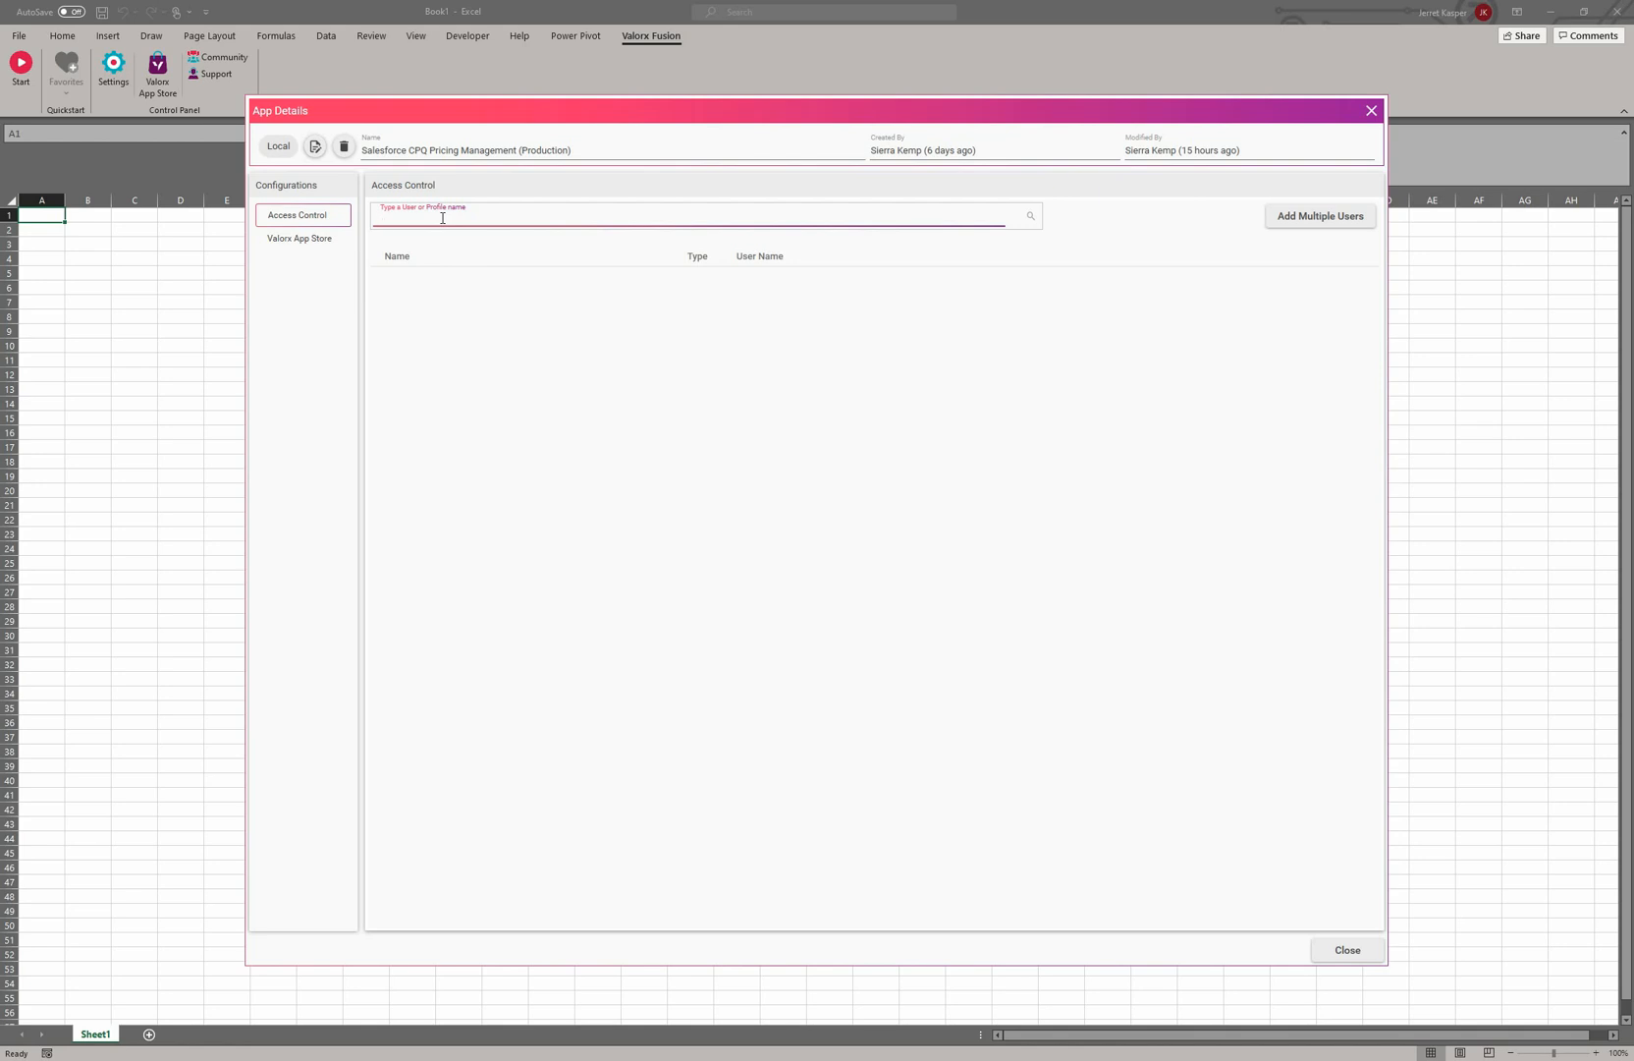
{"action": "type", "text": "Pranav"}
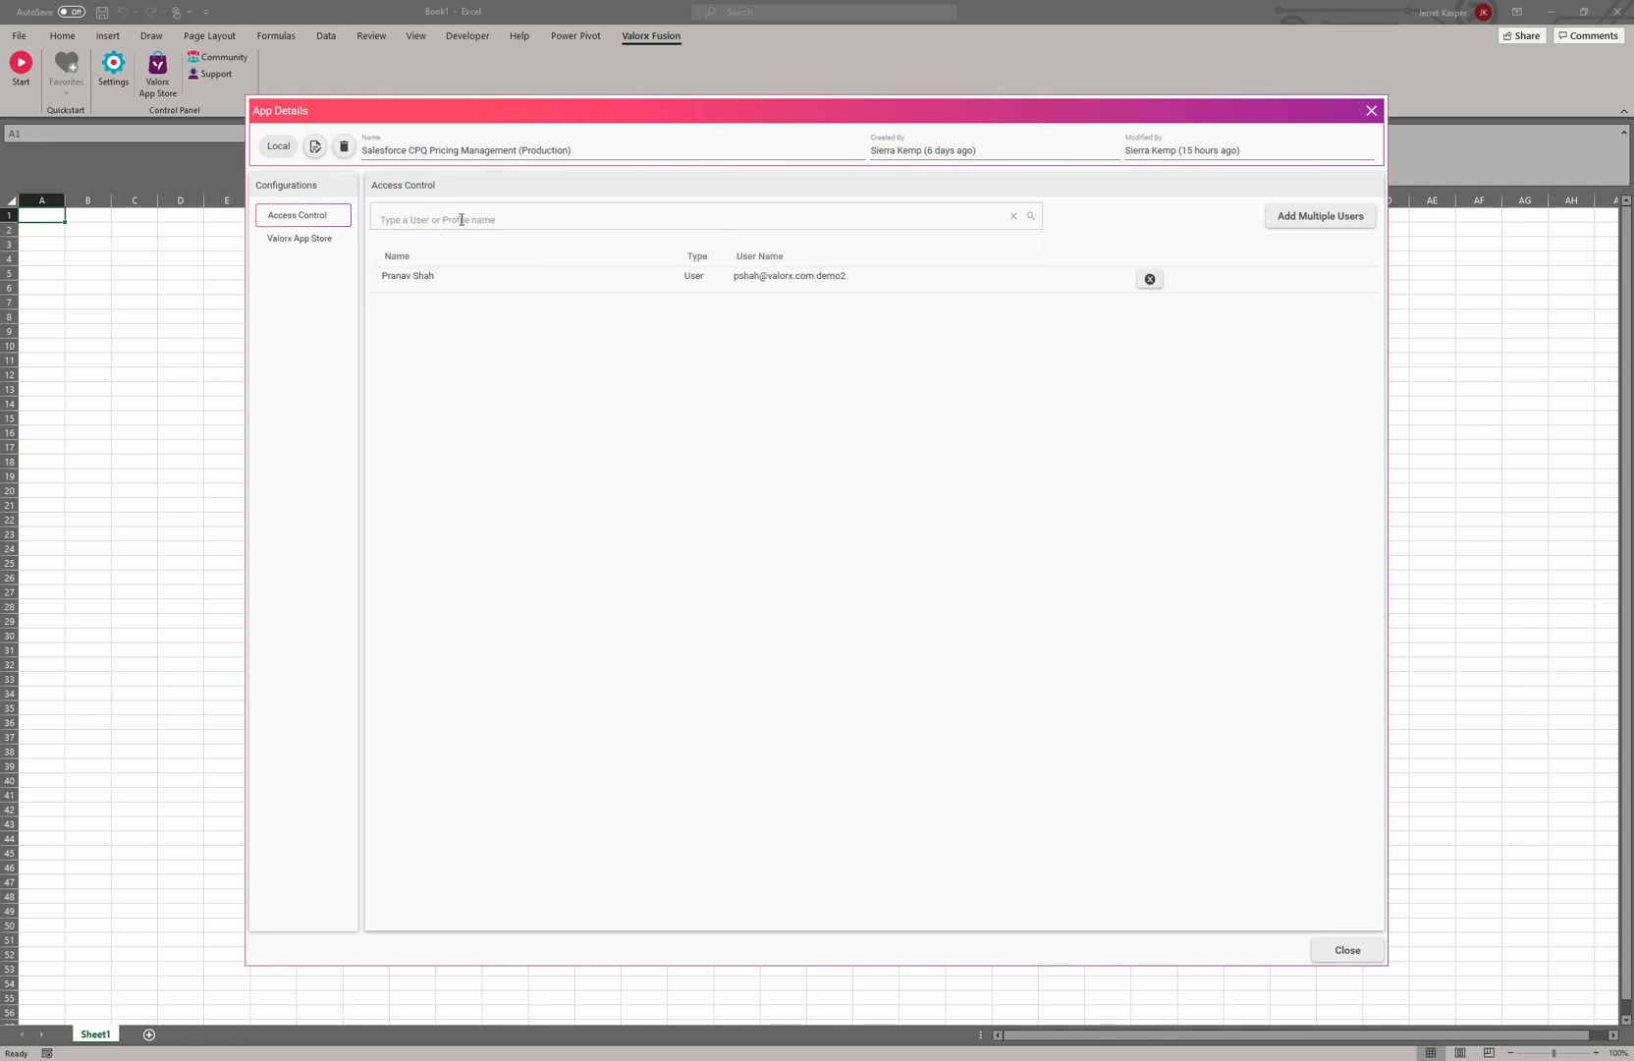
{"action": "type", "text": "mark"}
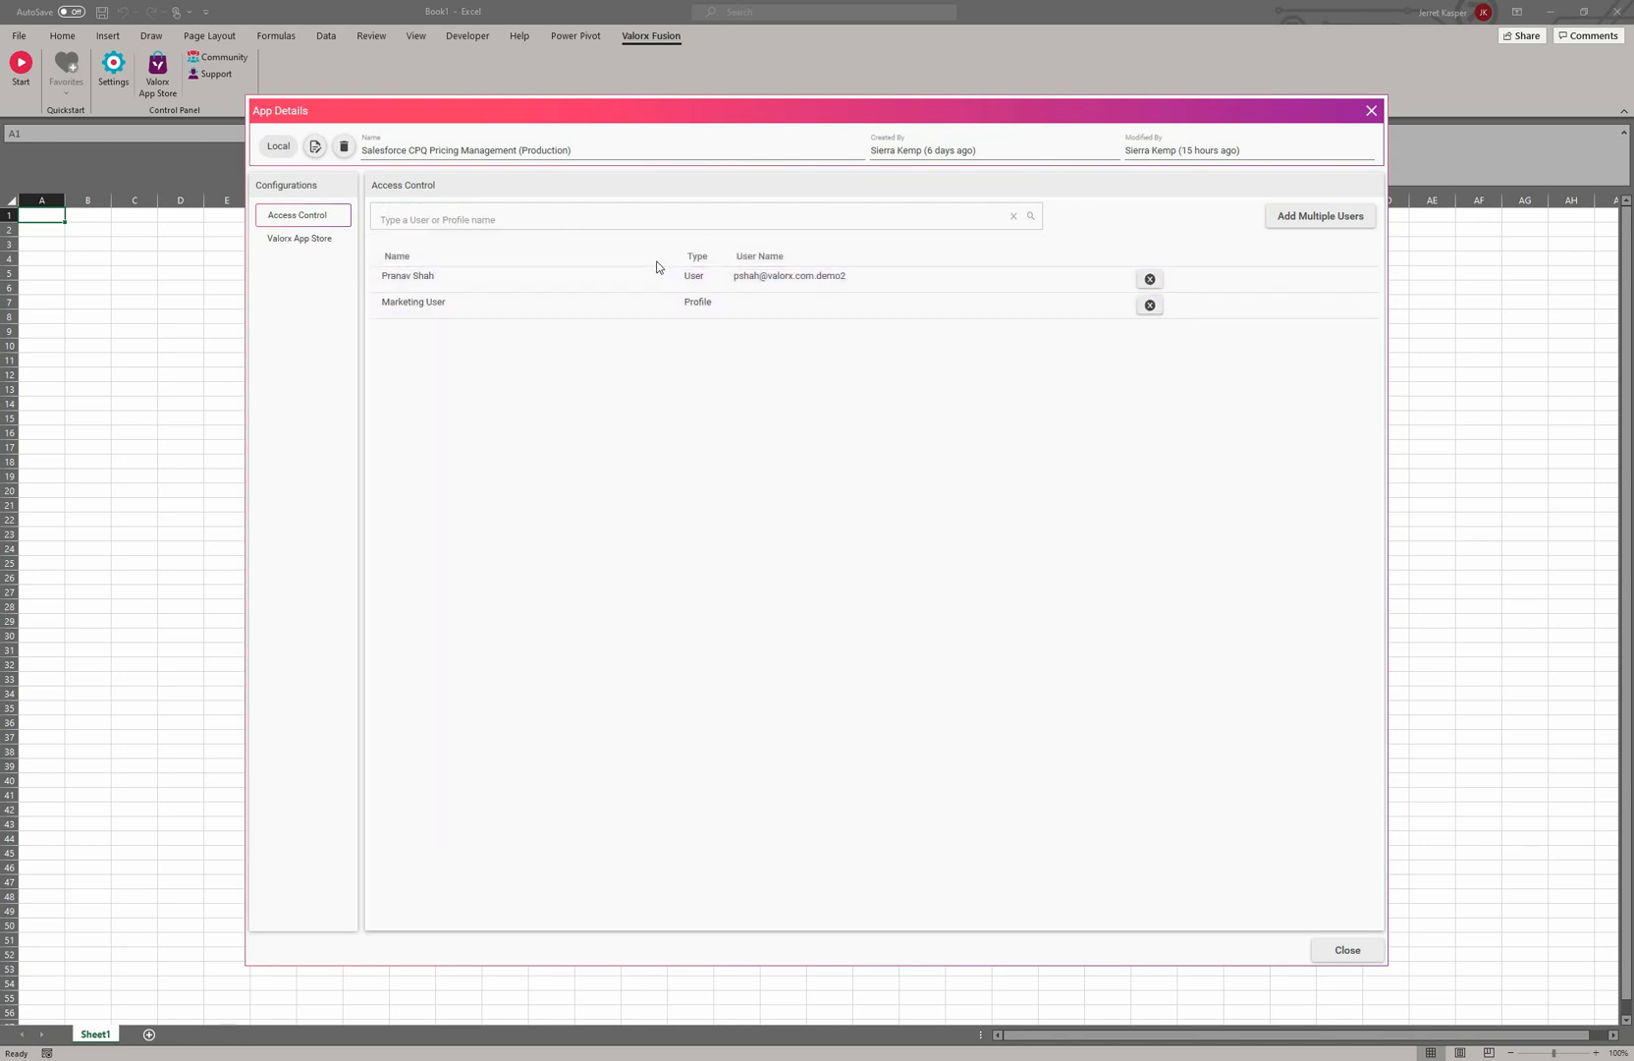
{"action": "mouse_move", "coordinate": [1322, 217]}
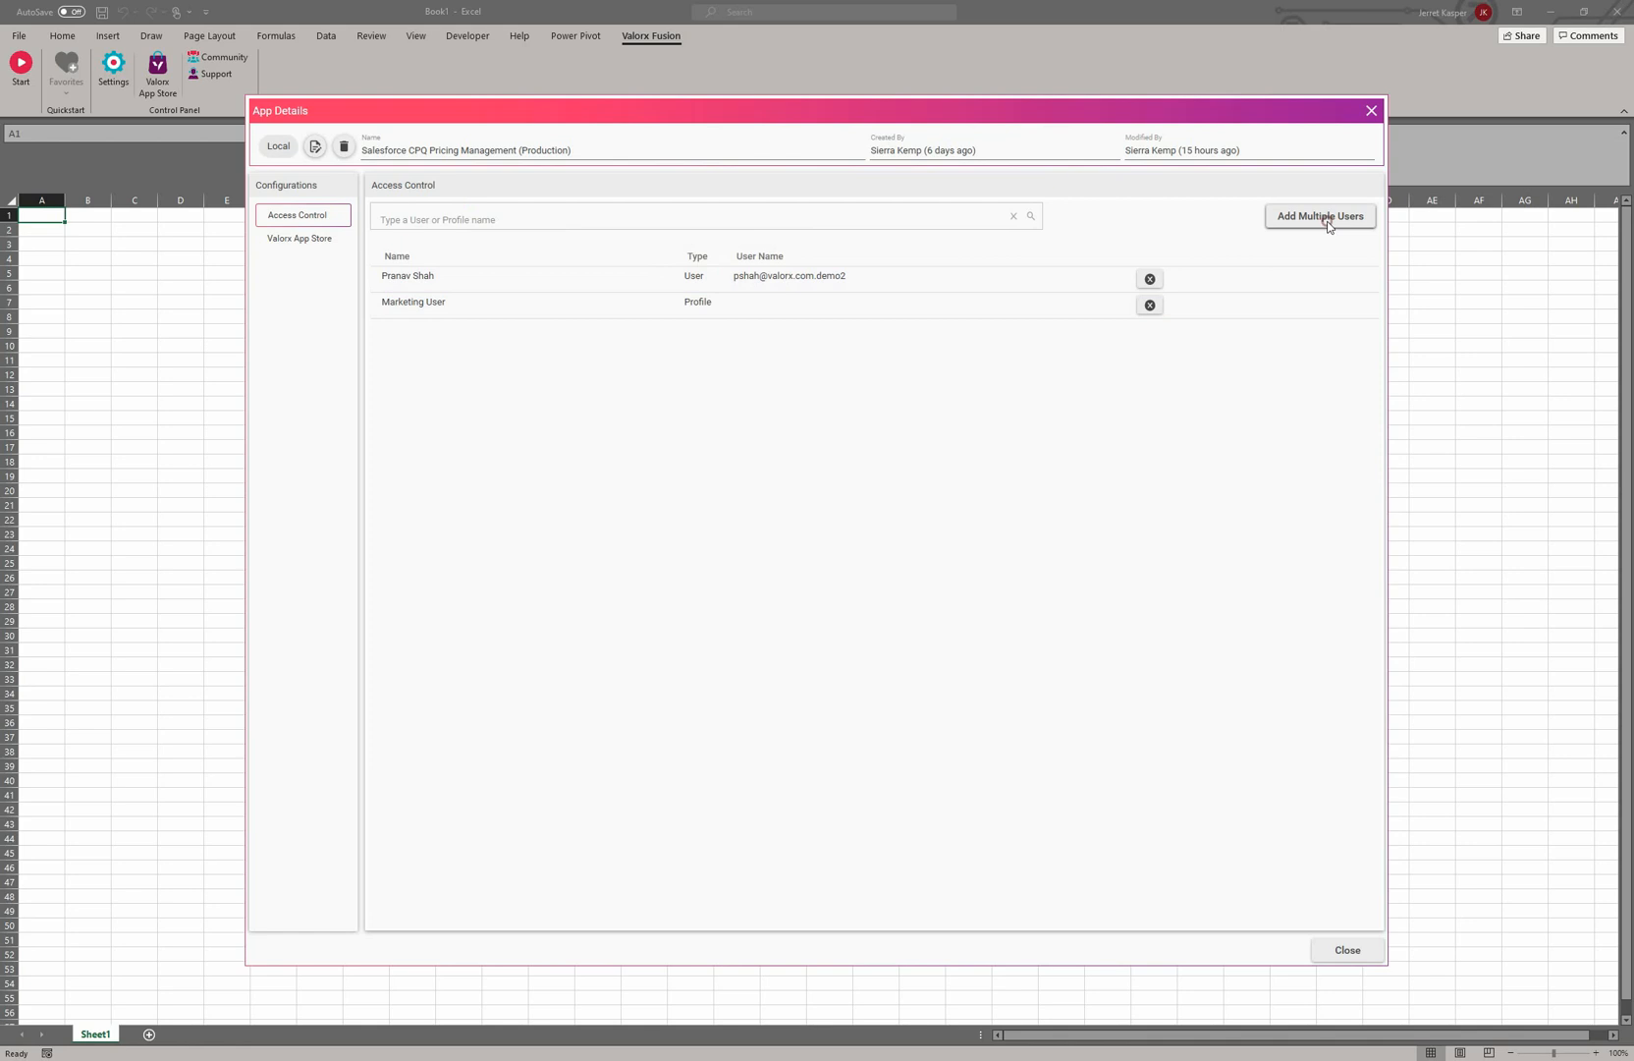
{"action": "left_click", "coordinate": [1320, 216]}
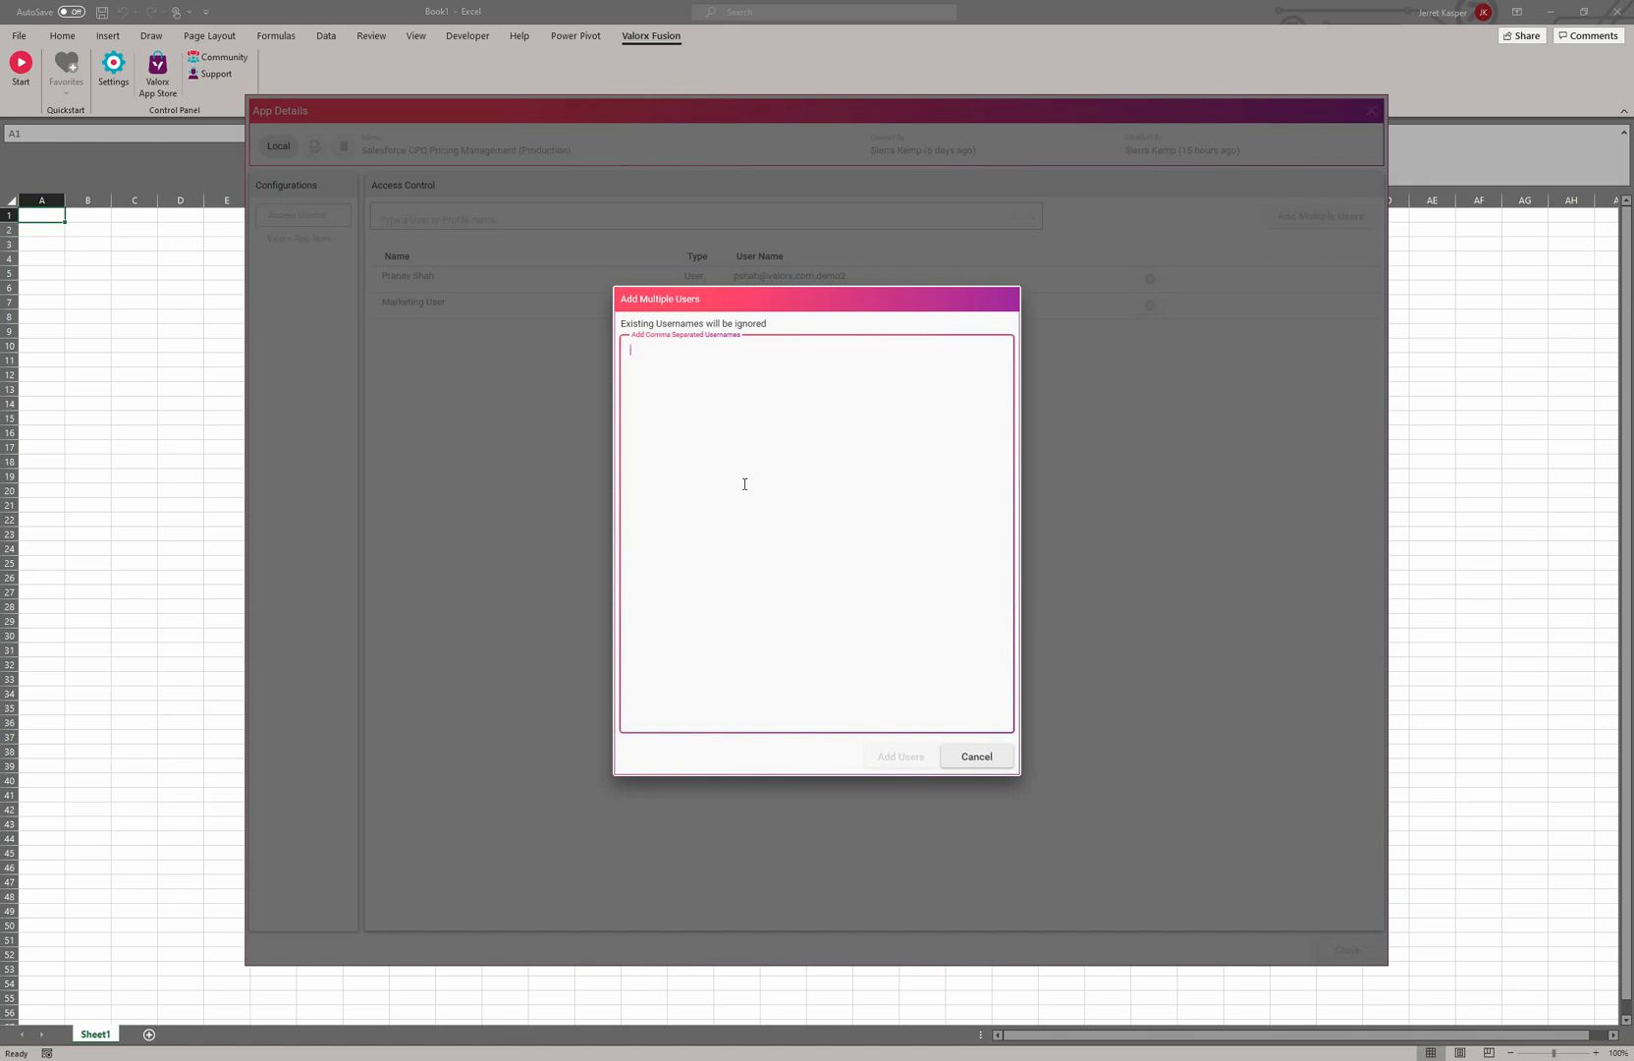
{"action": "left_click", "coordinate": [975, 755]}
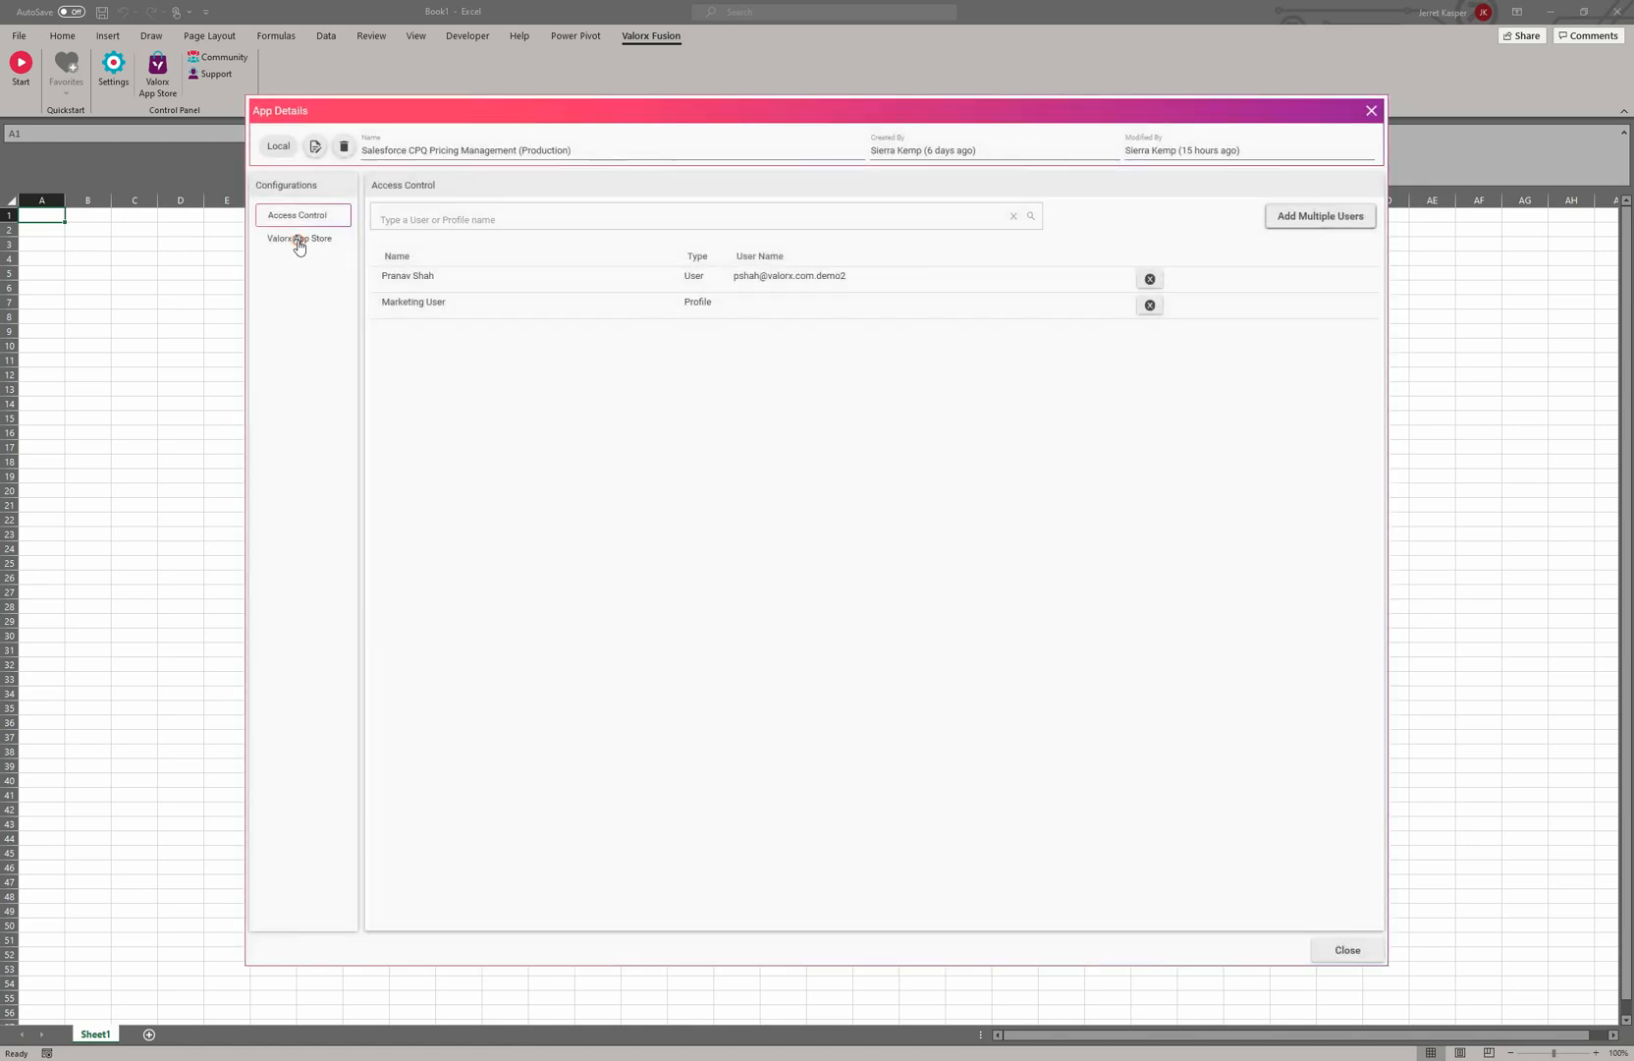
- View the Valorx App Store listing: version 1.0, Free, not signed in
{"action": "left_click", "coordinate": [301, 242]}
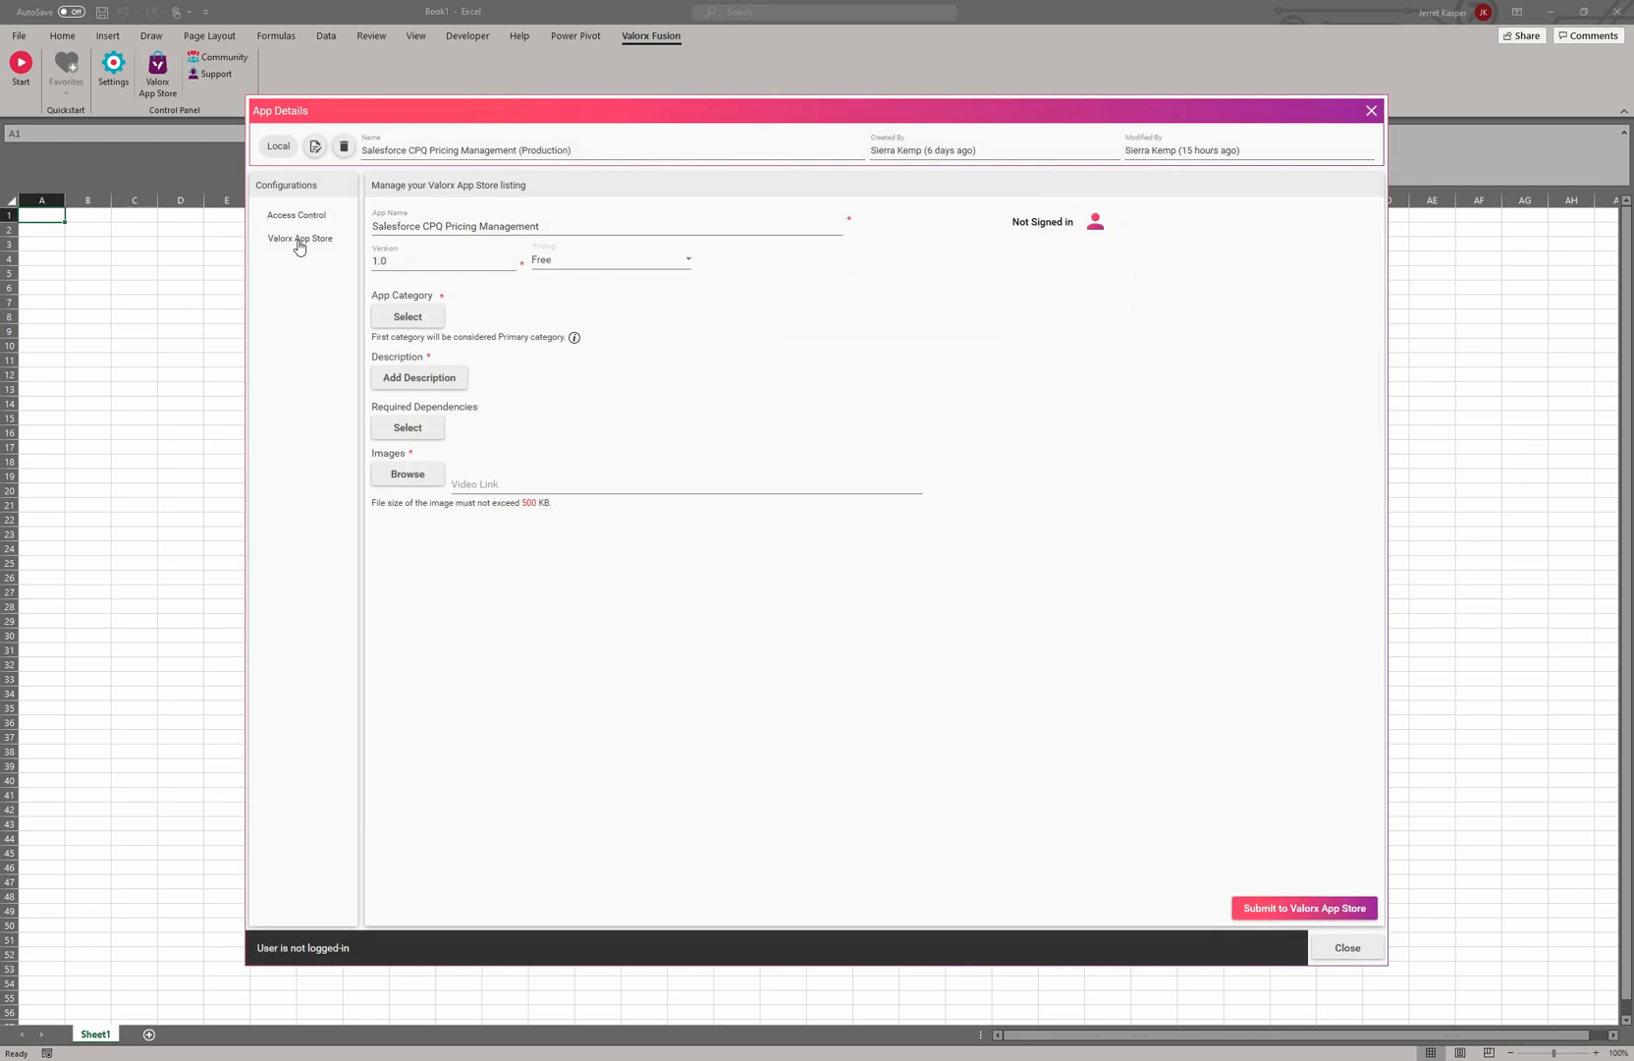
{"action": "mouse_move", "coordinate": [297, 244]}
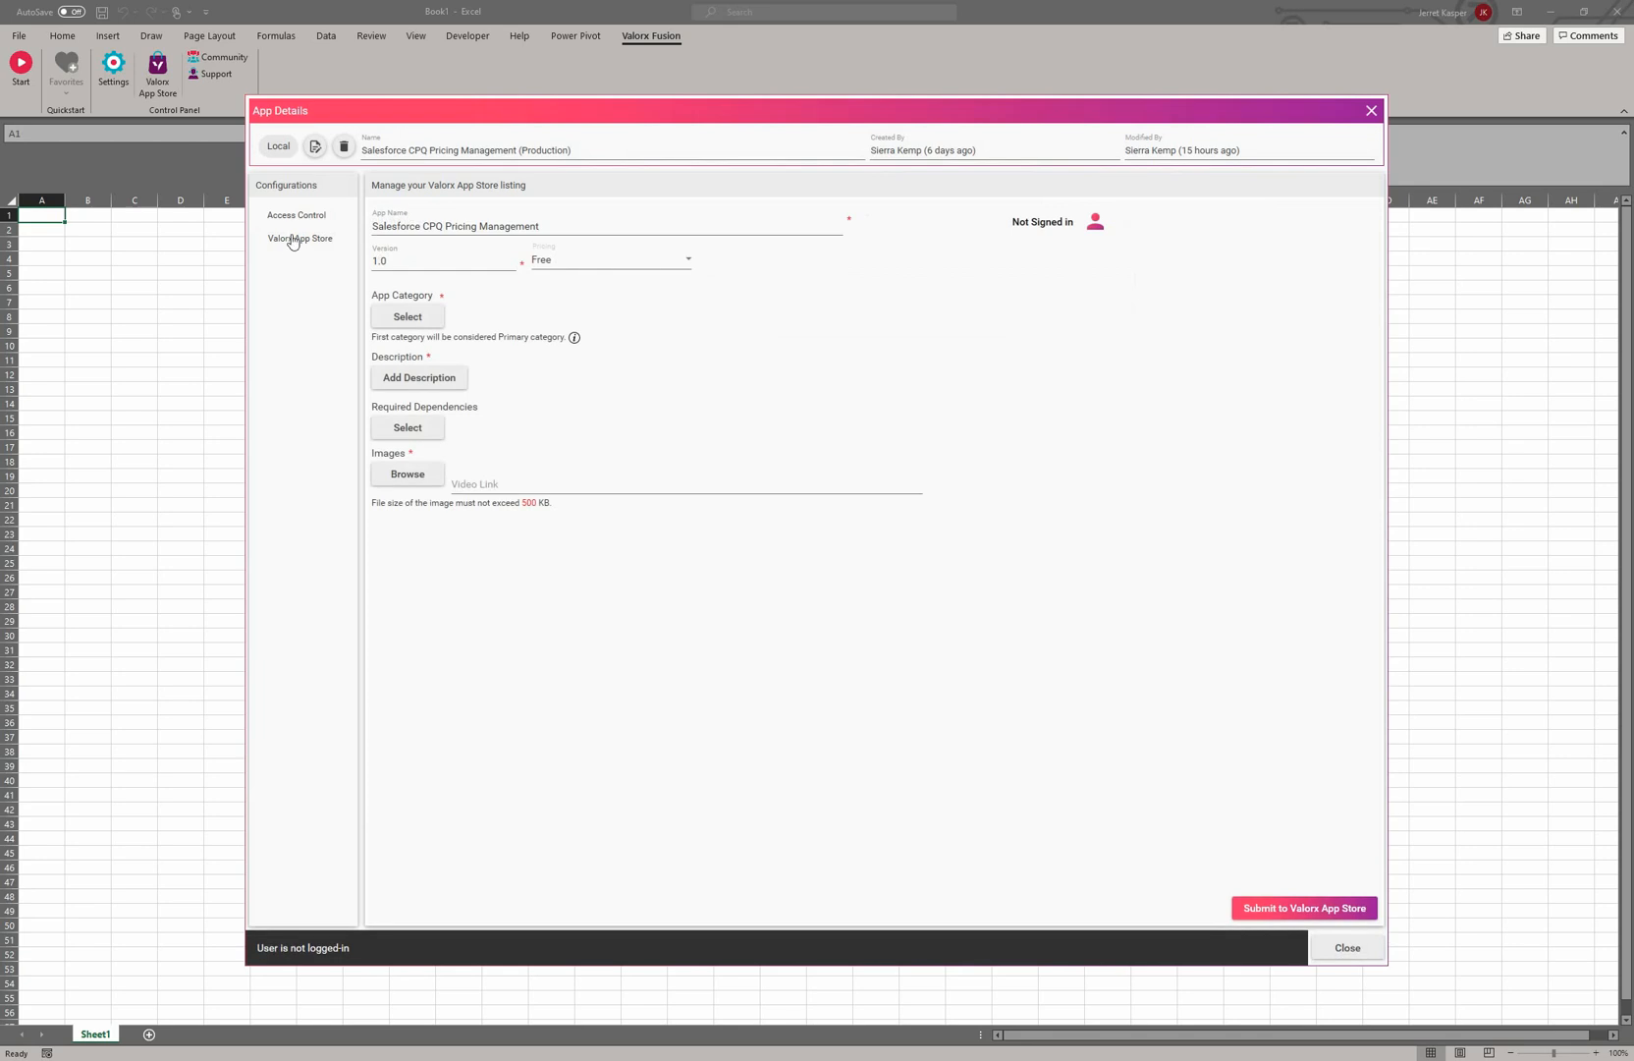
{"action": "left_click", "coordinate": [300, 237]}
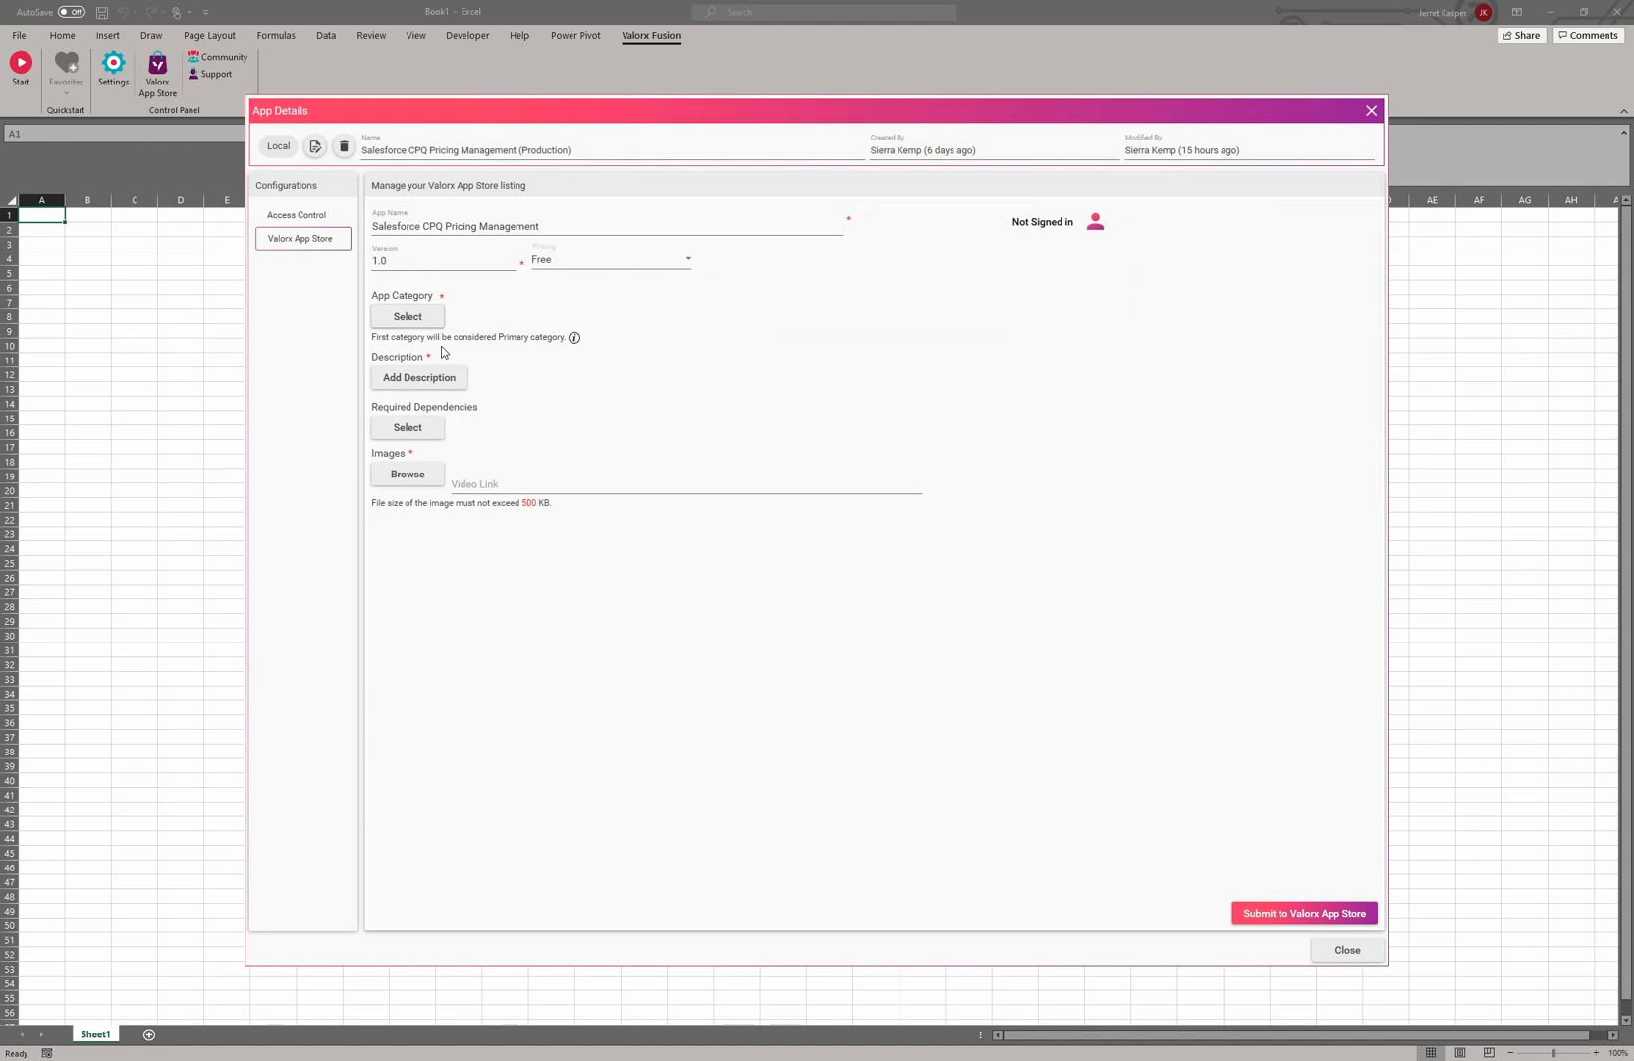
{"action": "mouse_move", "coordinate": [1304, 912]}
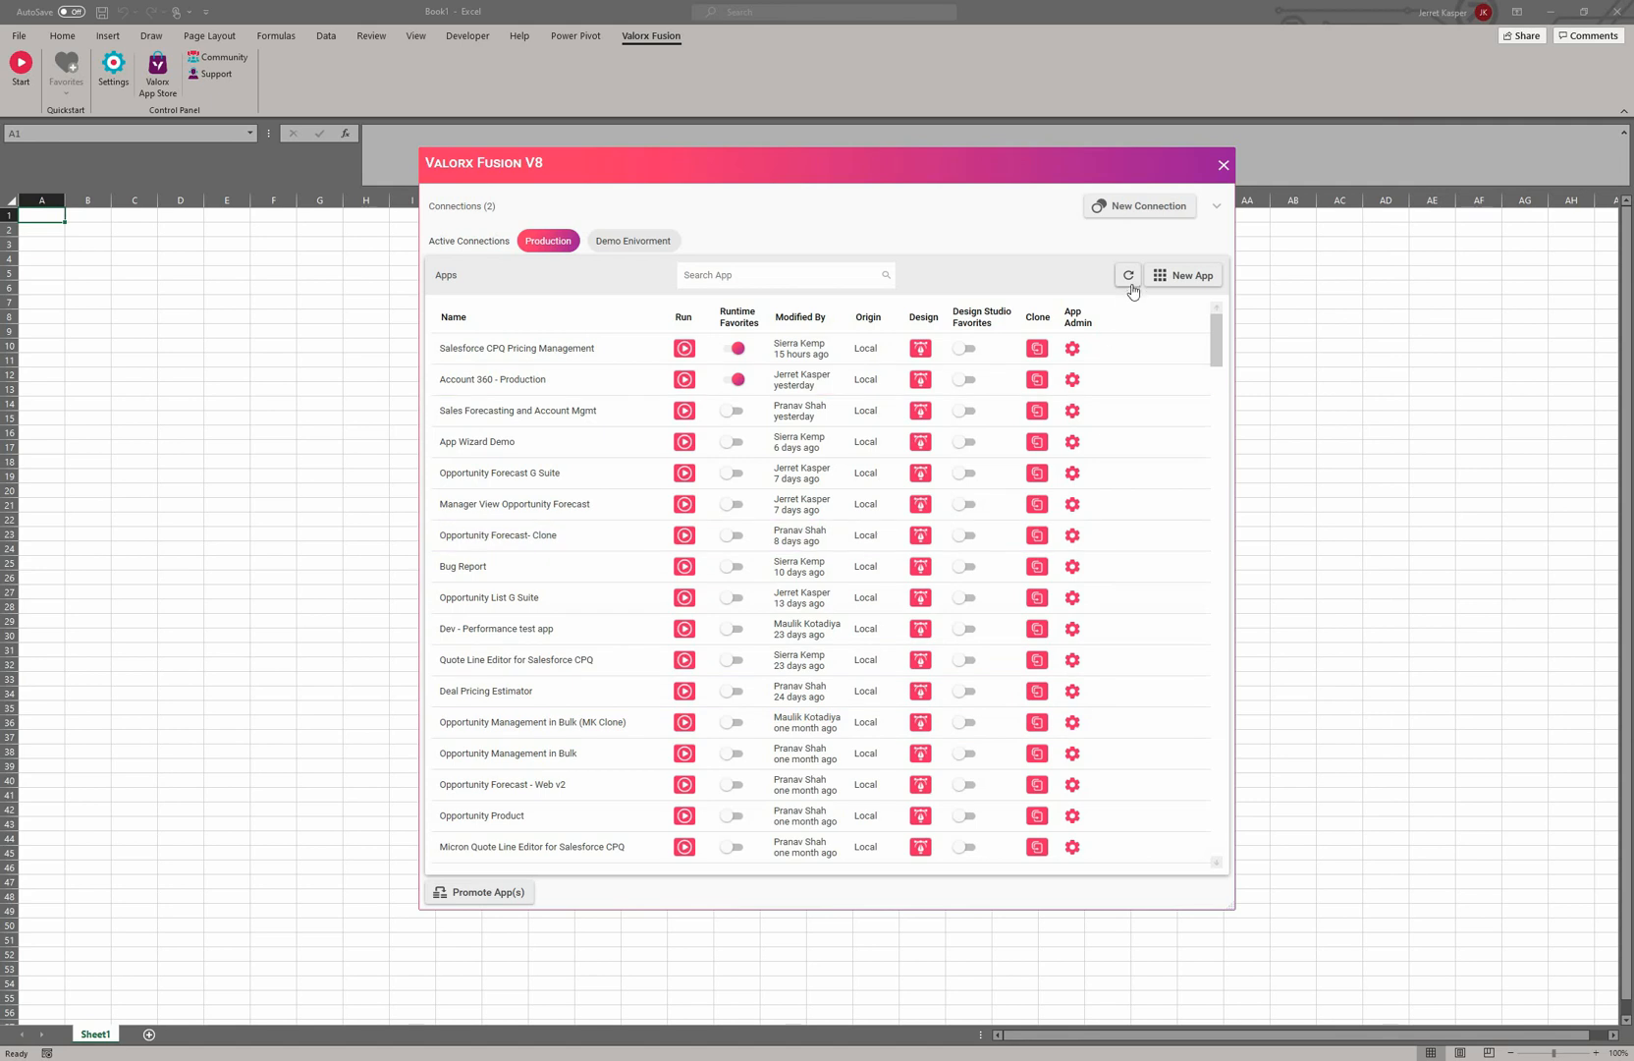
{"action": "mouse_move", "coordinate": [1128, 276]}
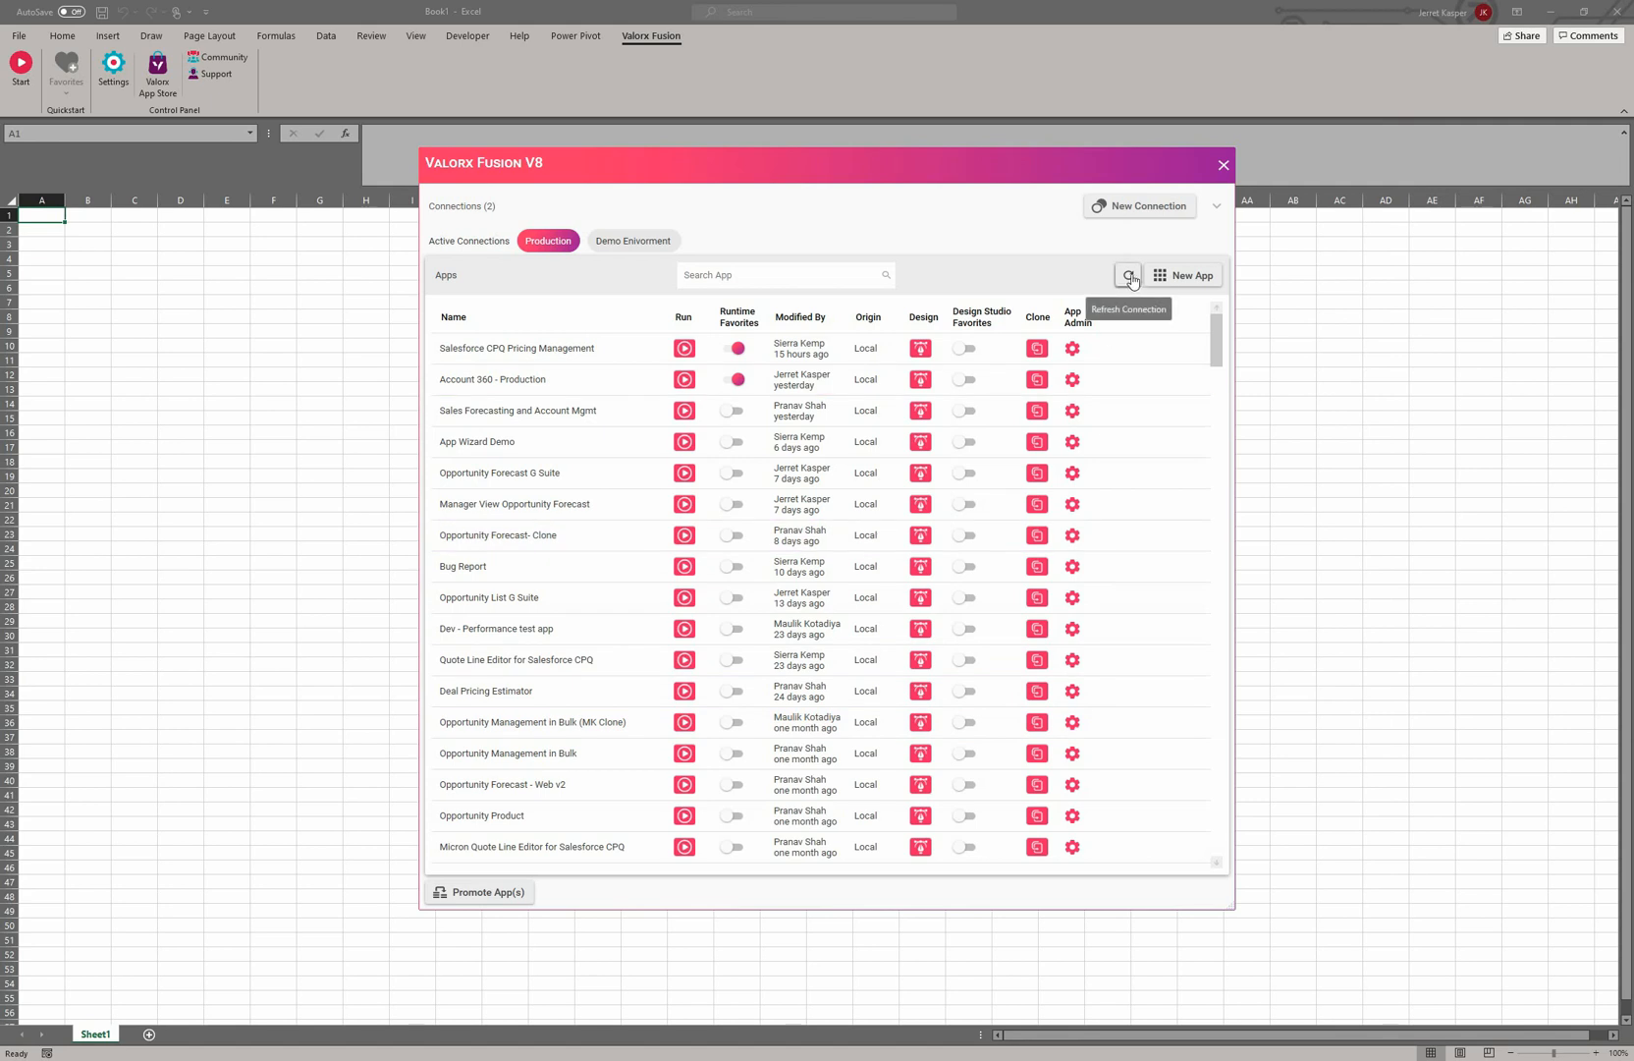
{"action": "mouse_move", "coordinate": [1198, 279]}
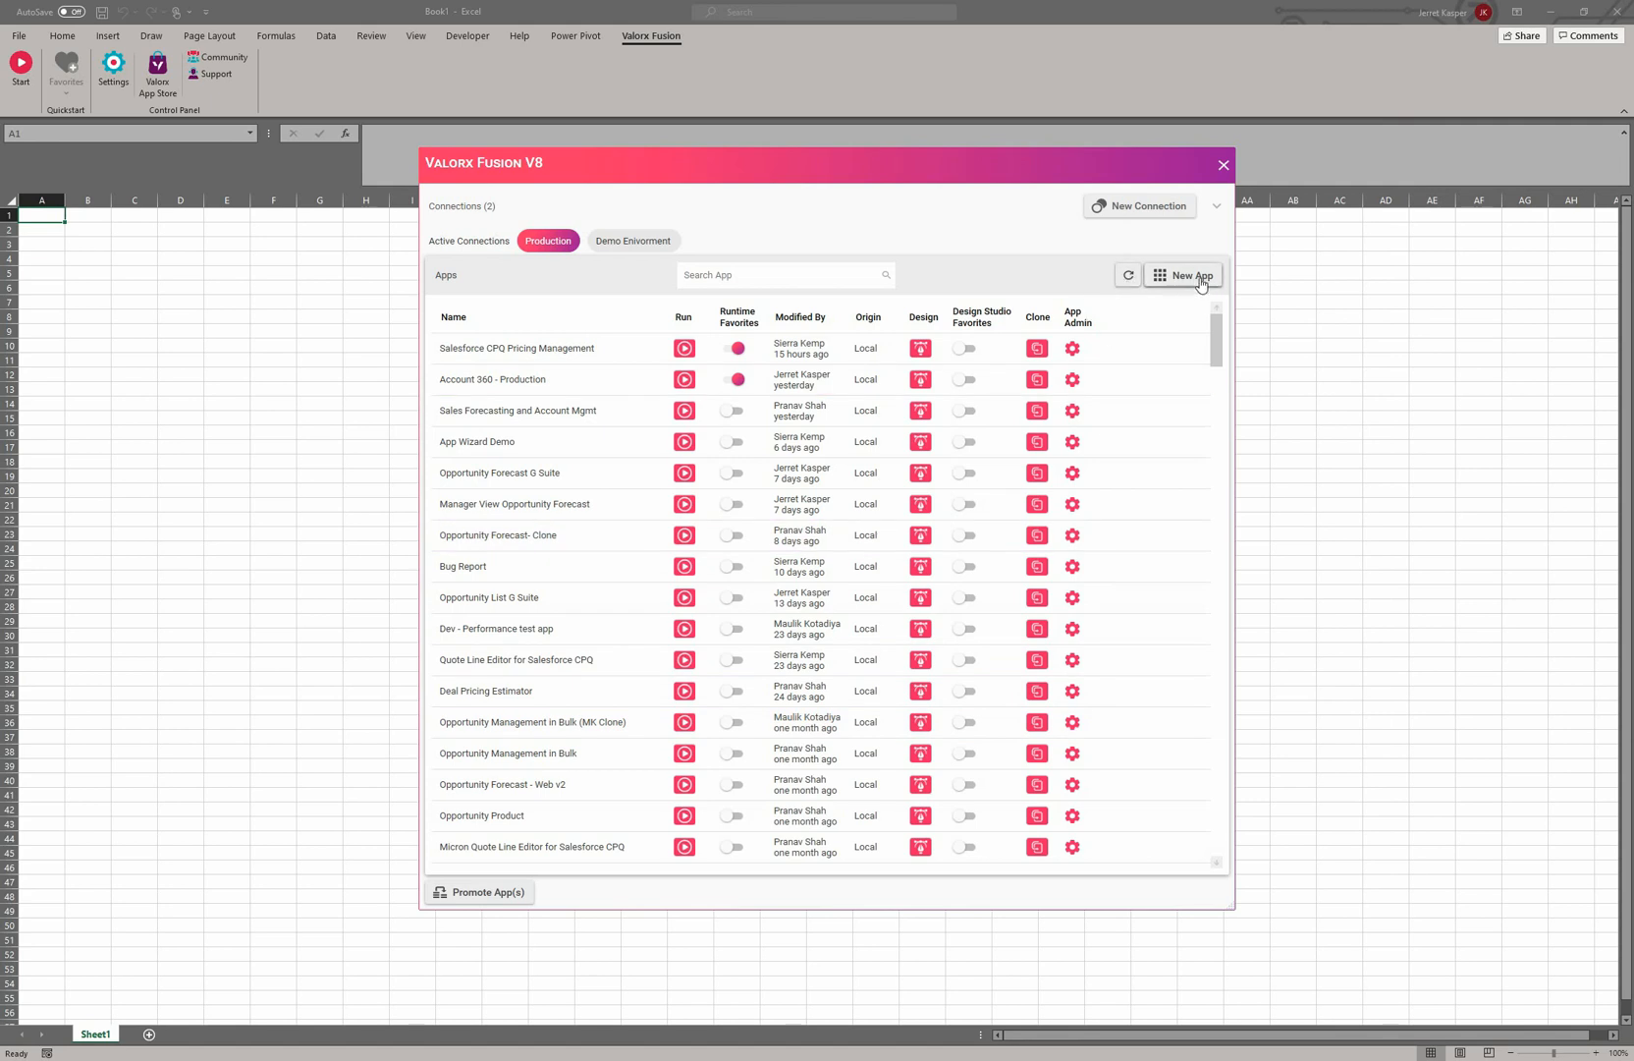
- Name the new app 'Manager Forecasting by Sales Reps' and base it on a new XLSX template
{"action": "left_click", "coordinate": [1192, 275]}
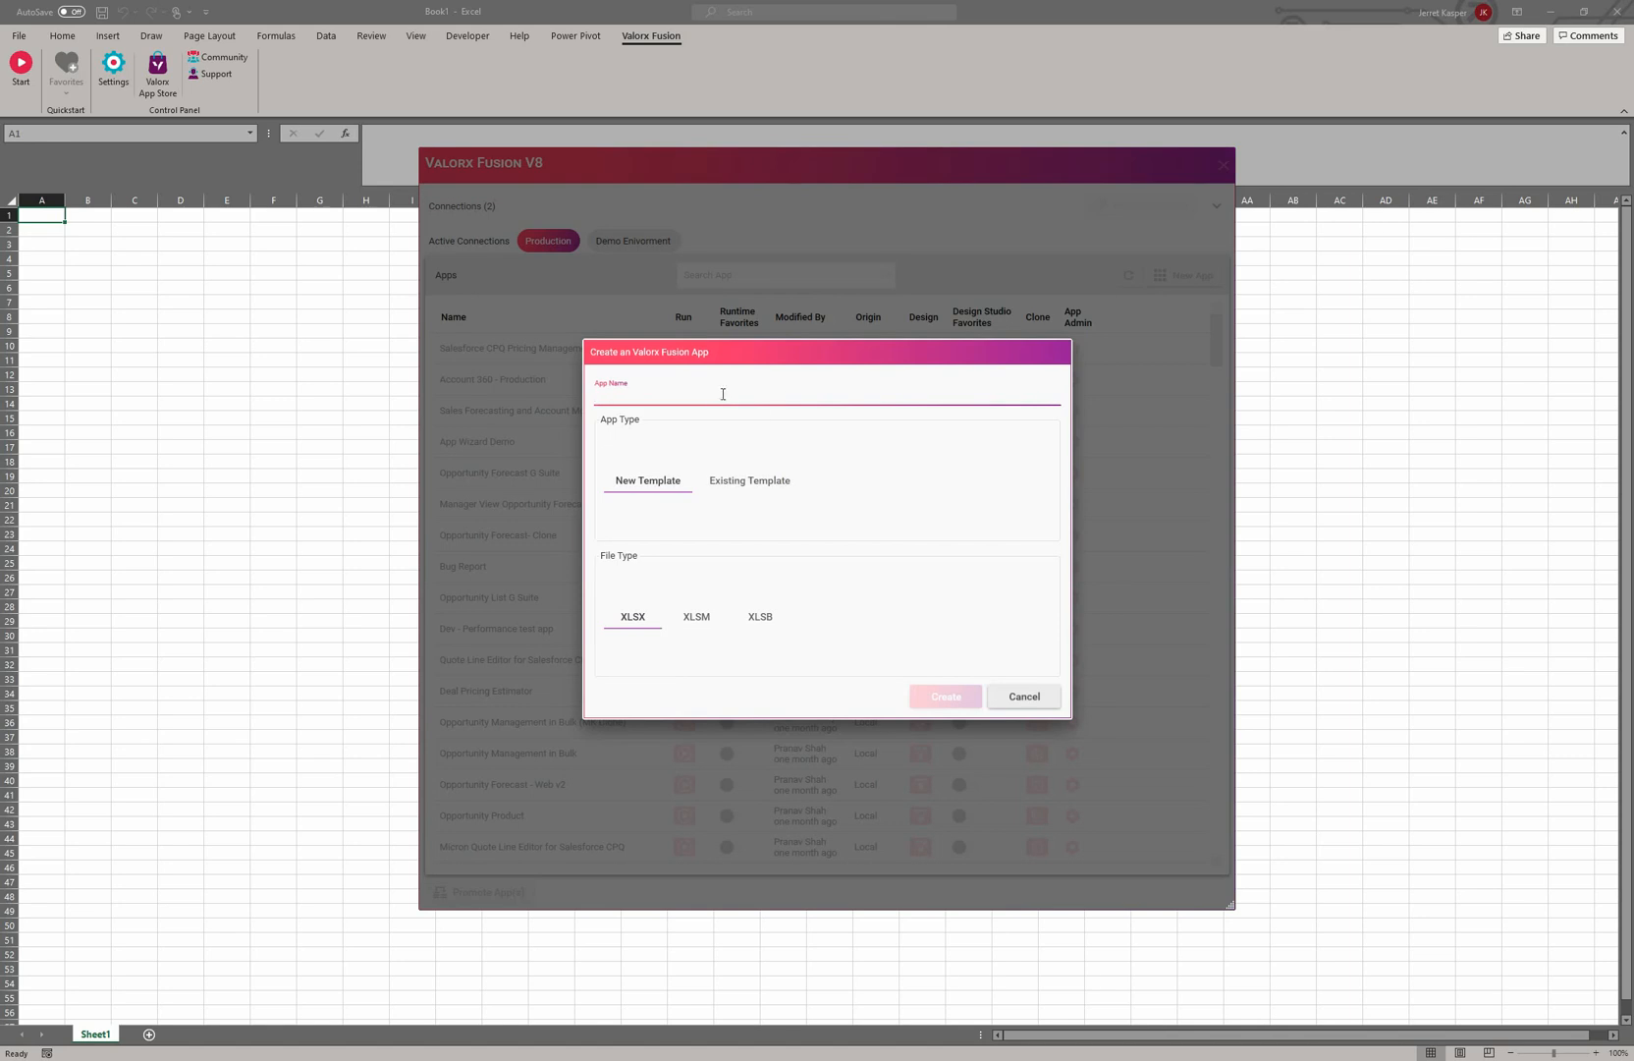
{"action": "type", "text": "Manager"}
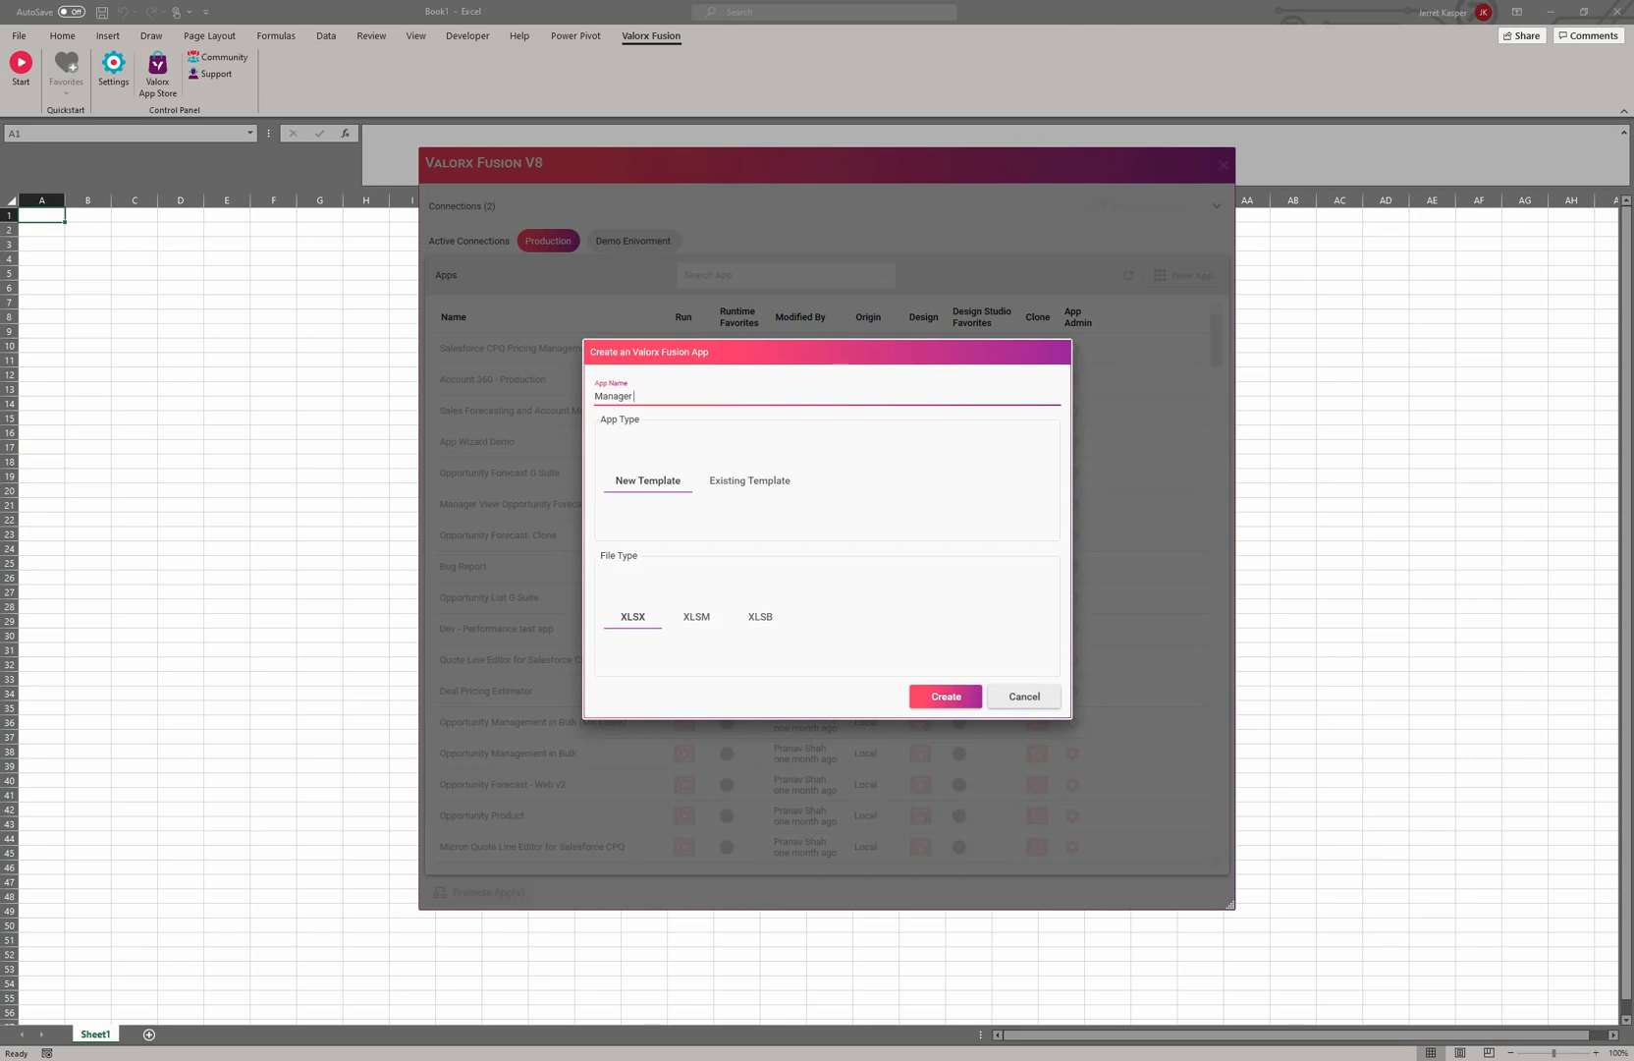
{"action": "type", "text": "Forecasting"}
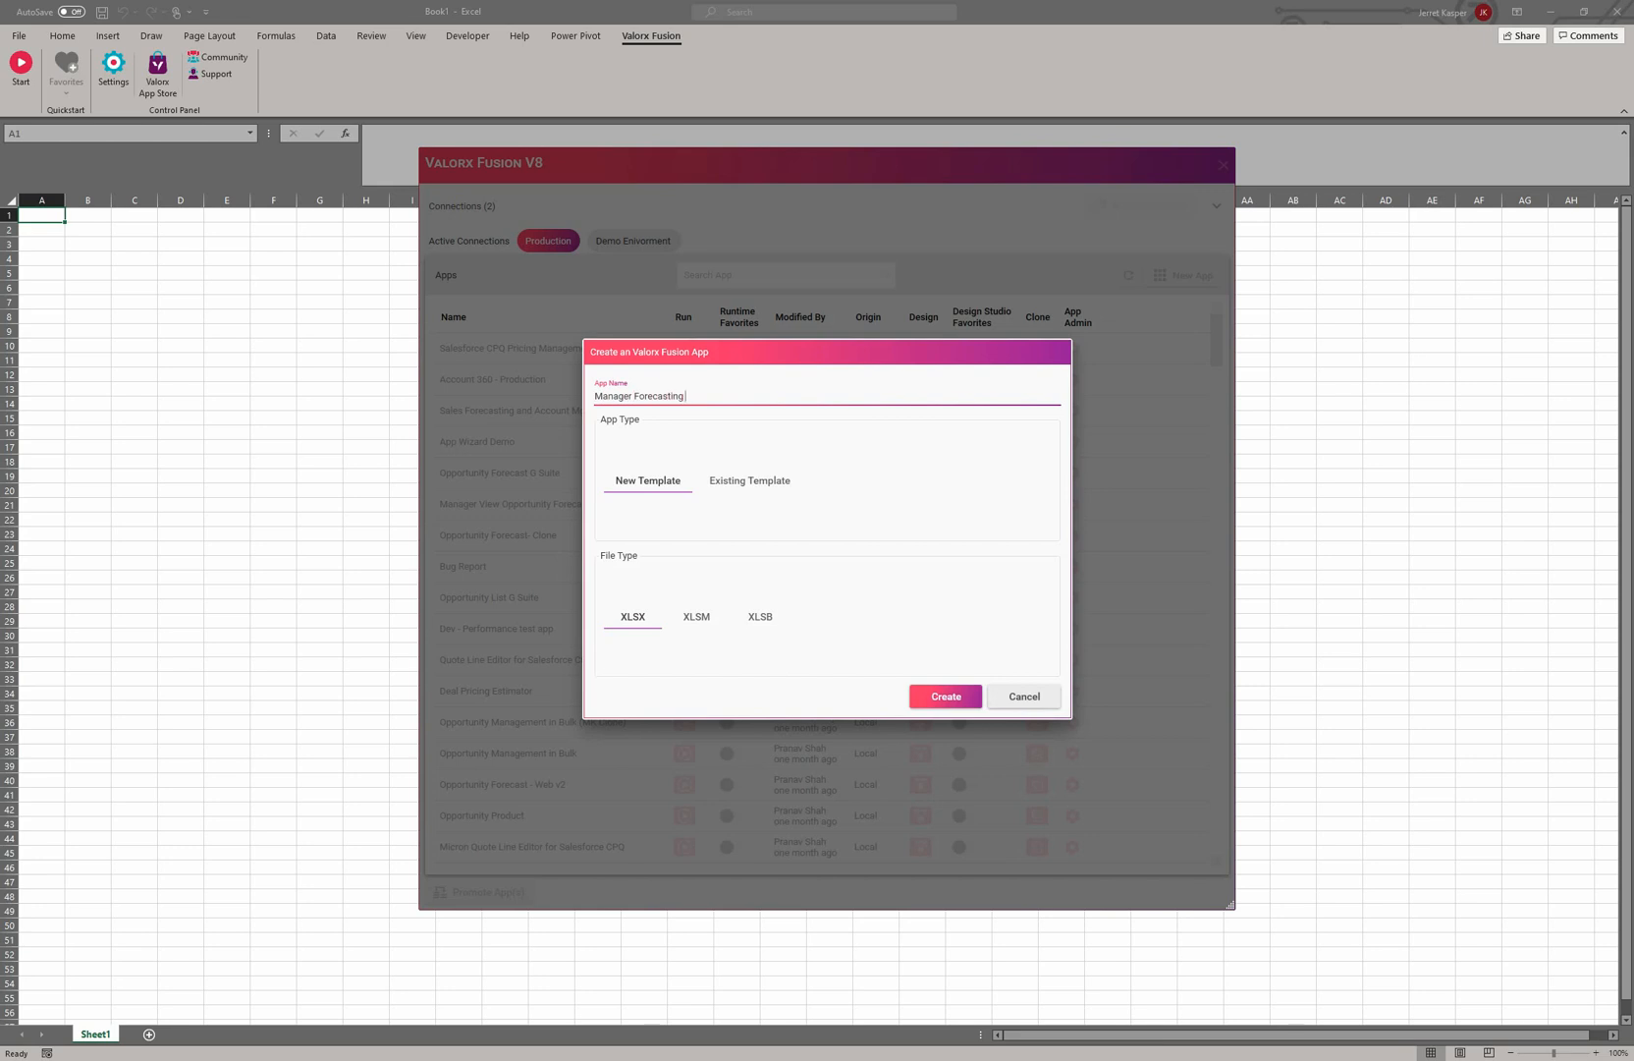
{"action": "type", "text": "by Sales Reps"}
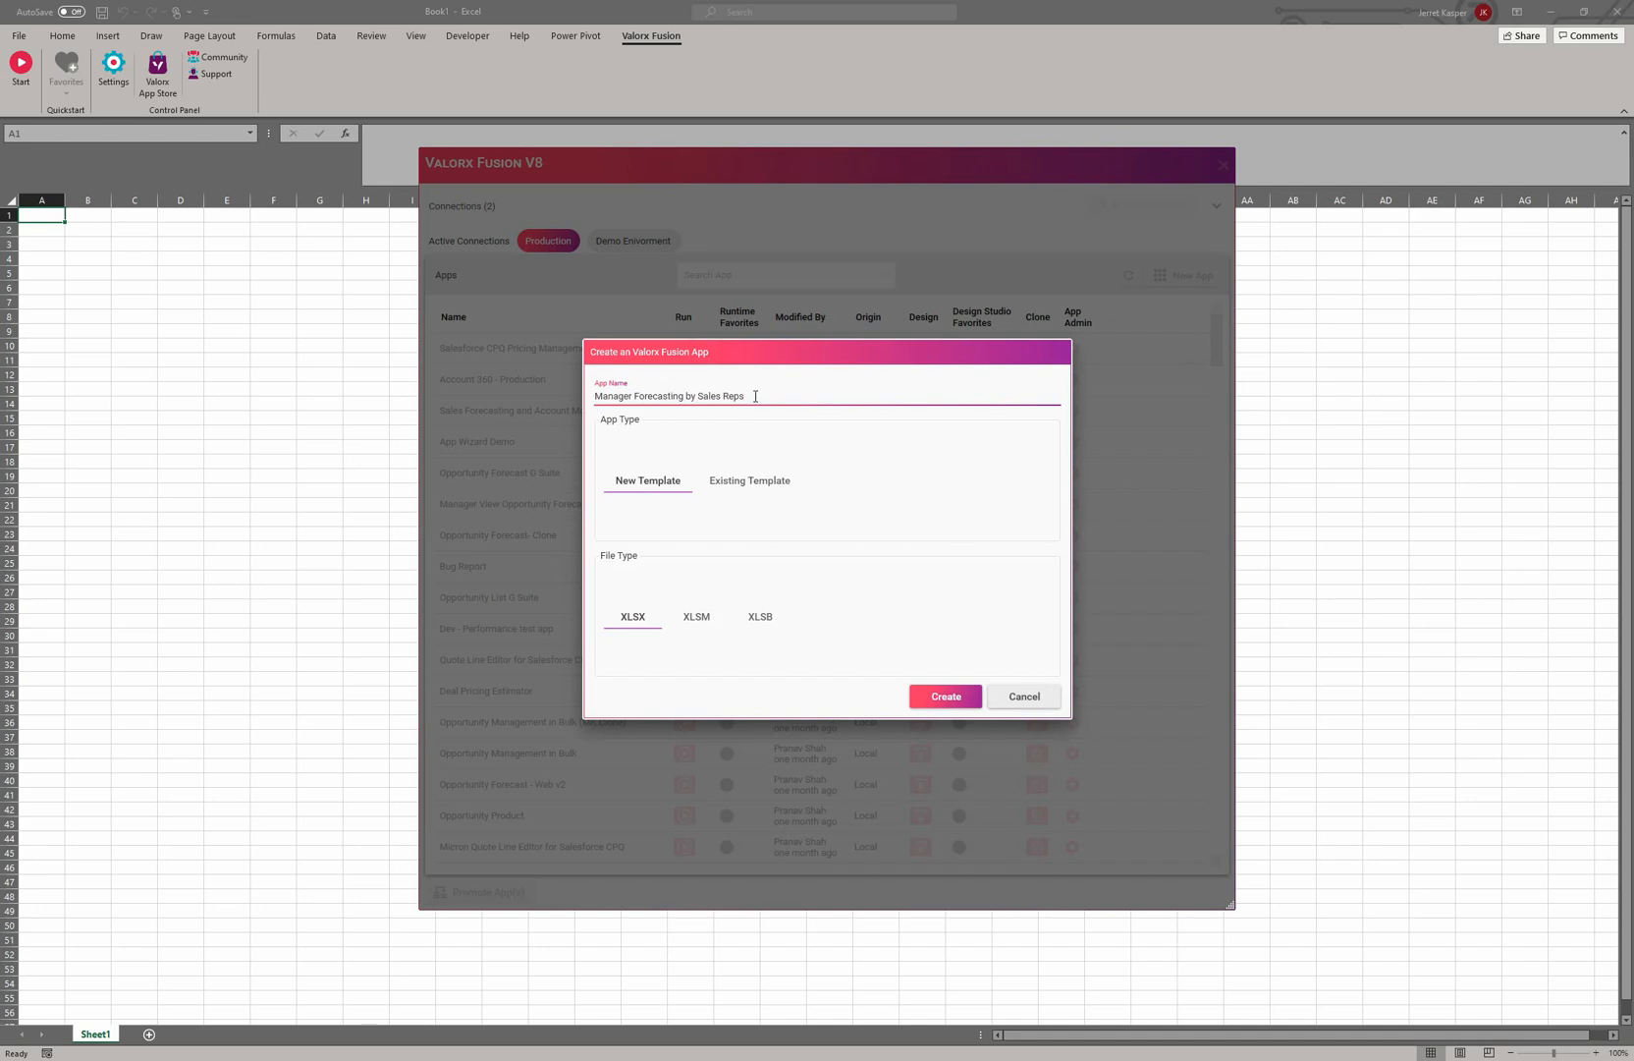
{"action": "mouse_move", "coordinate": [646, 497]}
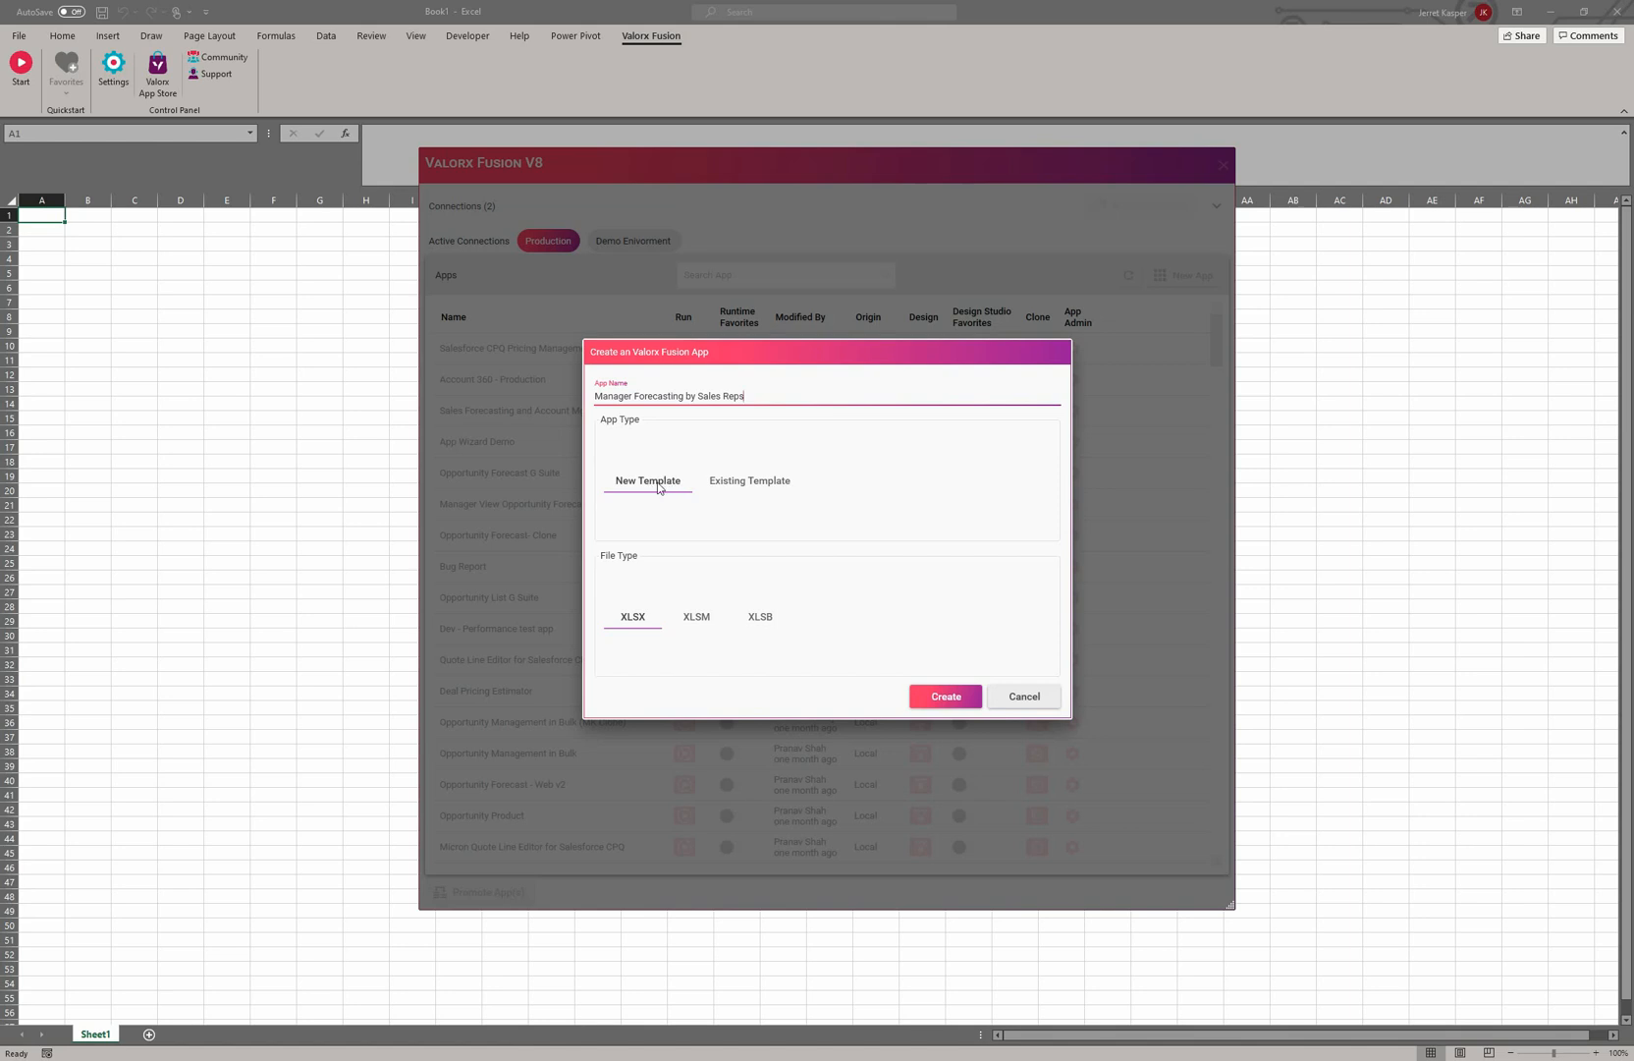
{"action": "mouse_move", "coordinate": [639, 533]}
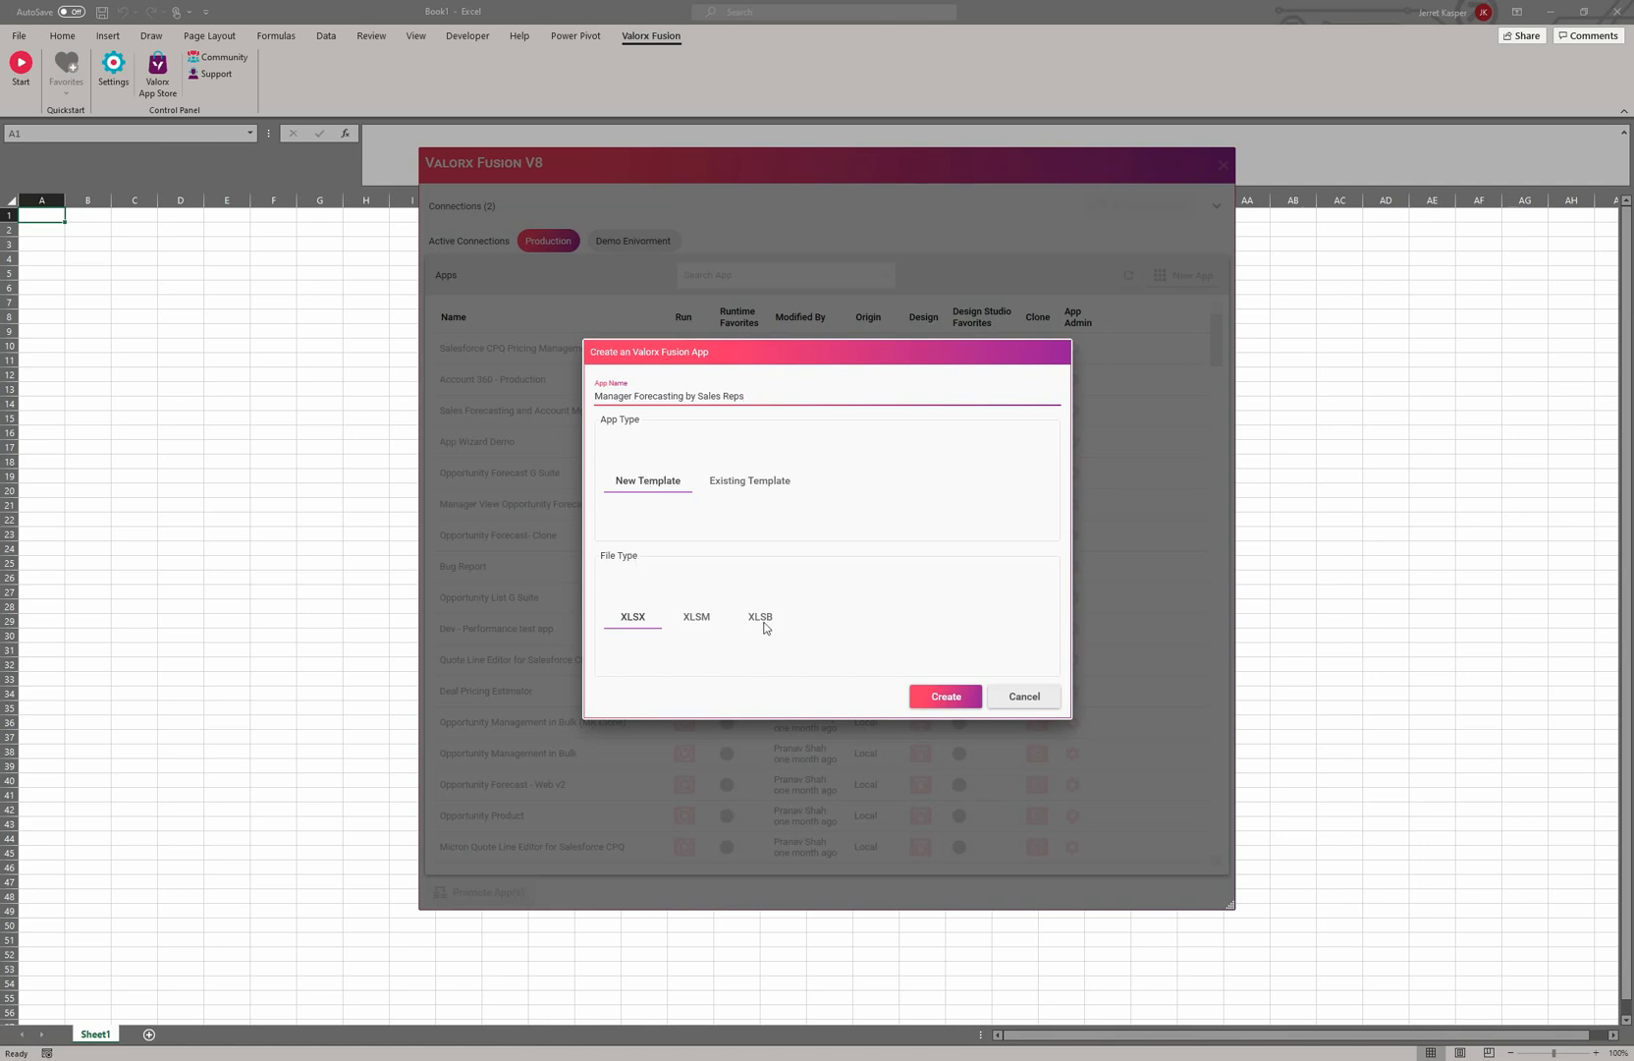
{"action": "mouse_move", "coordinate": [751, 489]}
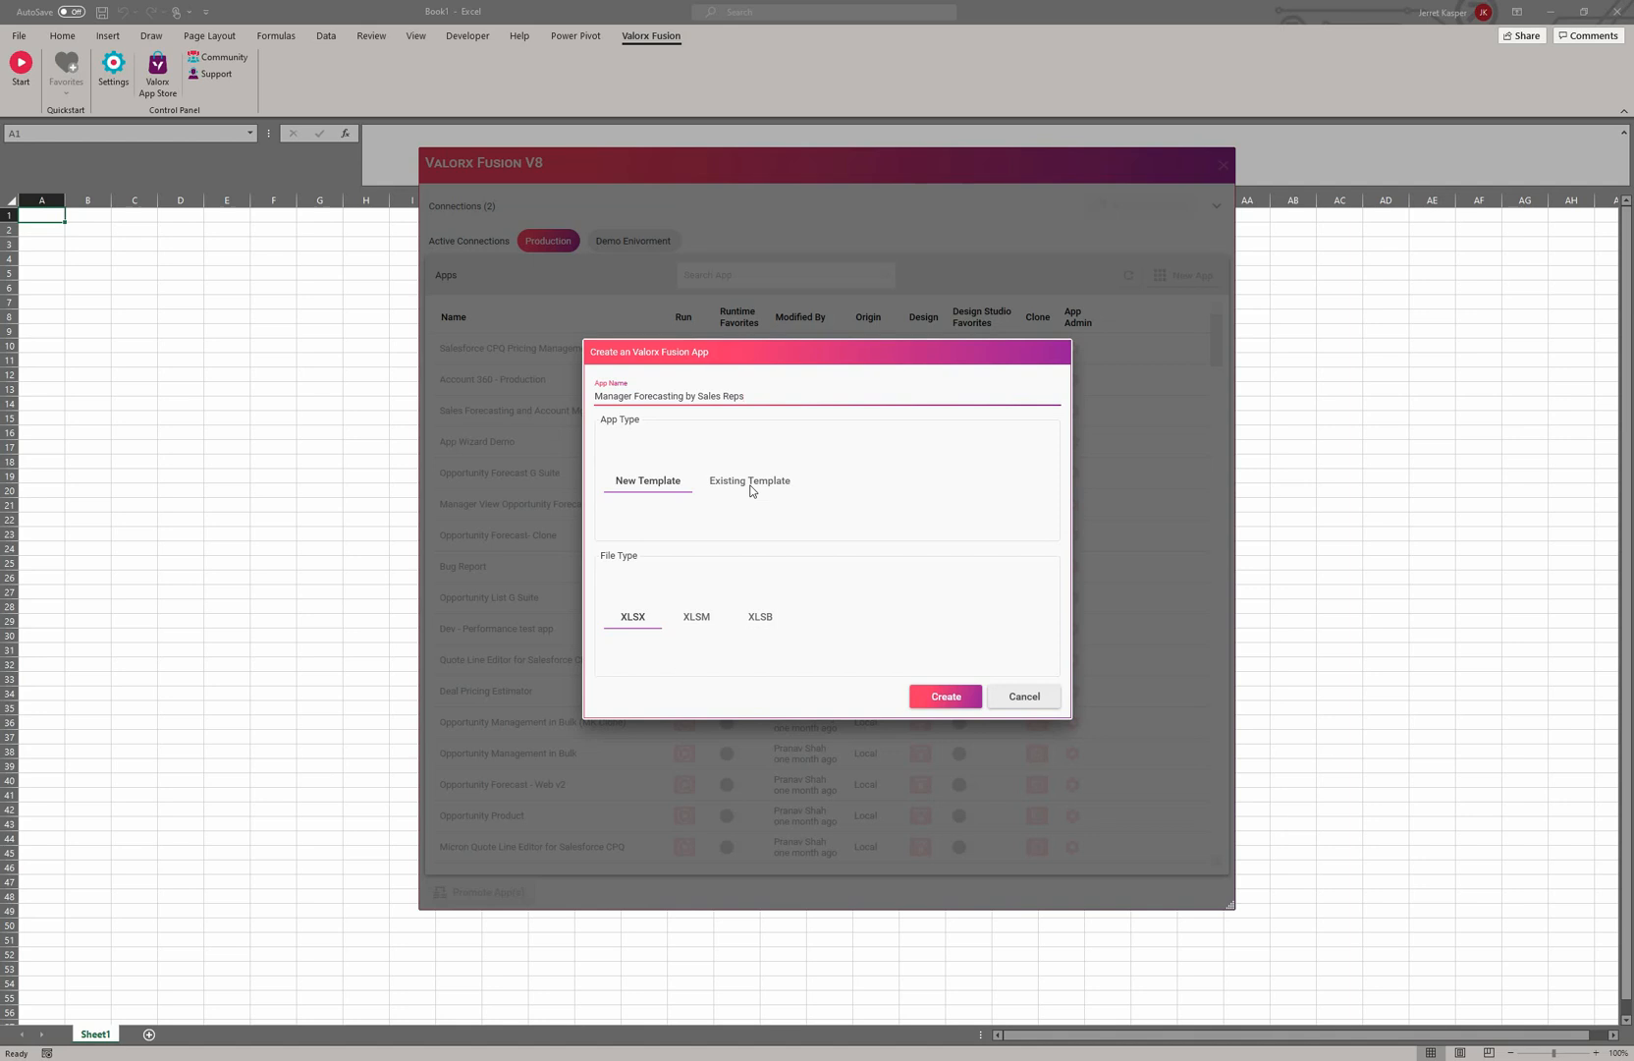
{"action": "left_click", "coordinate": [748, 481]}
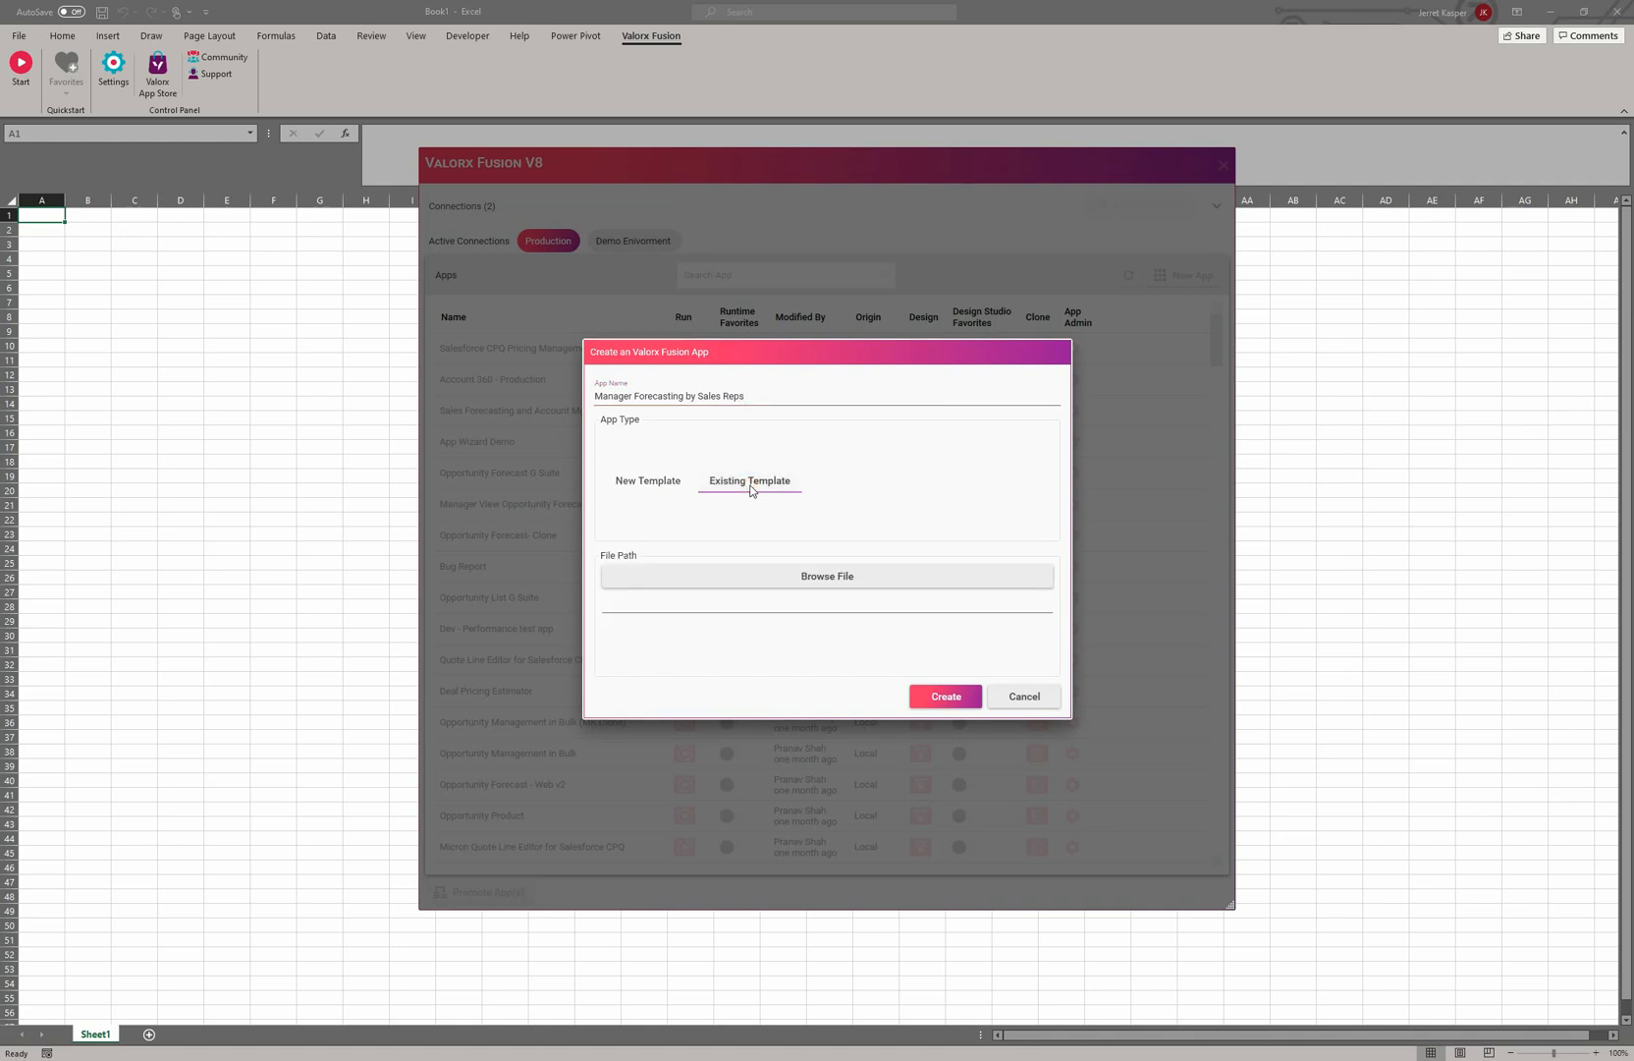
{"action": "mouse_move", "coordinate": [789, 580]}
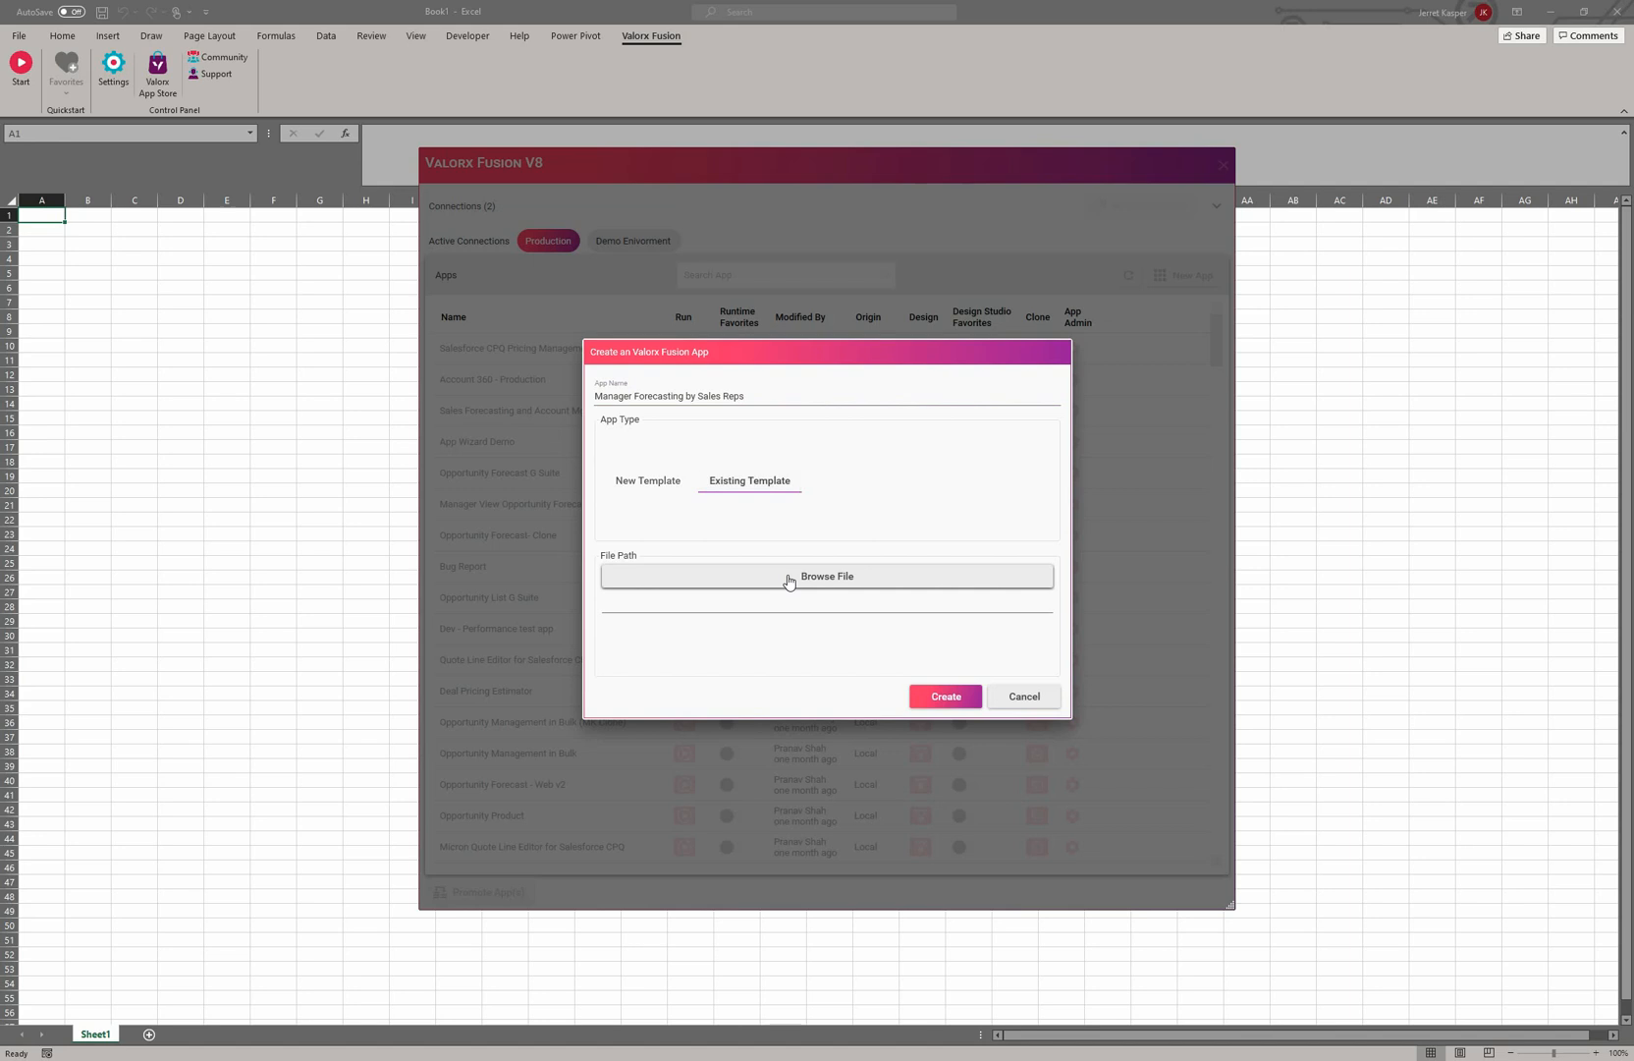
{"action": "mouse_move", "coordinate": [809, 577]}
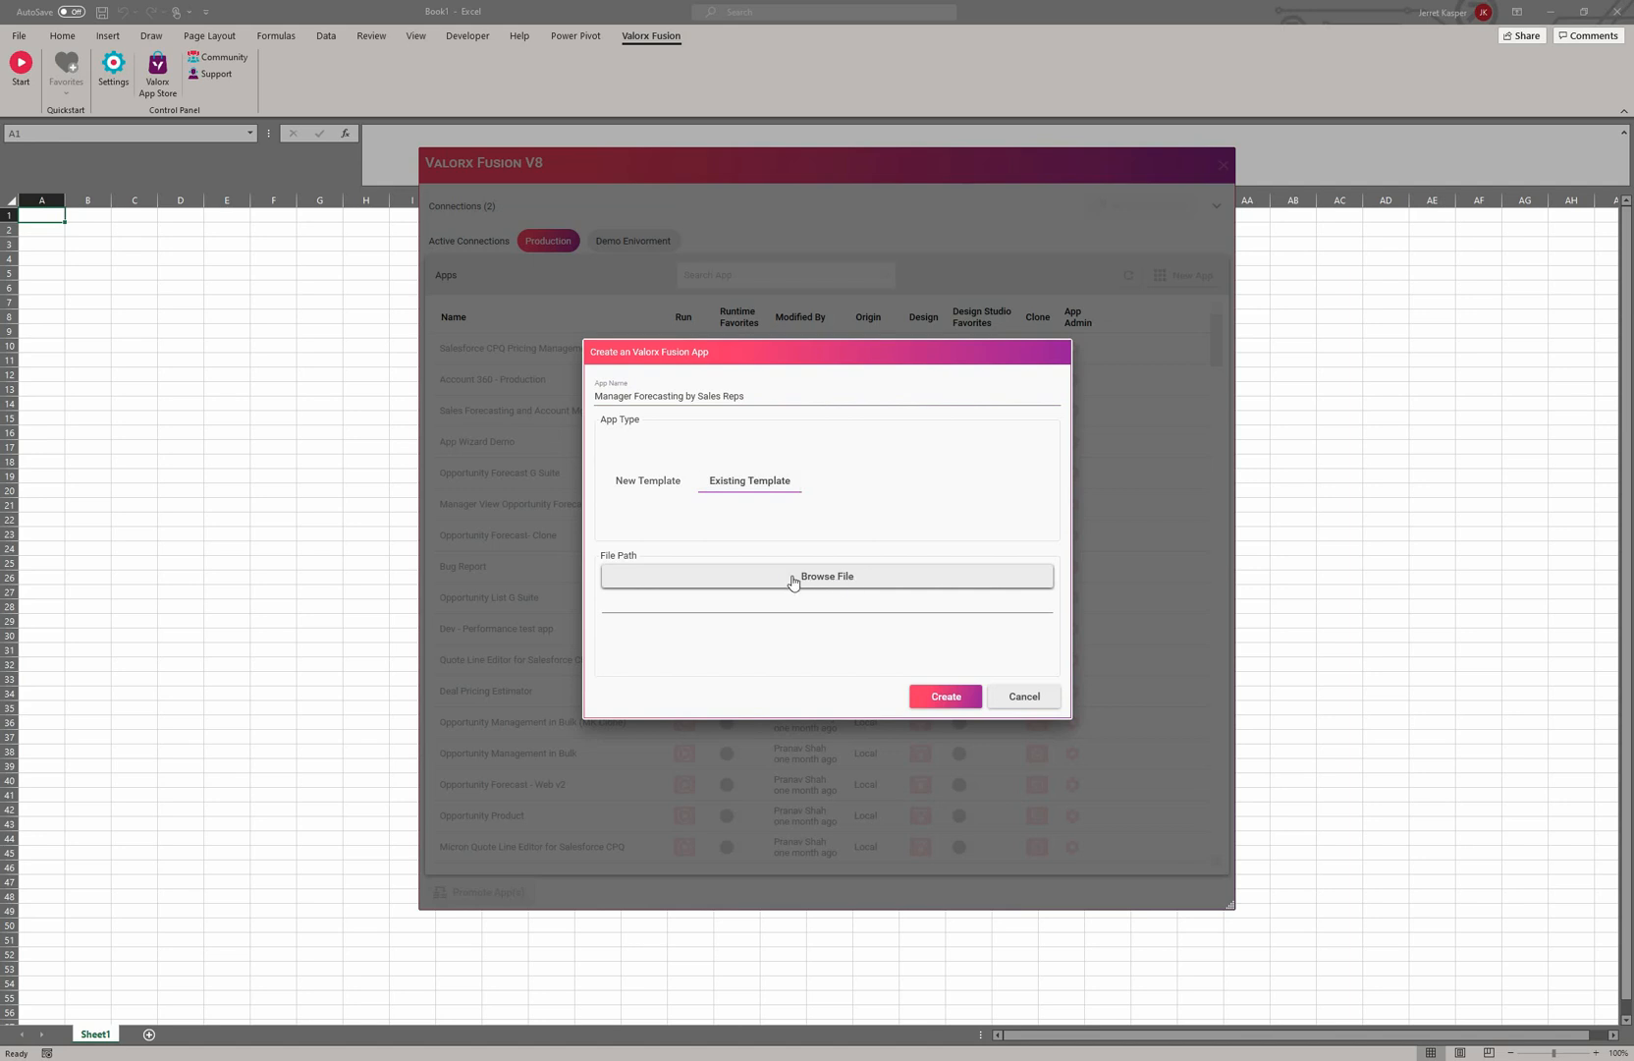
{"action": "mouse_move", "coordinate": [753, 585]}
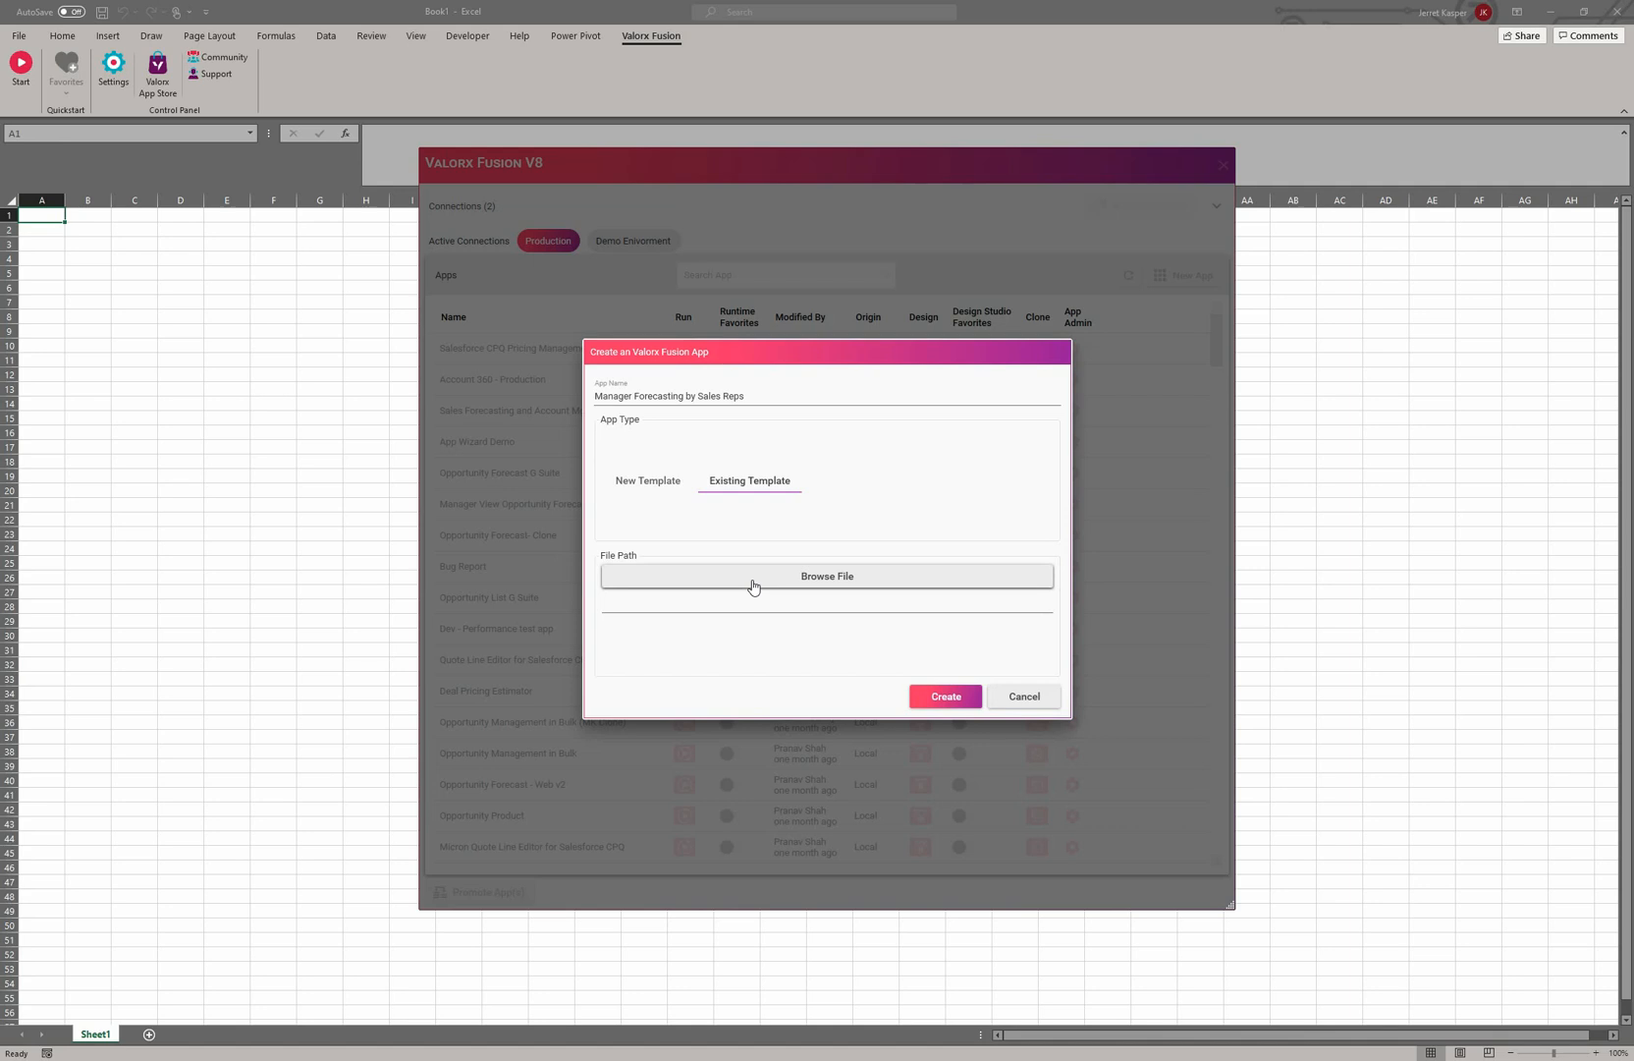
{"action": "mouse_move", "coordinate": [634, 484]}
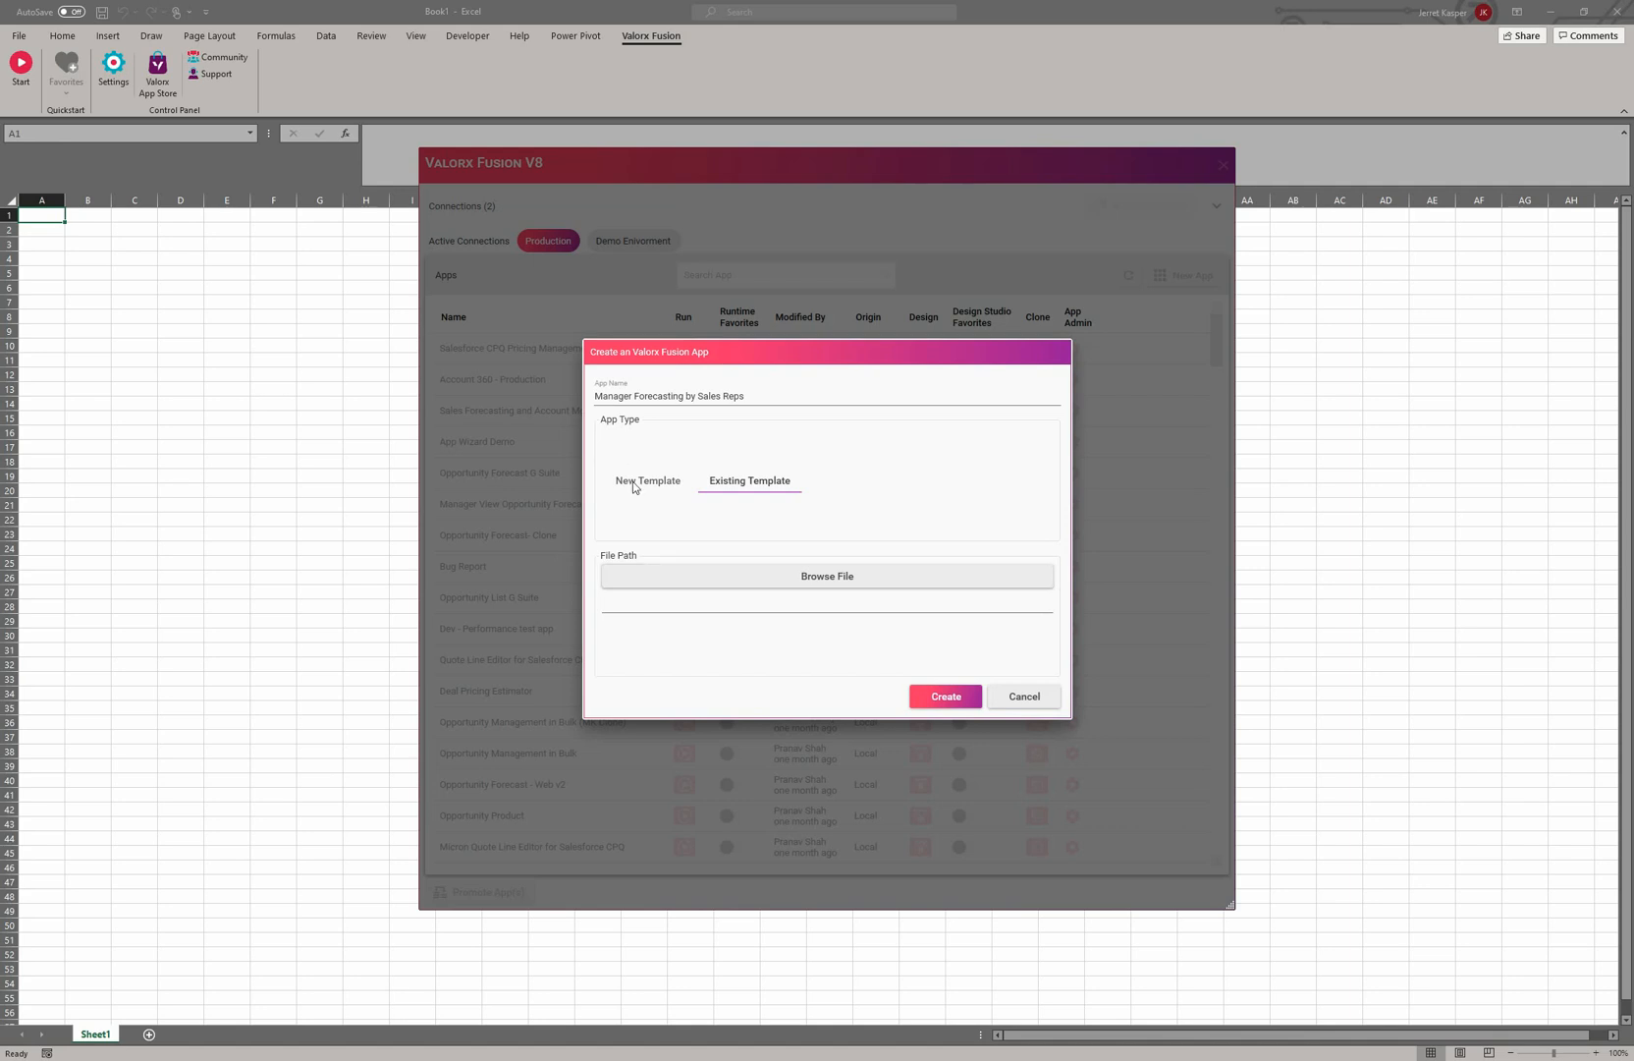
{"action": "left_click", "coordinate": [647, 480]}
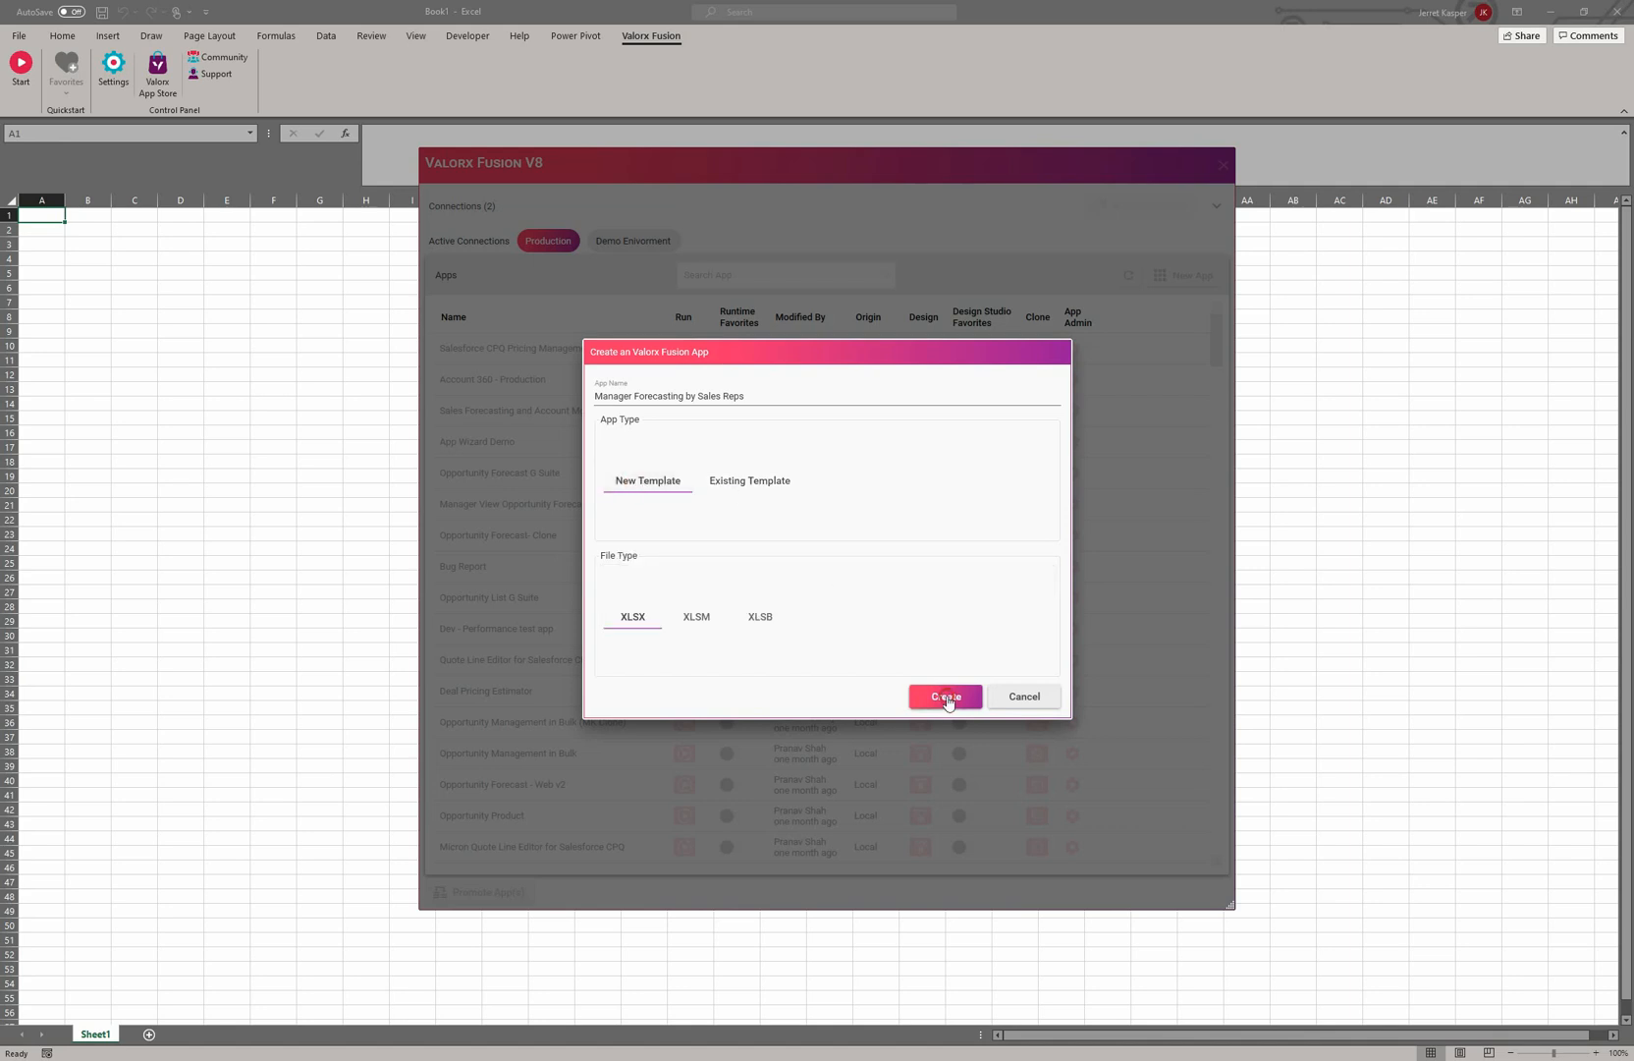
- Create the 'Manager Forecasting by Sales Reps' app and let its blank workbook load
{"action": "left_click", "coordinate": [943, 696]}
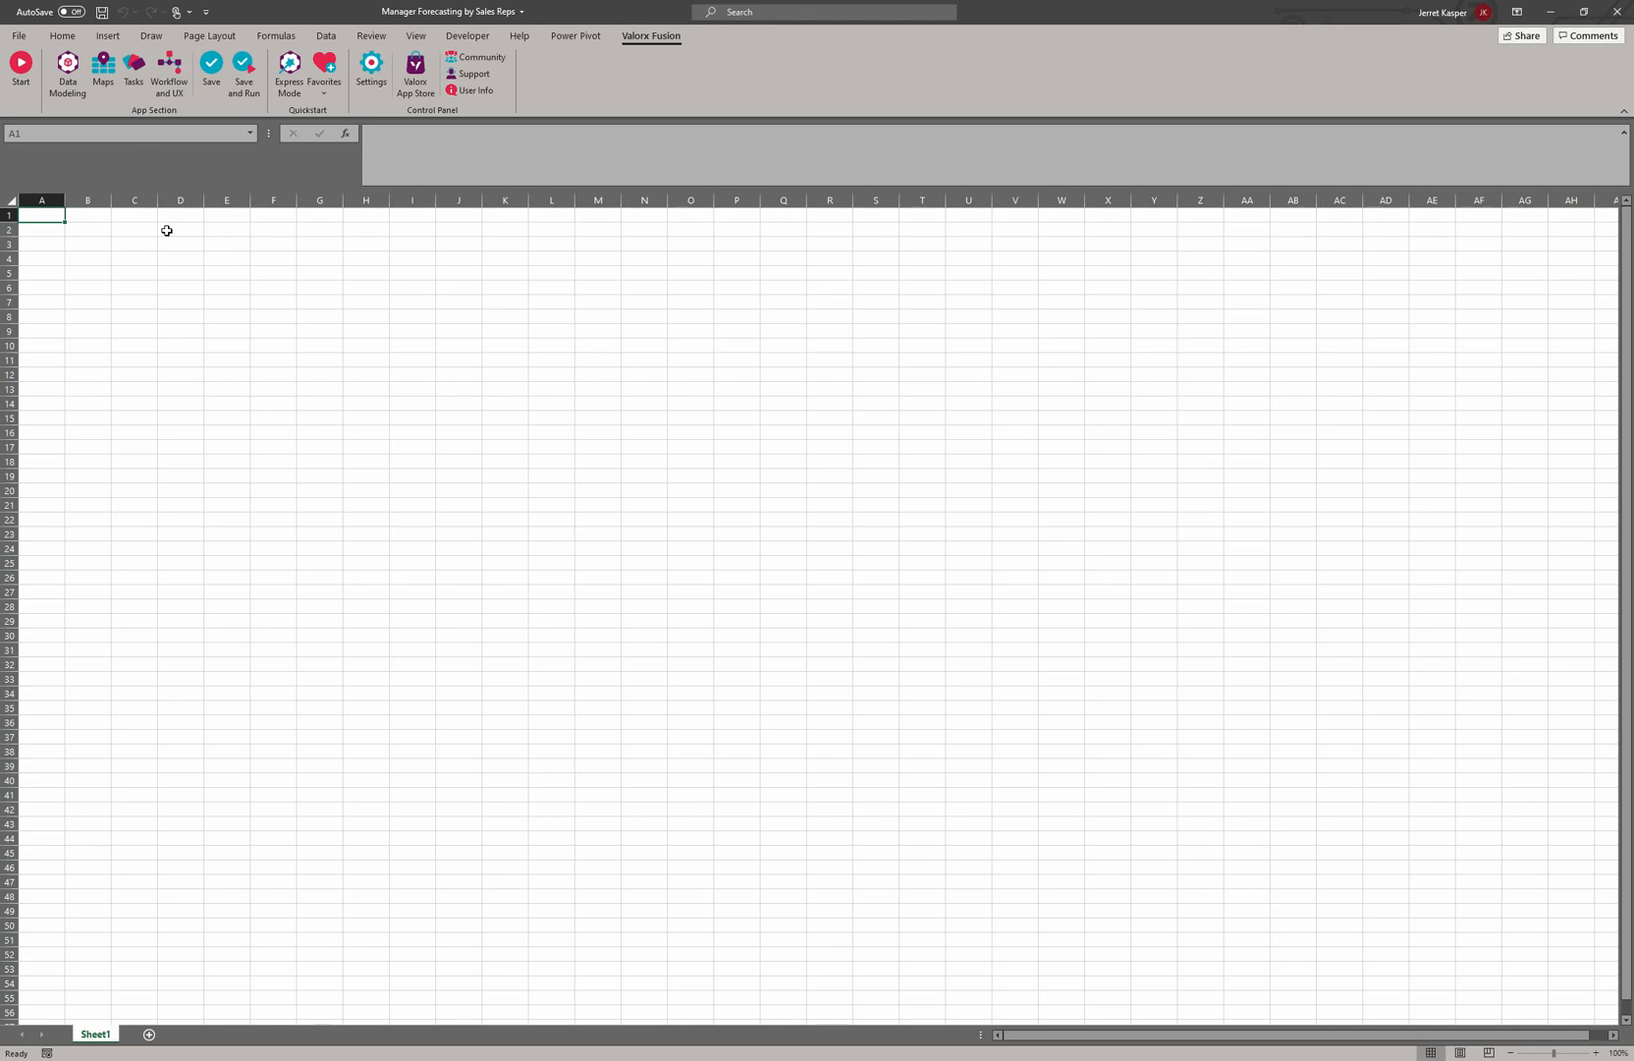
{"action": "mouse_move", "coordinate": [163, 235]}
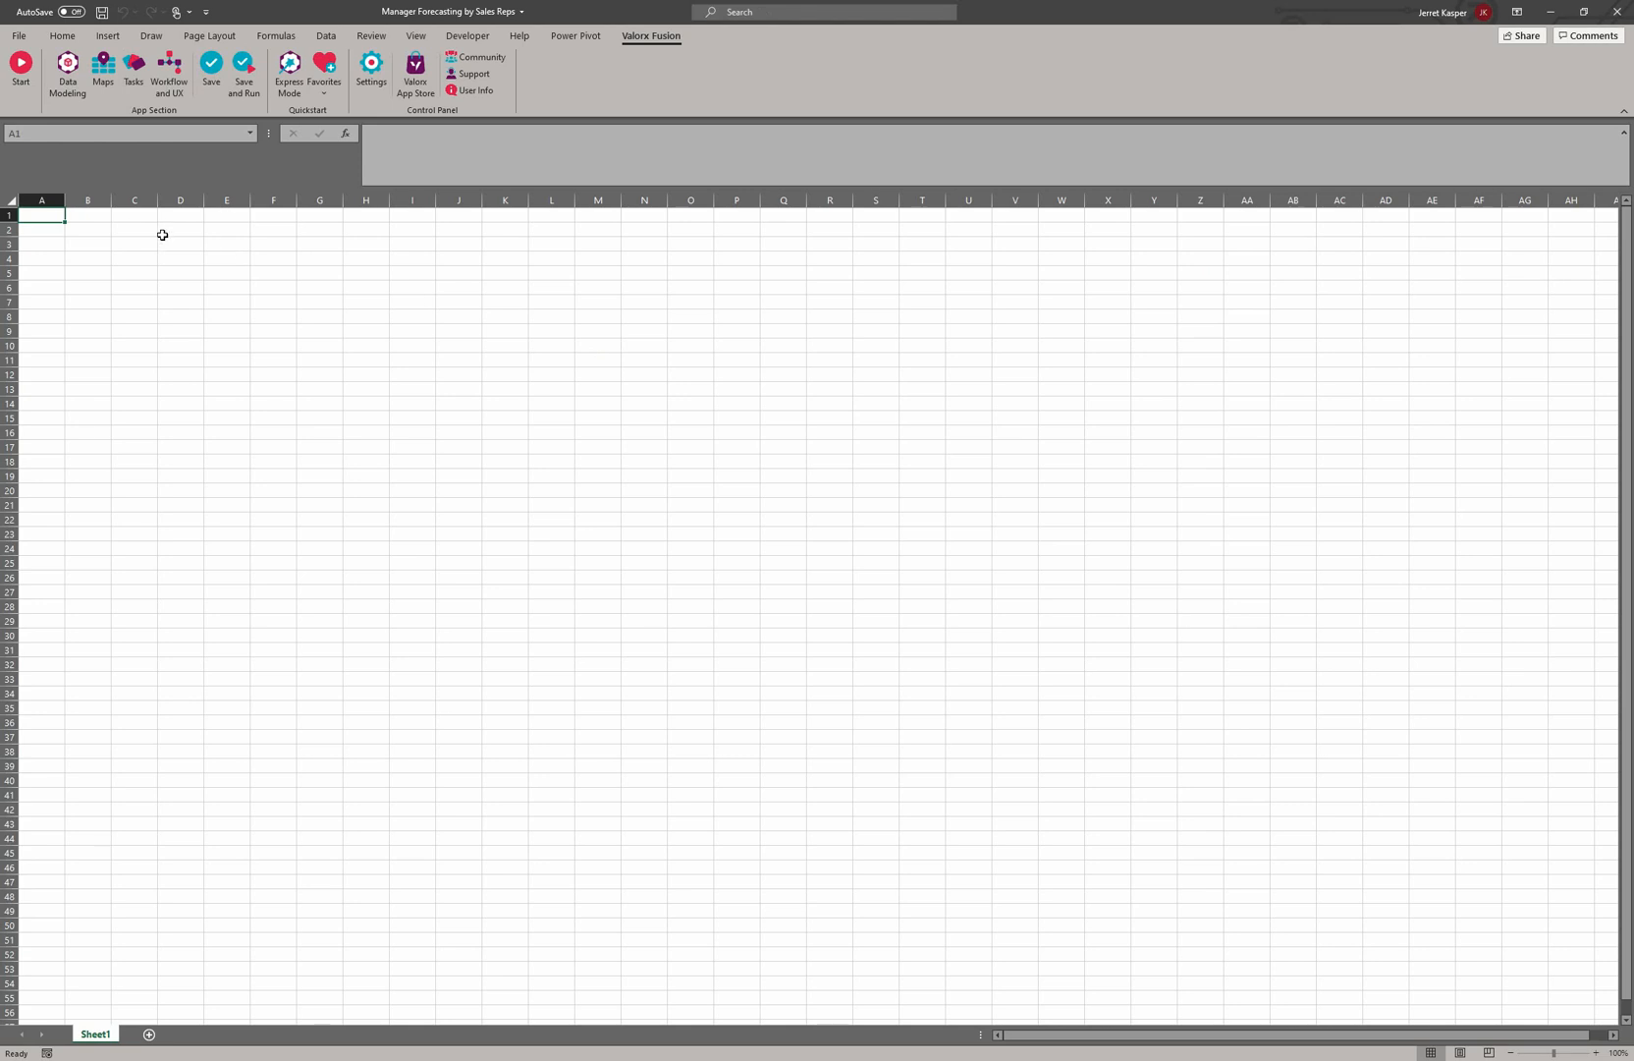
{"action": "mouse_move", "coordinate": [143, 227]}
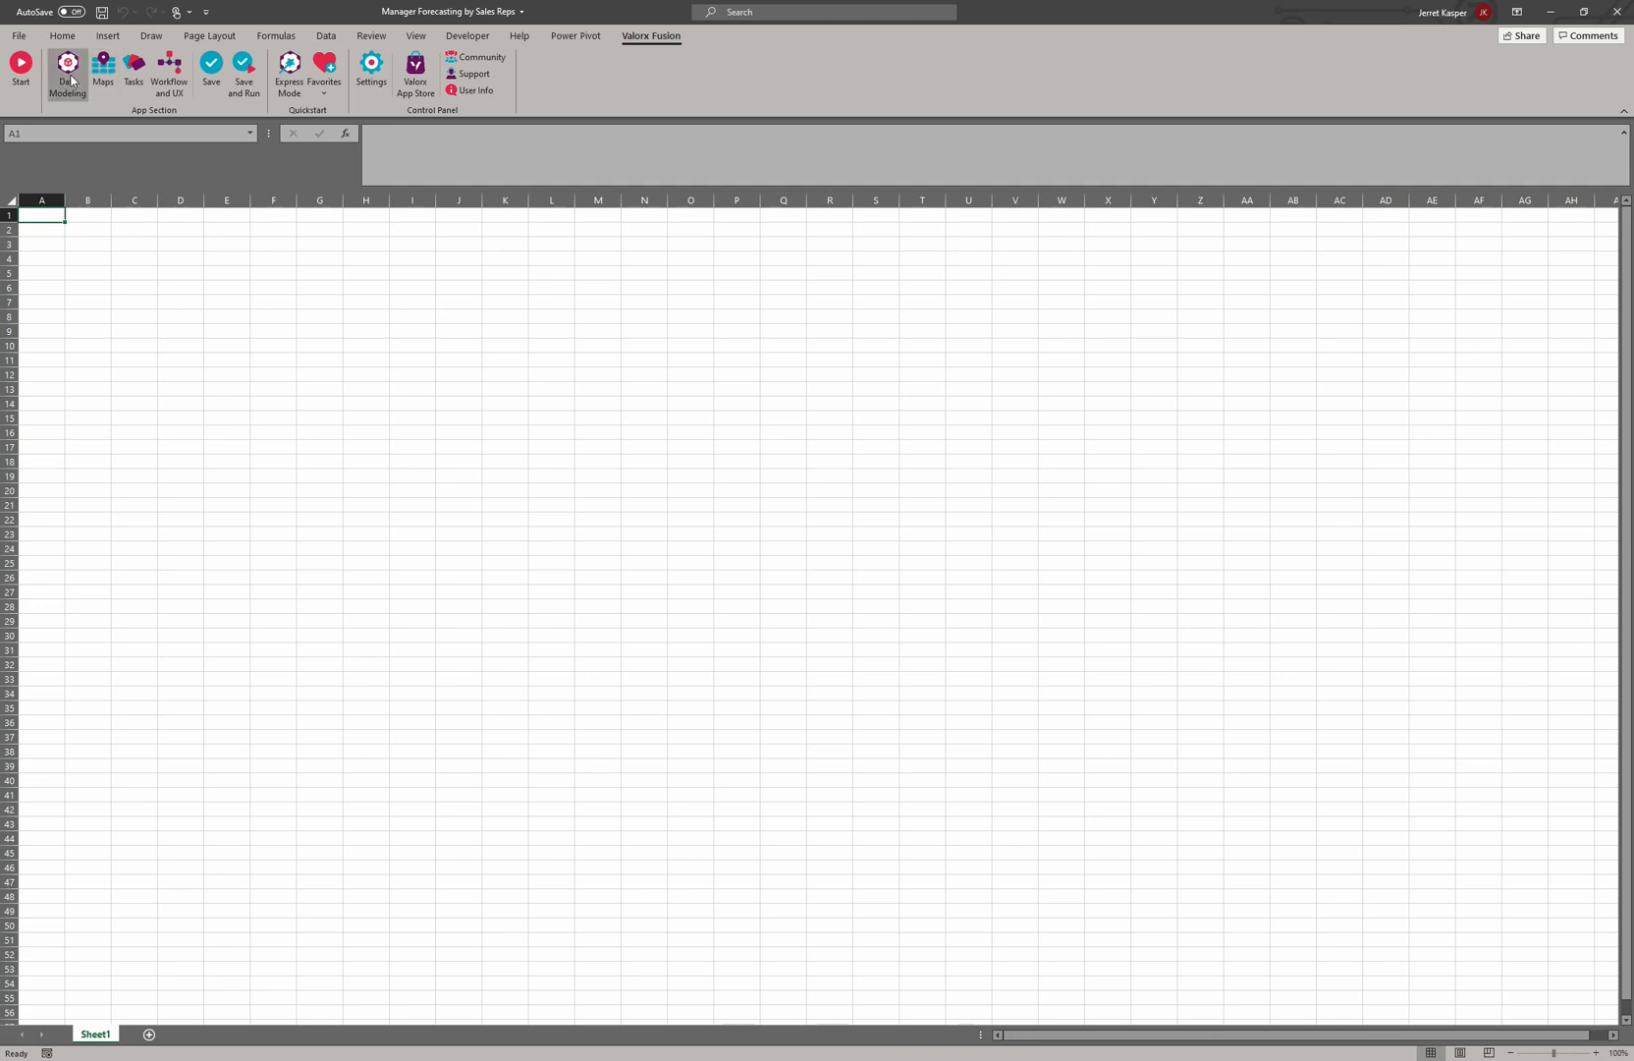
{"action": "mouse_move", "coordinate": [1026, 640]}
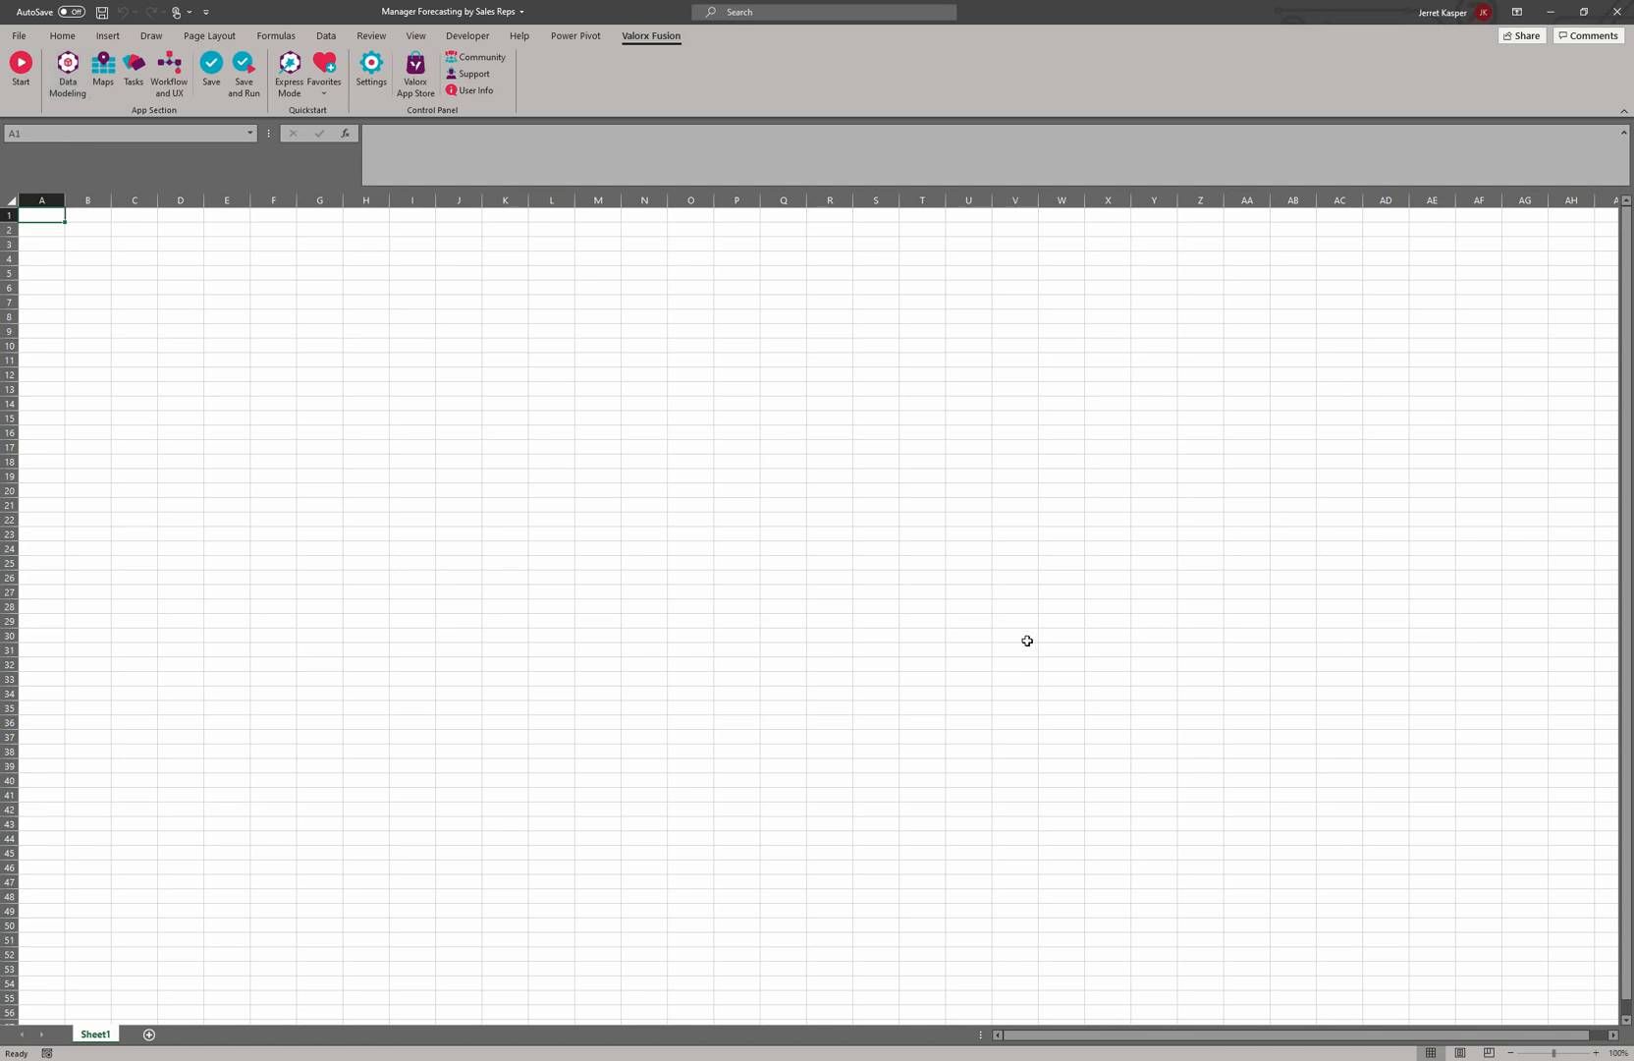